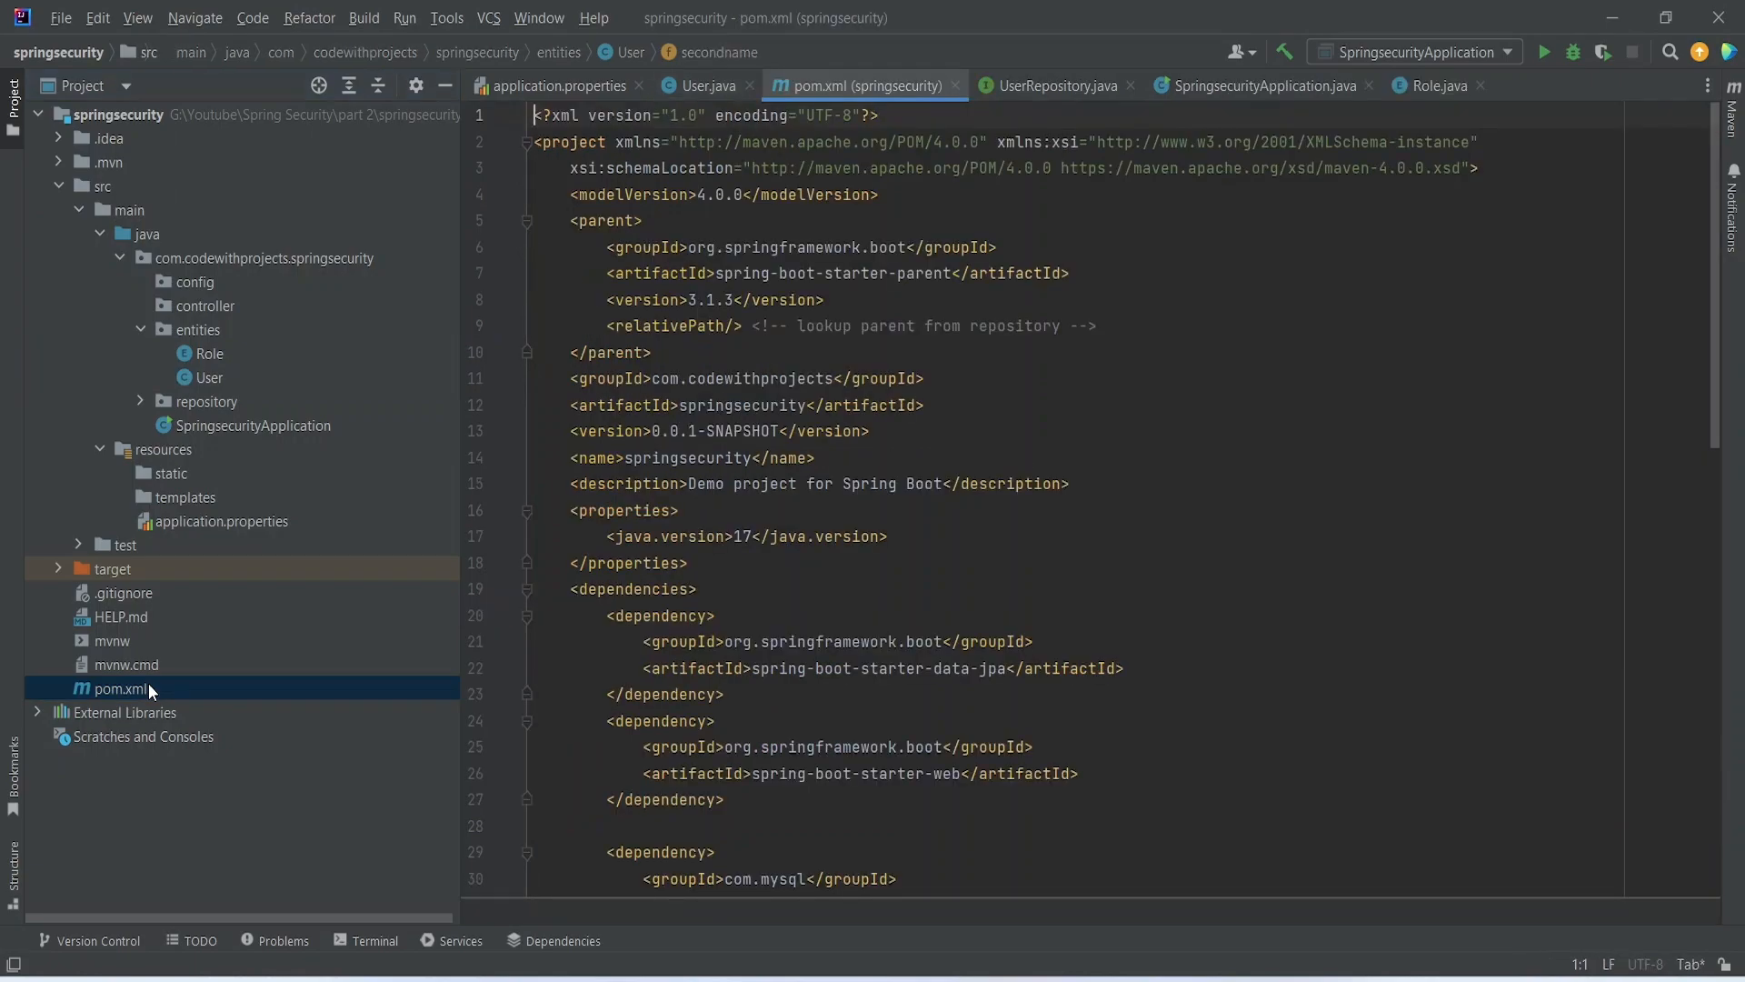
Reload all Maven projects from the Maven tool window to pull in the jjwt dependencies
scroll(down, 3)
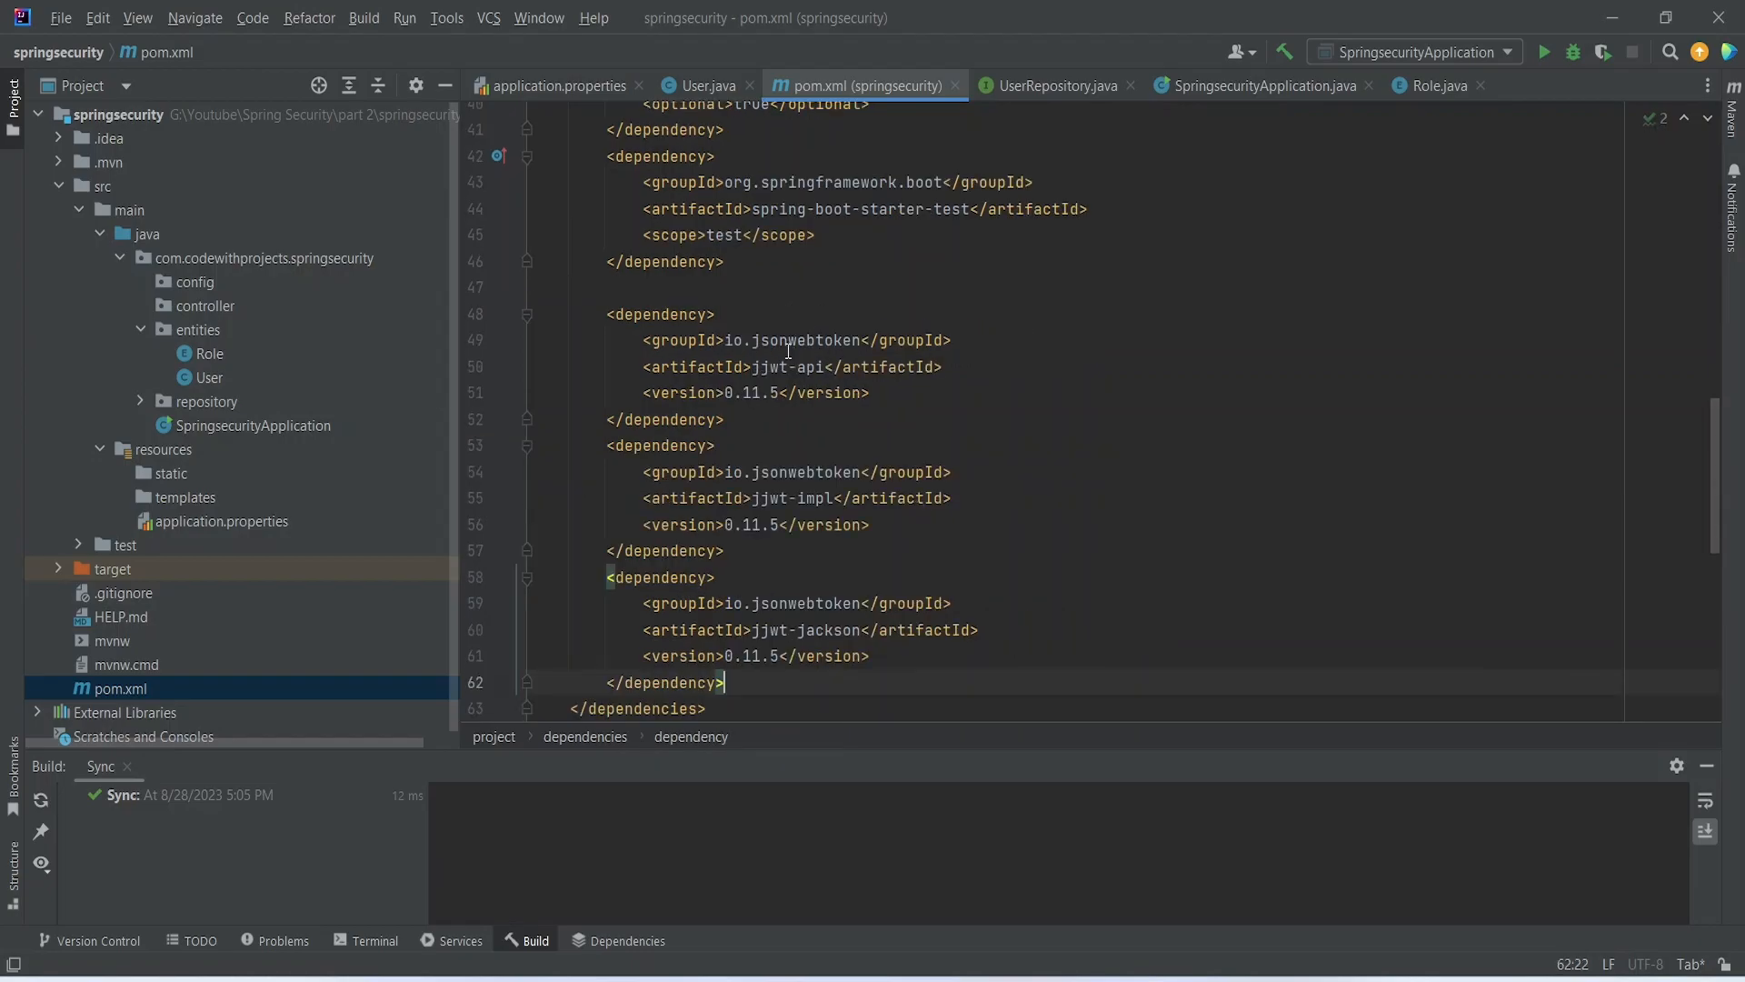
mouse_move(779, 366)
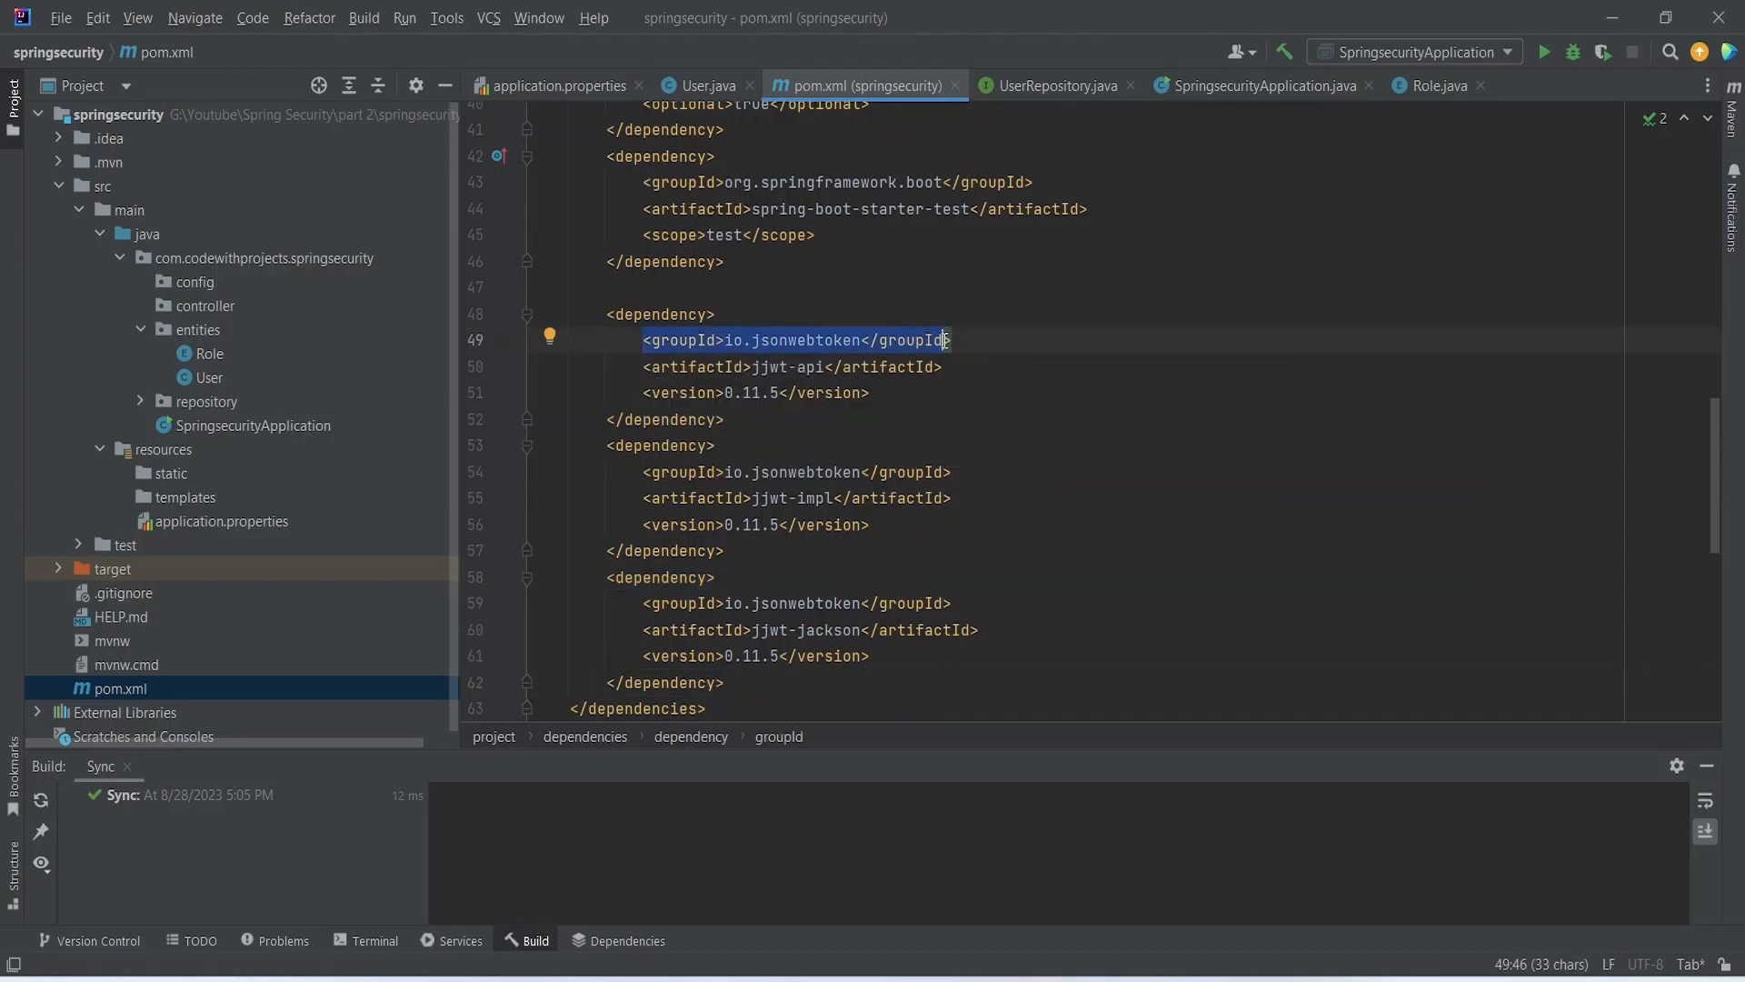
mouse_move(763, 500)
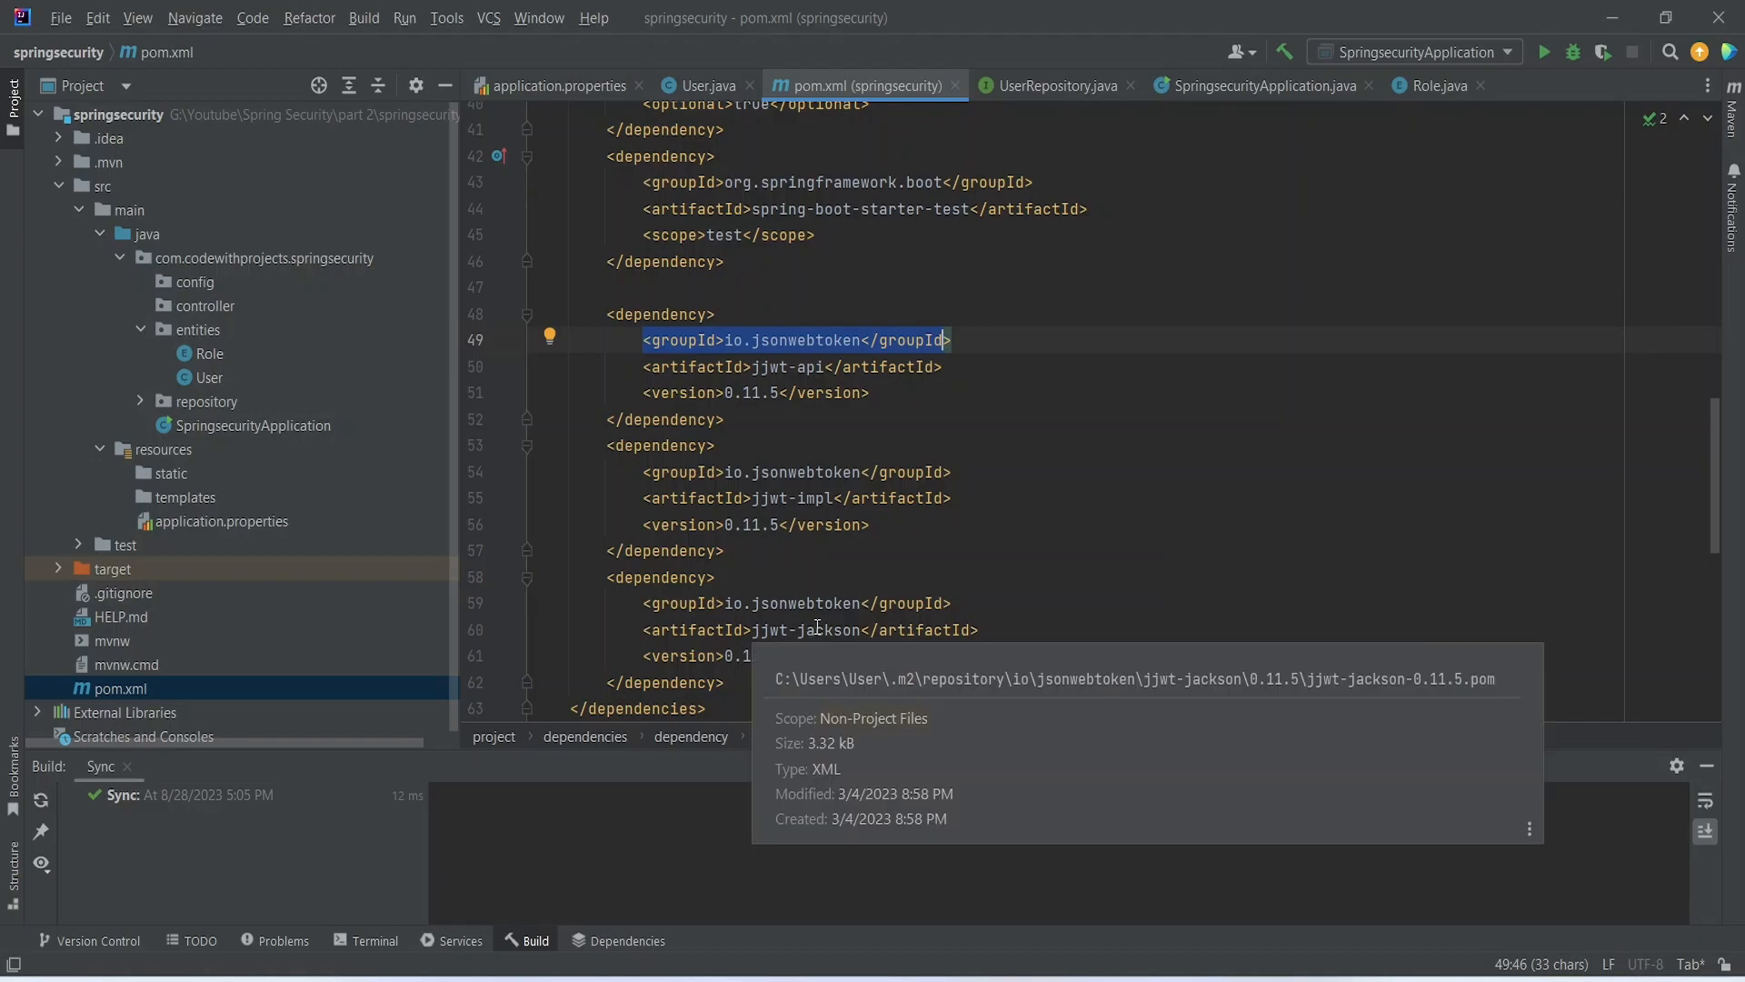
mouse_move(745, 421)
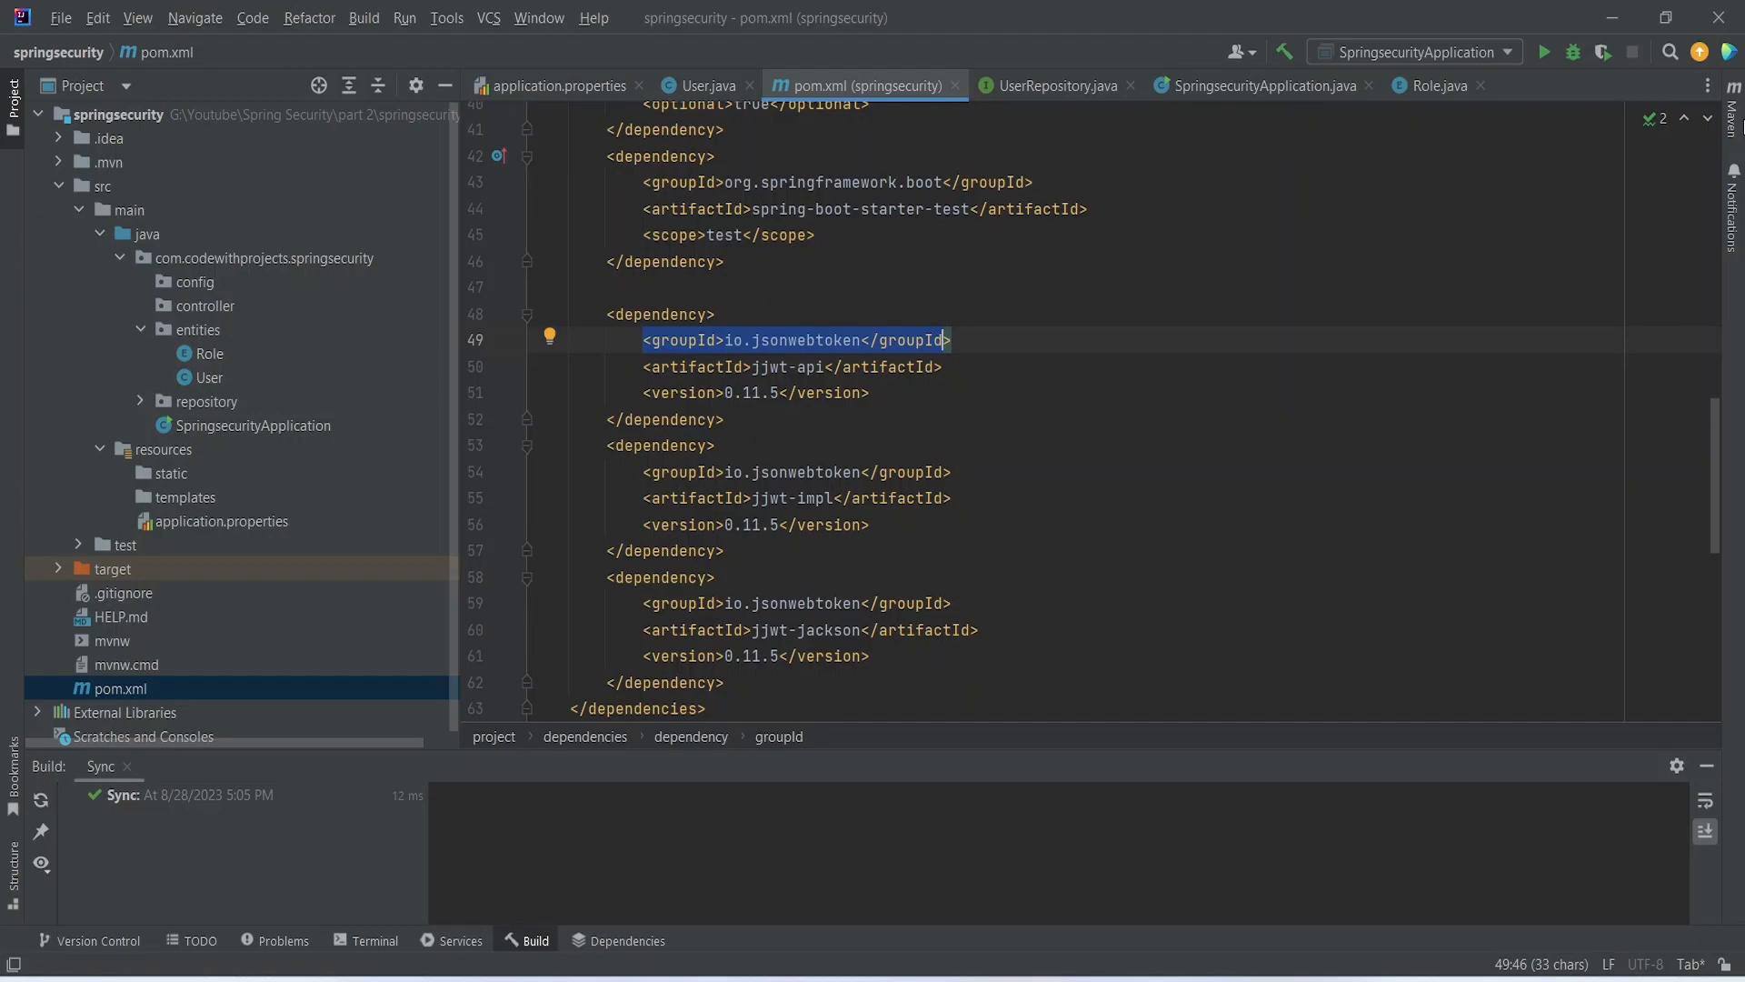
click(1733, 95)
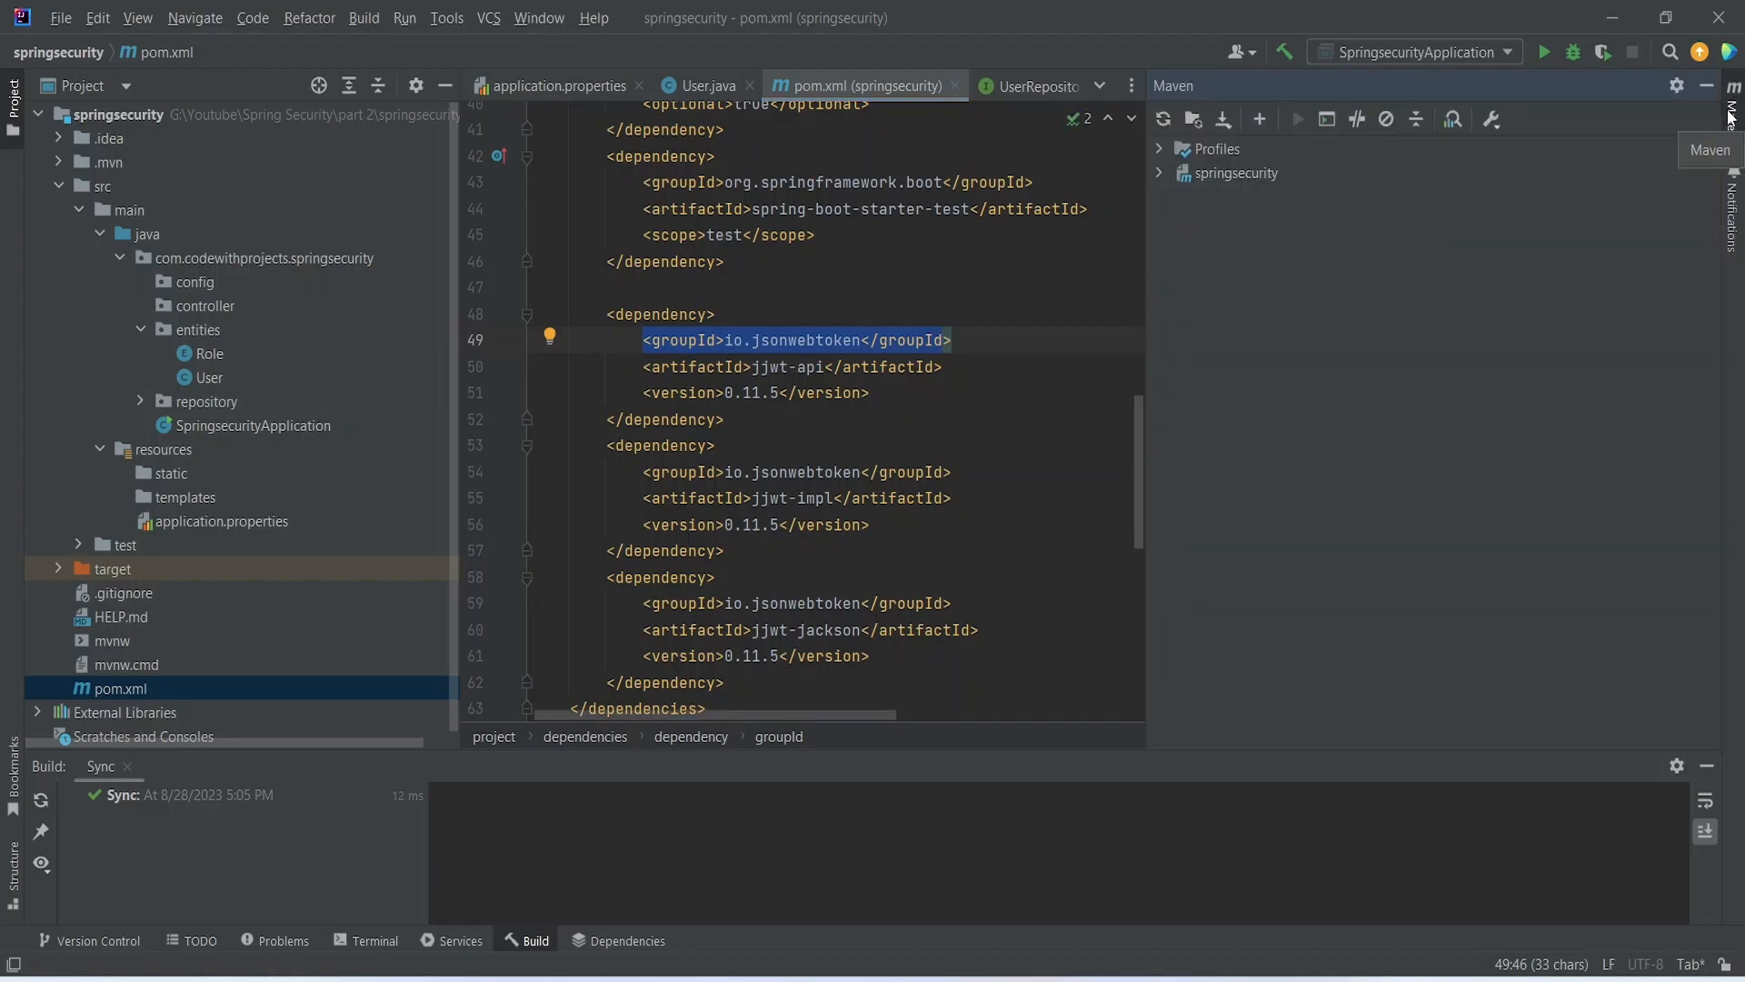
mouse_move(1164, 120)
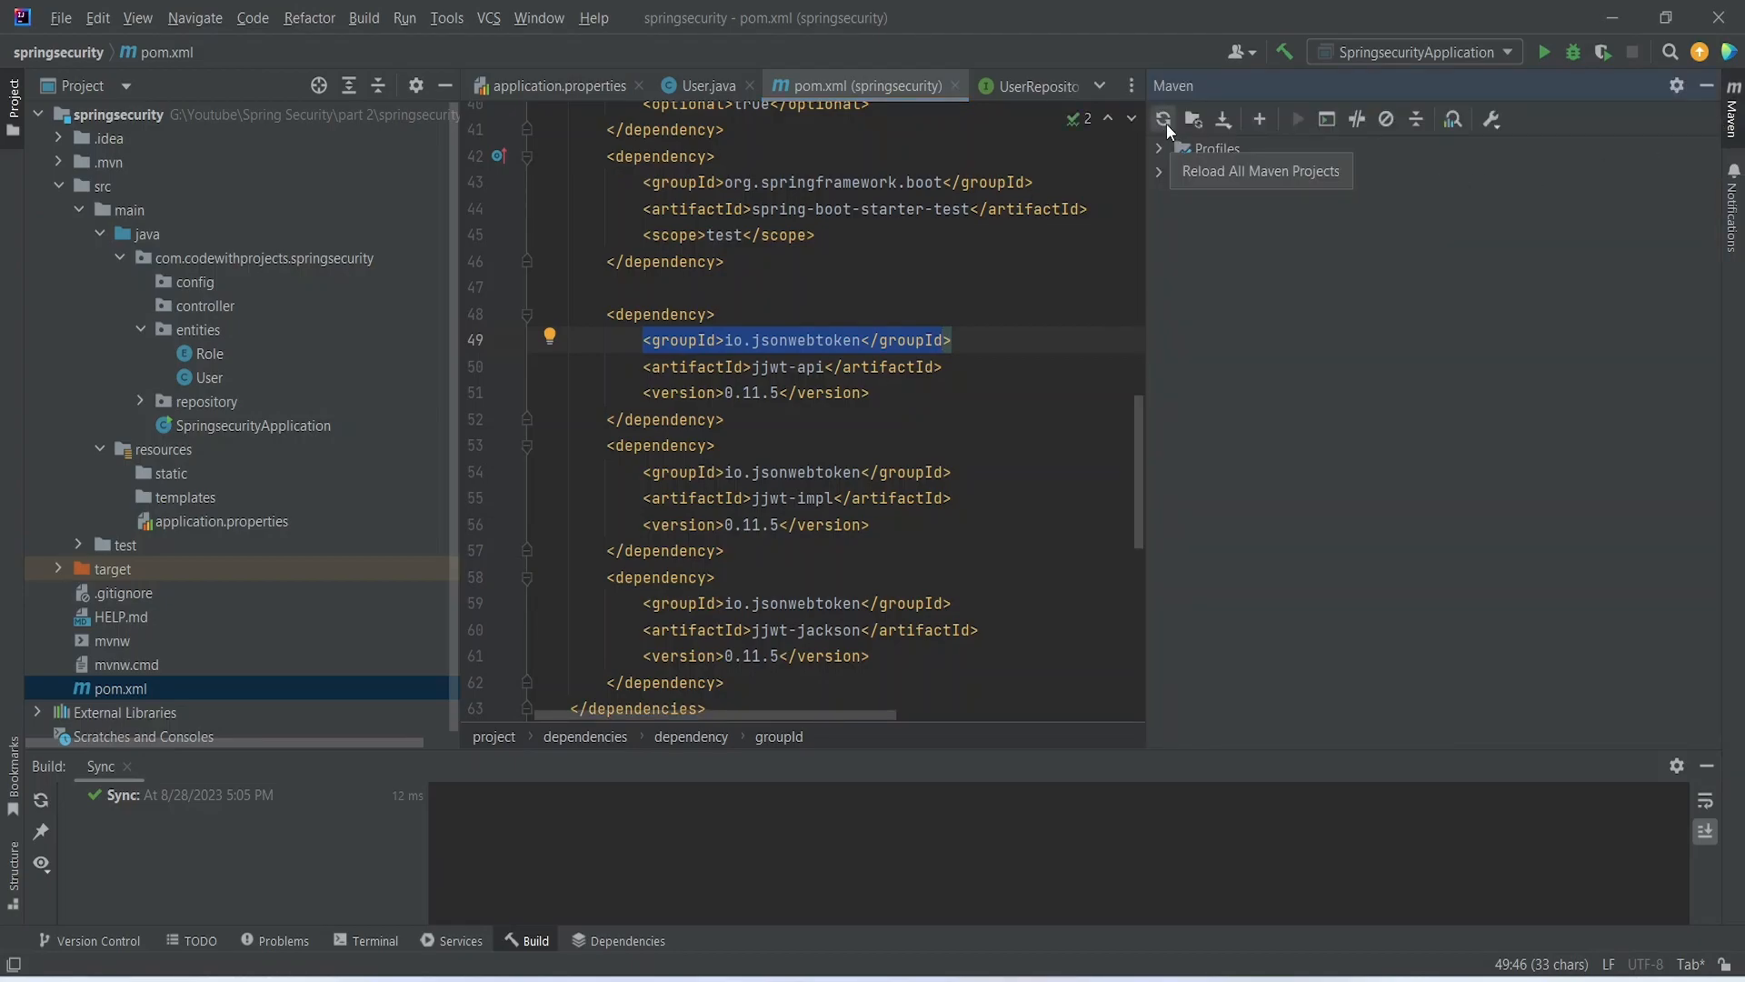
click(1161, 119)
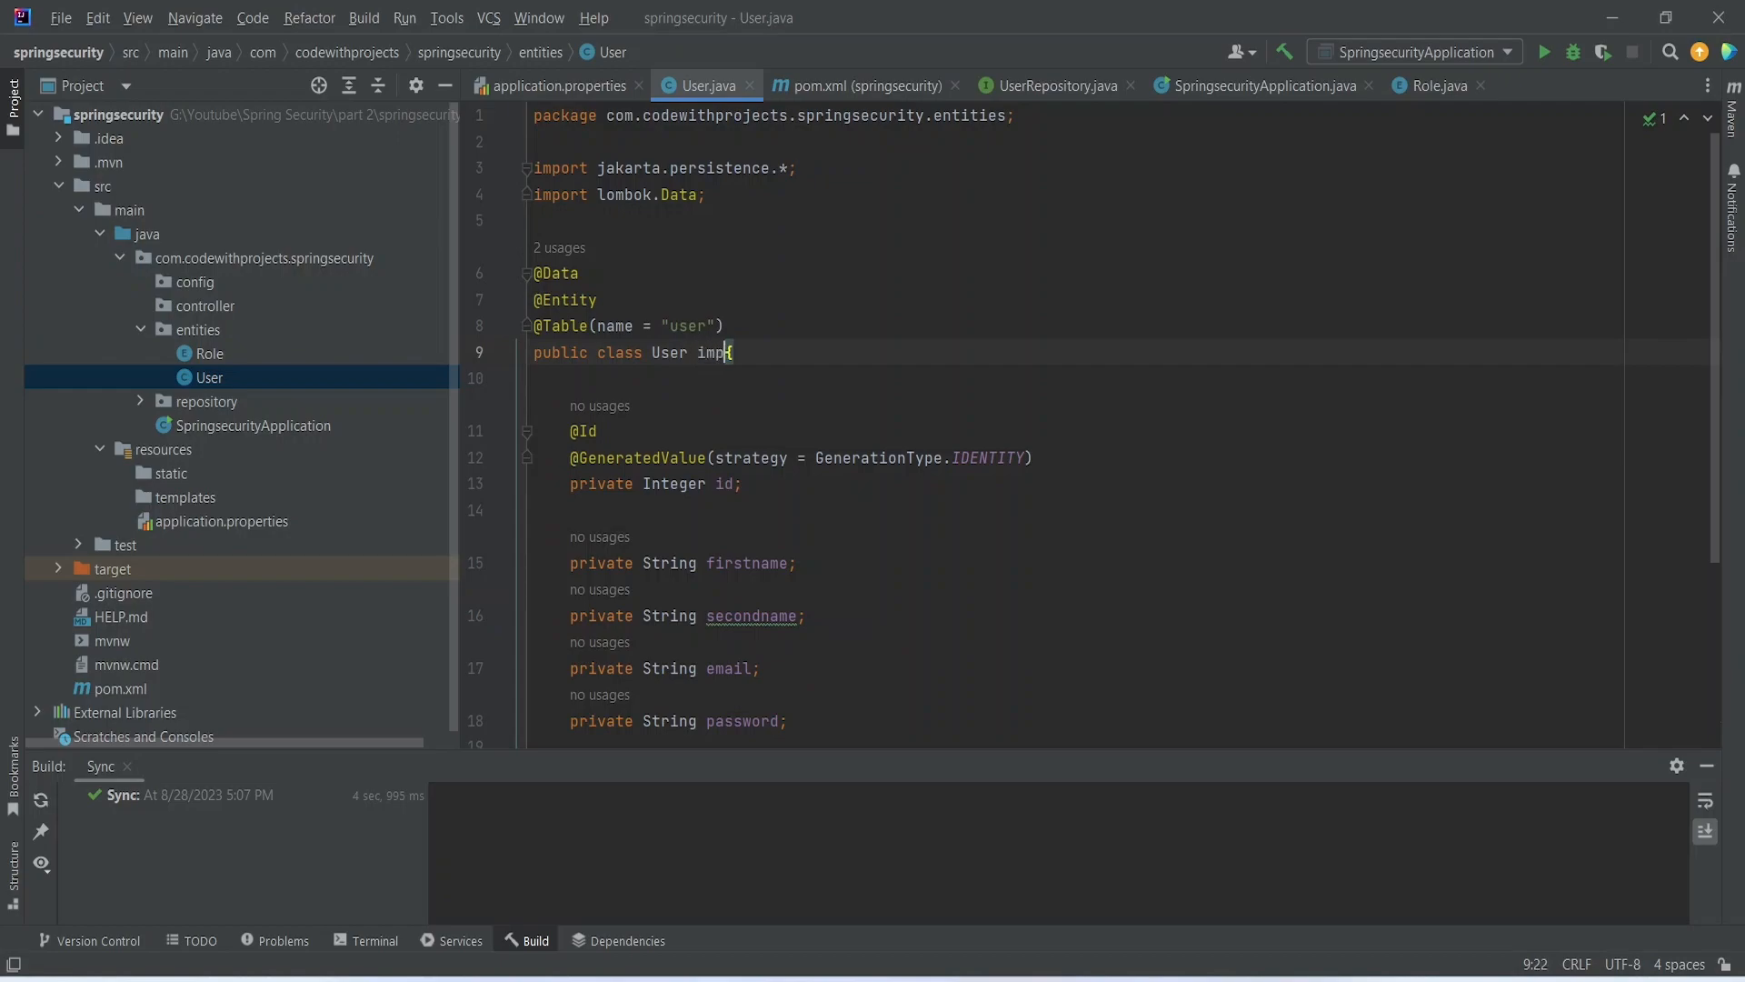
Declare User implements UserDetails and generate stubs for all six required methods
text(lements)
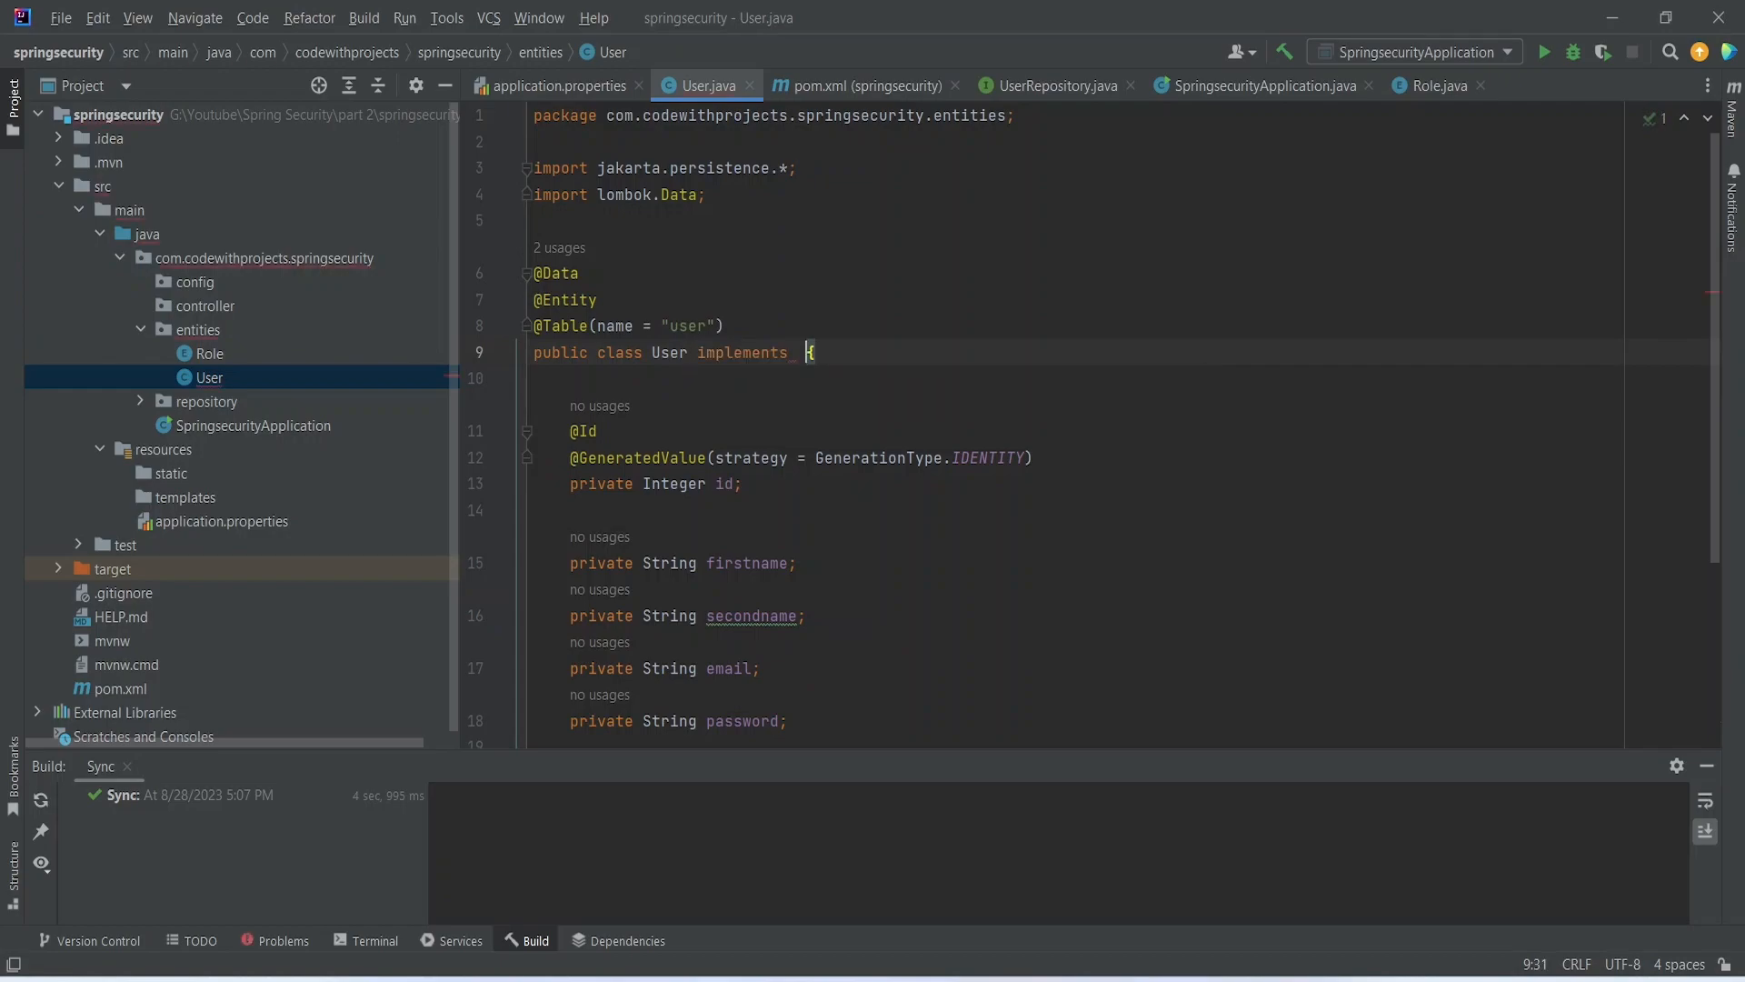
text(User)
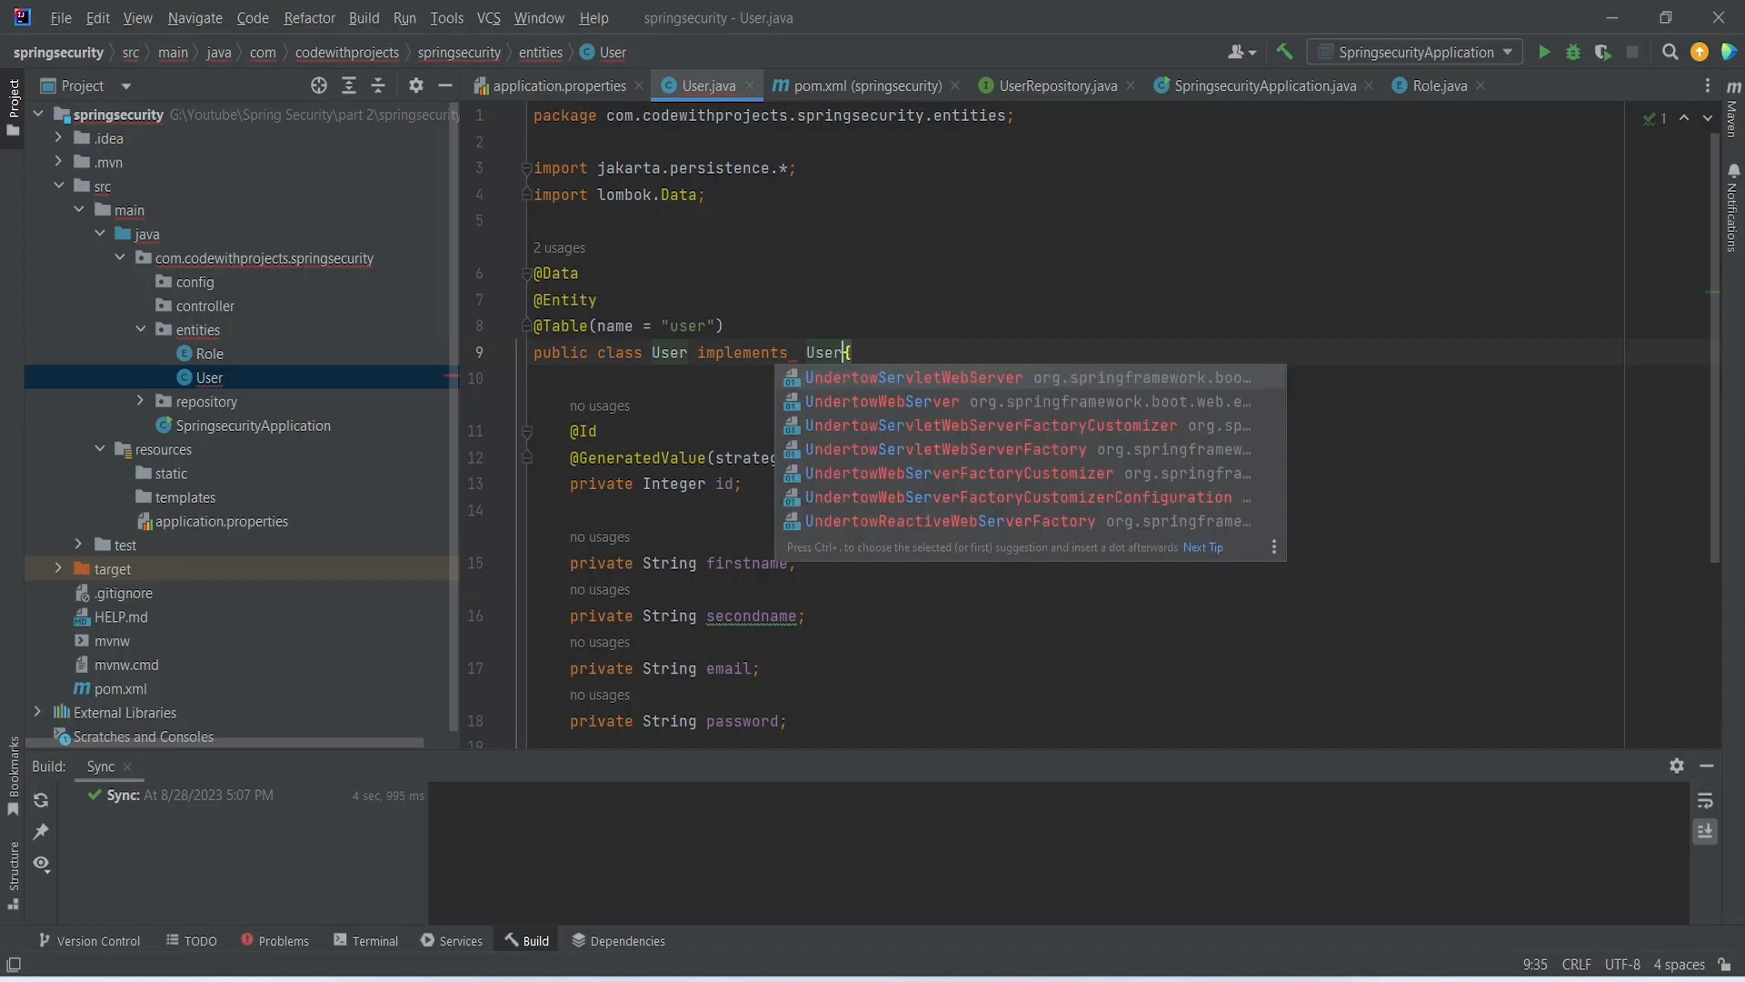
text(Details)
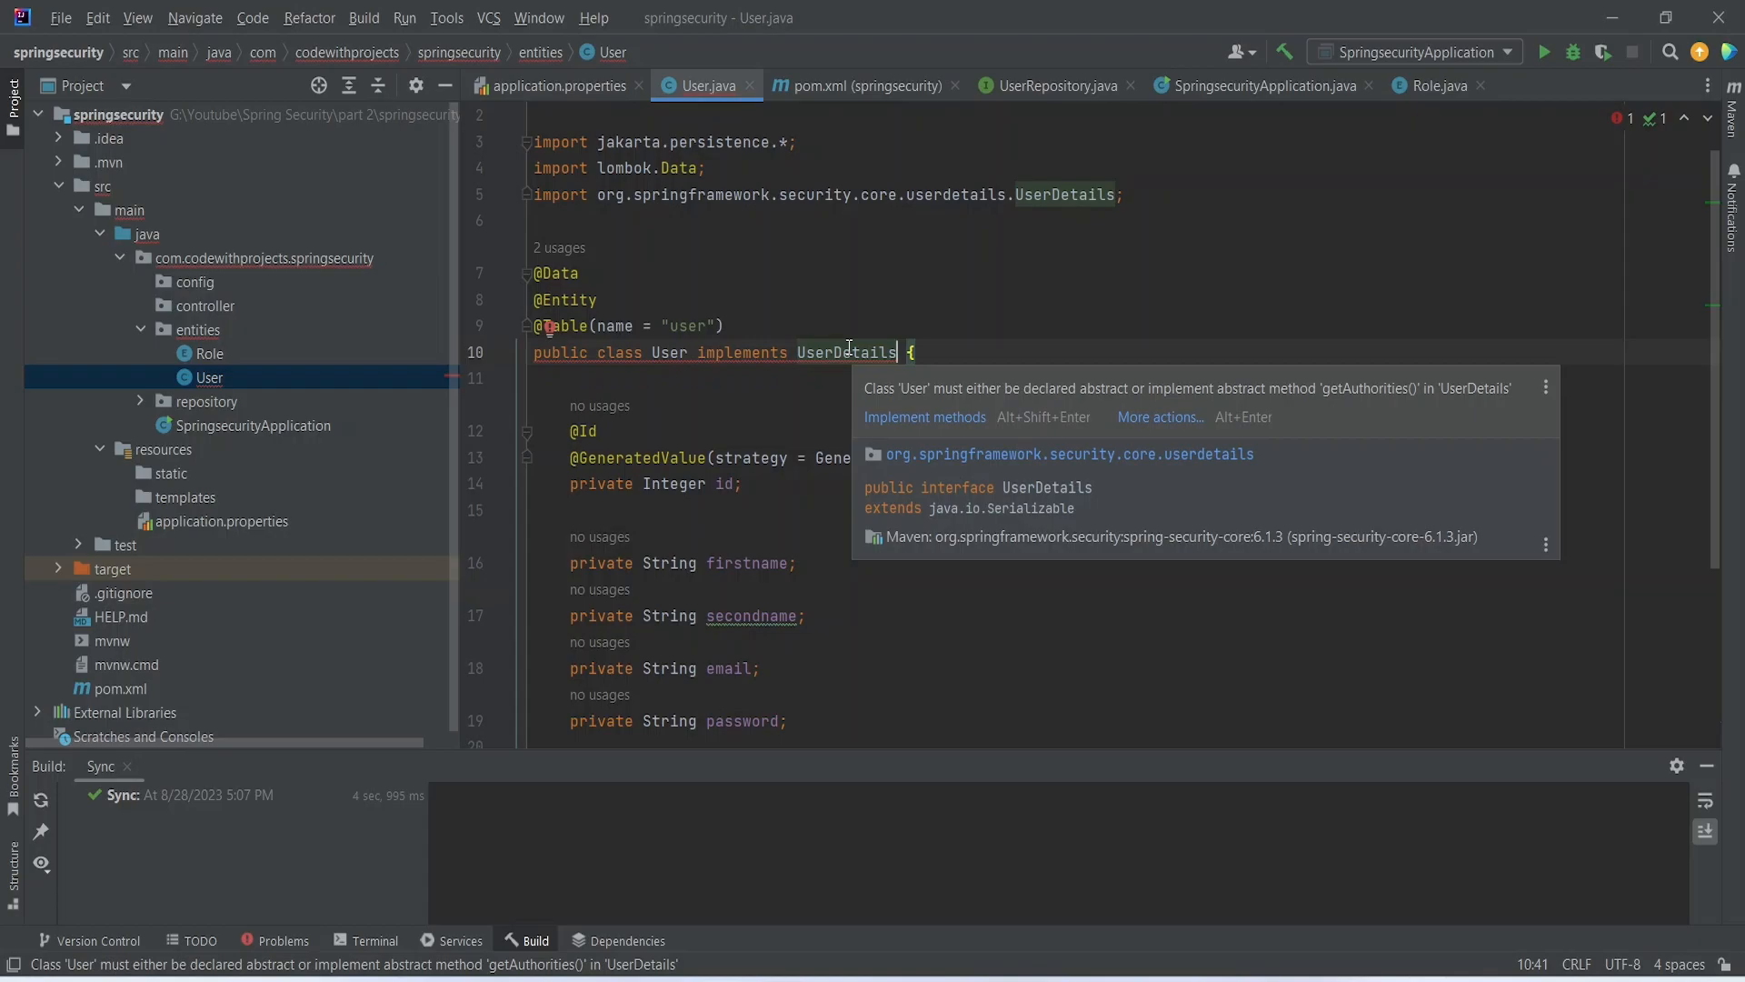
mouse_move(891, 432)
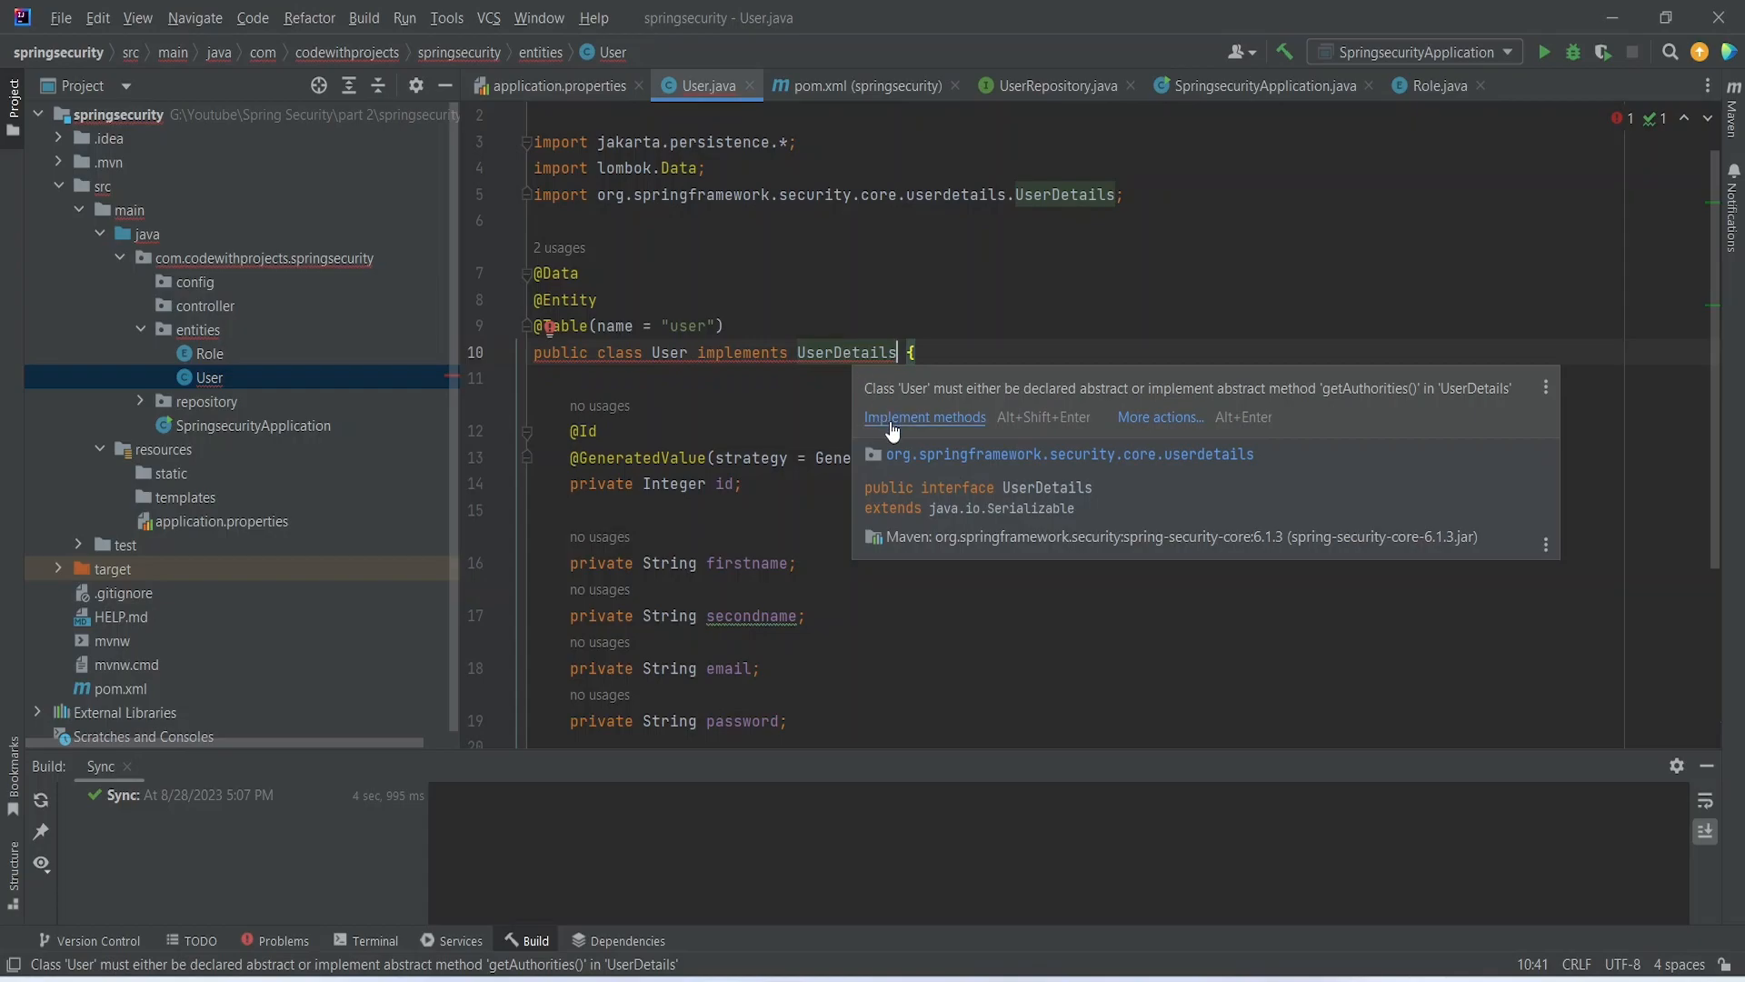
click(923, 416)
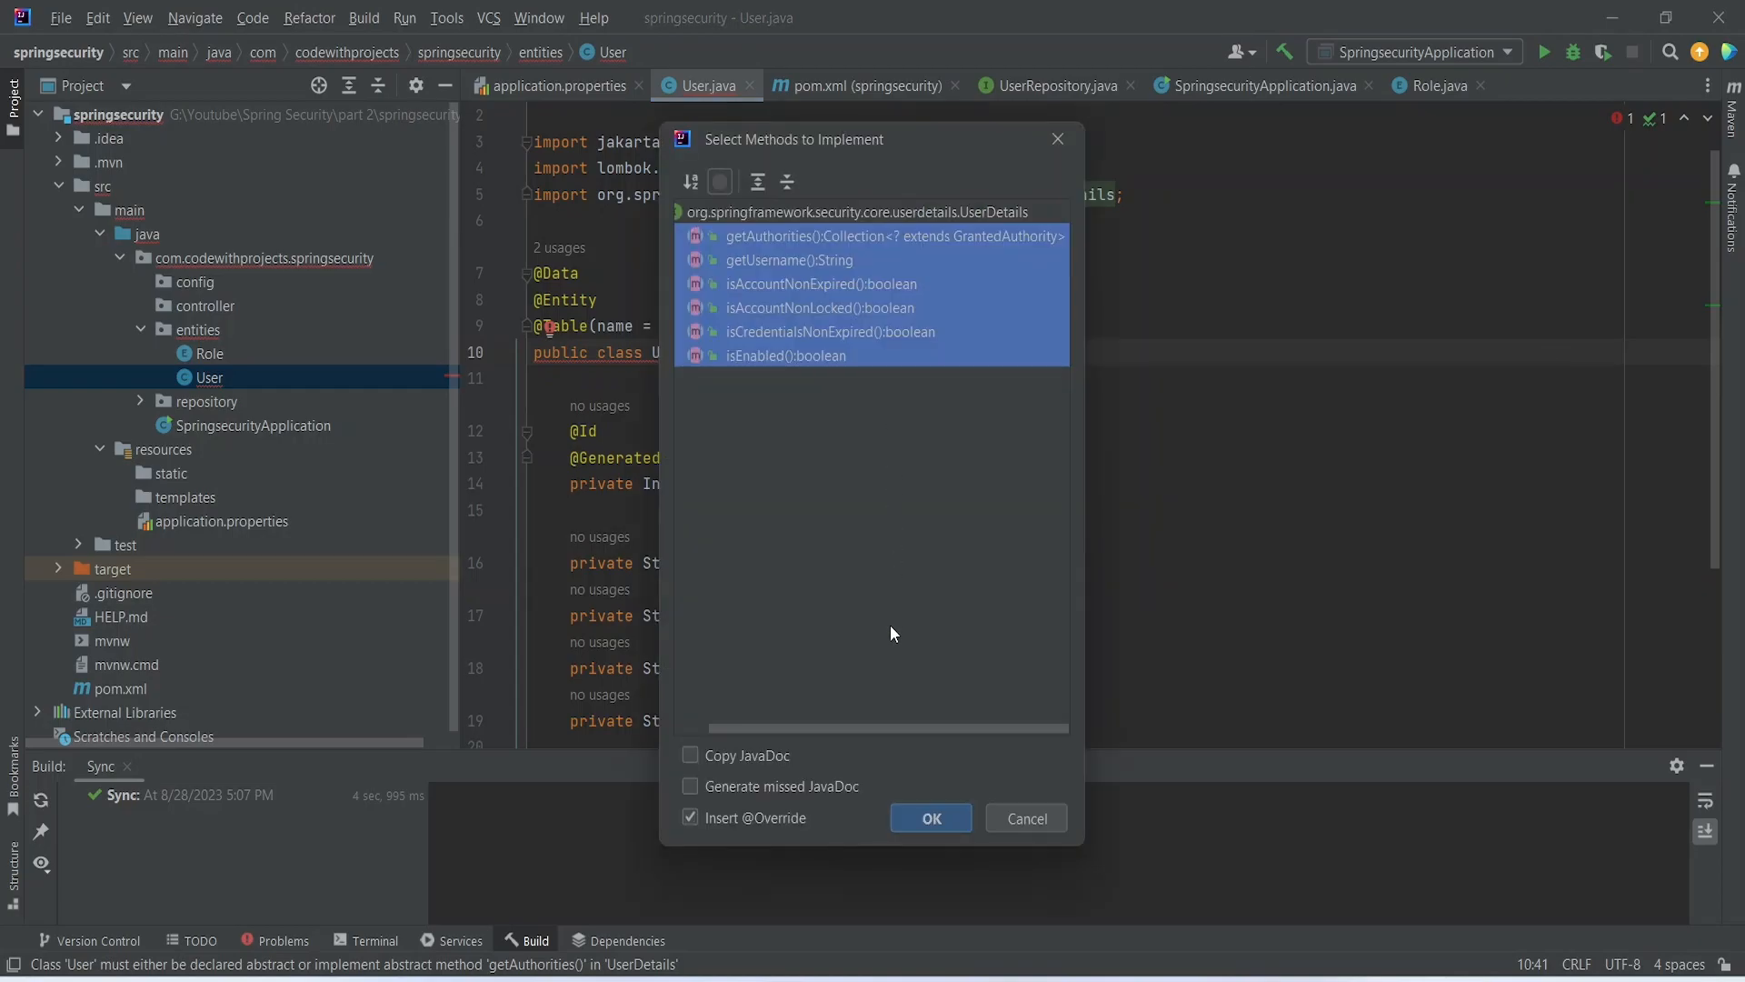
mouse_move(779, 261)
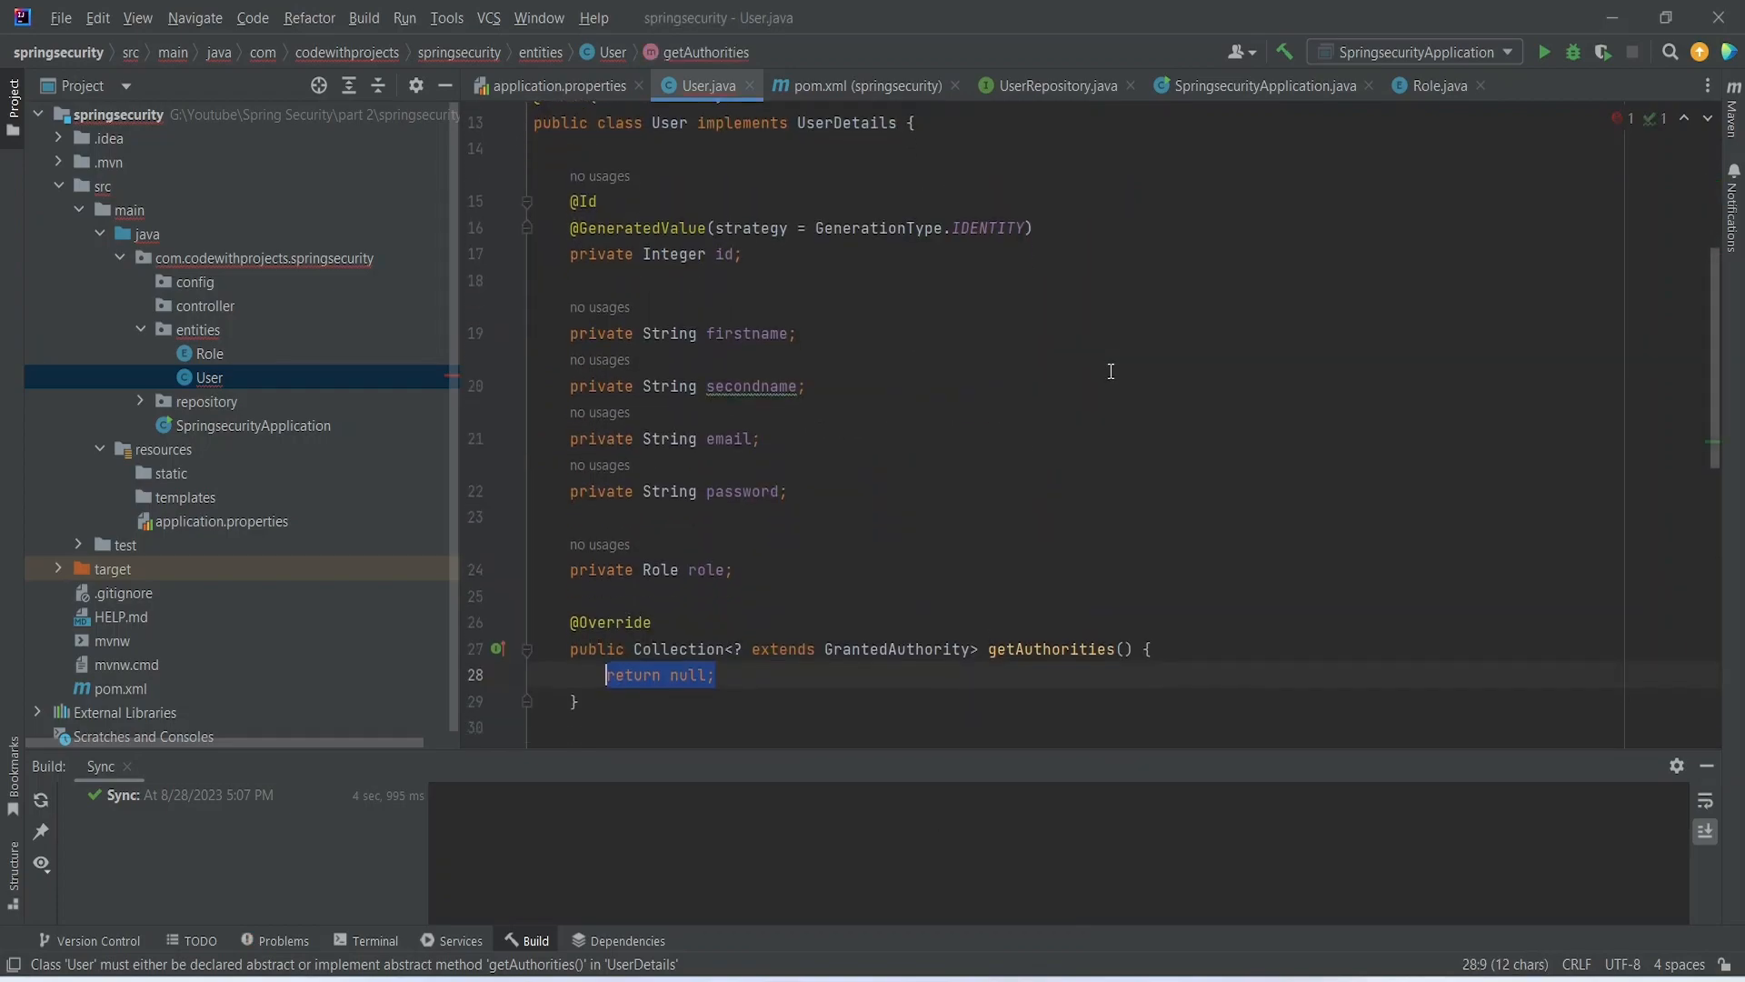
Return List.of(new SimpleGrantedAuthority(role.name())) from getAuthorities and email from getUsername
scroll(down, 3)
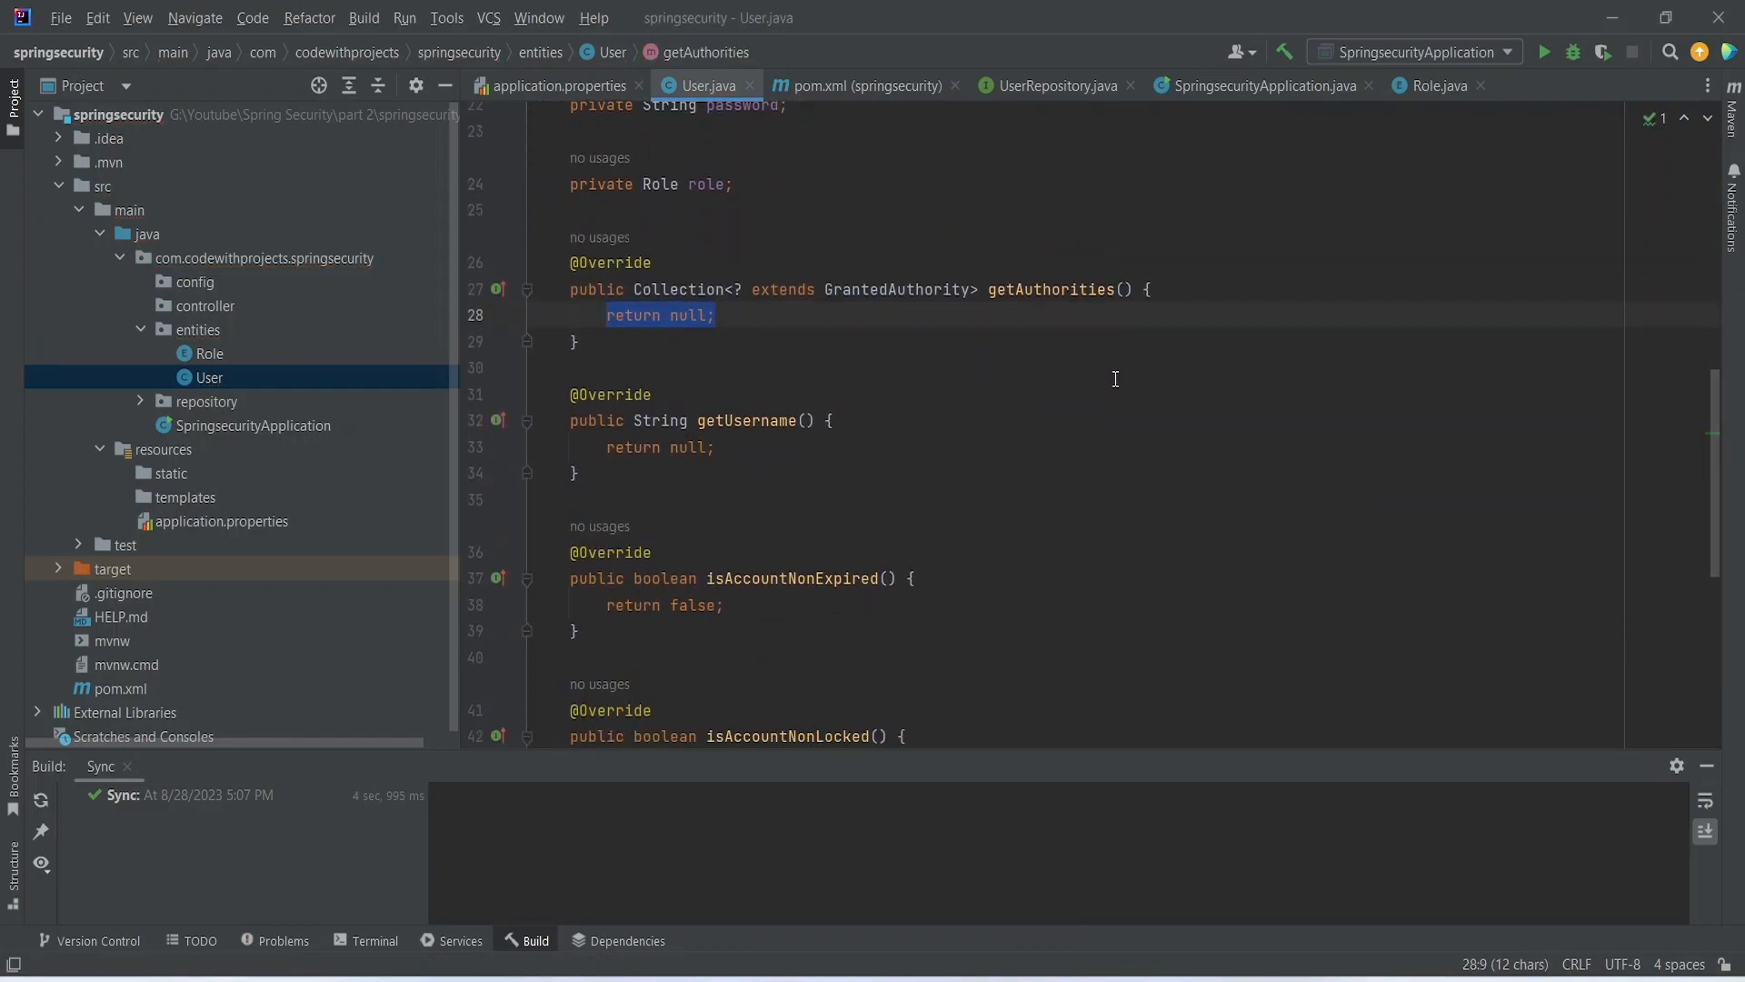
click(763, 315)
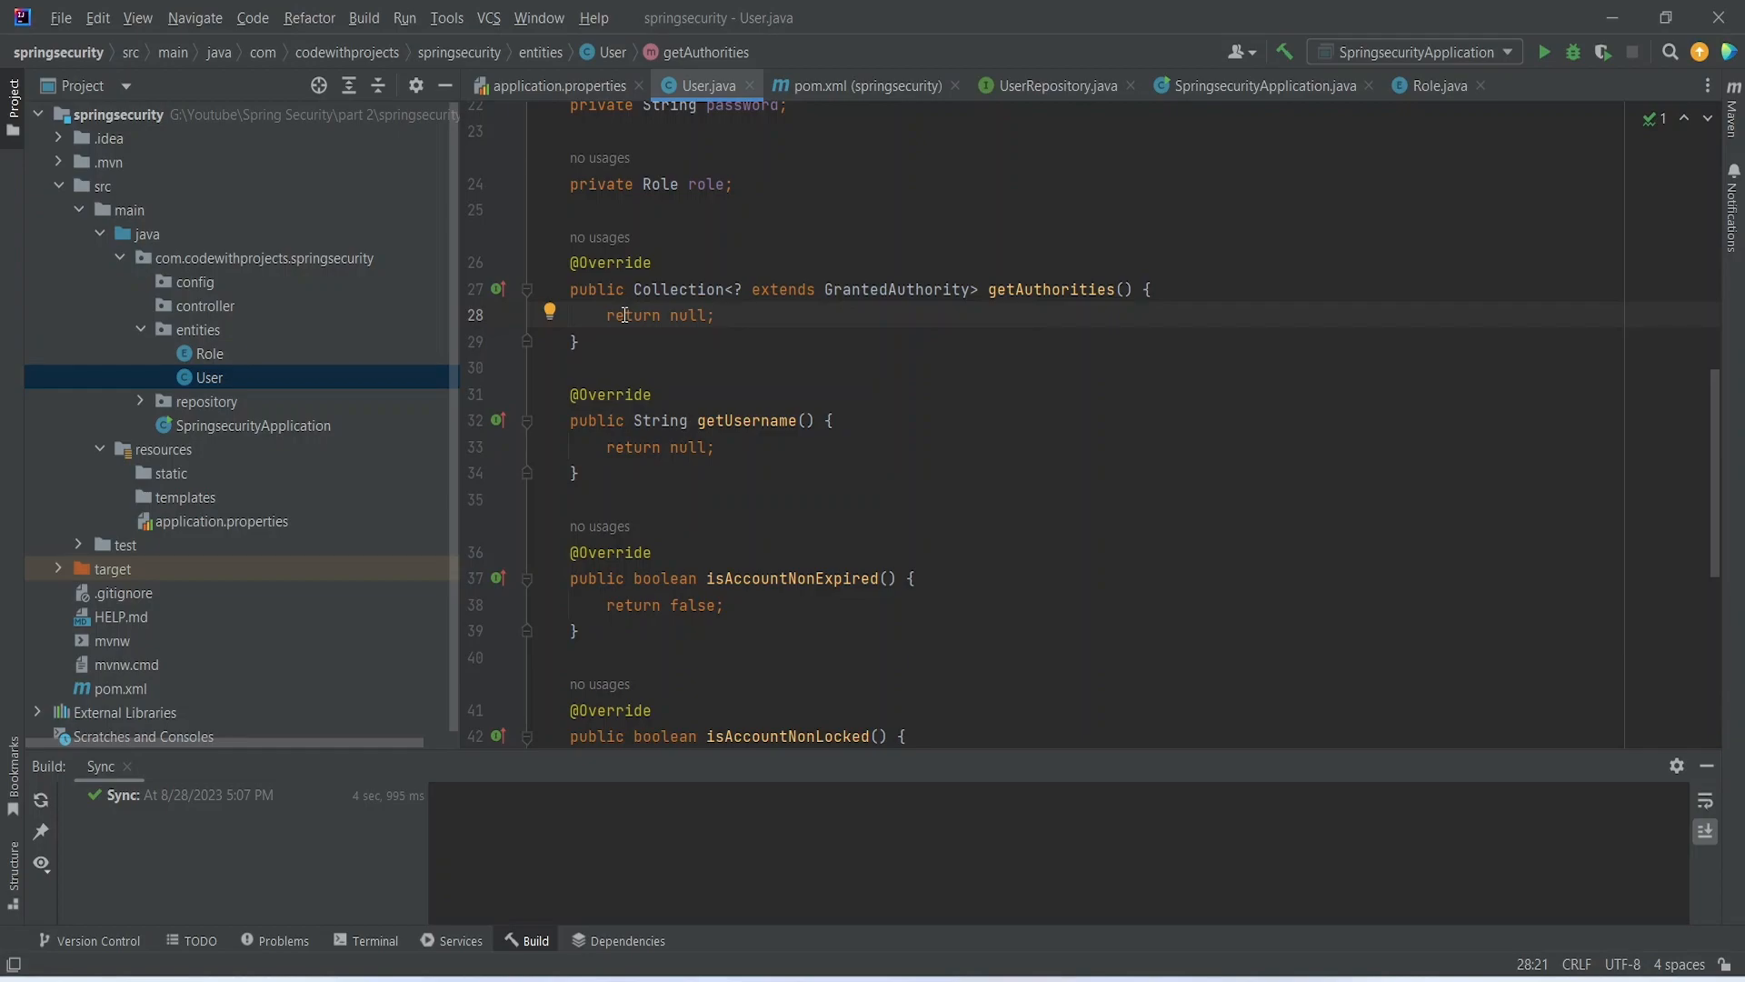
double_click(689, 316)
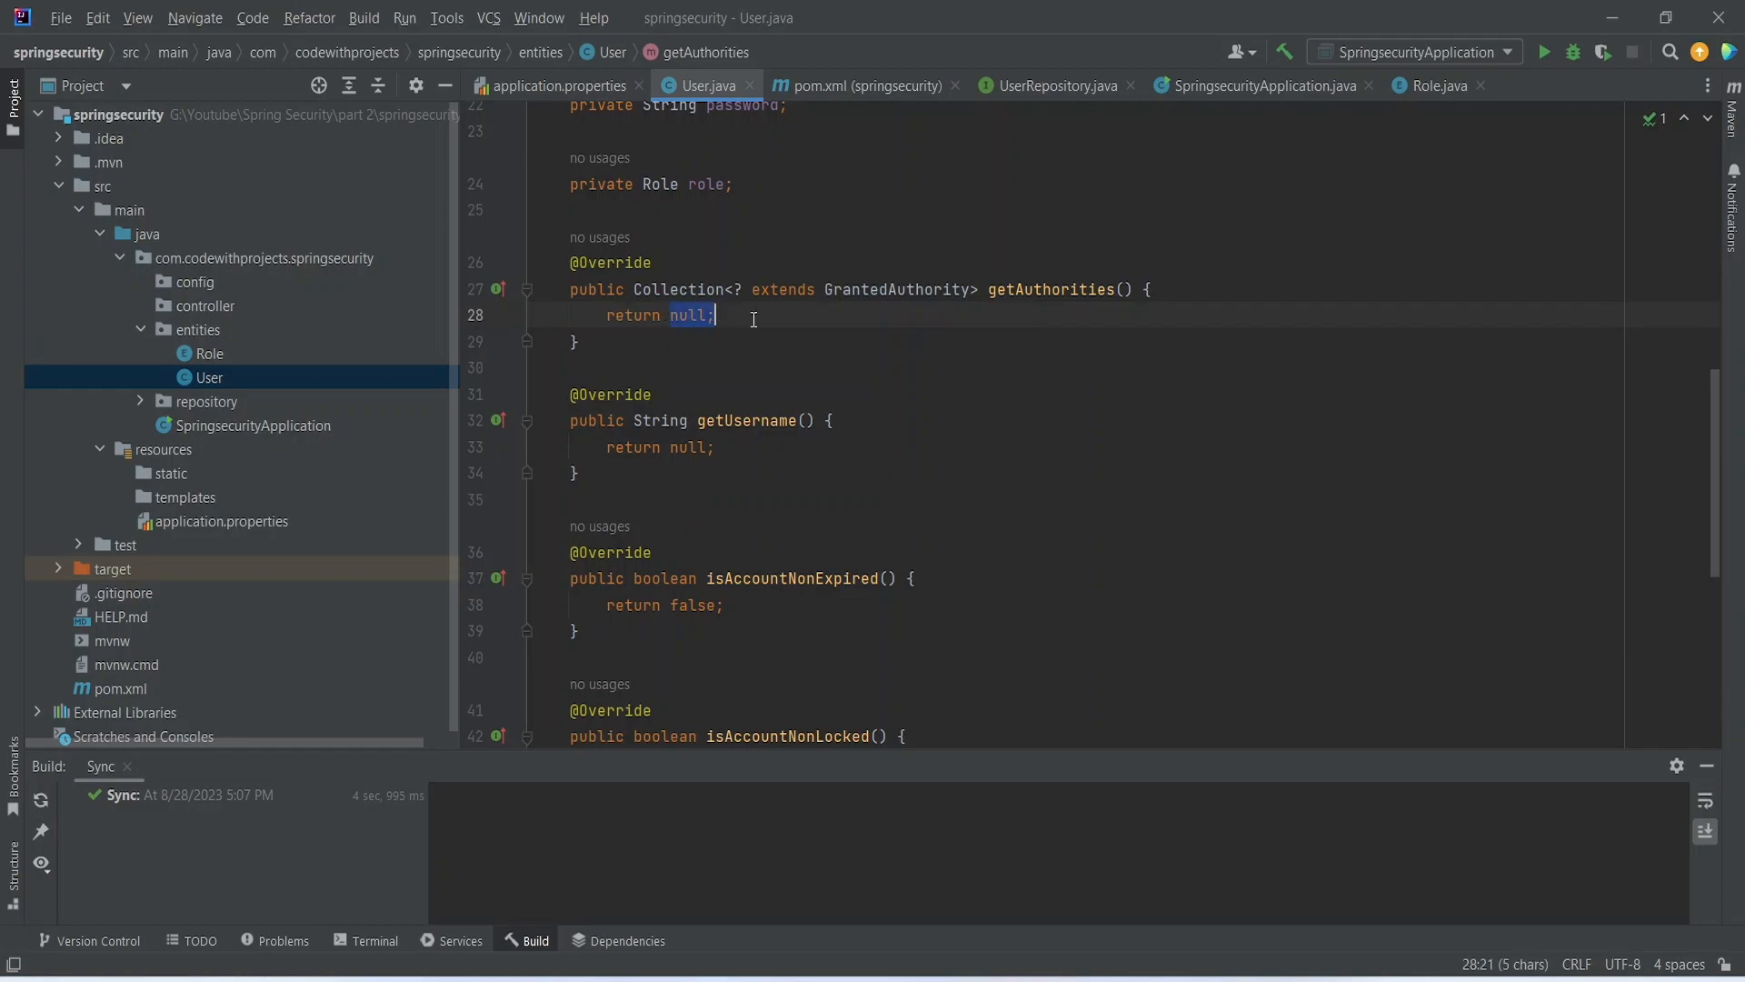
text(List.of(new SimpleGrantedAuthority(role.name())))
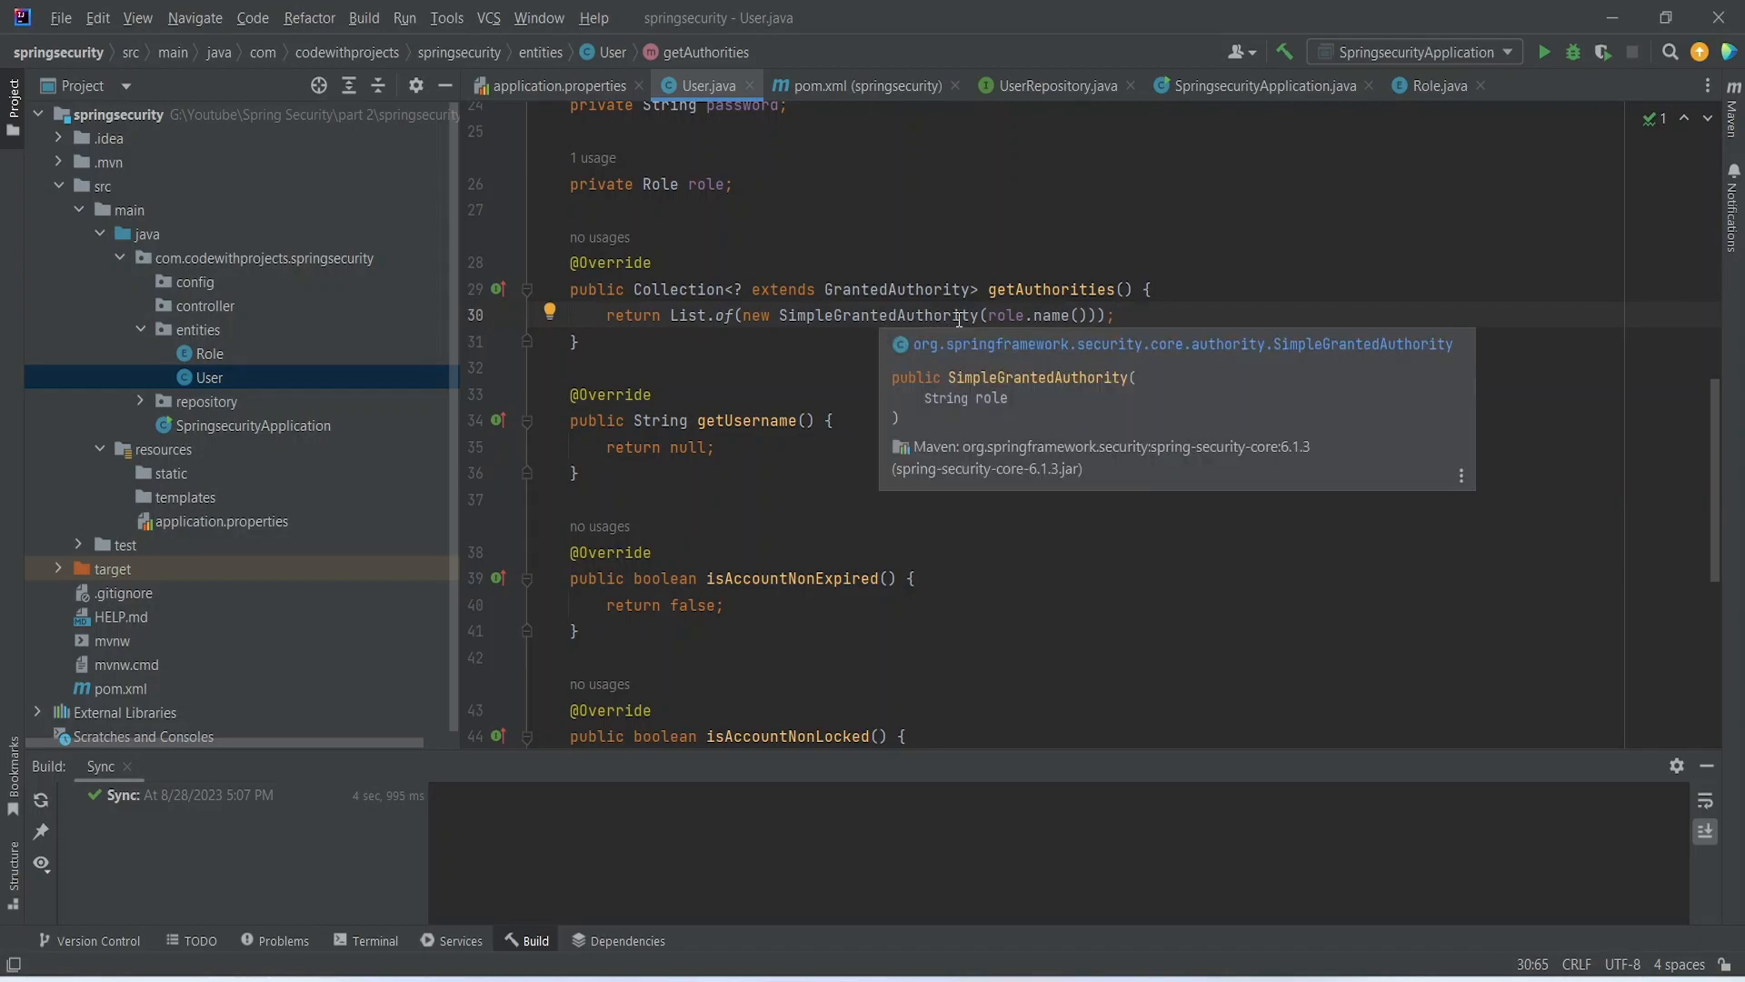
mouse_move(1006, 316)
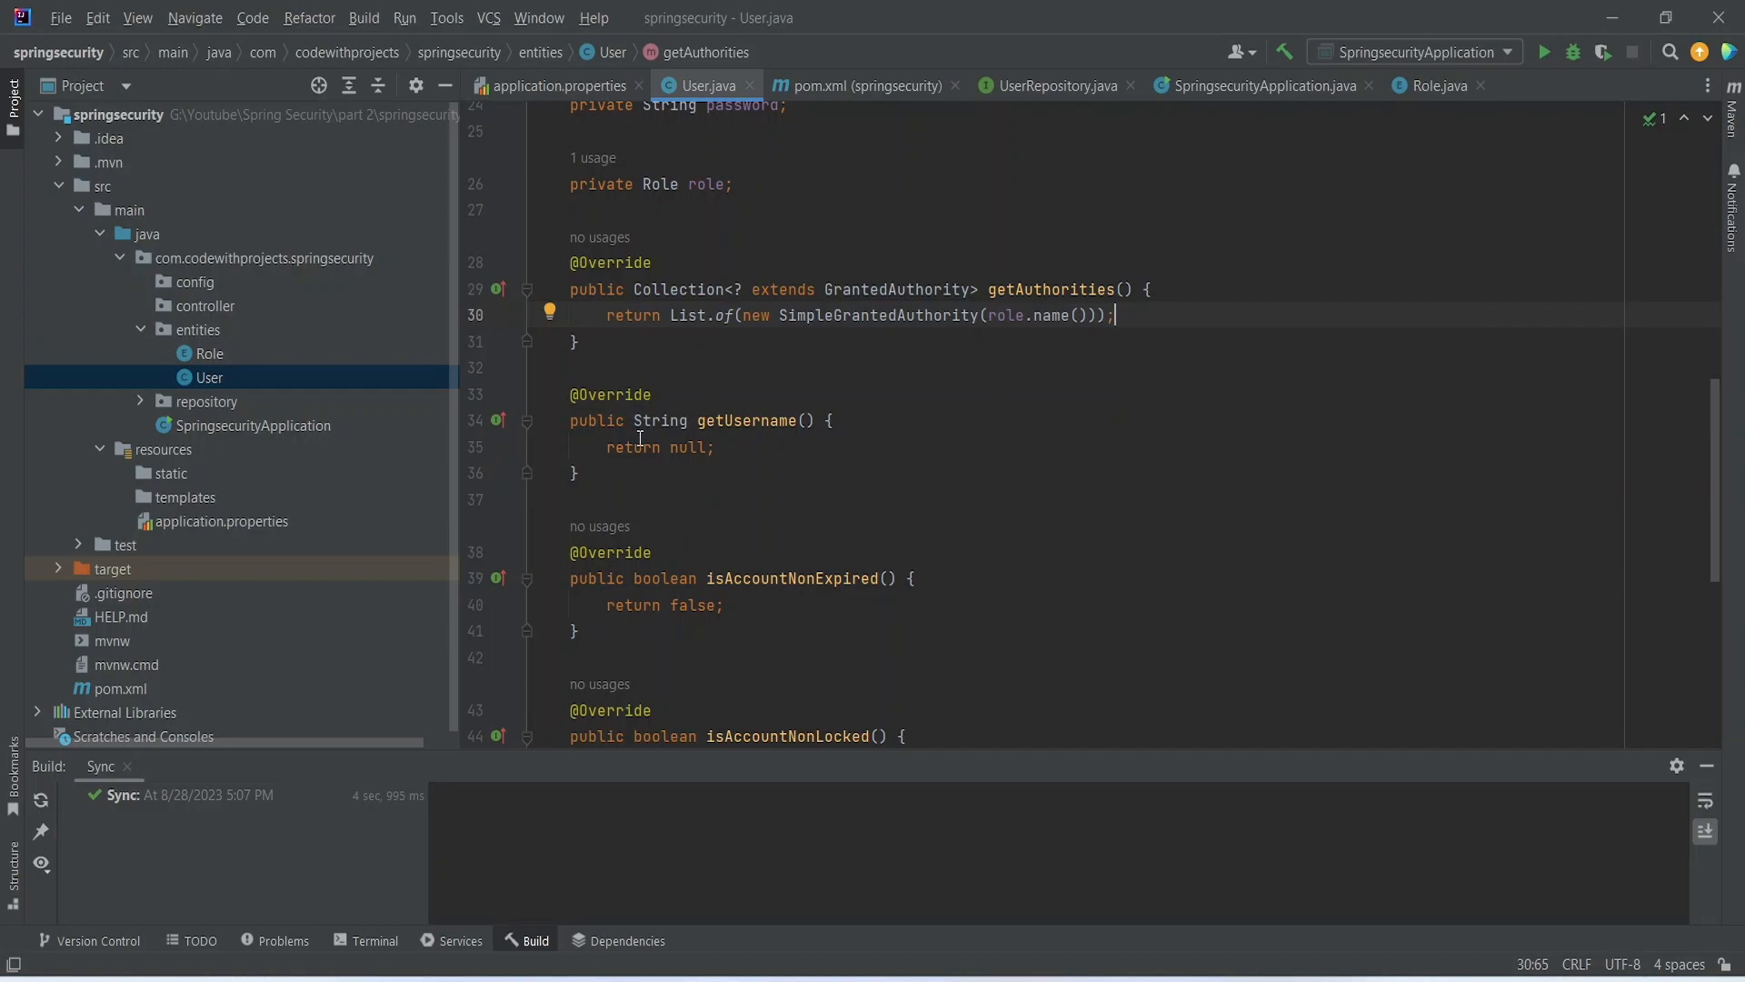
mouse_move(694, 450)
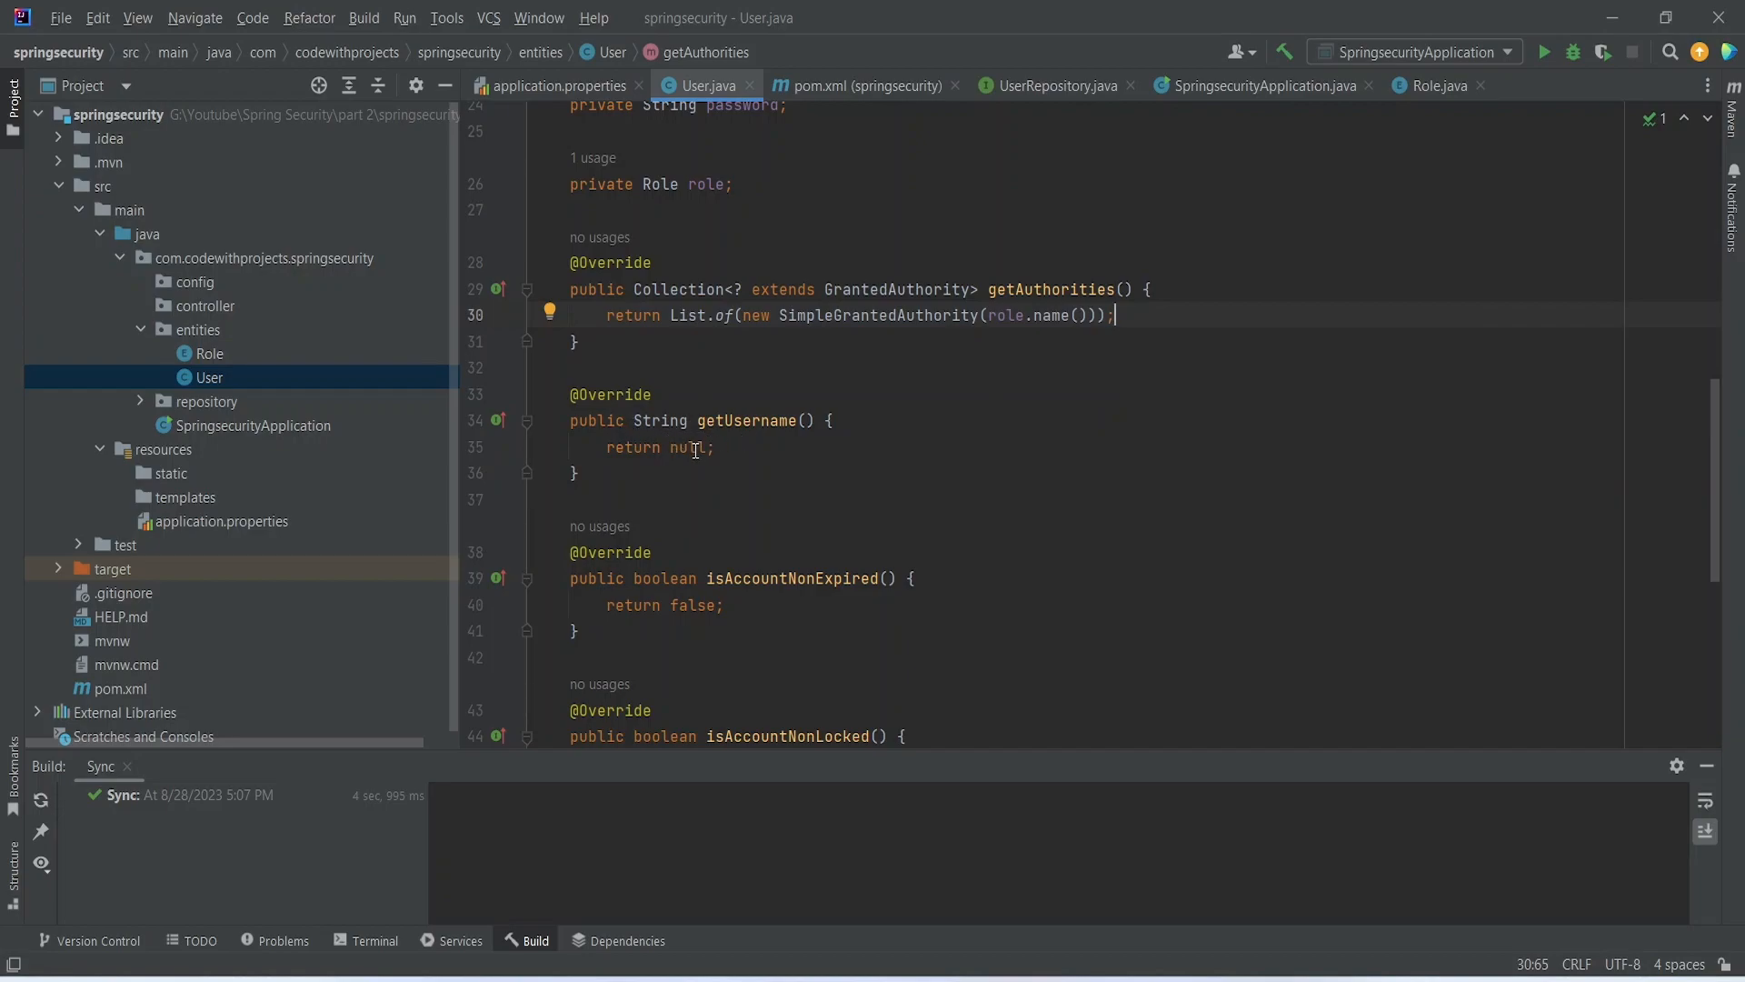
double_click(688, 447)
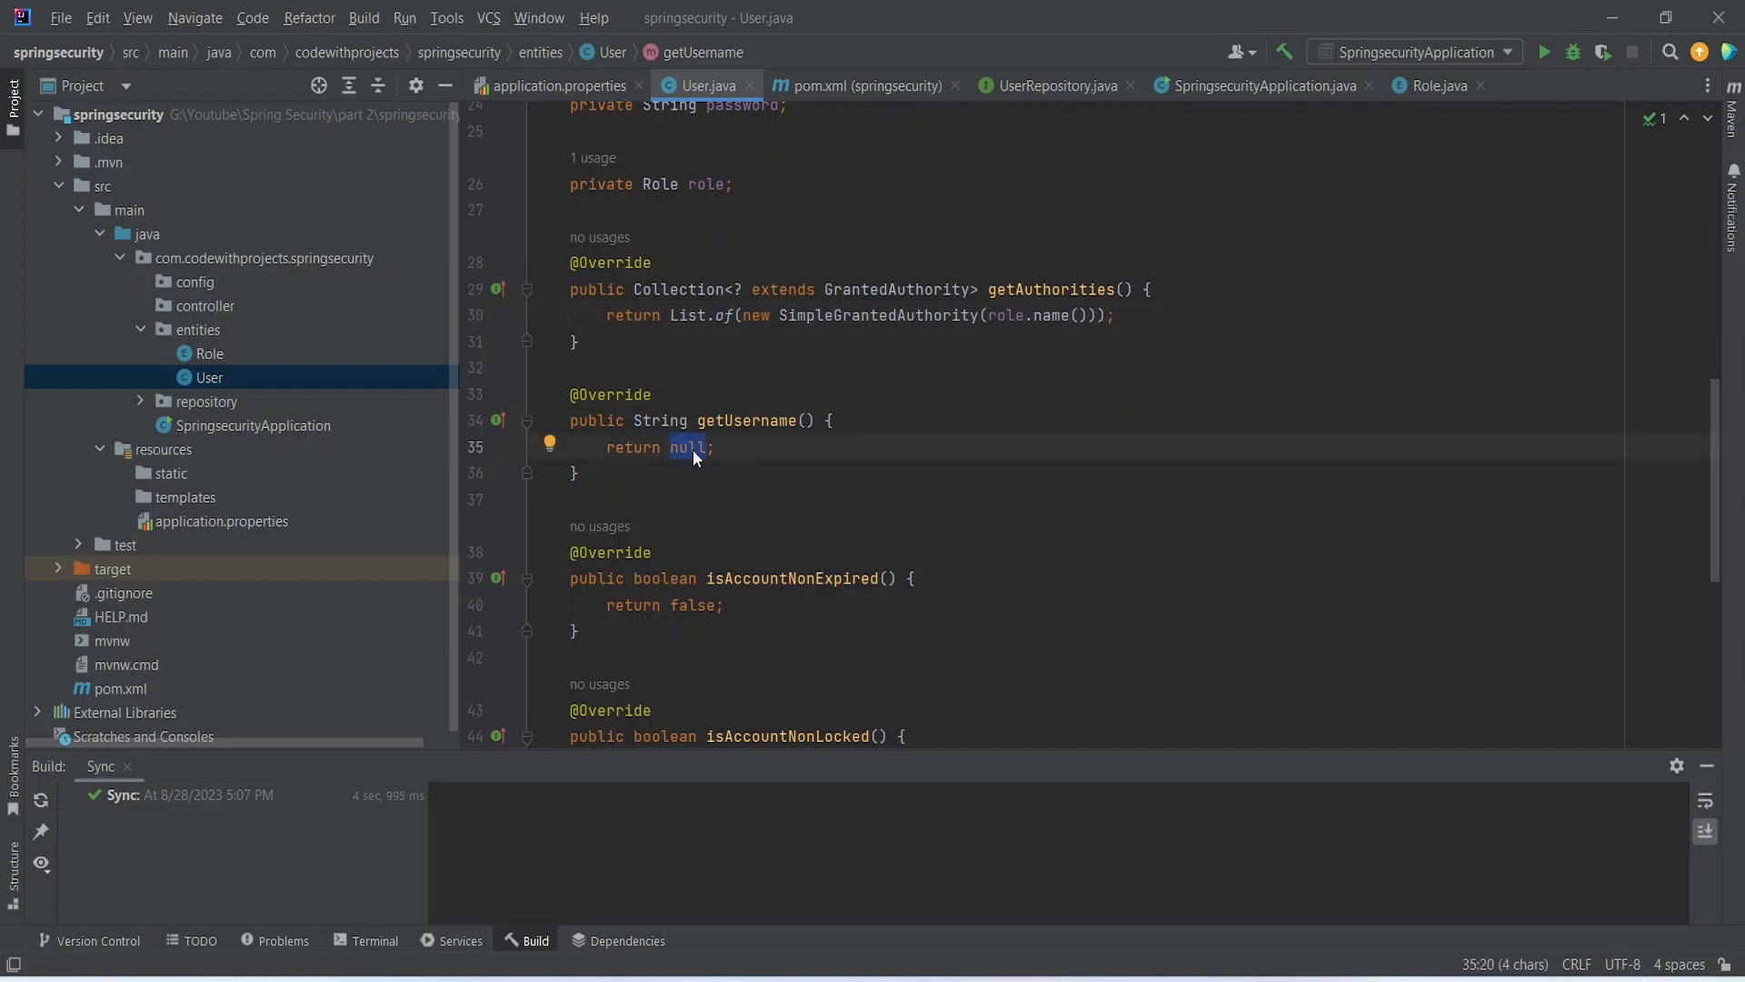
text(email)
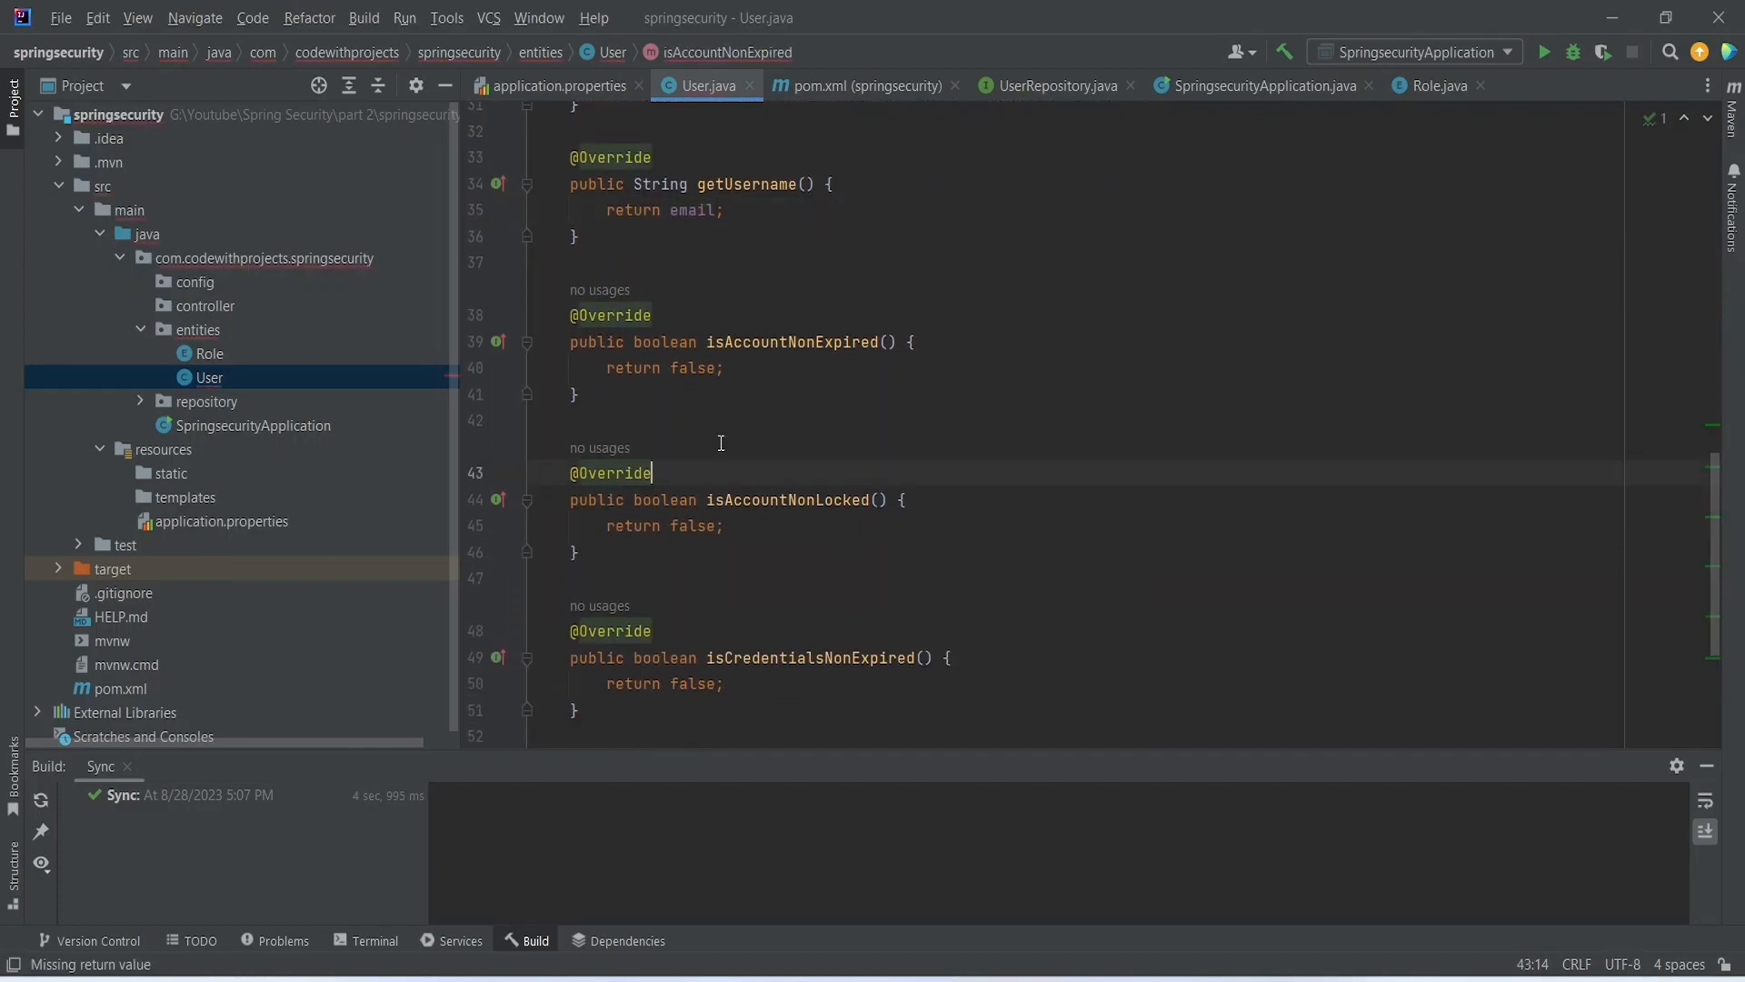
mouse_move(731, 342)
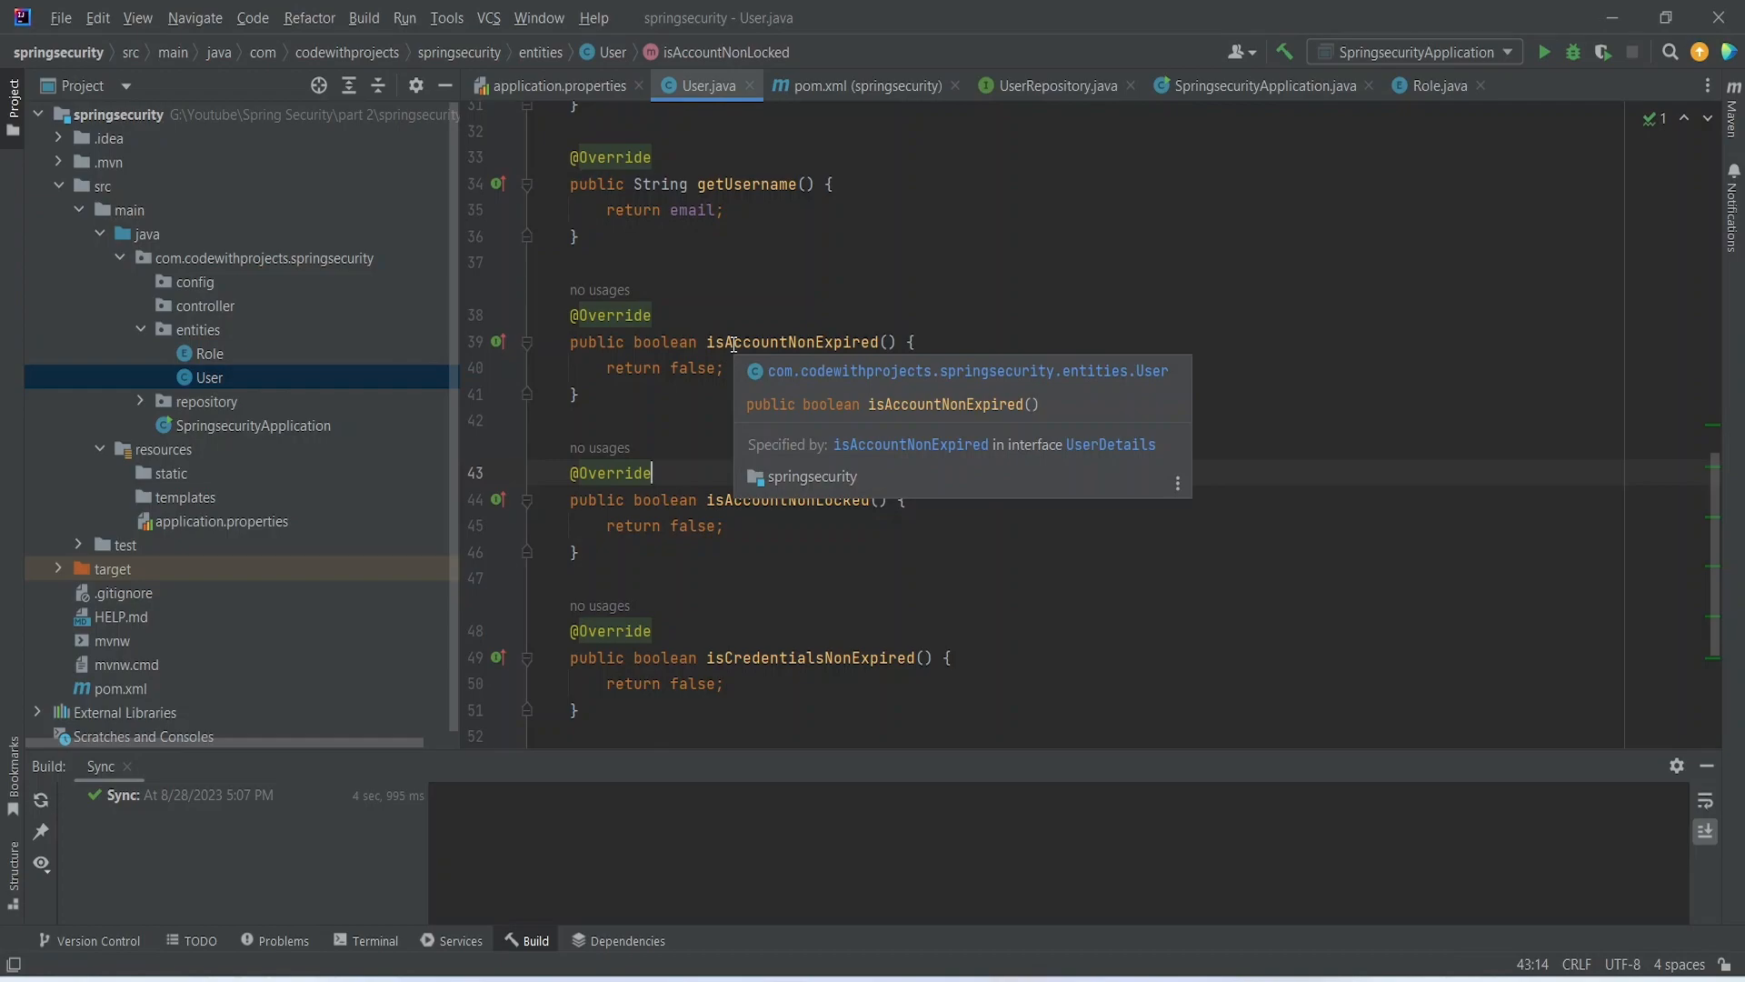
mouse_move(693, 368)
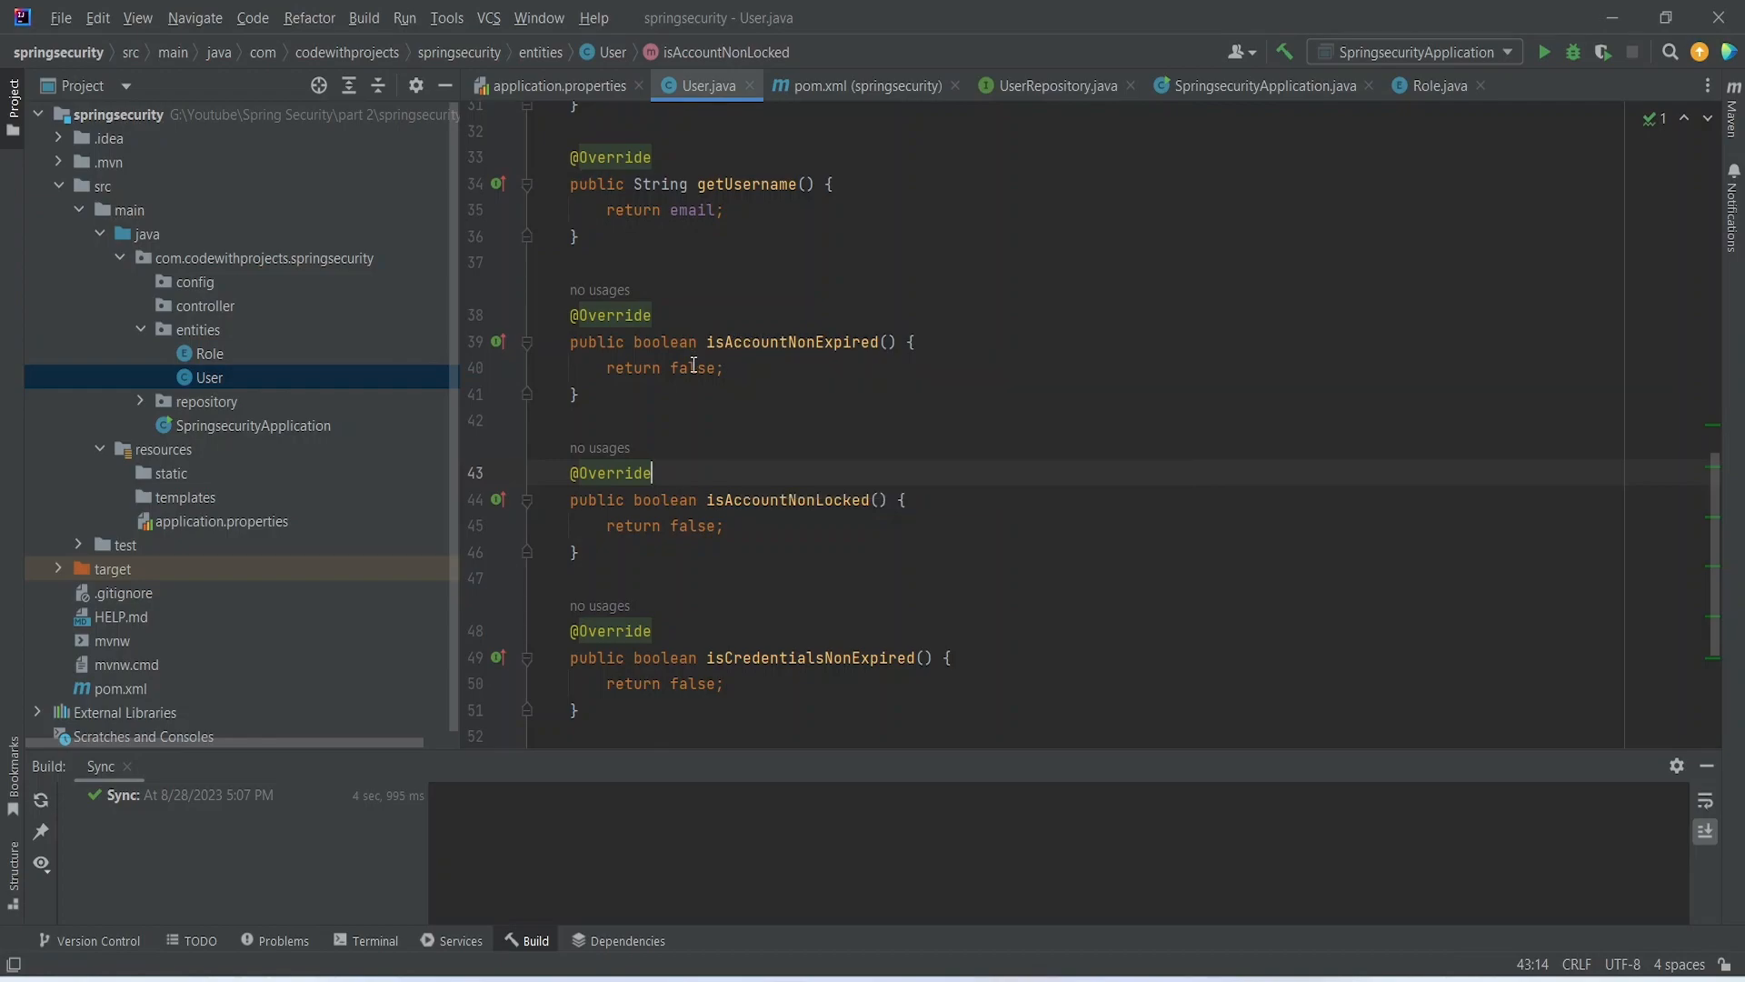
Make isAccountNonExpired, isAccountNonLocked, isCredentialsNonExpired and isEnabled return true
double_click(691, 367)
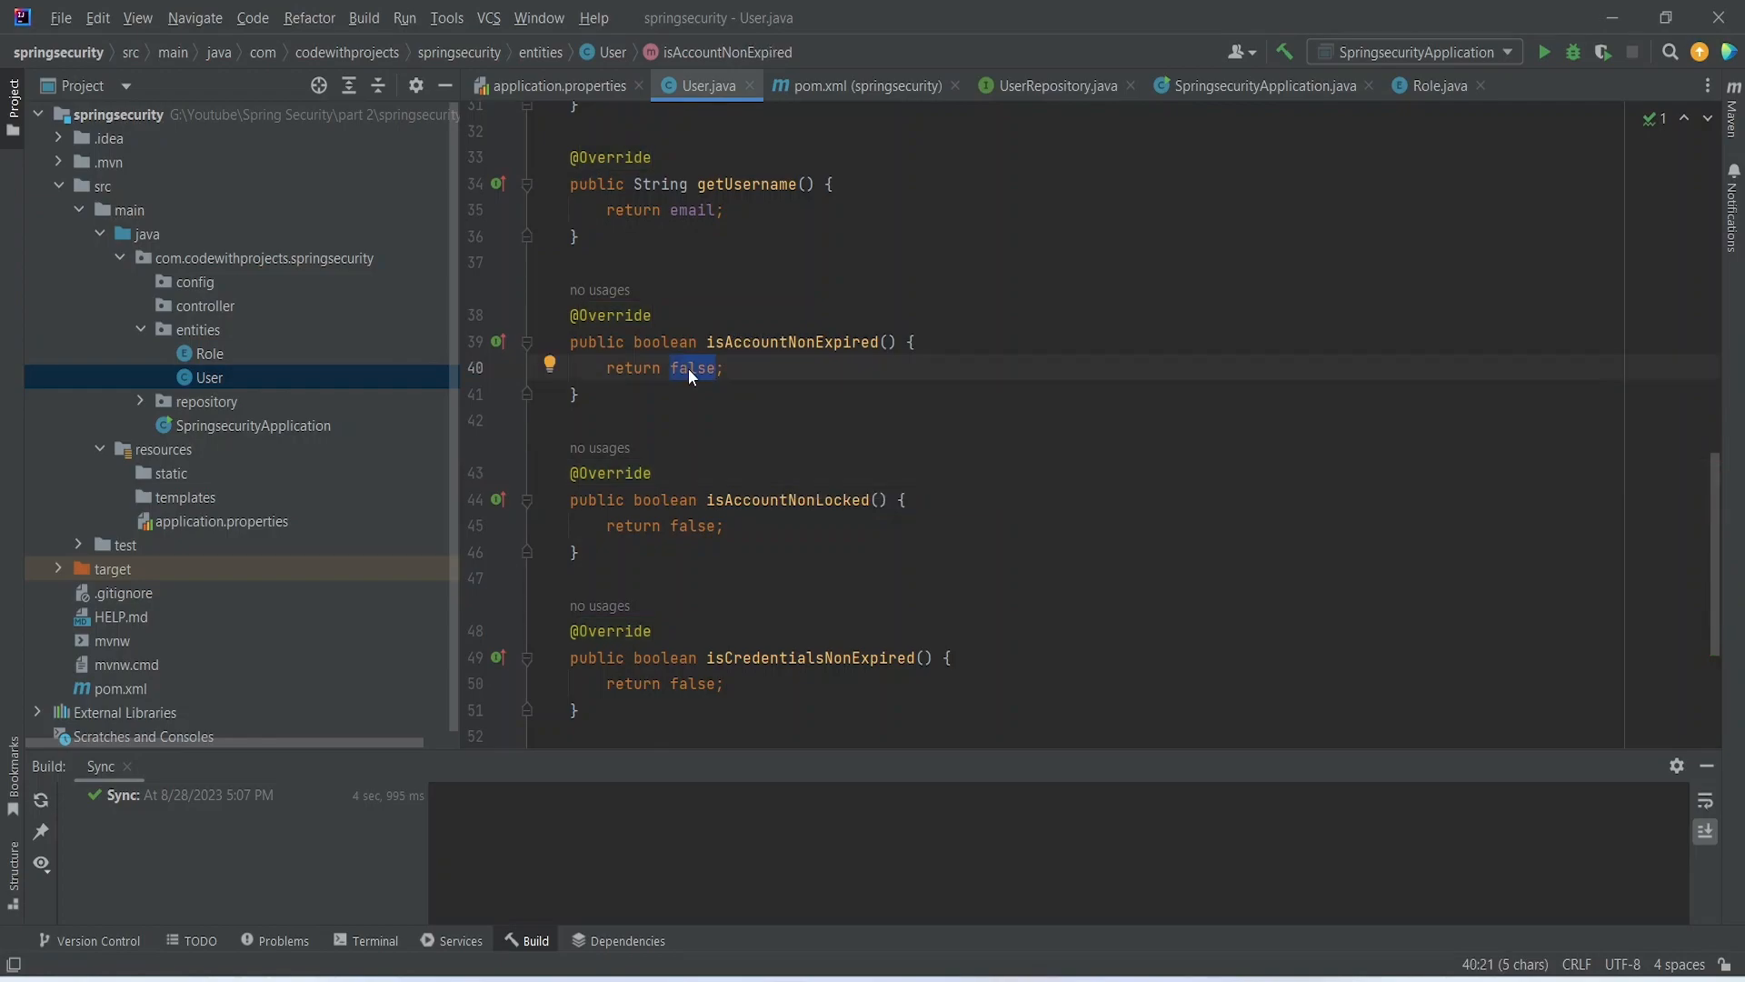
text(true)
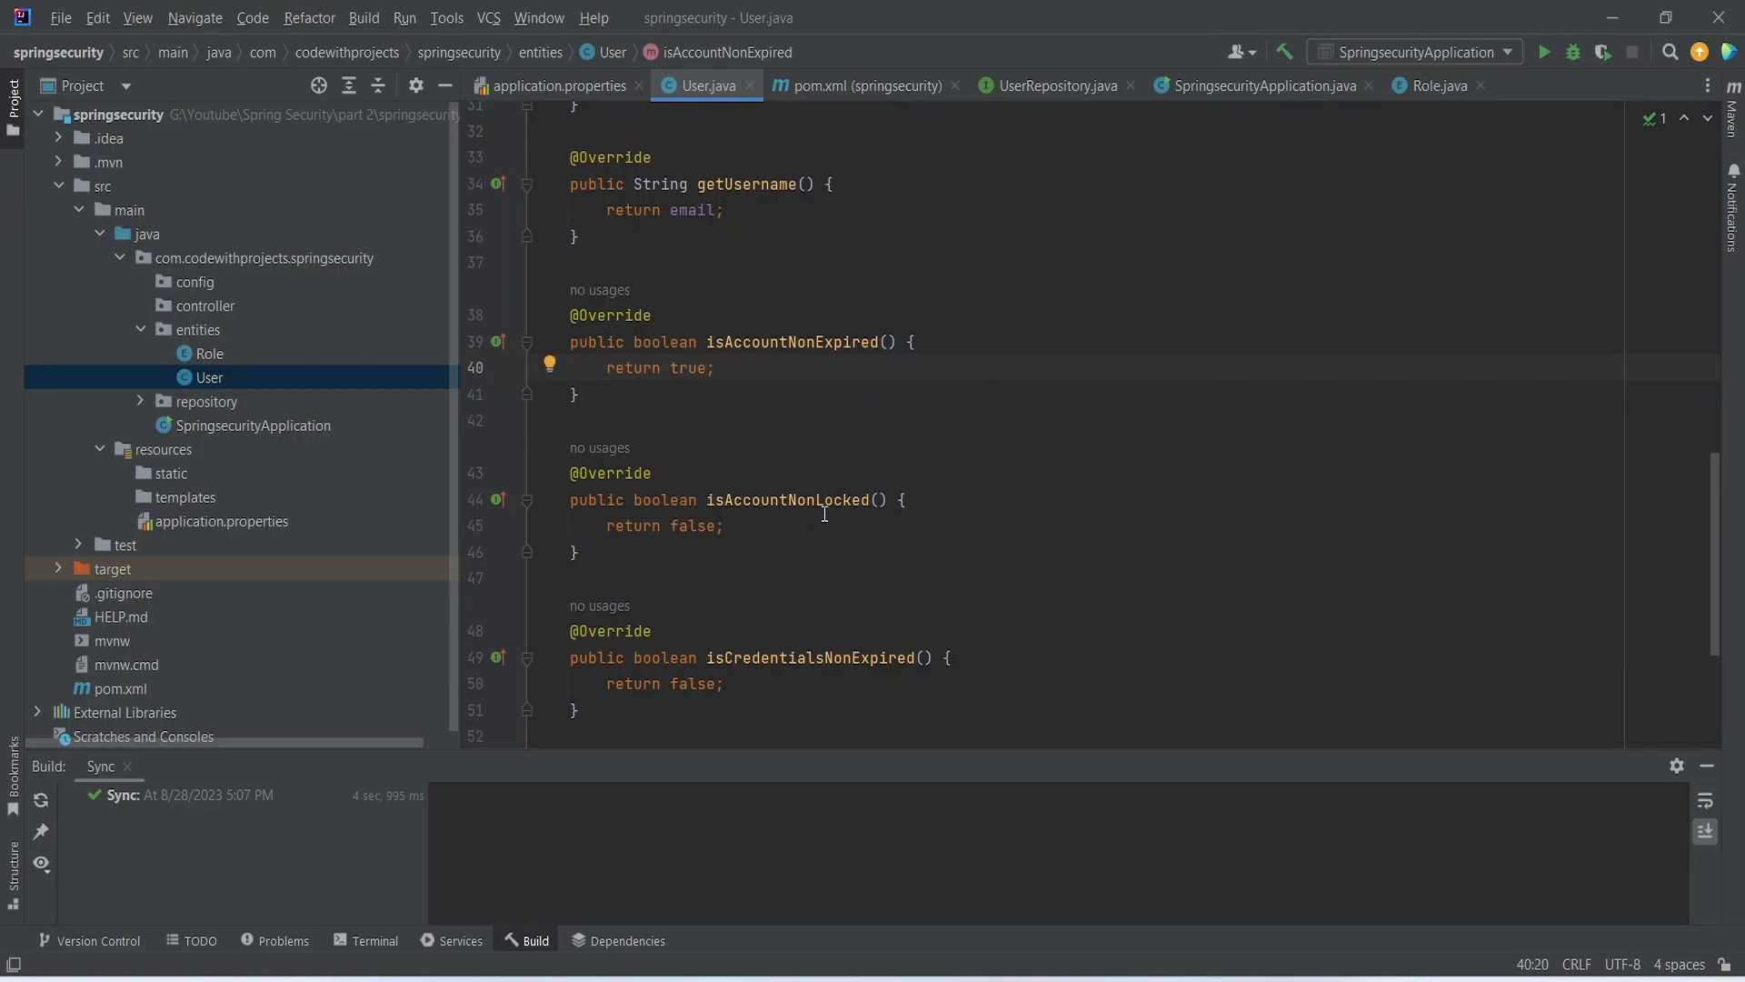
double_click(693, 525)
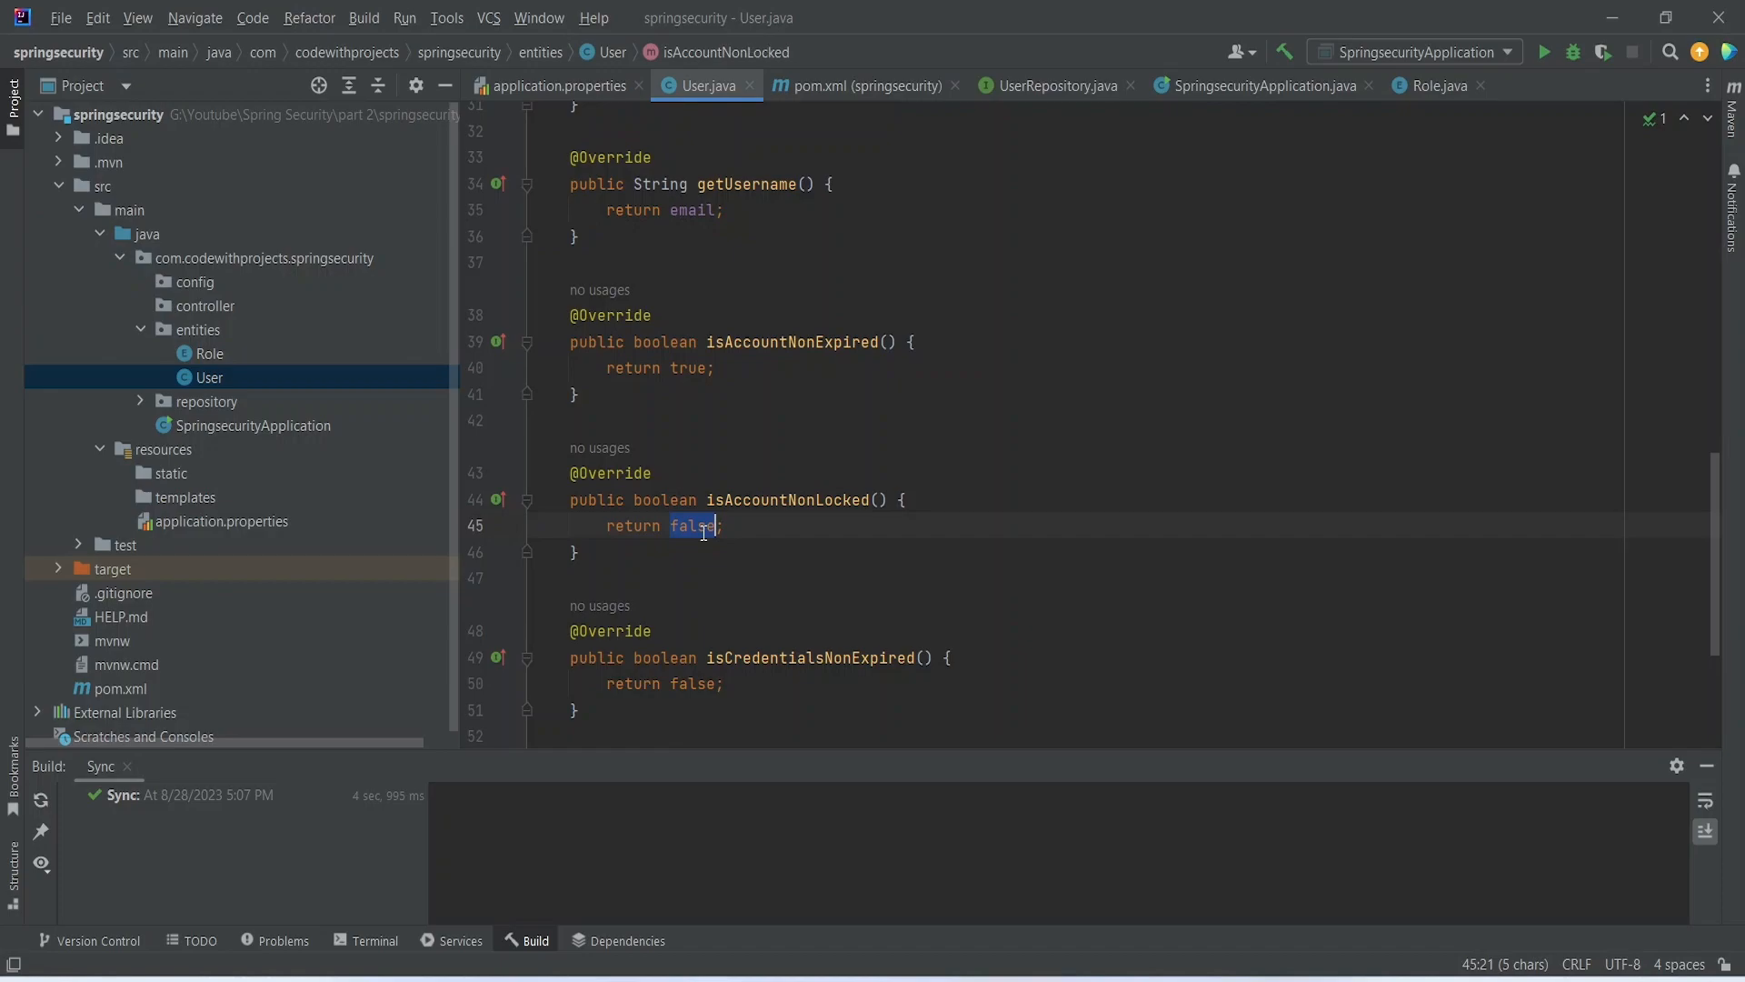
text(true)
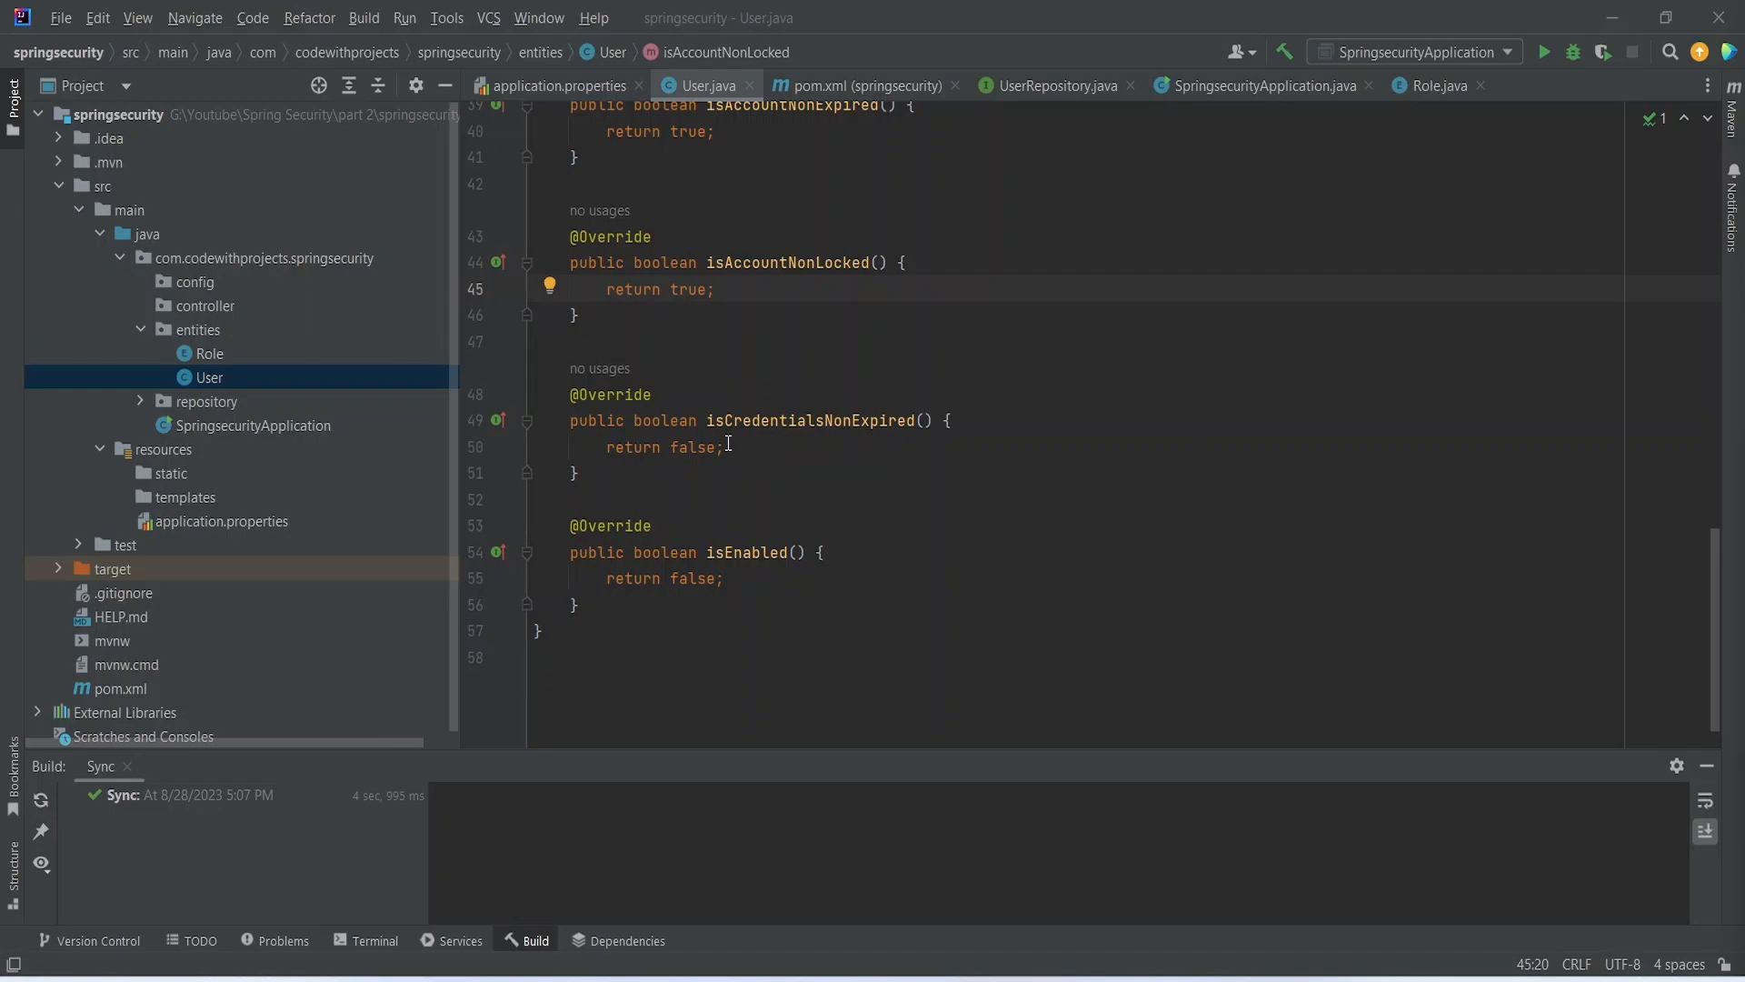
double_click(693, 446)
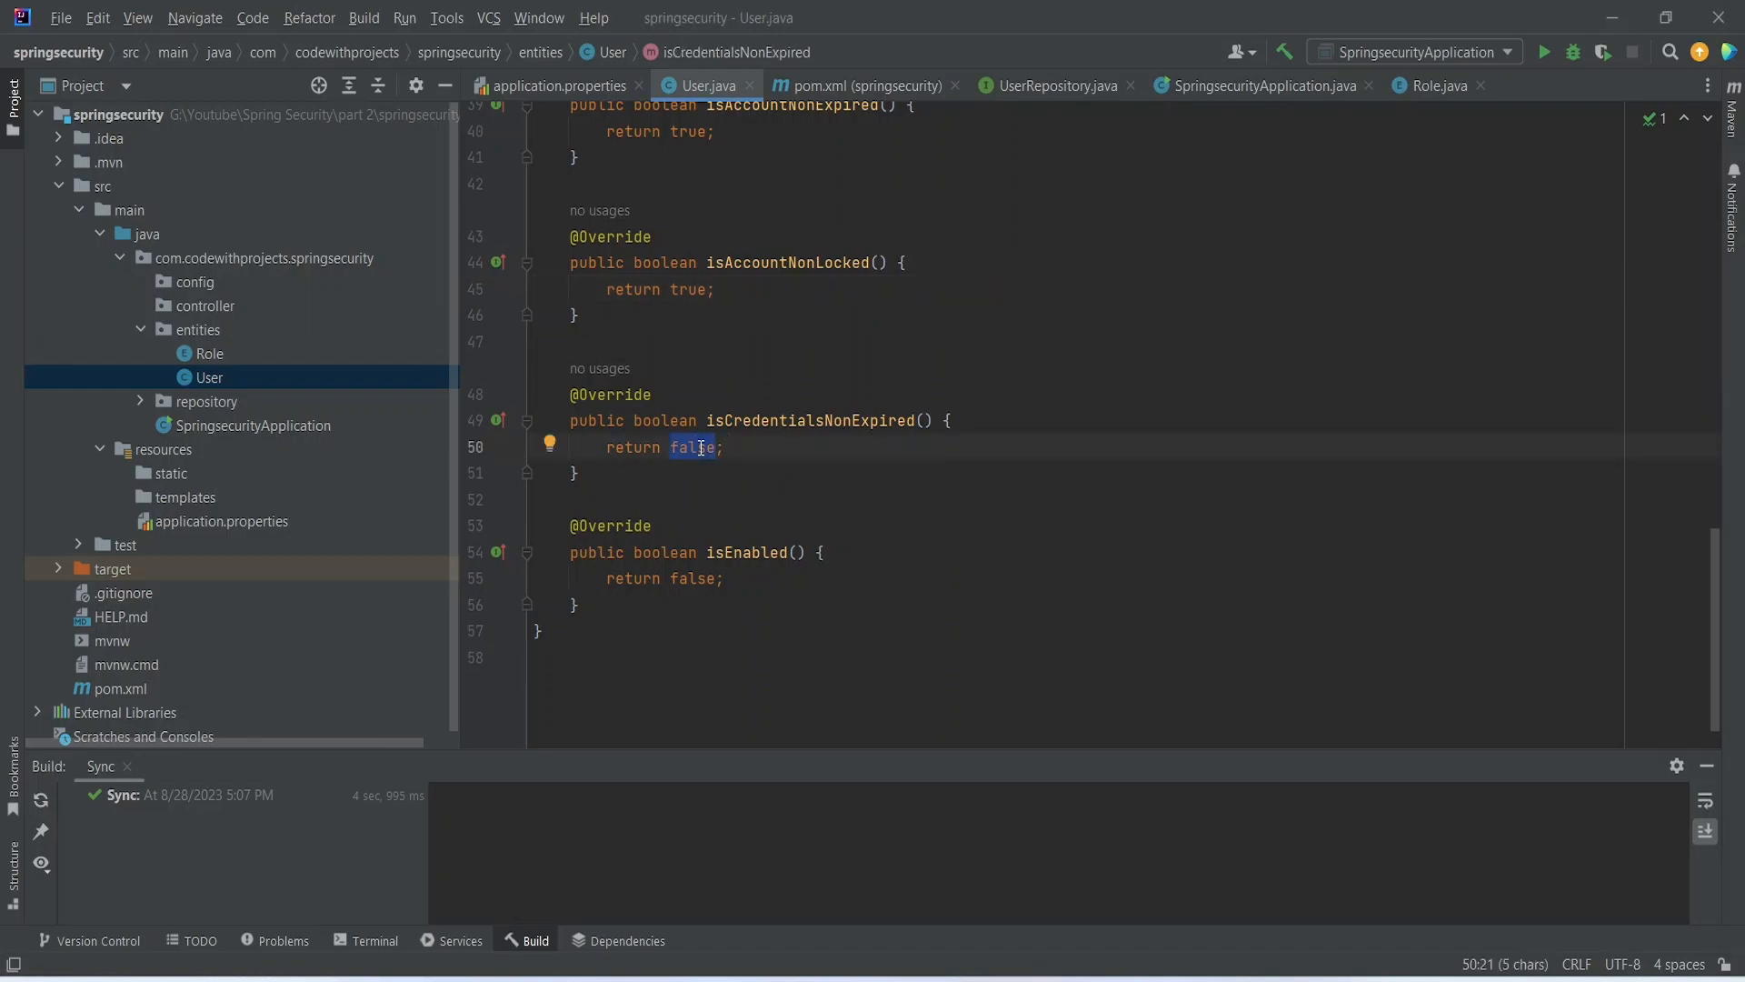
text(ture)
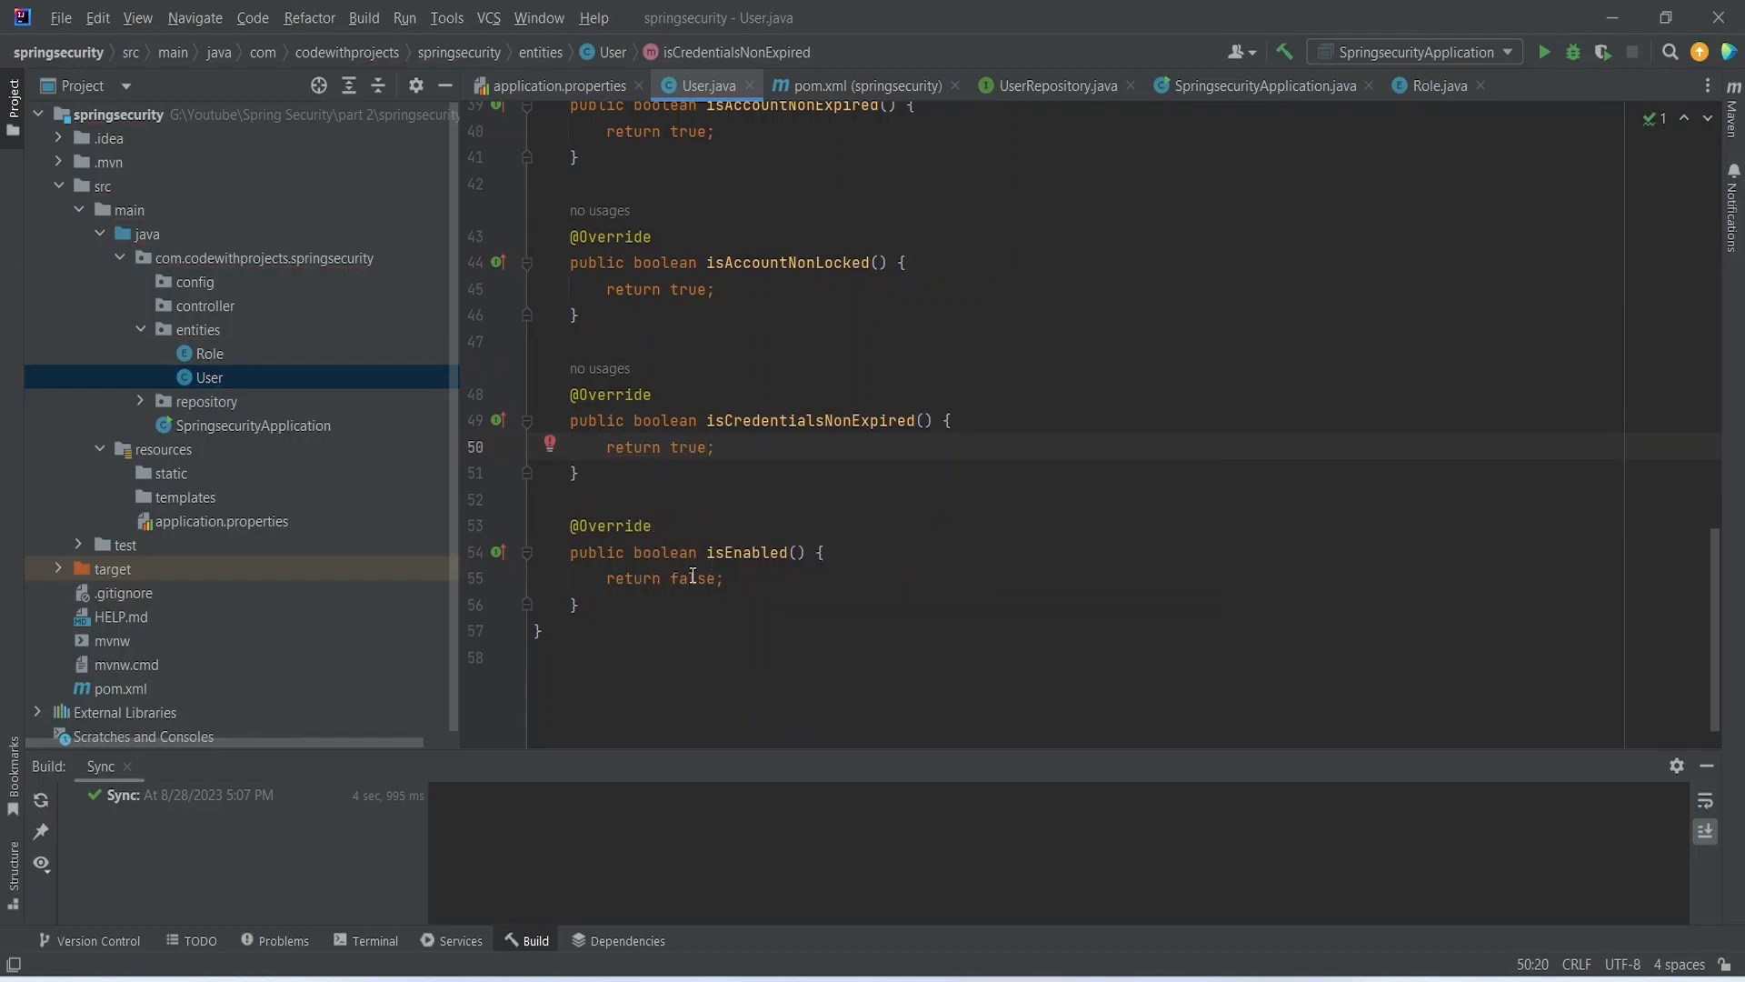
double_click(691, 578)
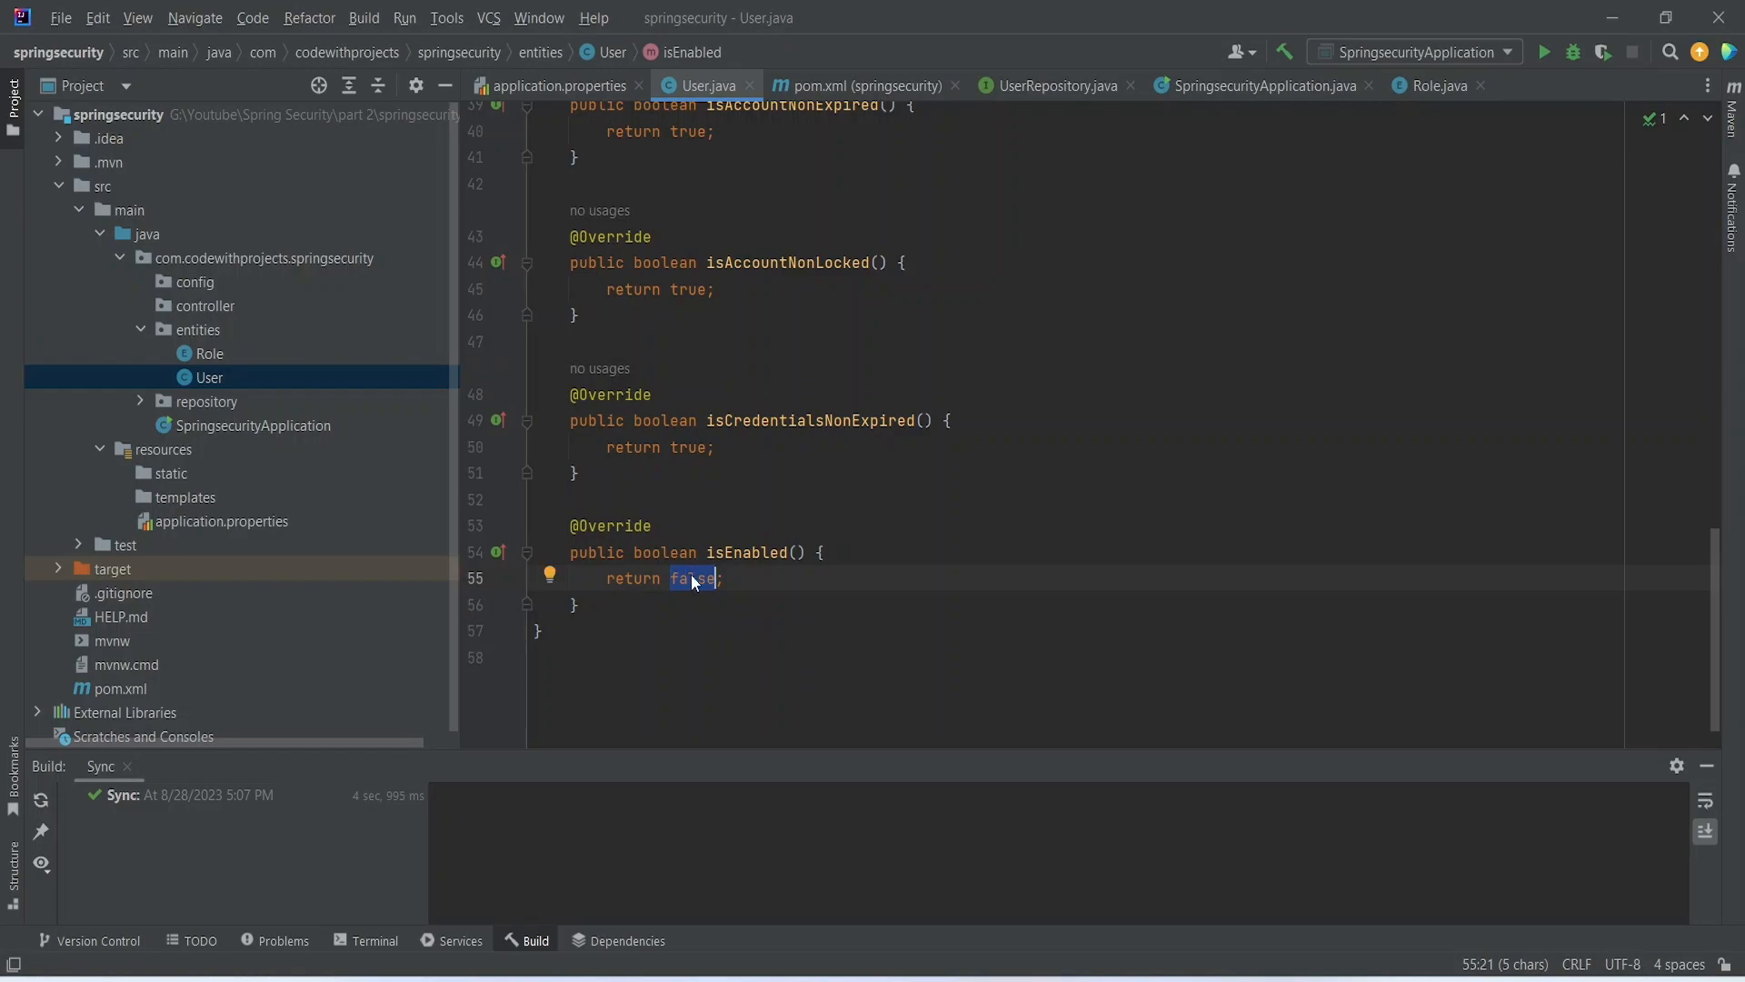
text(true)
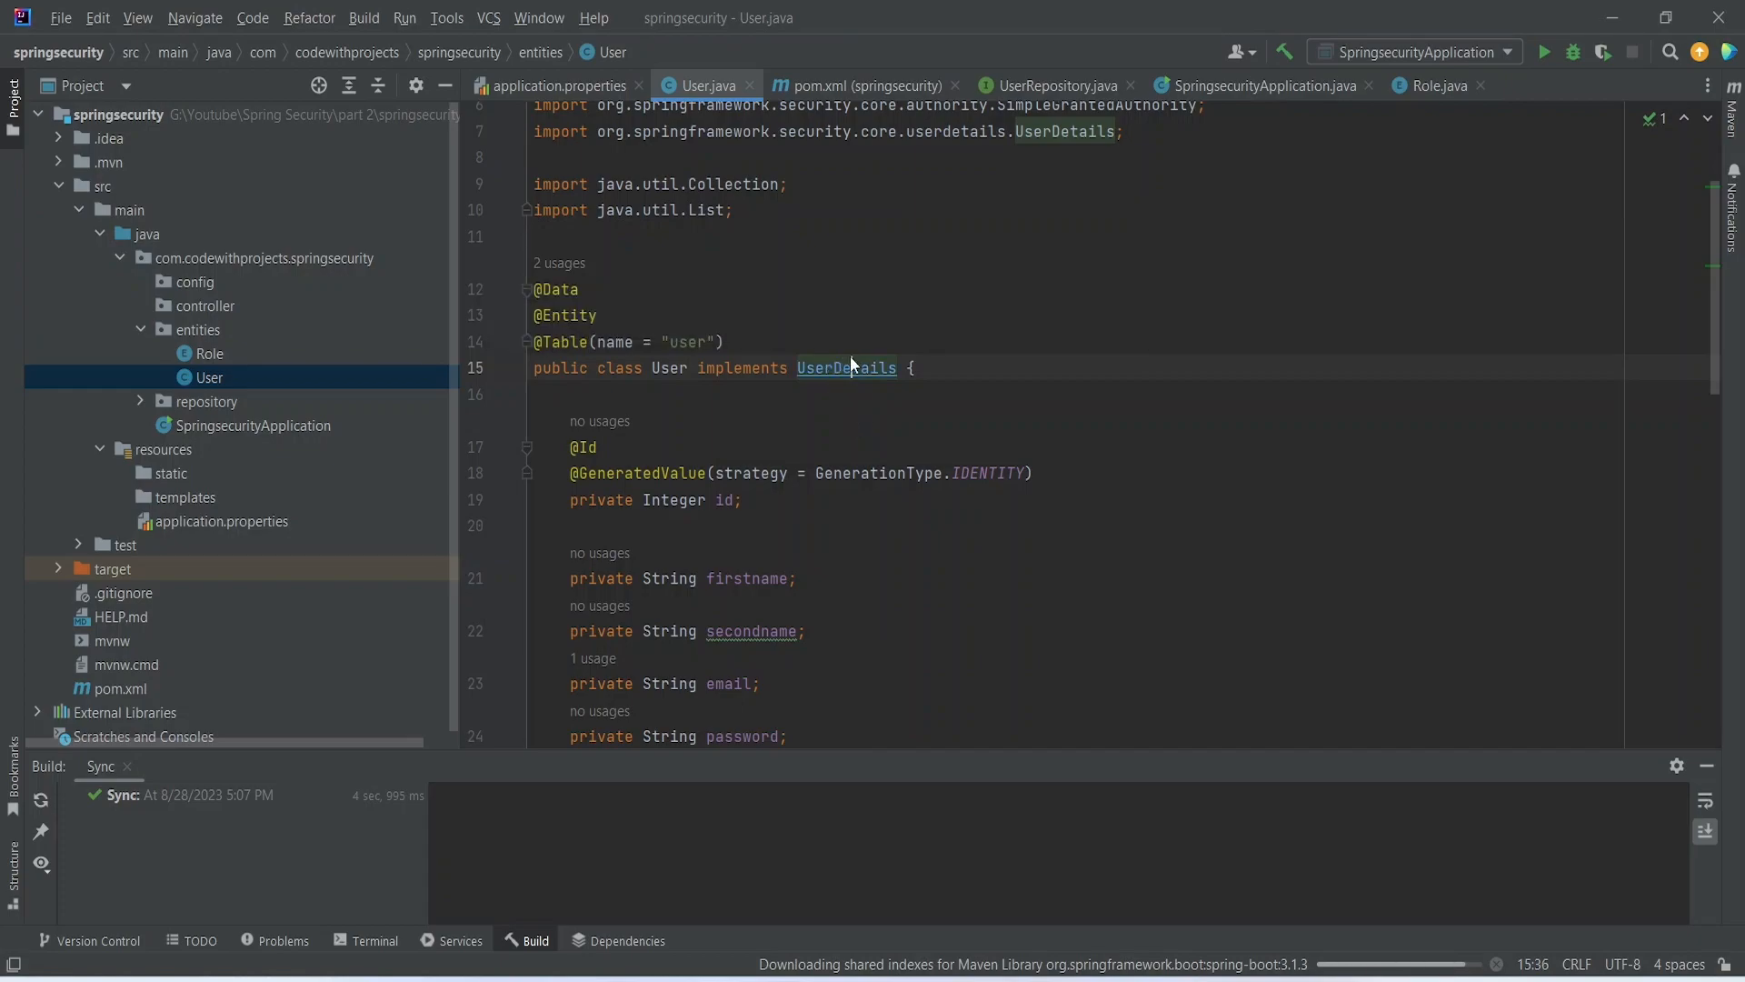
Return from the UserDetails source to User.java and select its password field
click(847, 367)
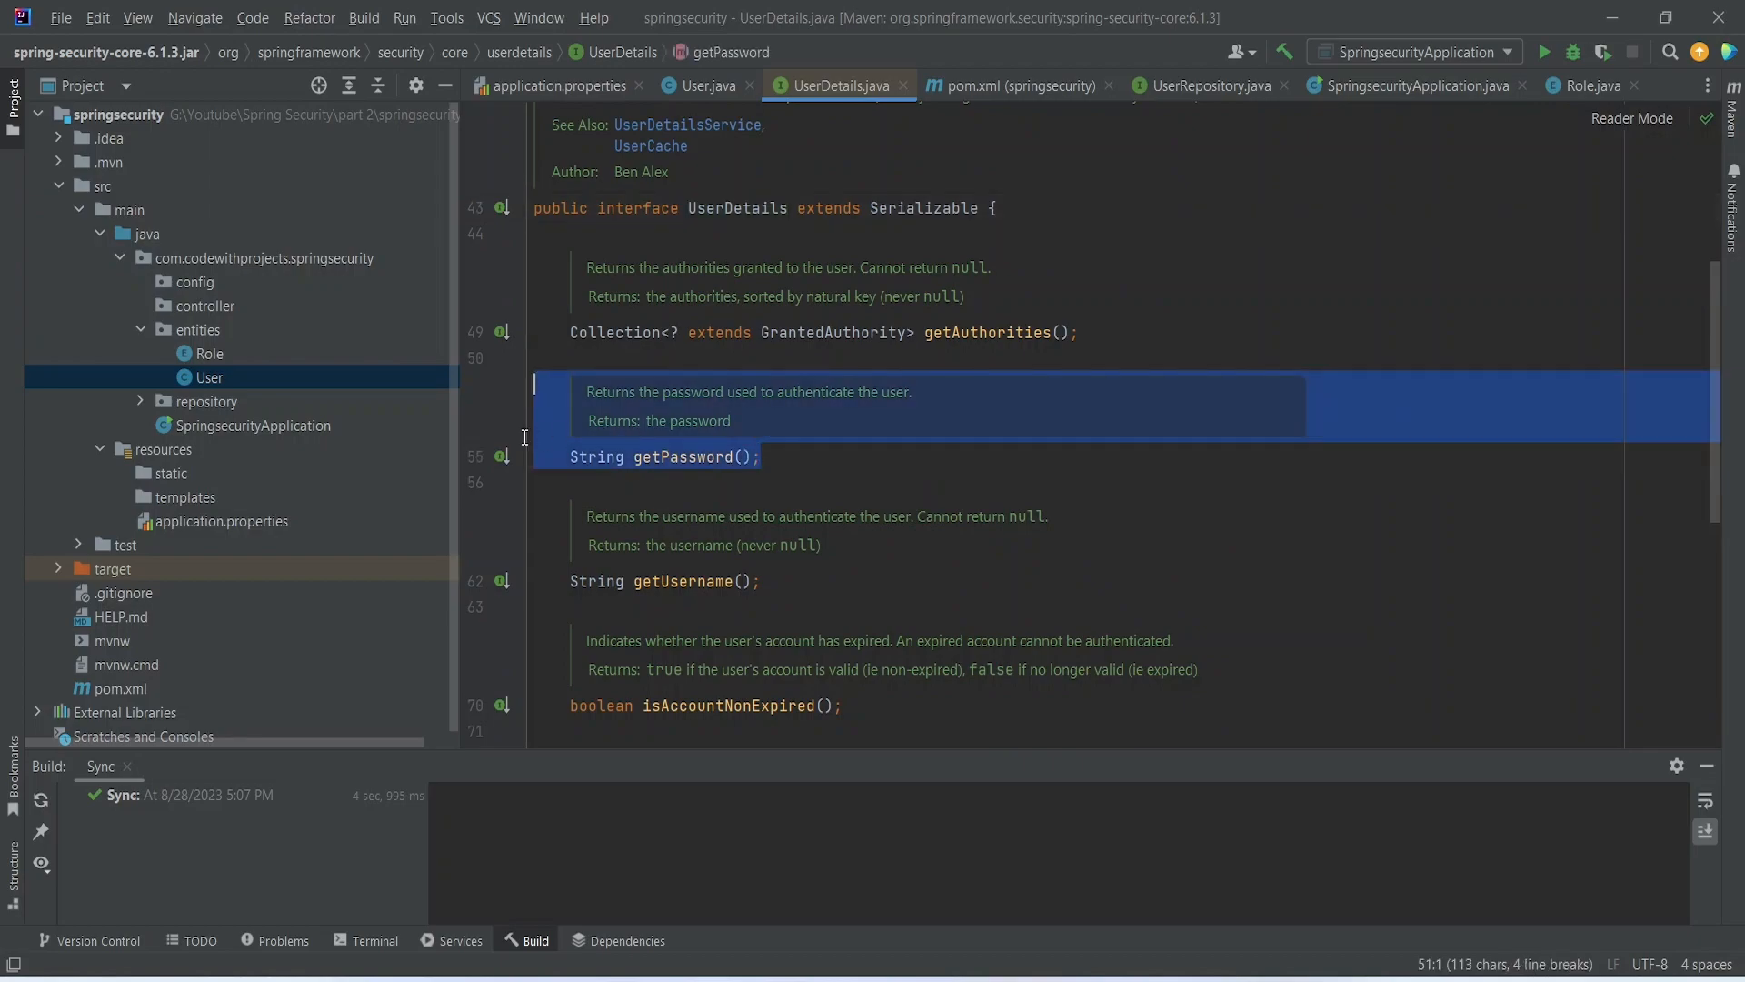
click(703, 86)
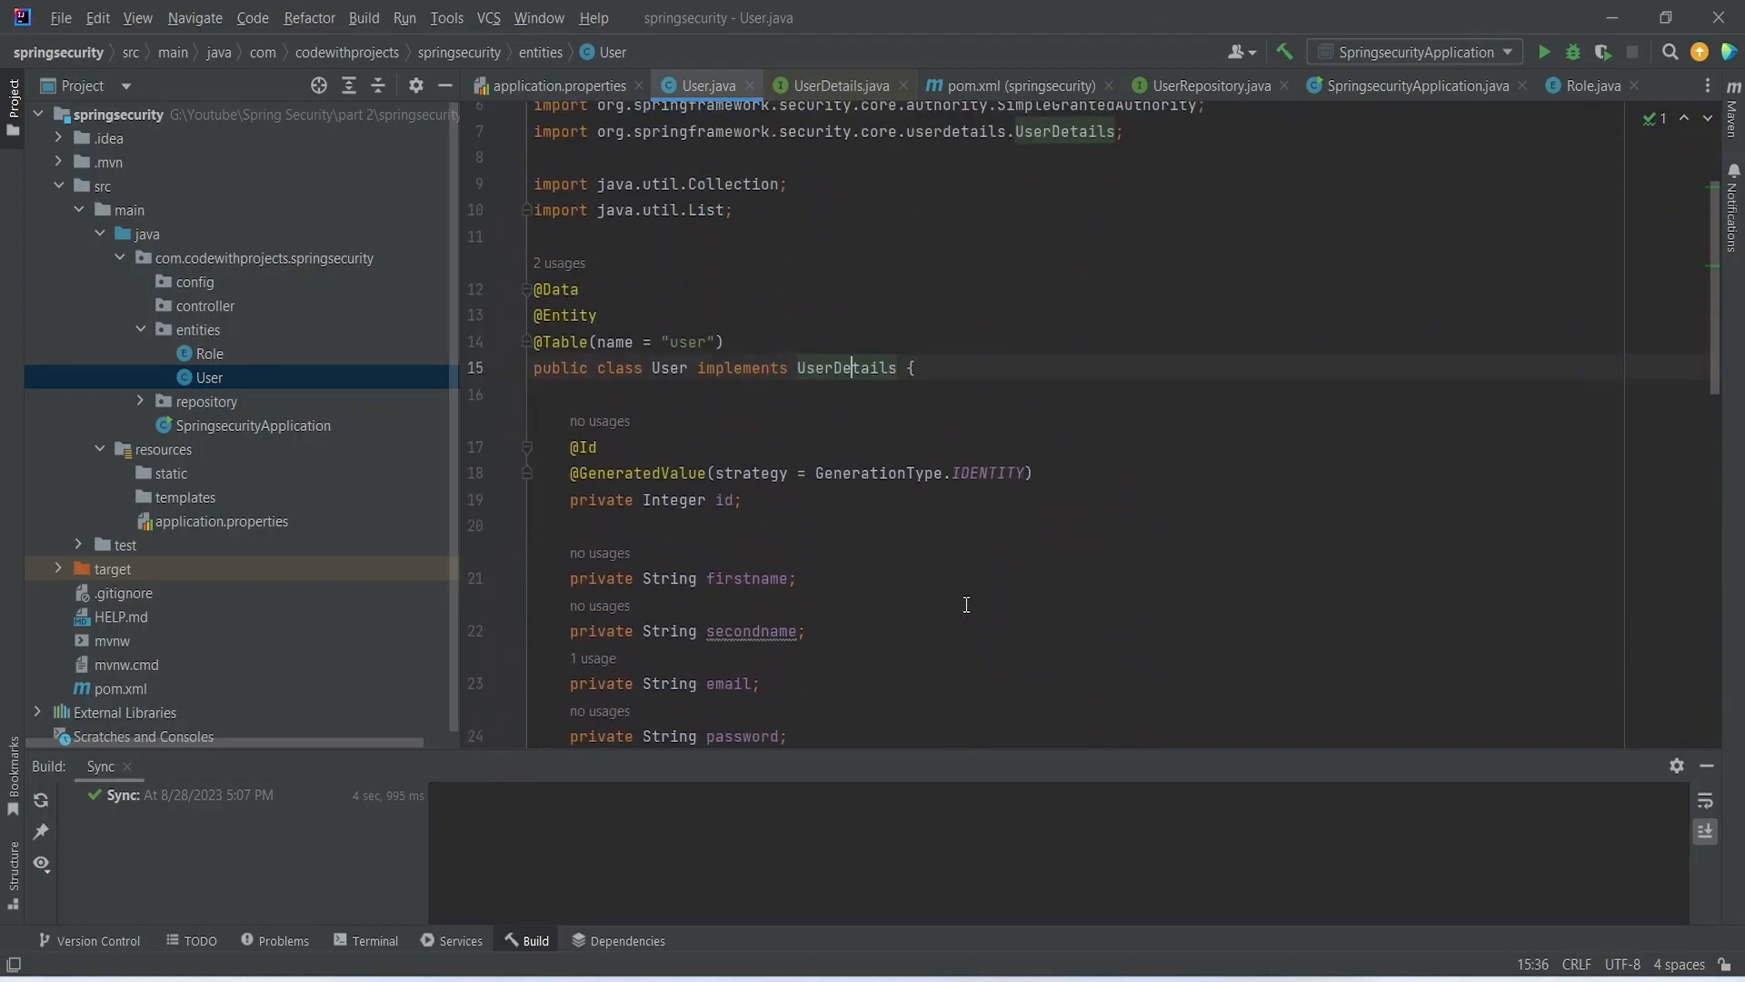
mouse_move(560, 290)
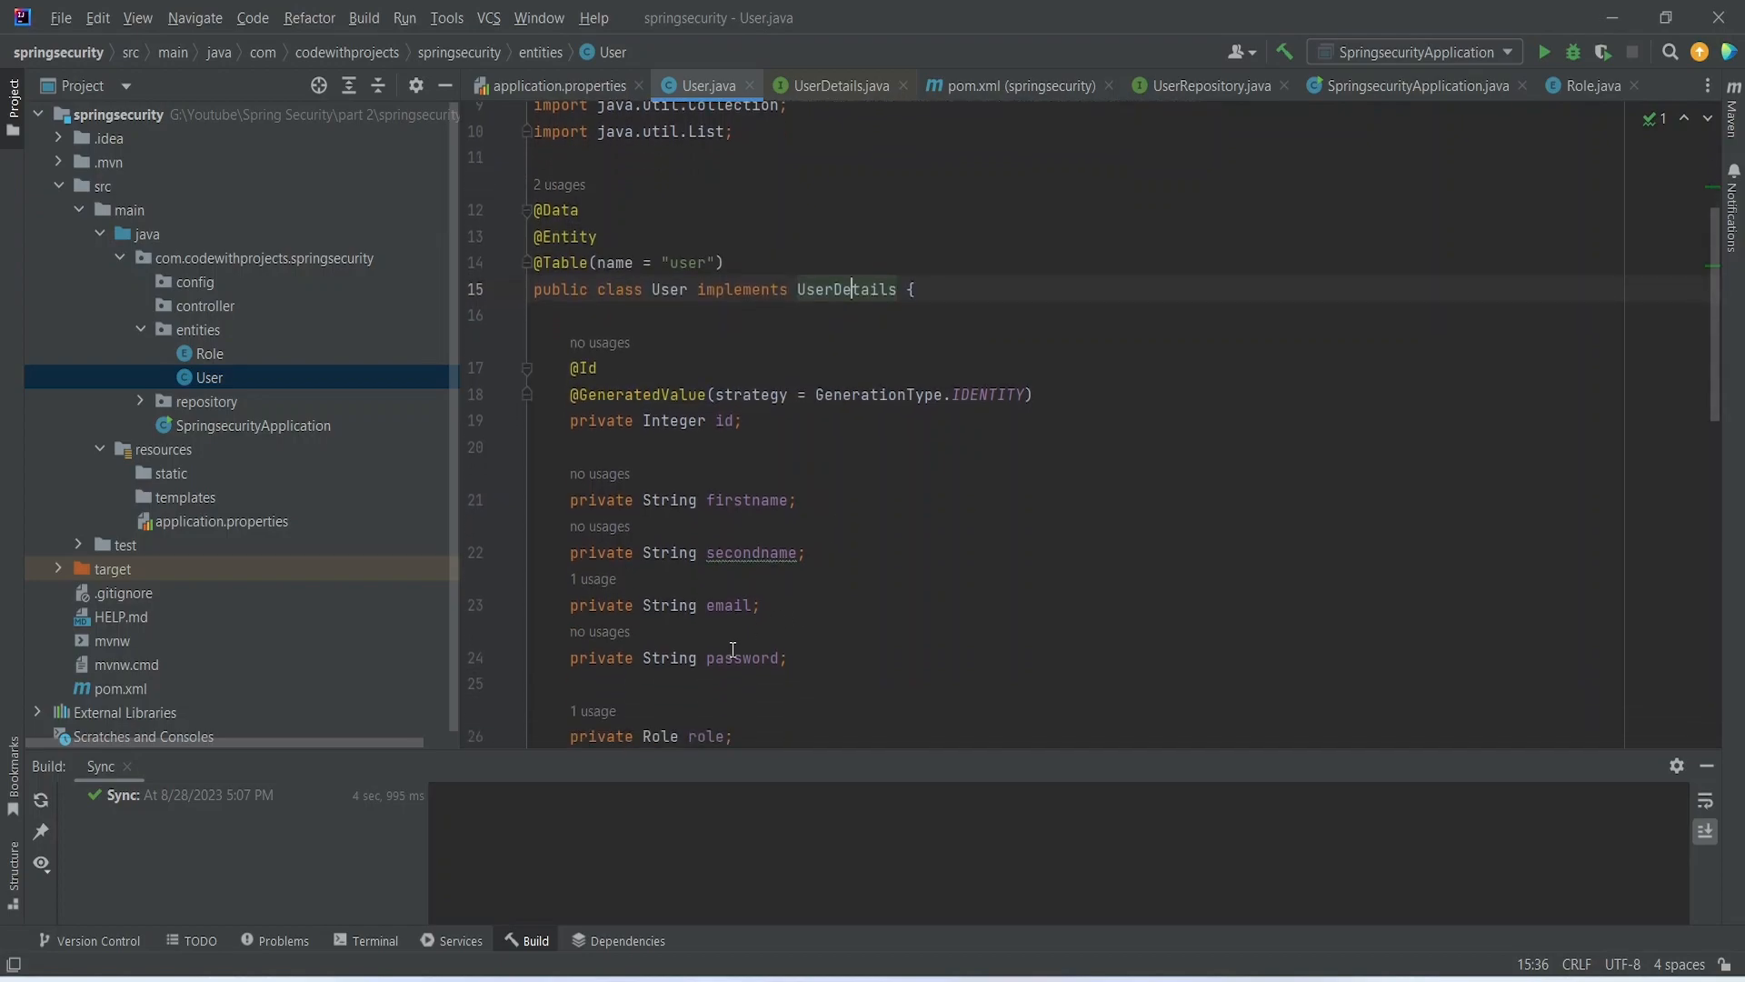
double_click(745, 658)
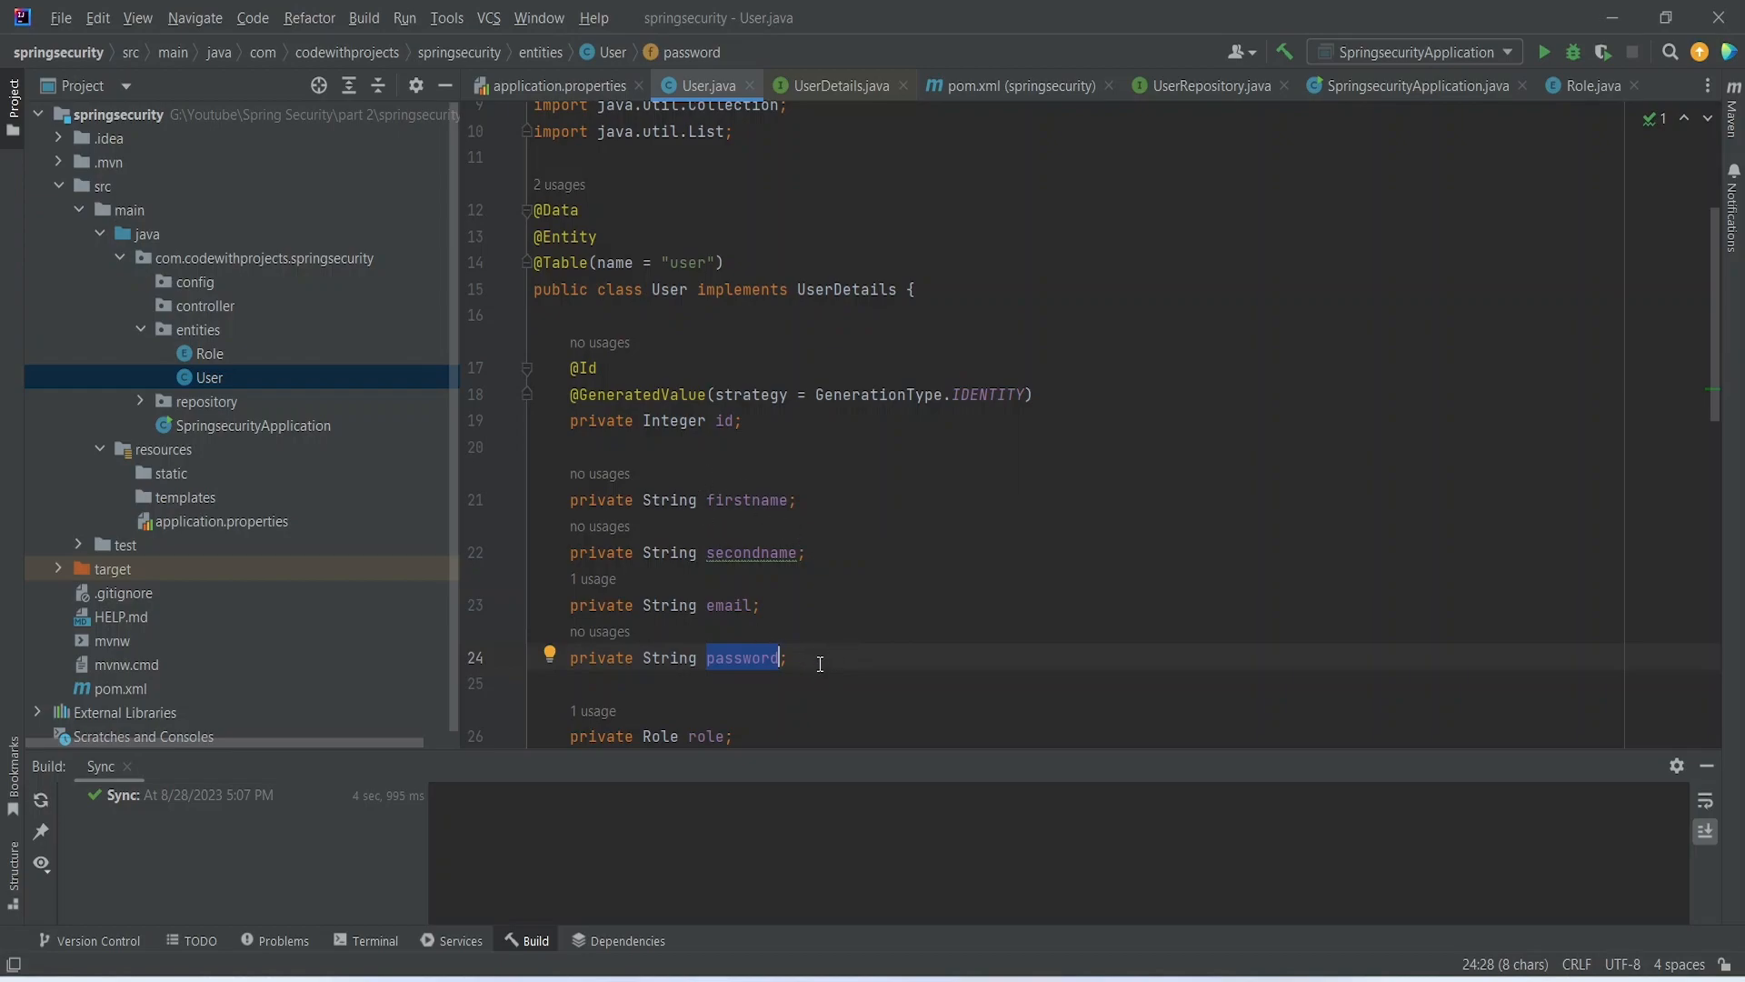
scroll(down, 3)
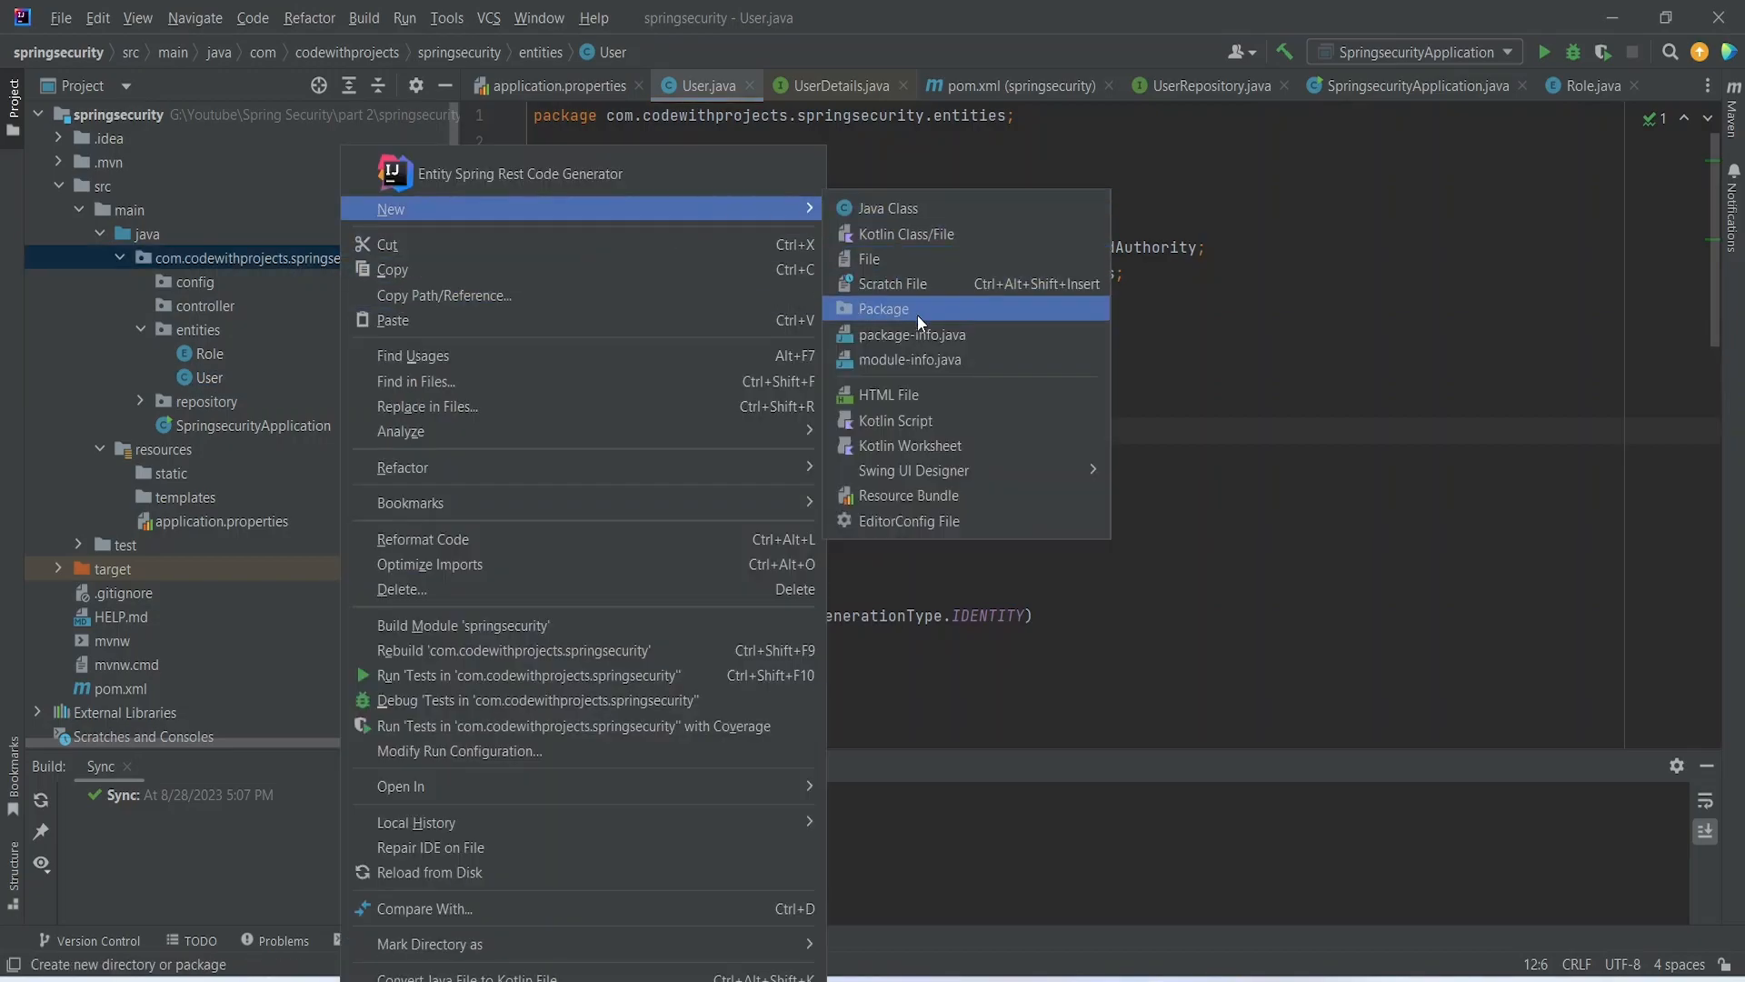
Create a services package under the base package and start a new Java class inside it
click(882, 308)
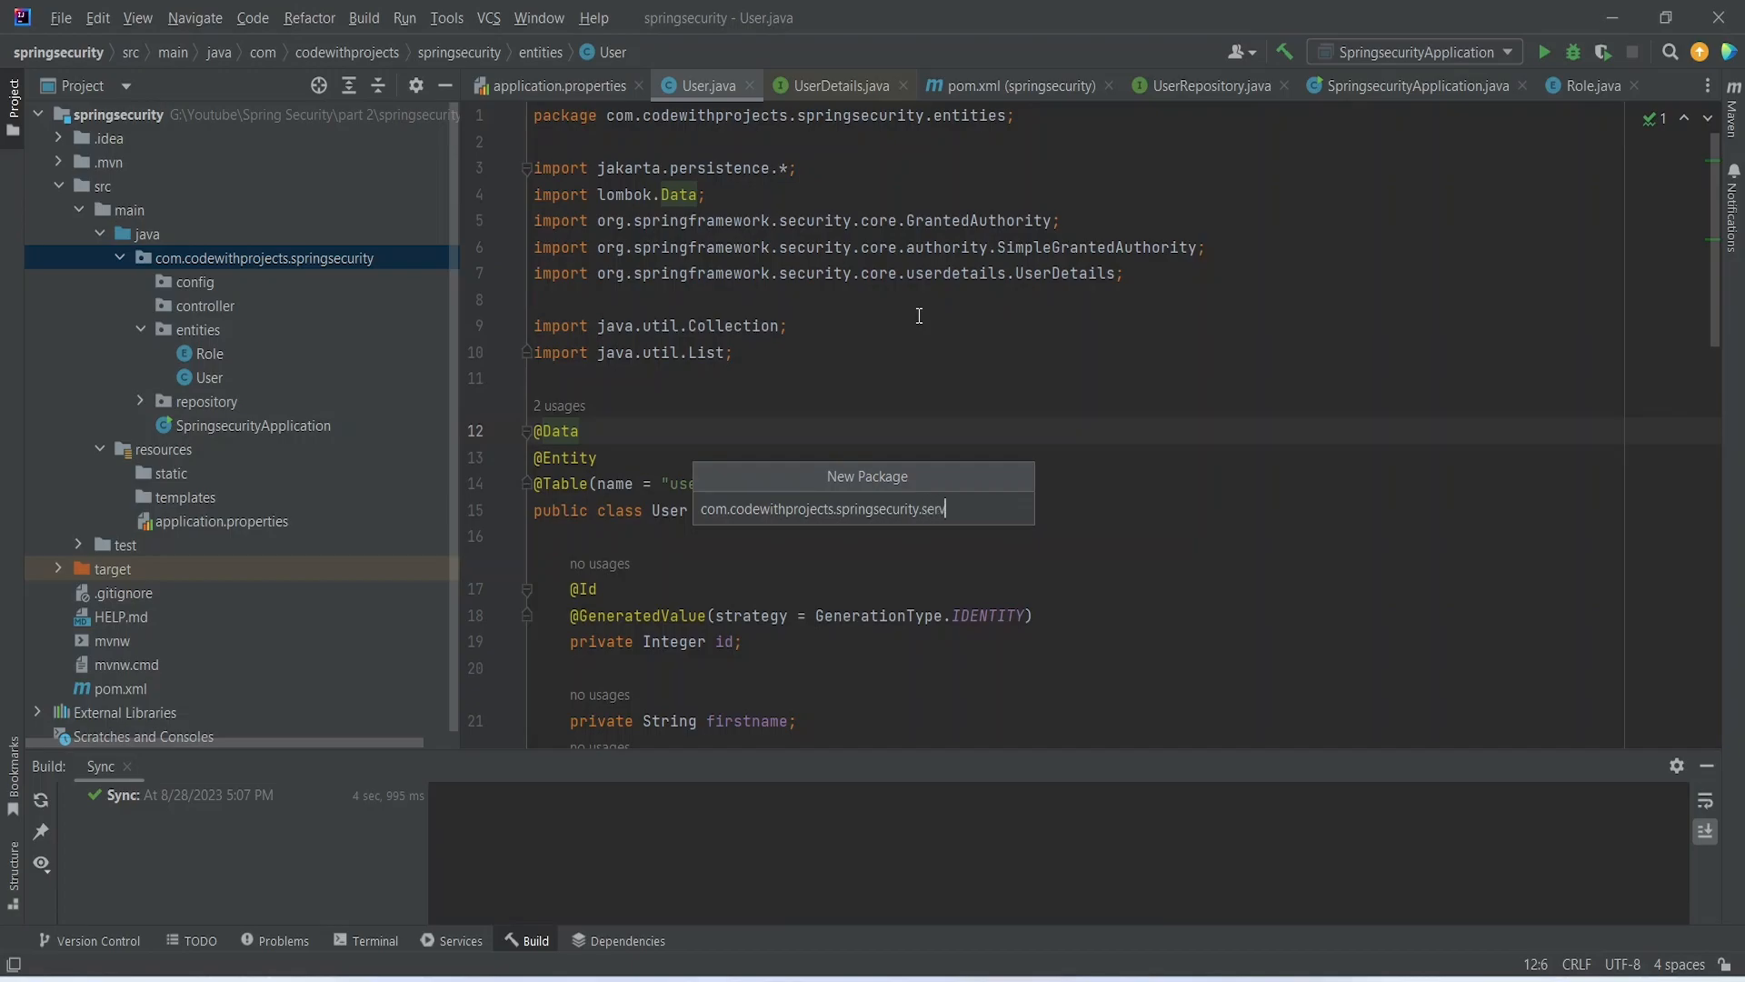
key(Enter)
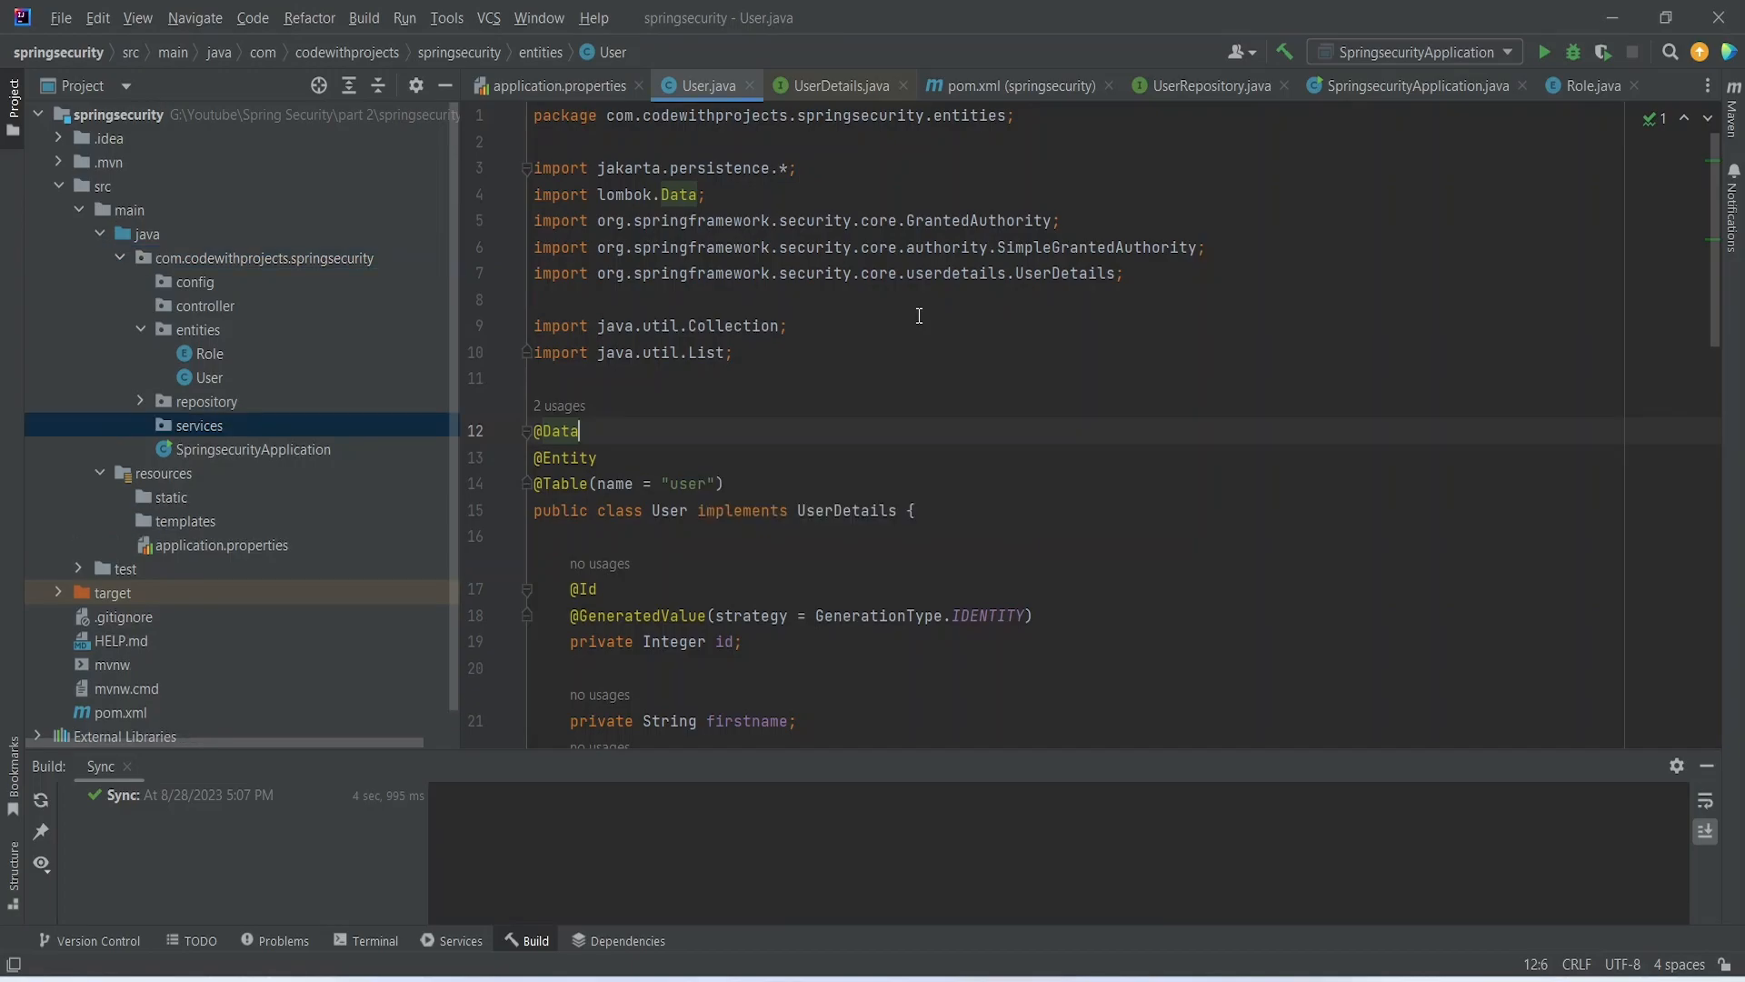
right_click(197, 426)
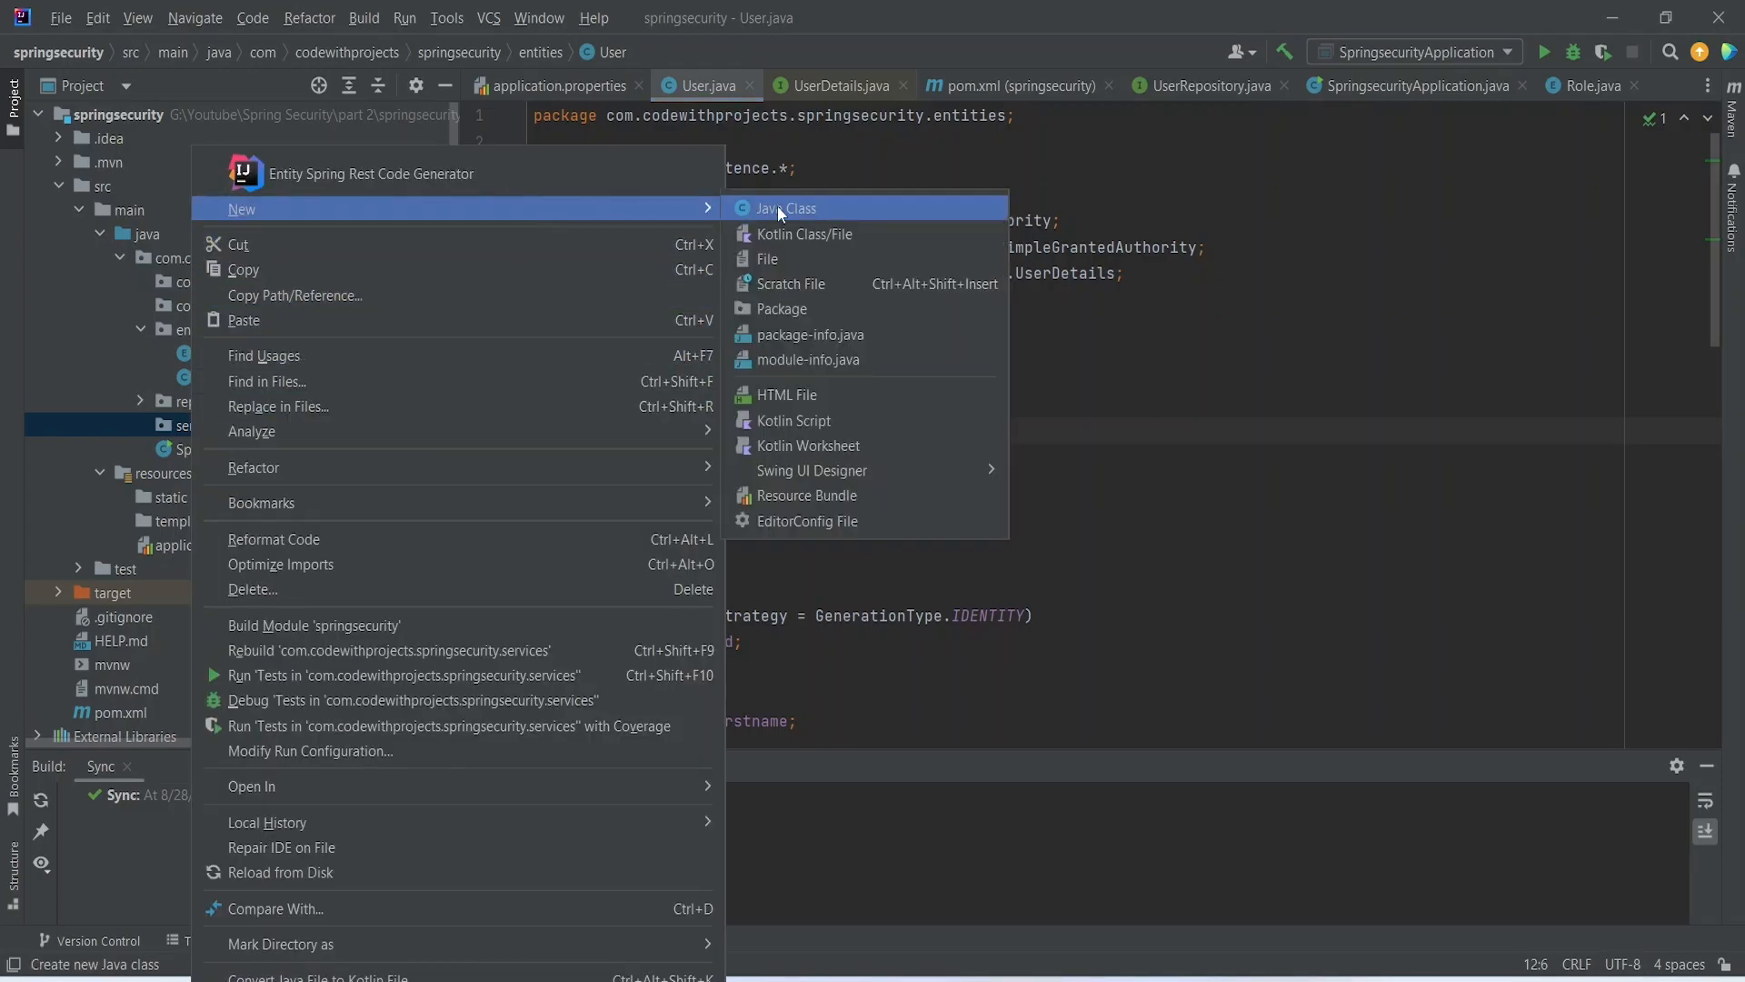
click(785, 208)
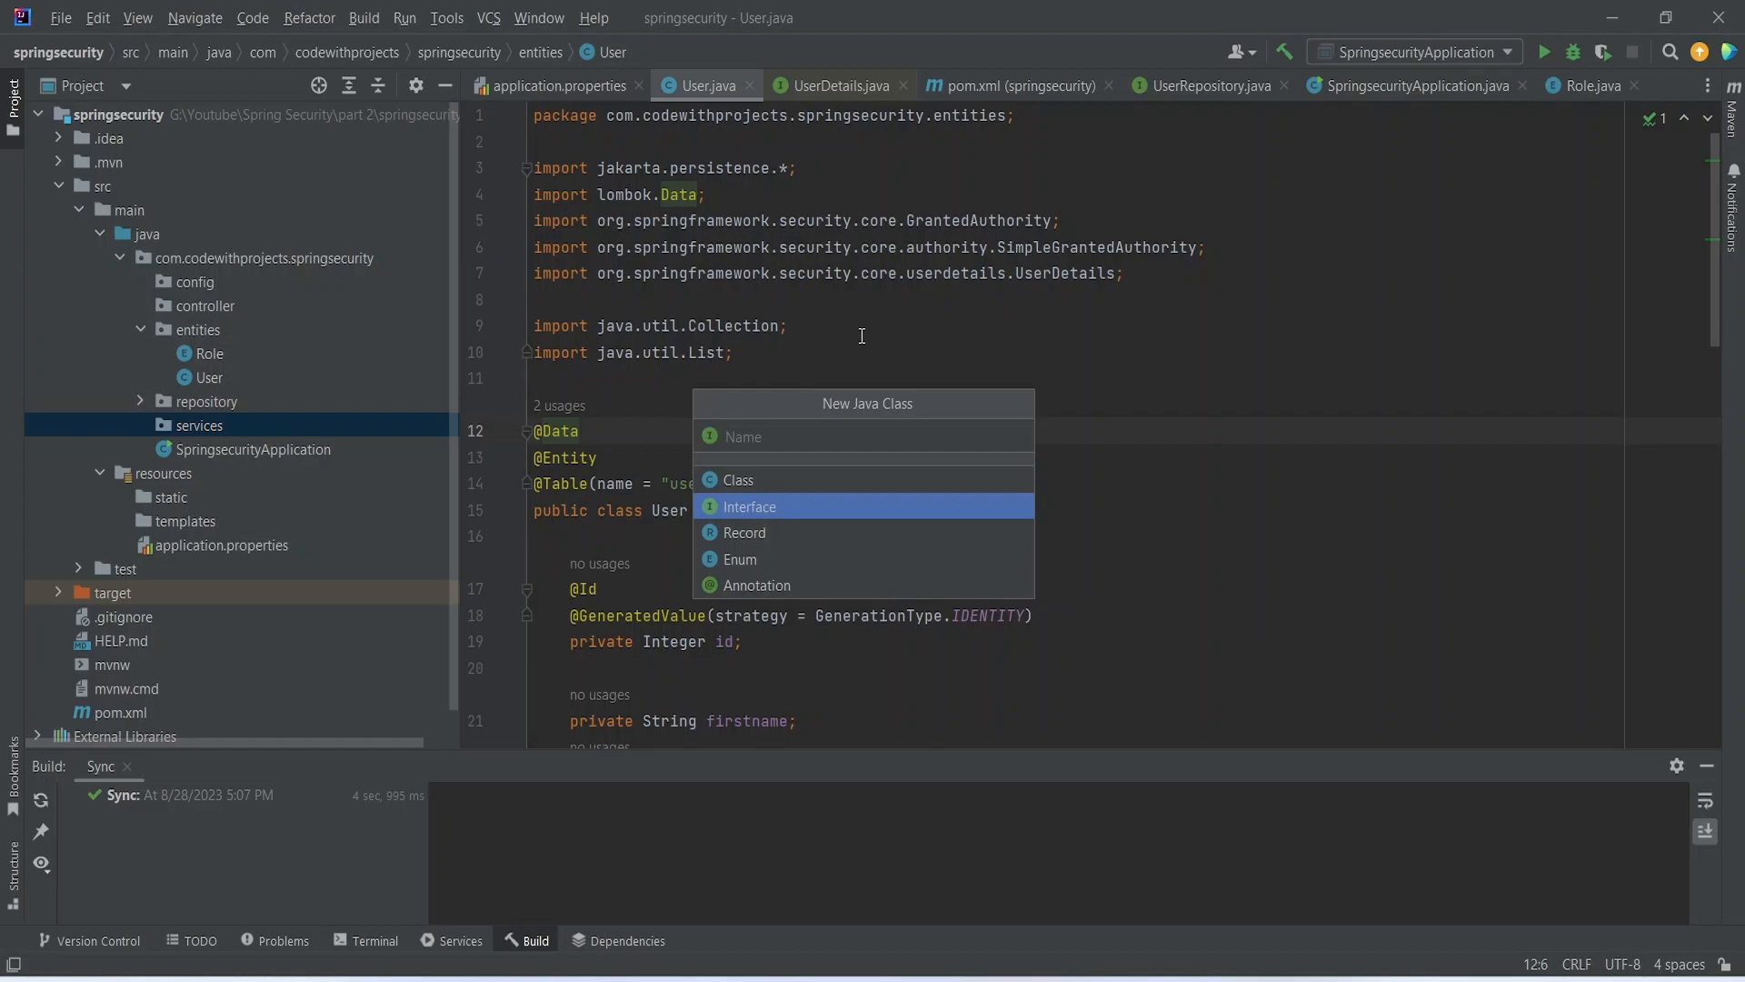
Name the new interface JWTService and add an impl subpackage under services
text(JWT)
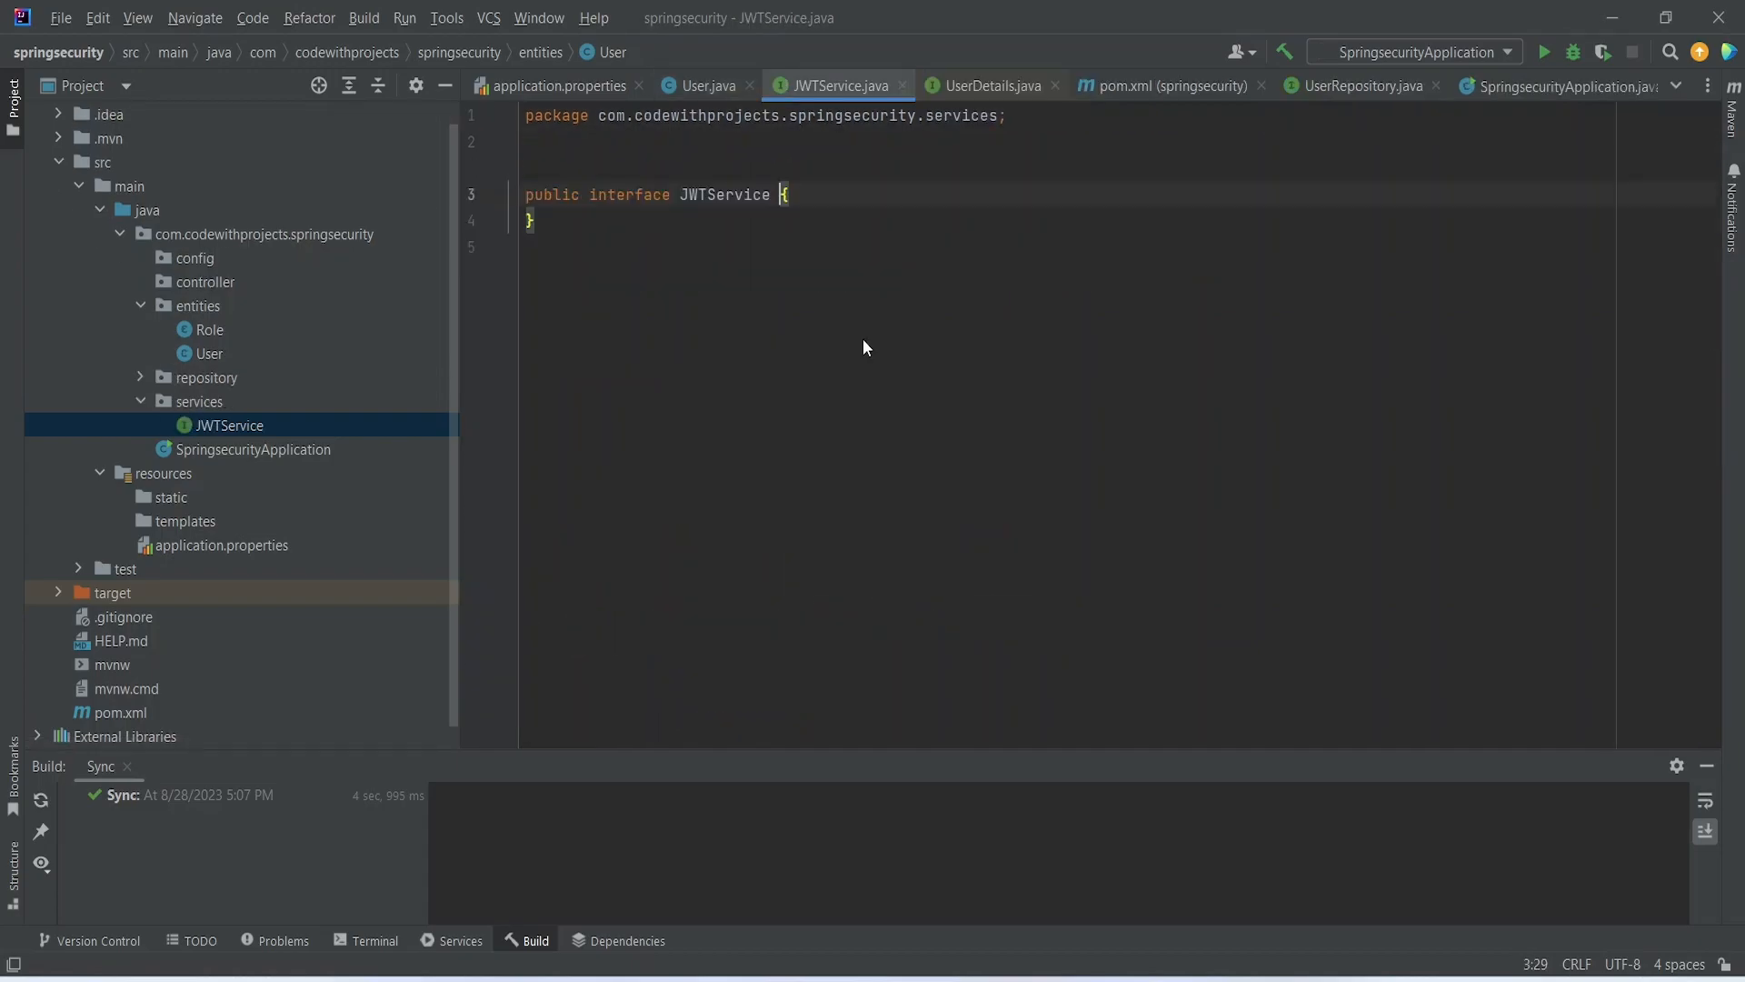
right_click(198, 402)
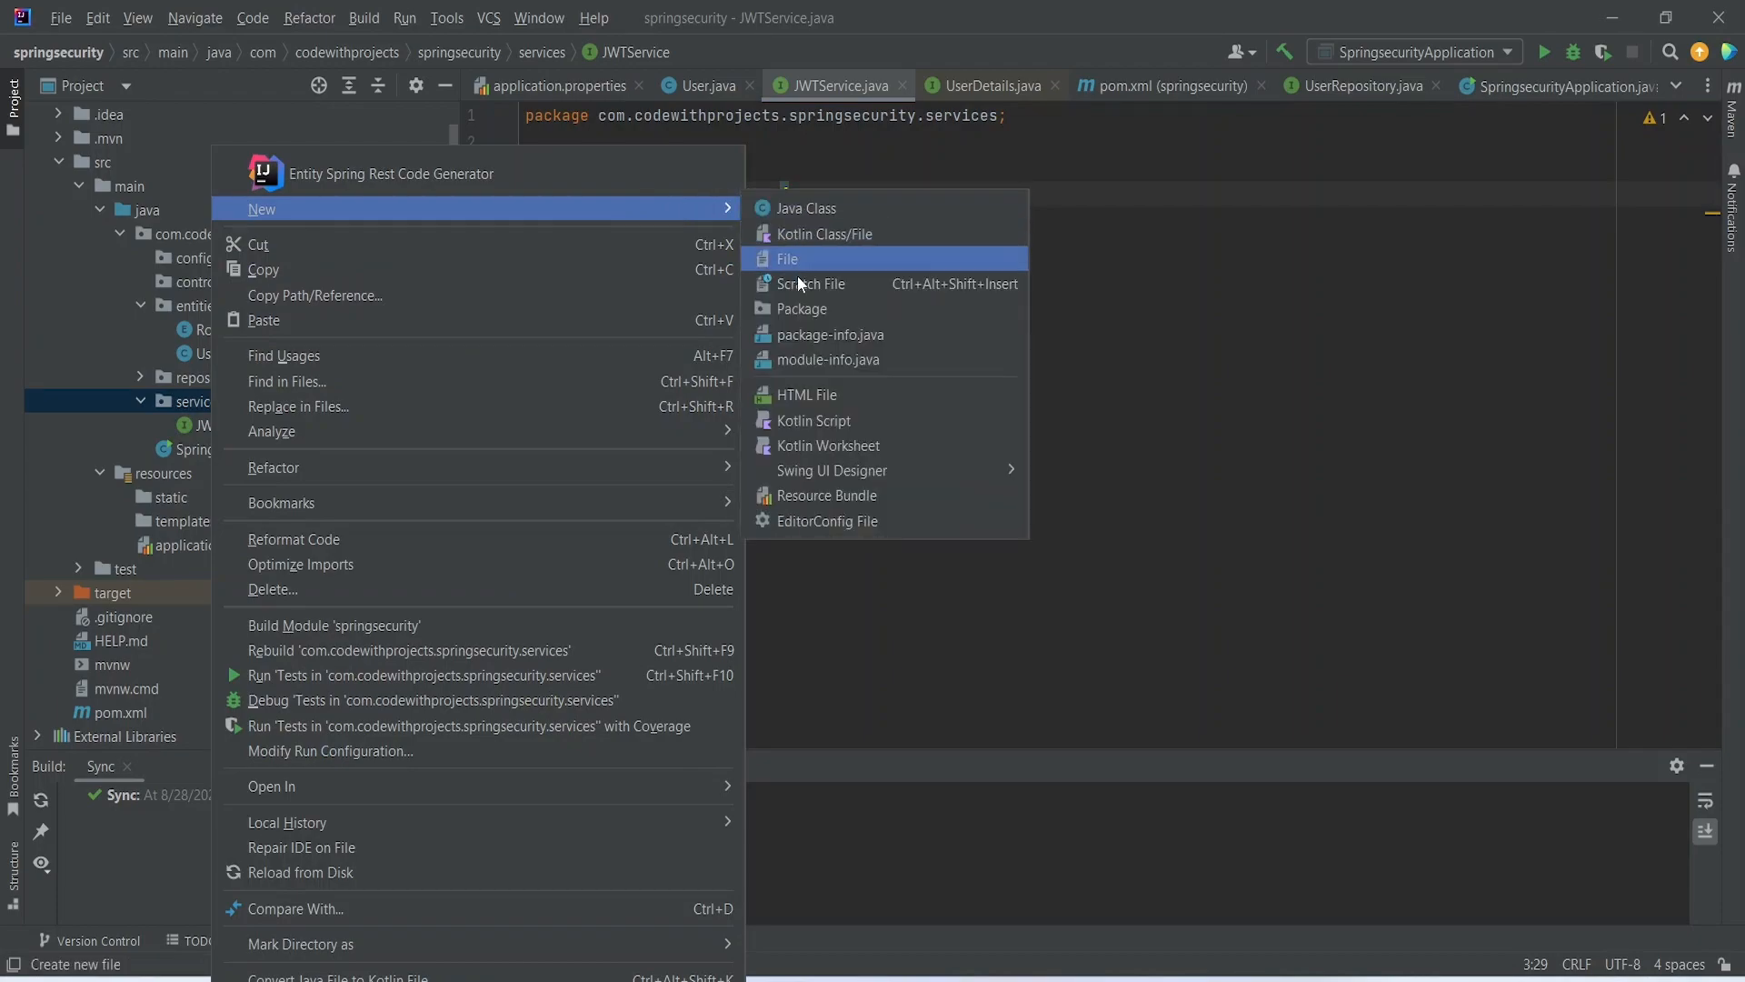
click(803, 308)
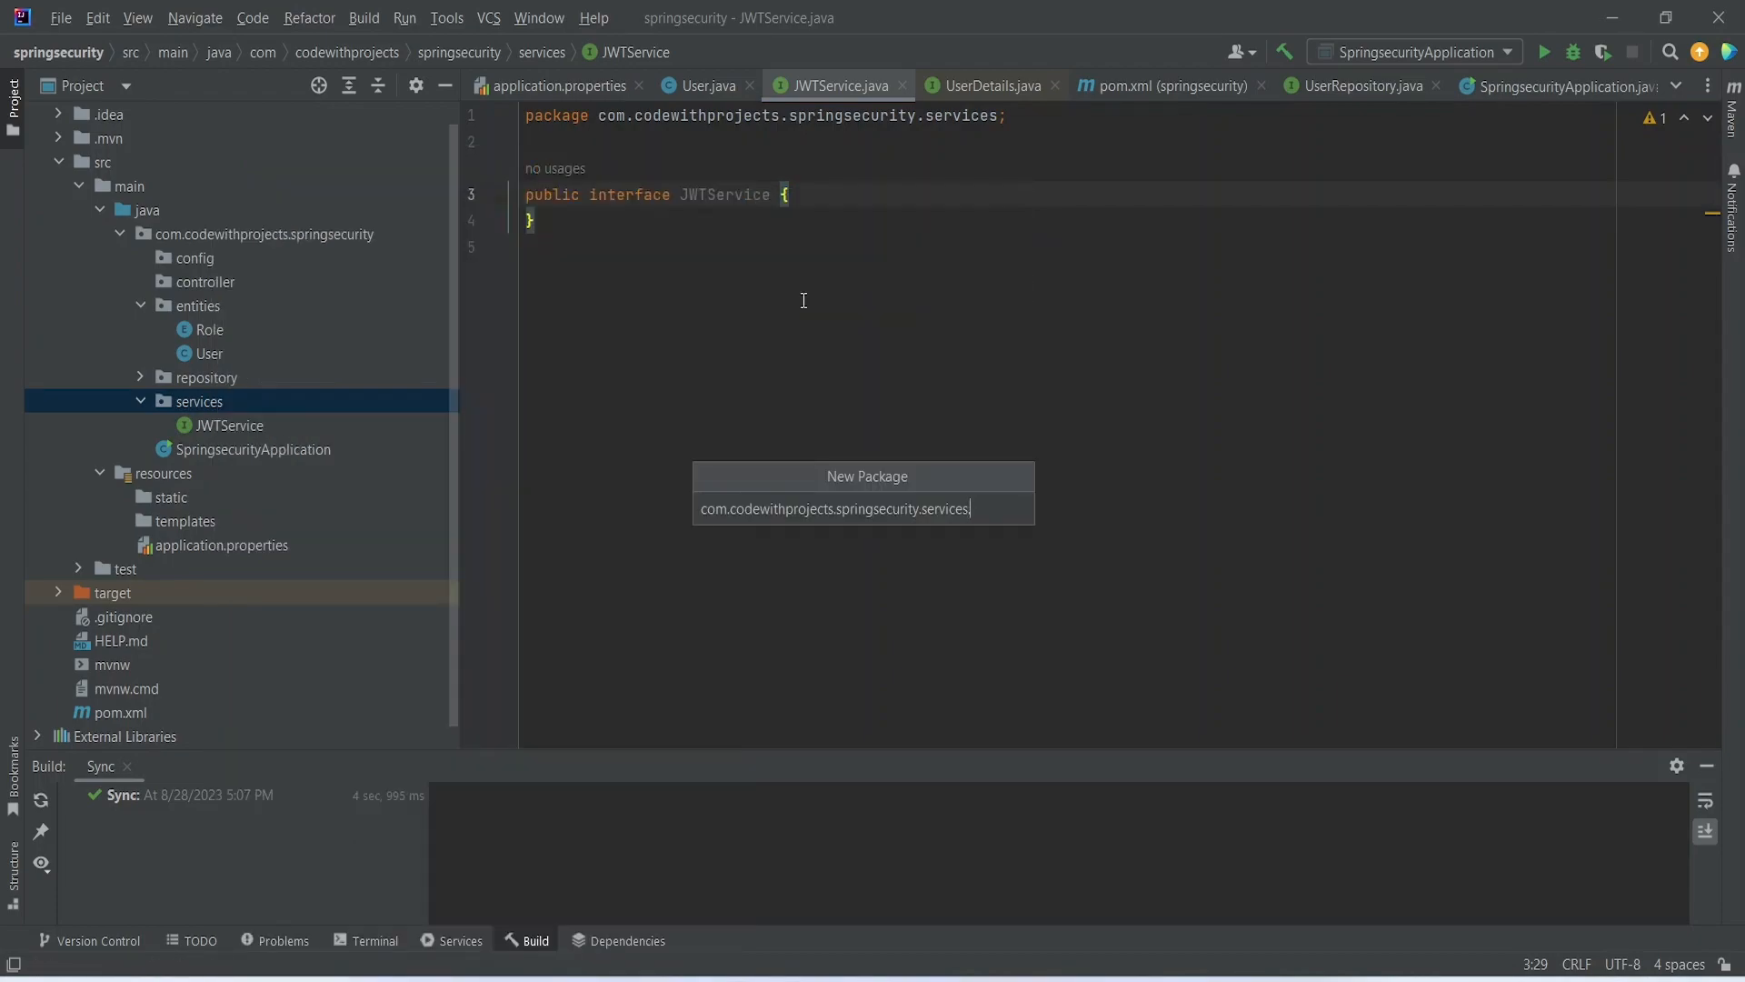
text(impl)
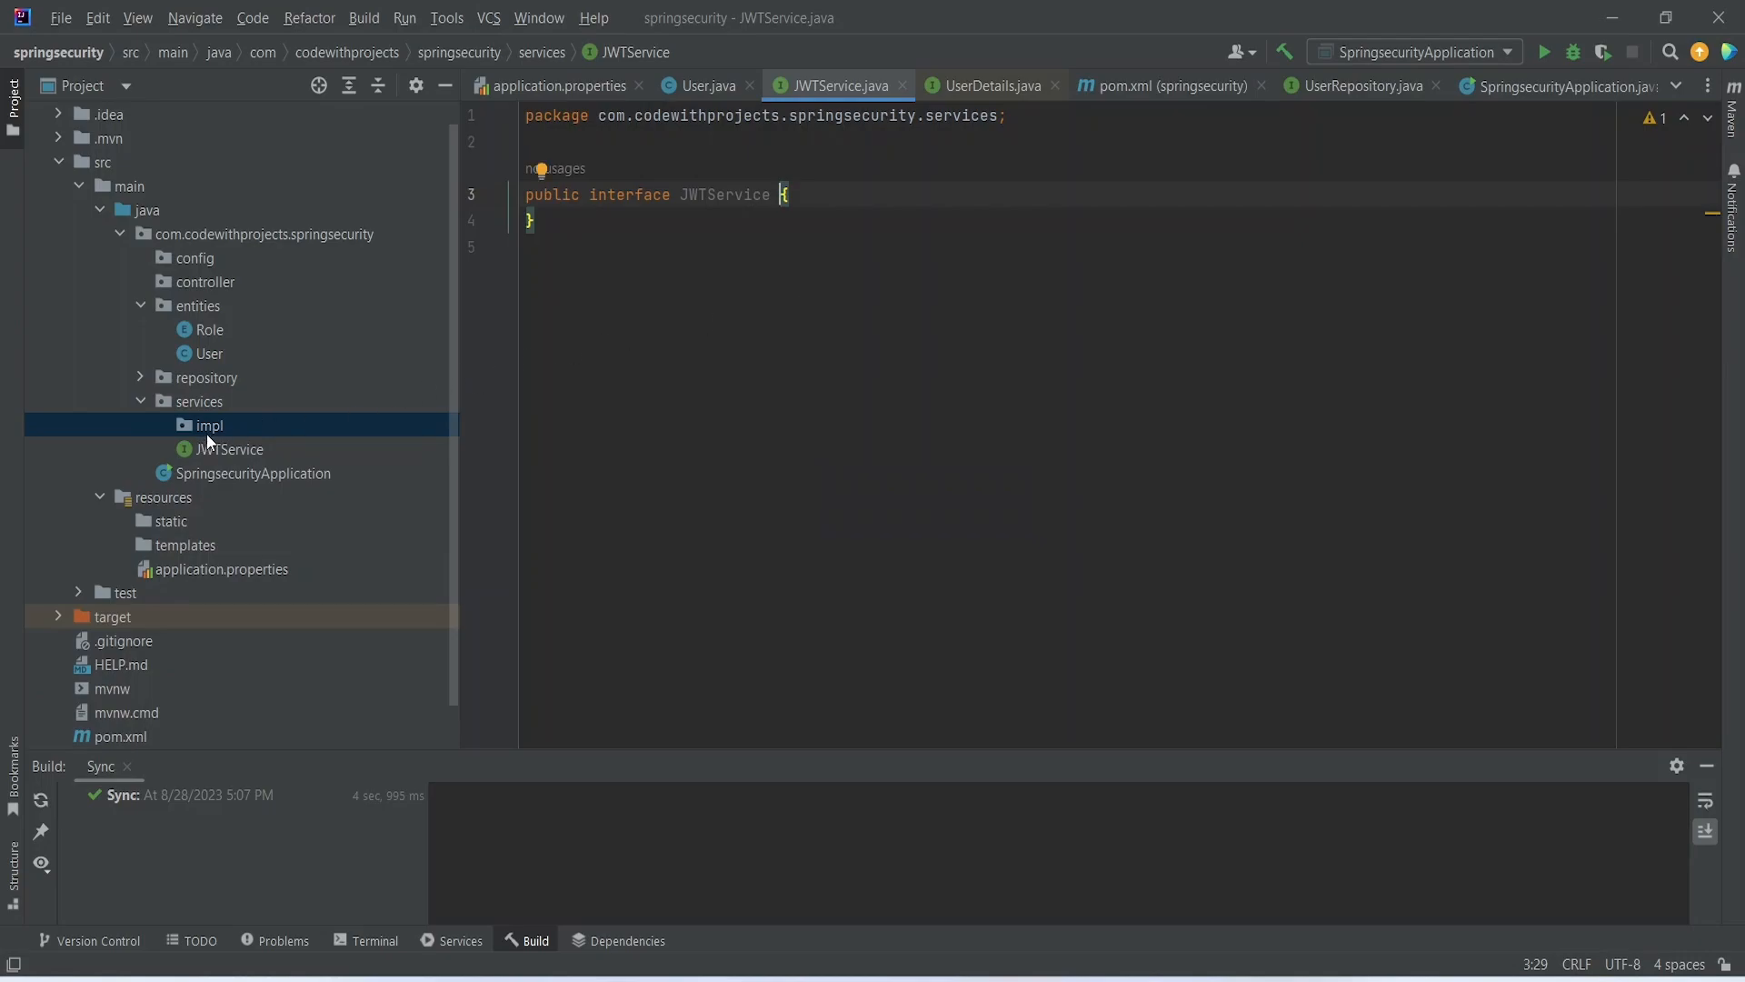
Create a JWTServiceImpl class in the impl package
right_click(208, 424)
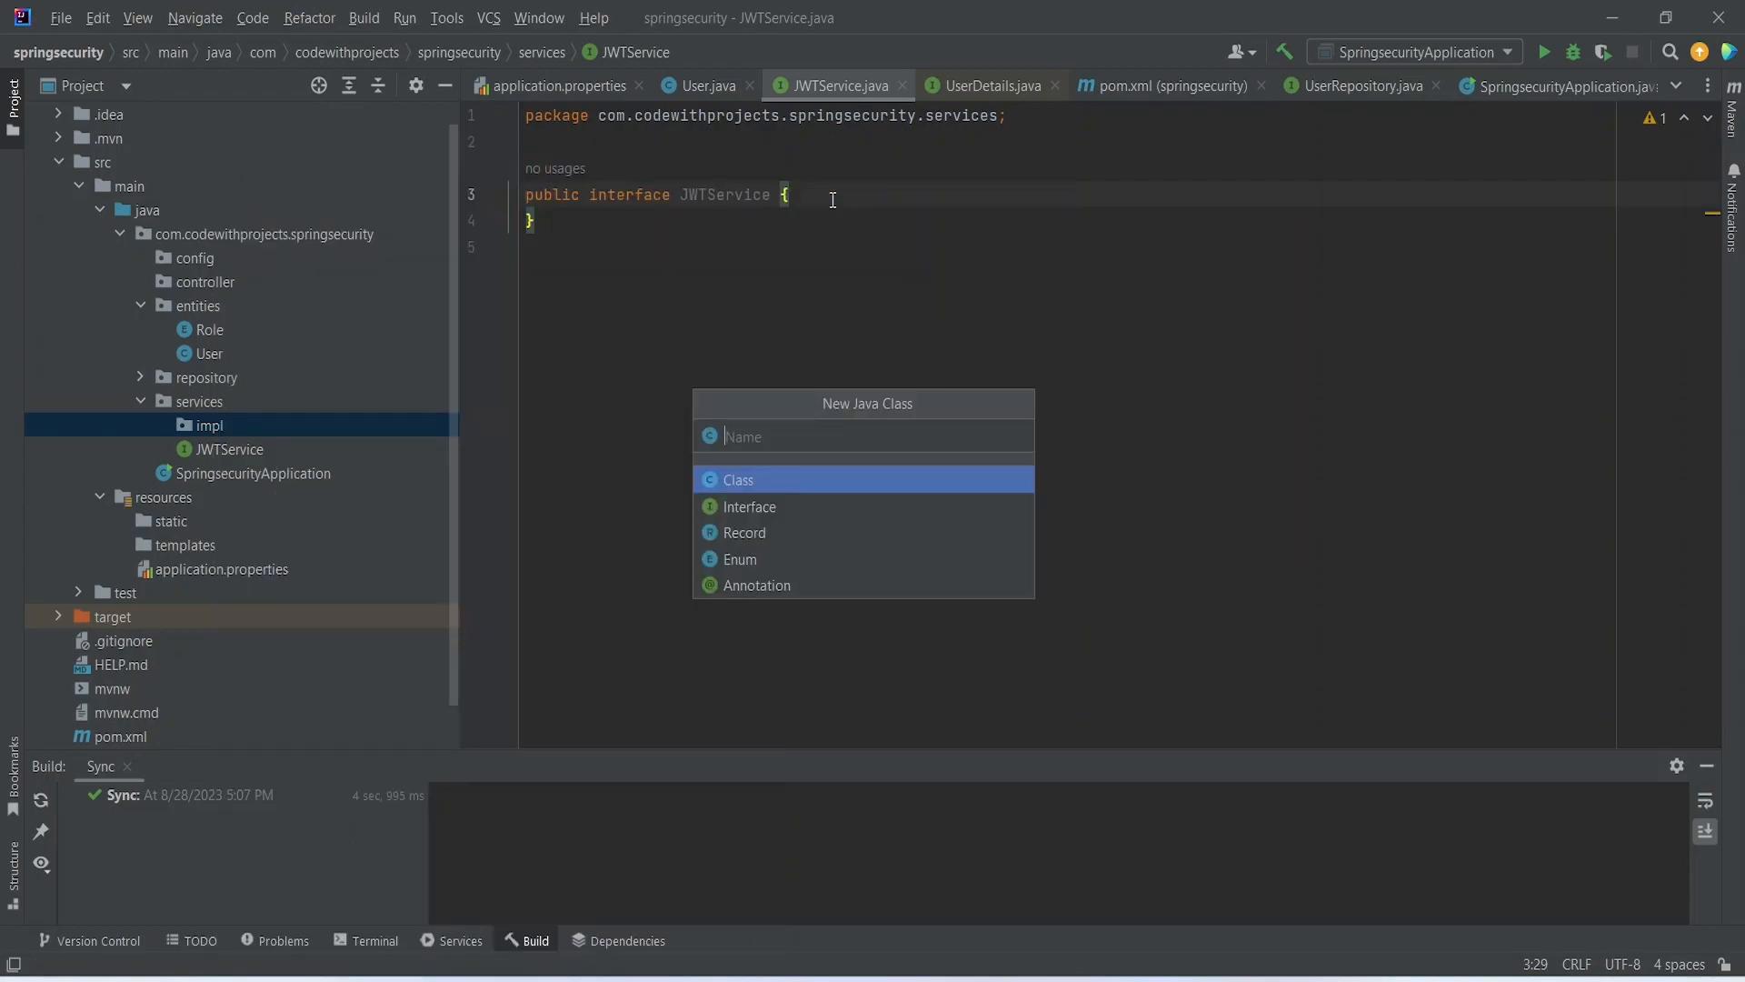
text(JWT)
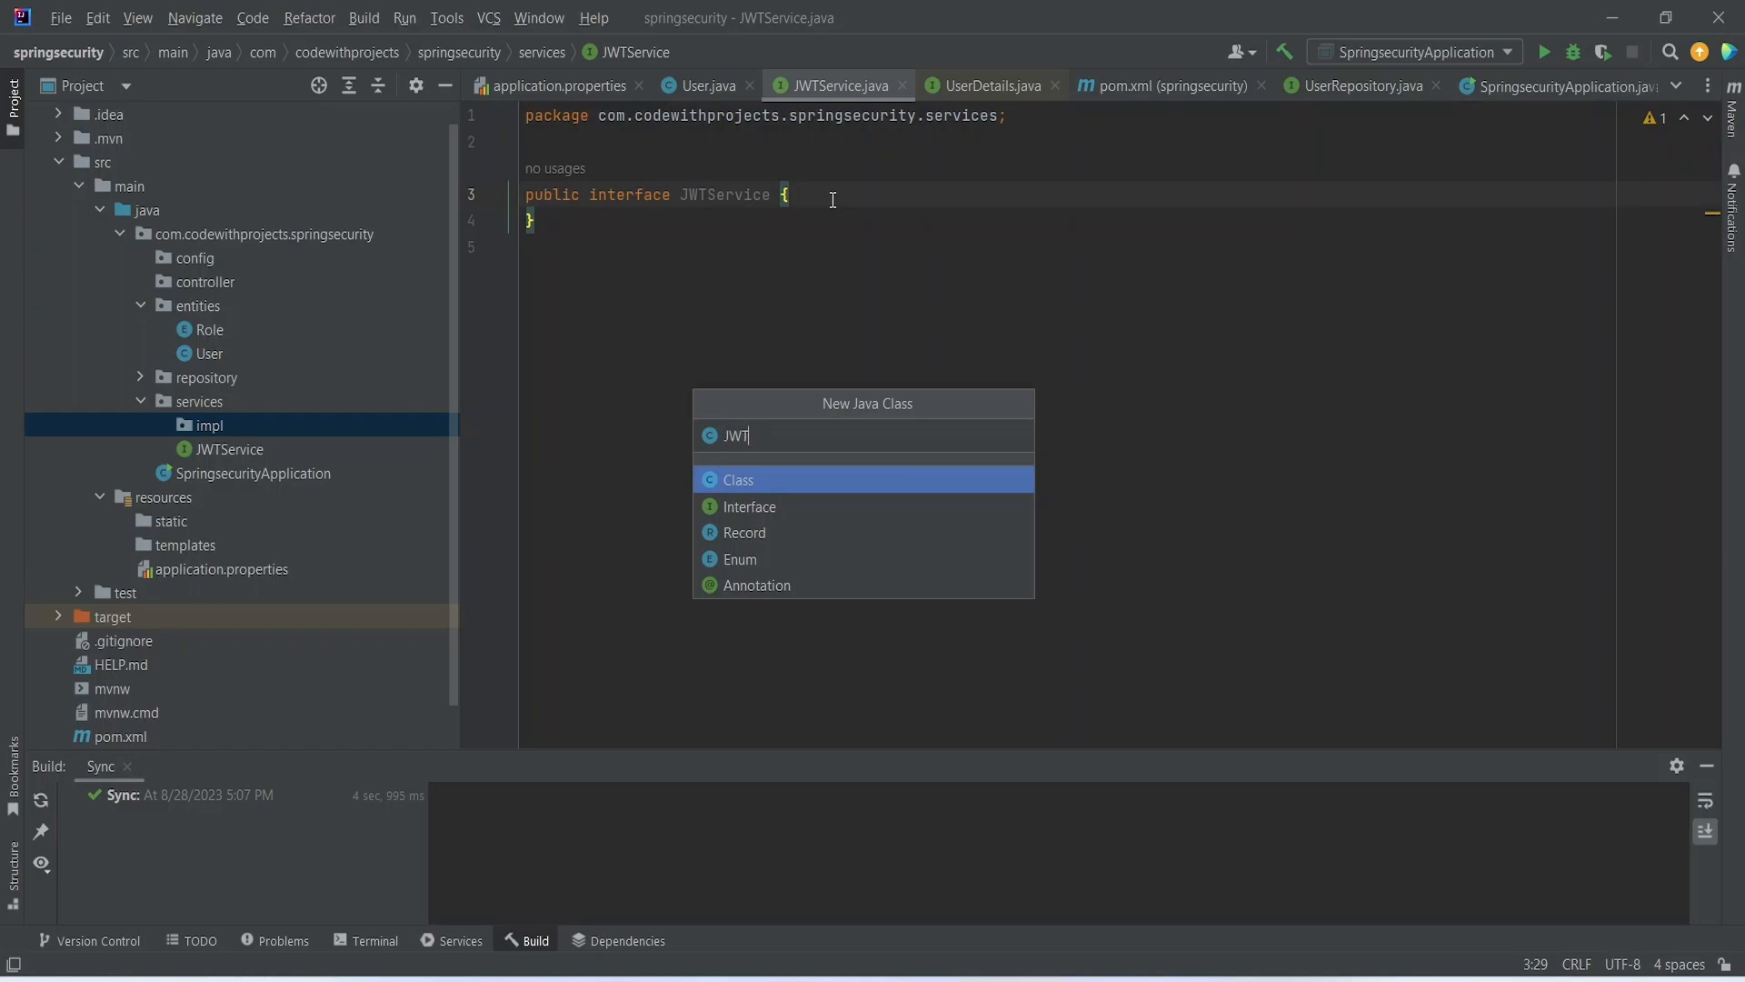
text(ServiceIm)
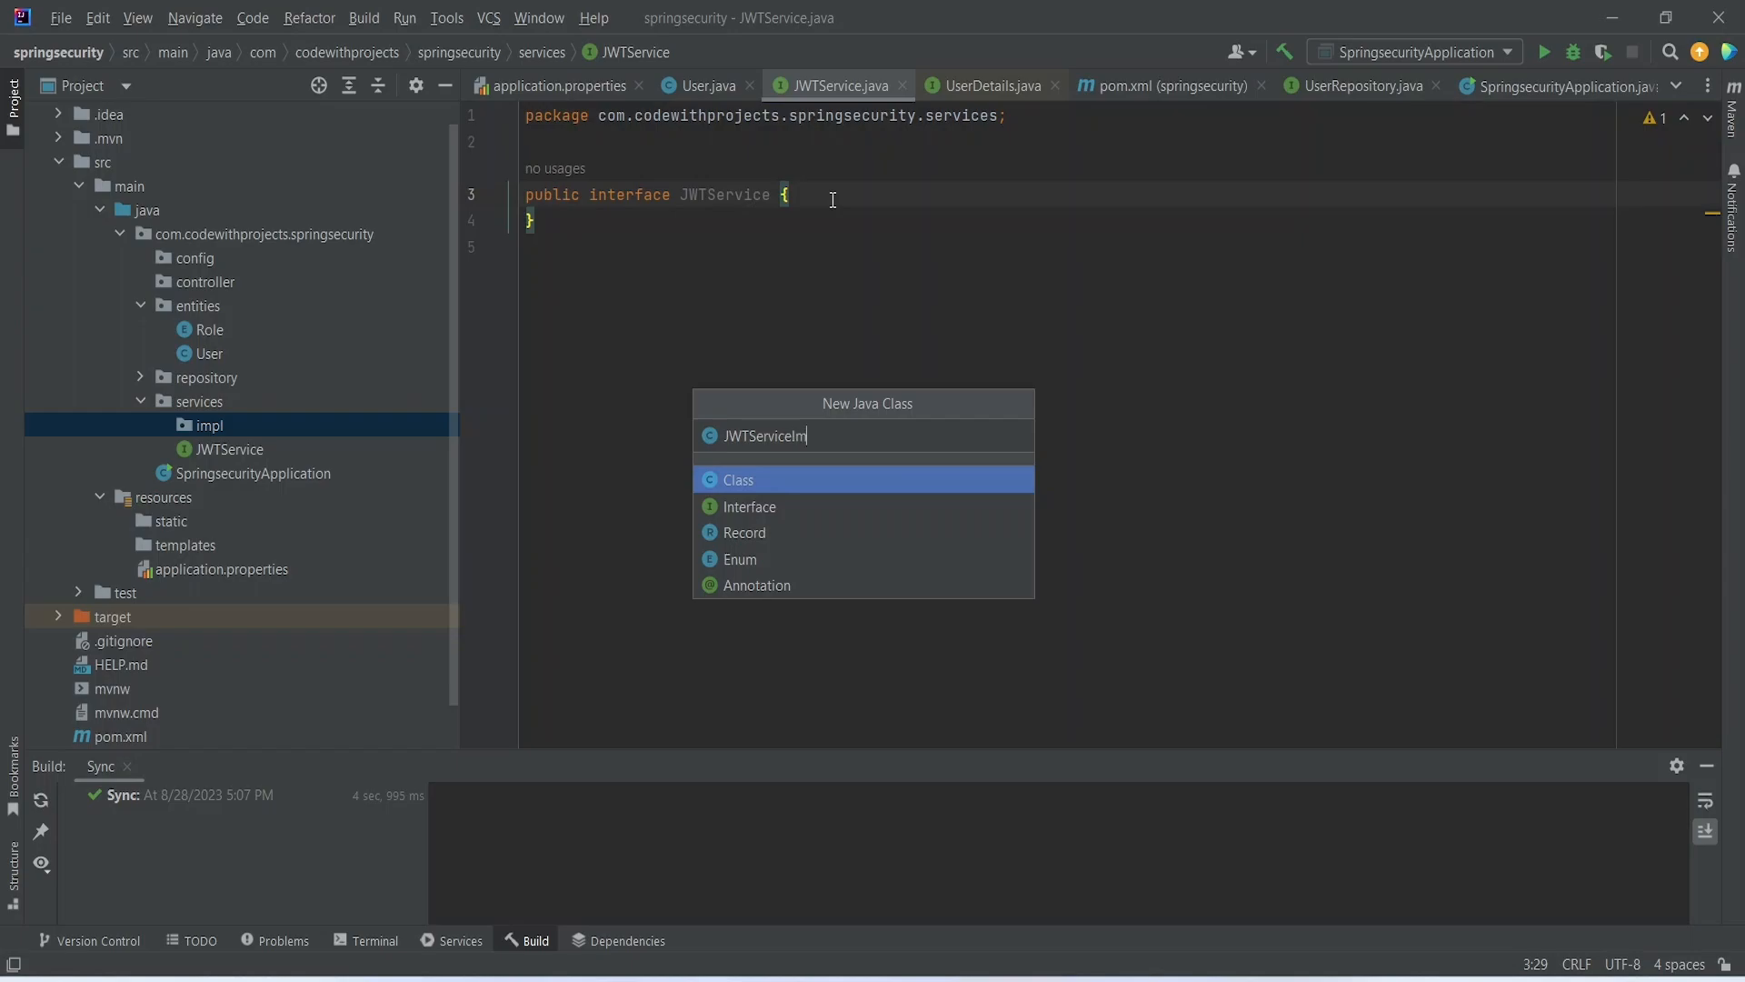
text(pl)
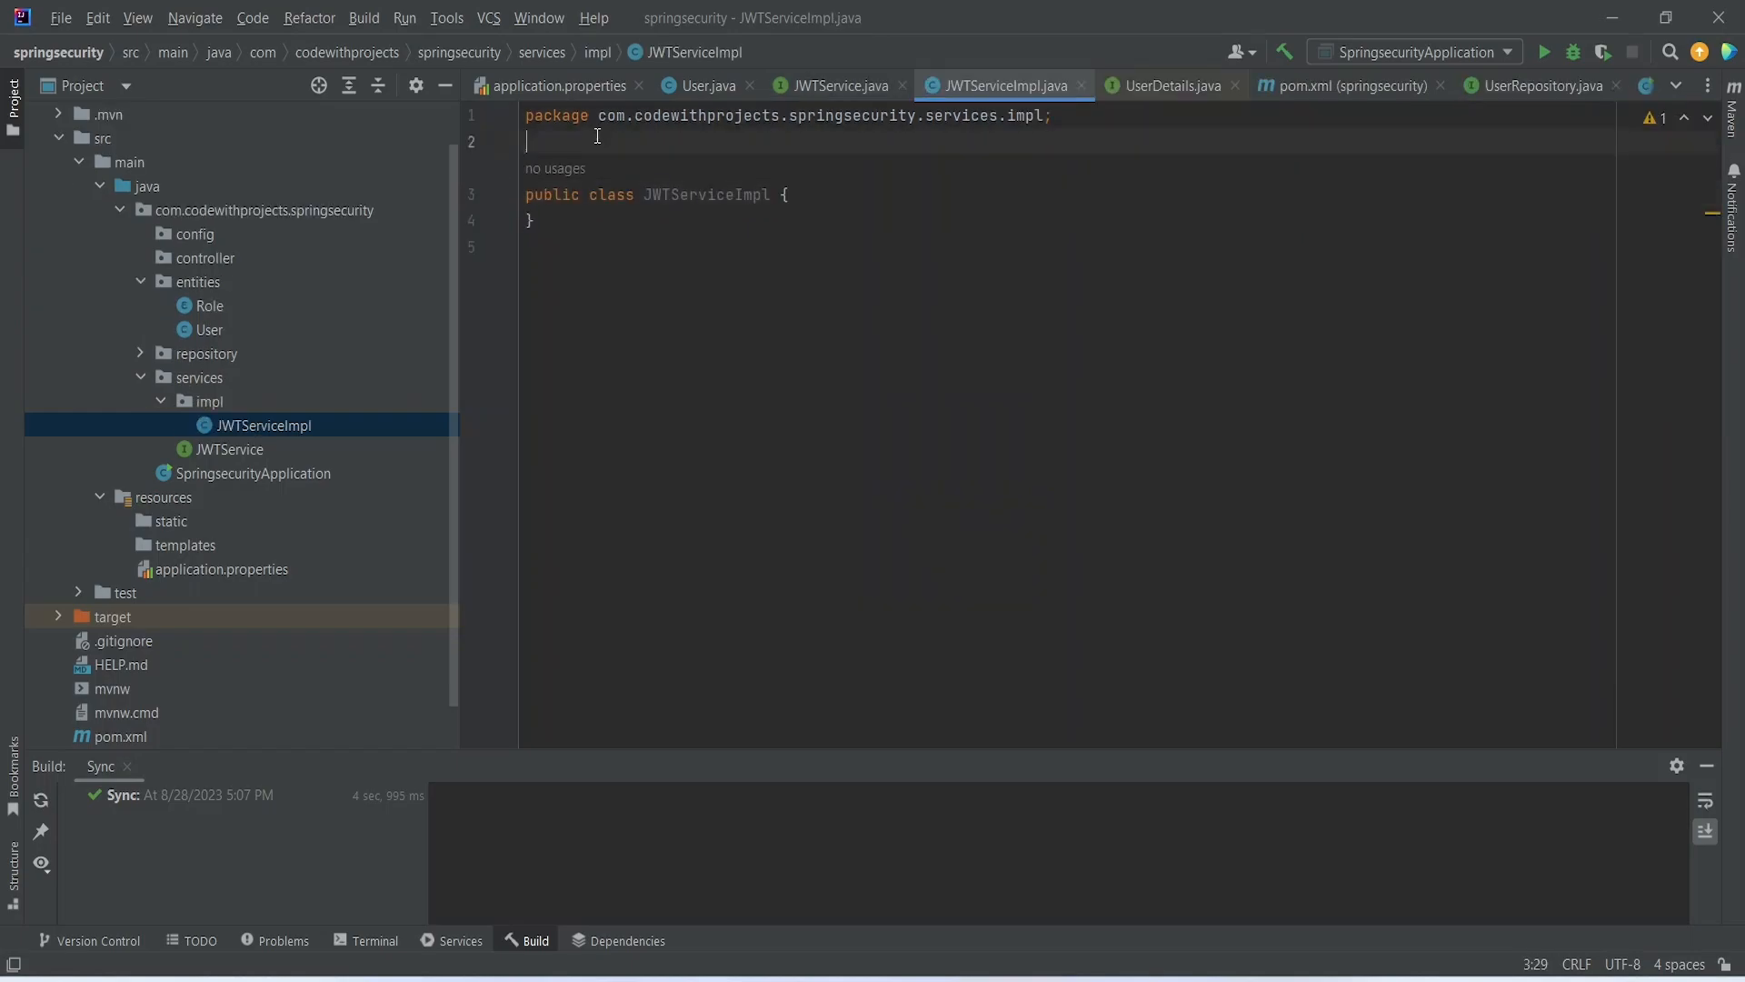
text(@)
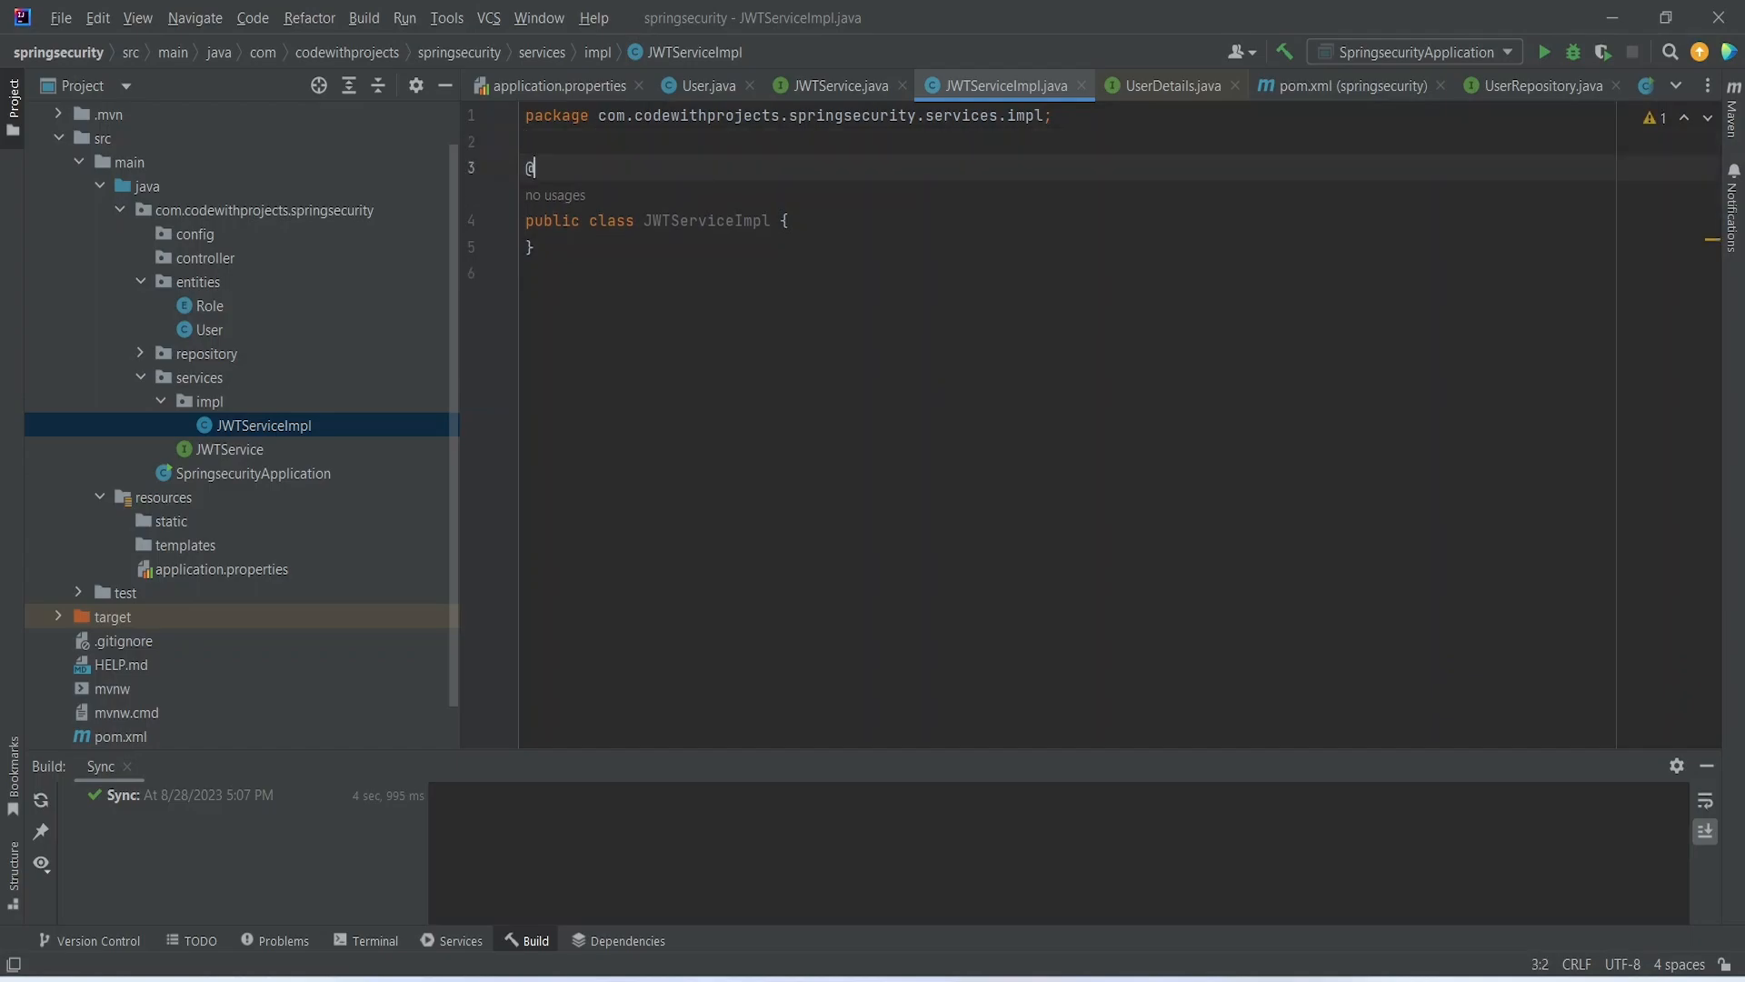
text(Ser)
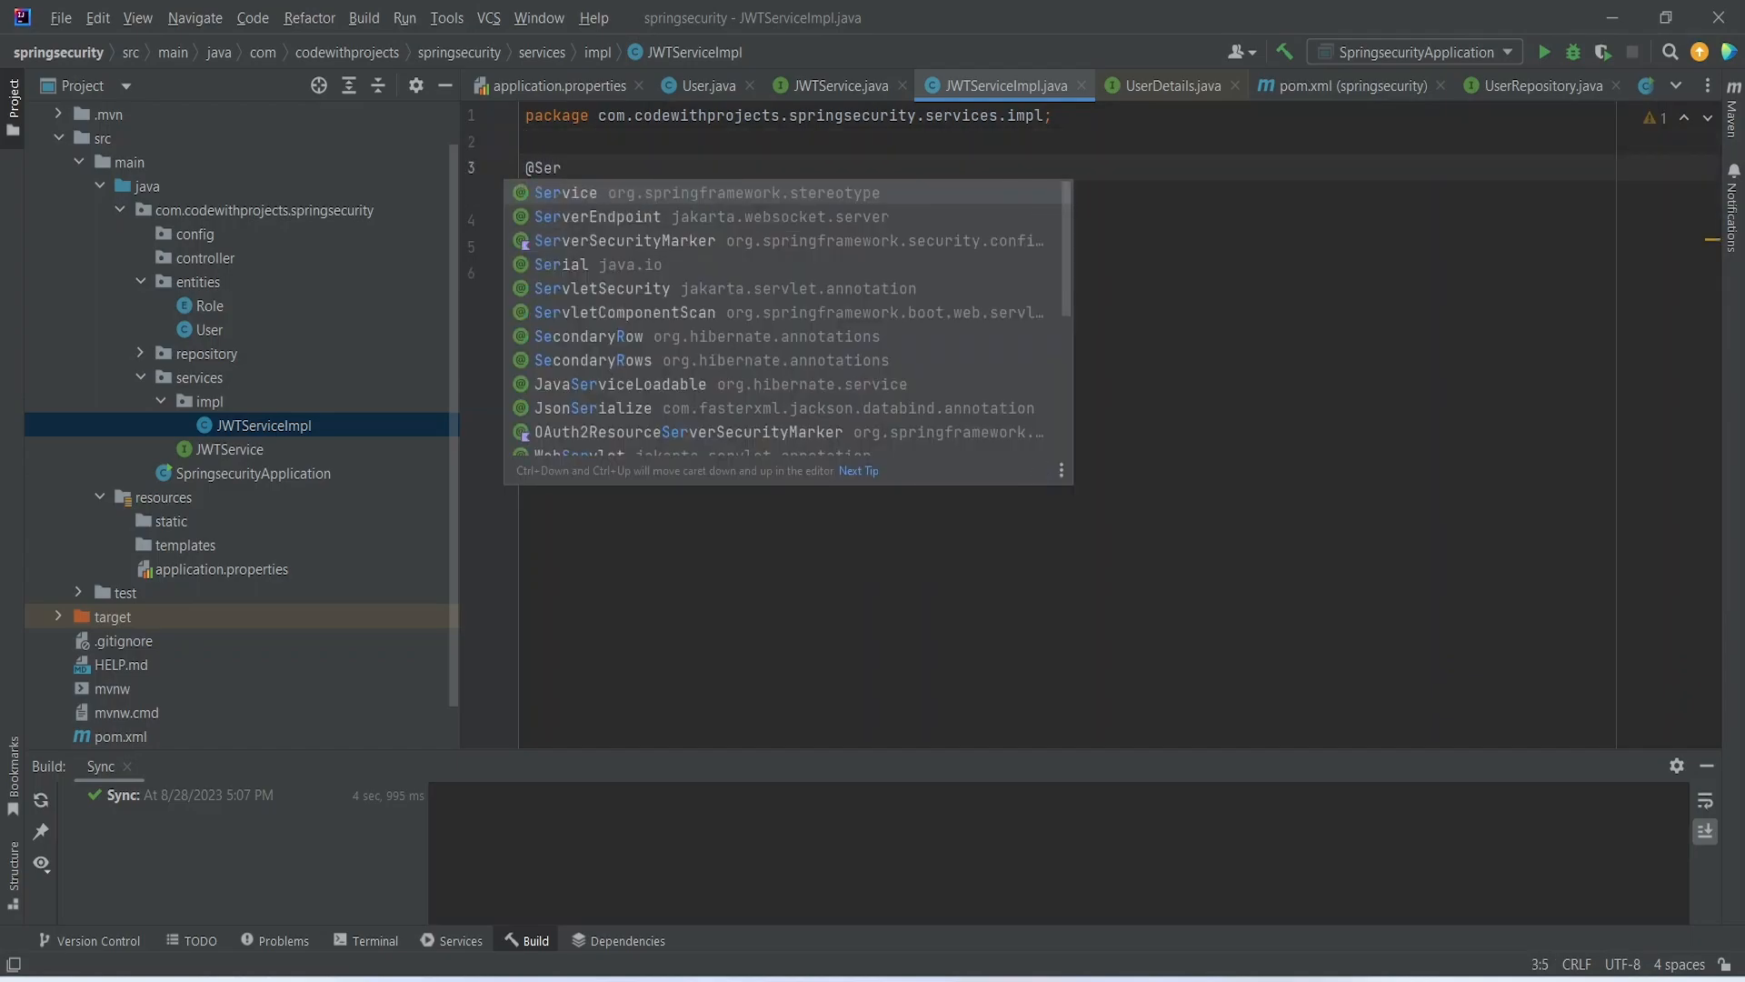
click(565, 193)
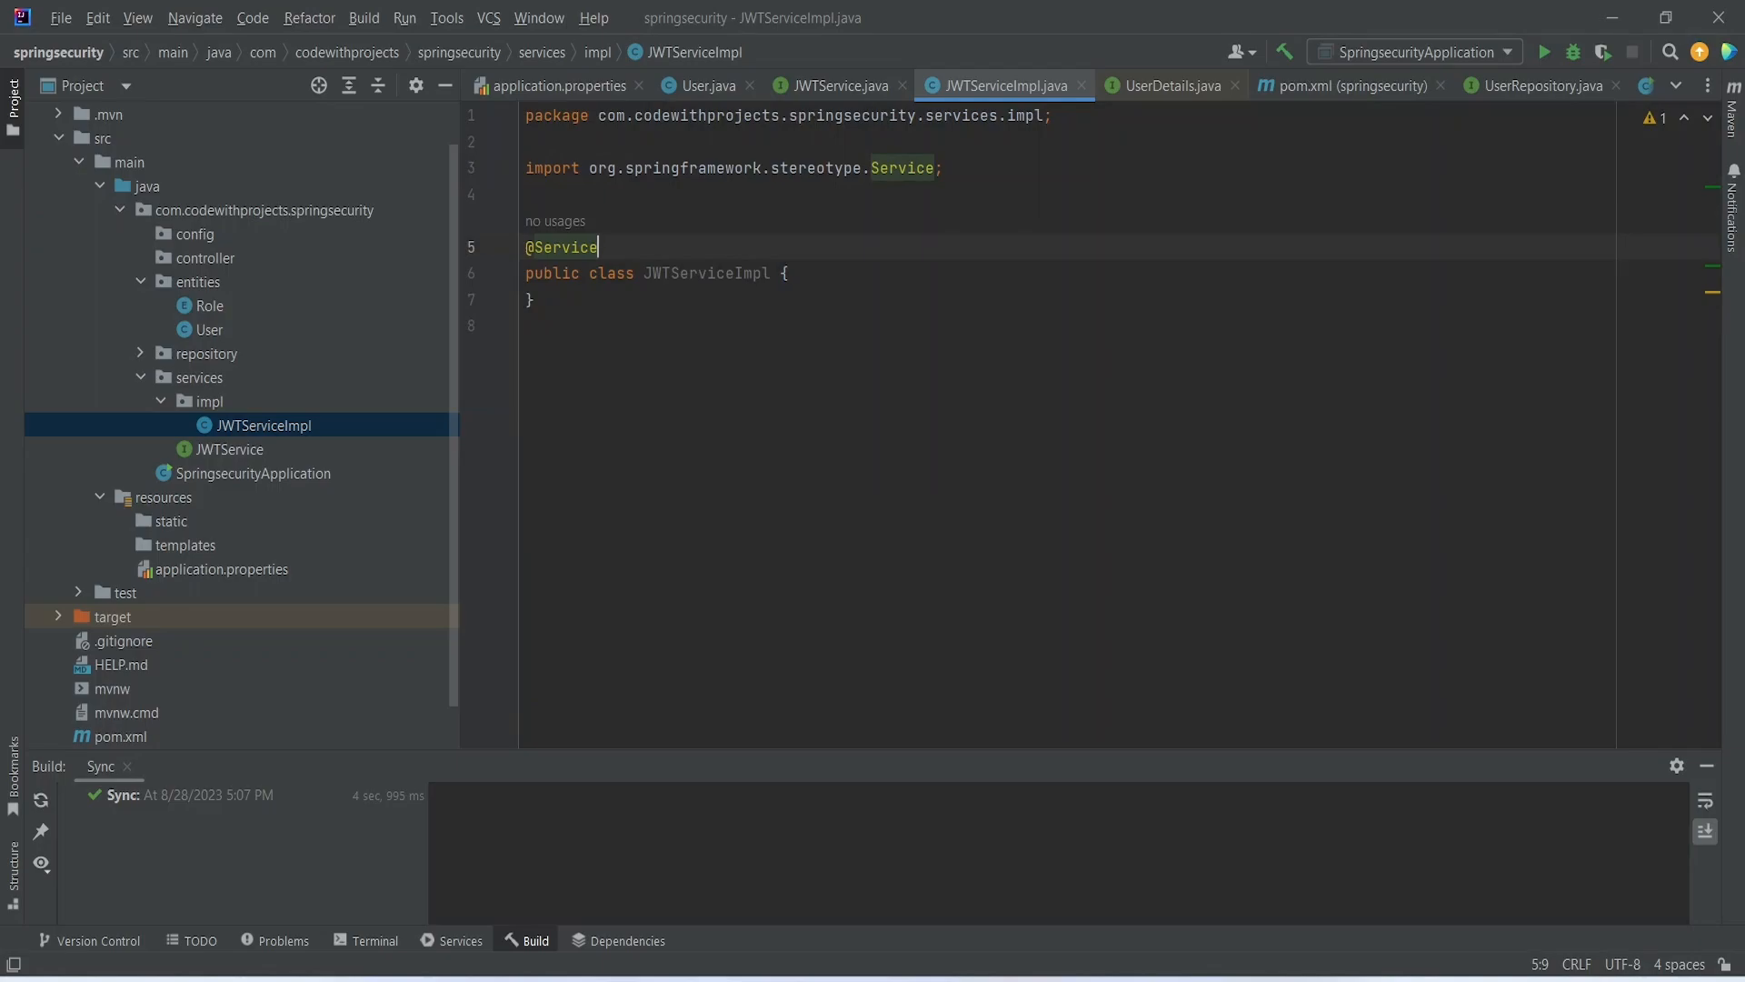
mouse_move(742, 357)
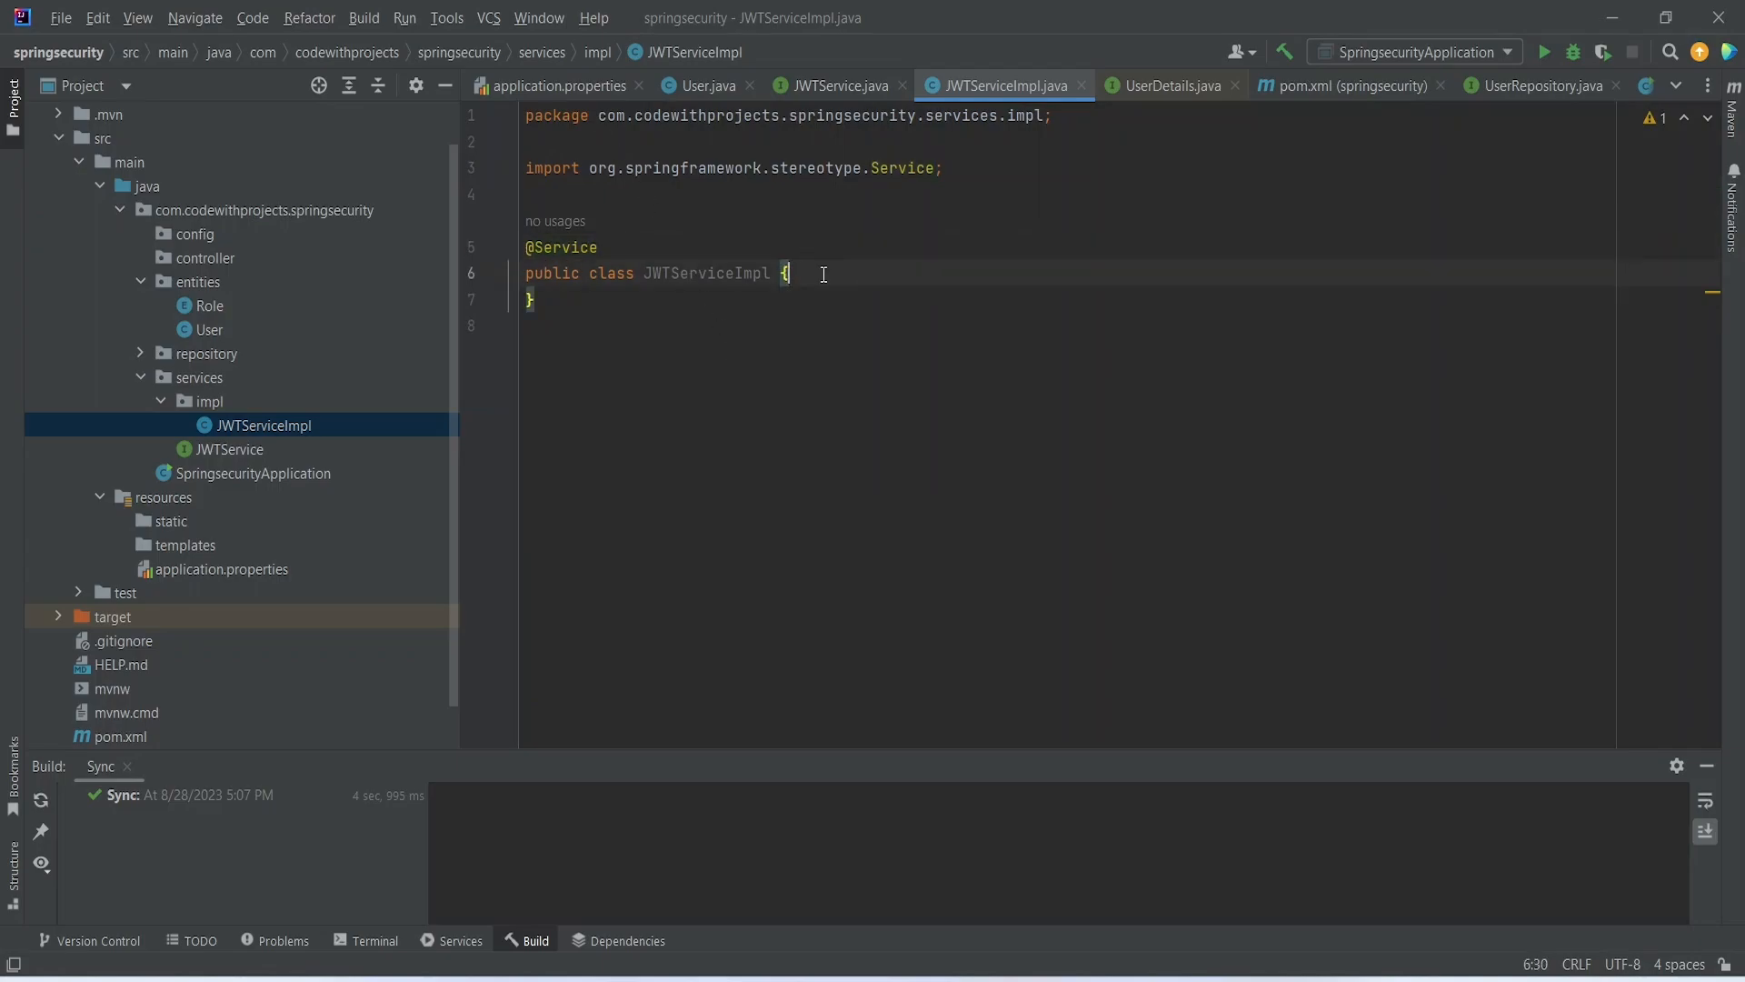
key(Enter)
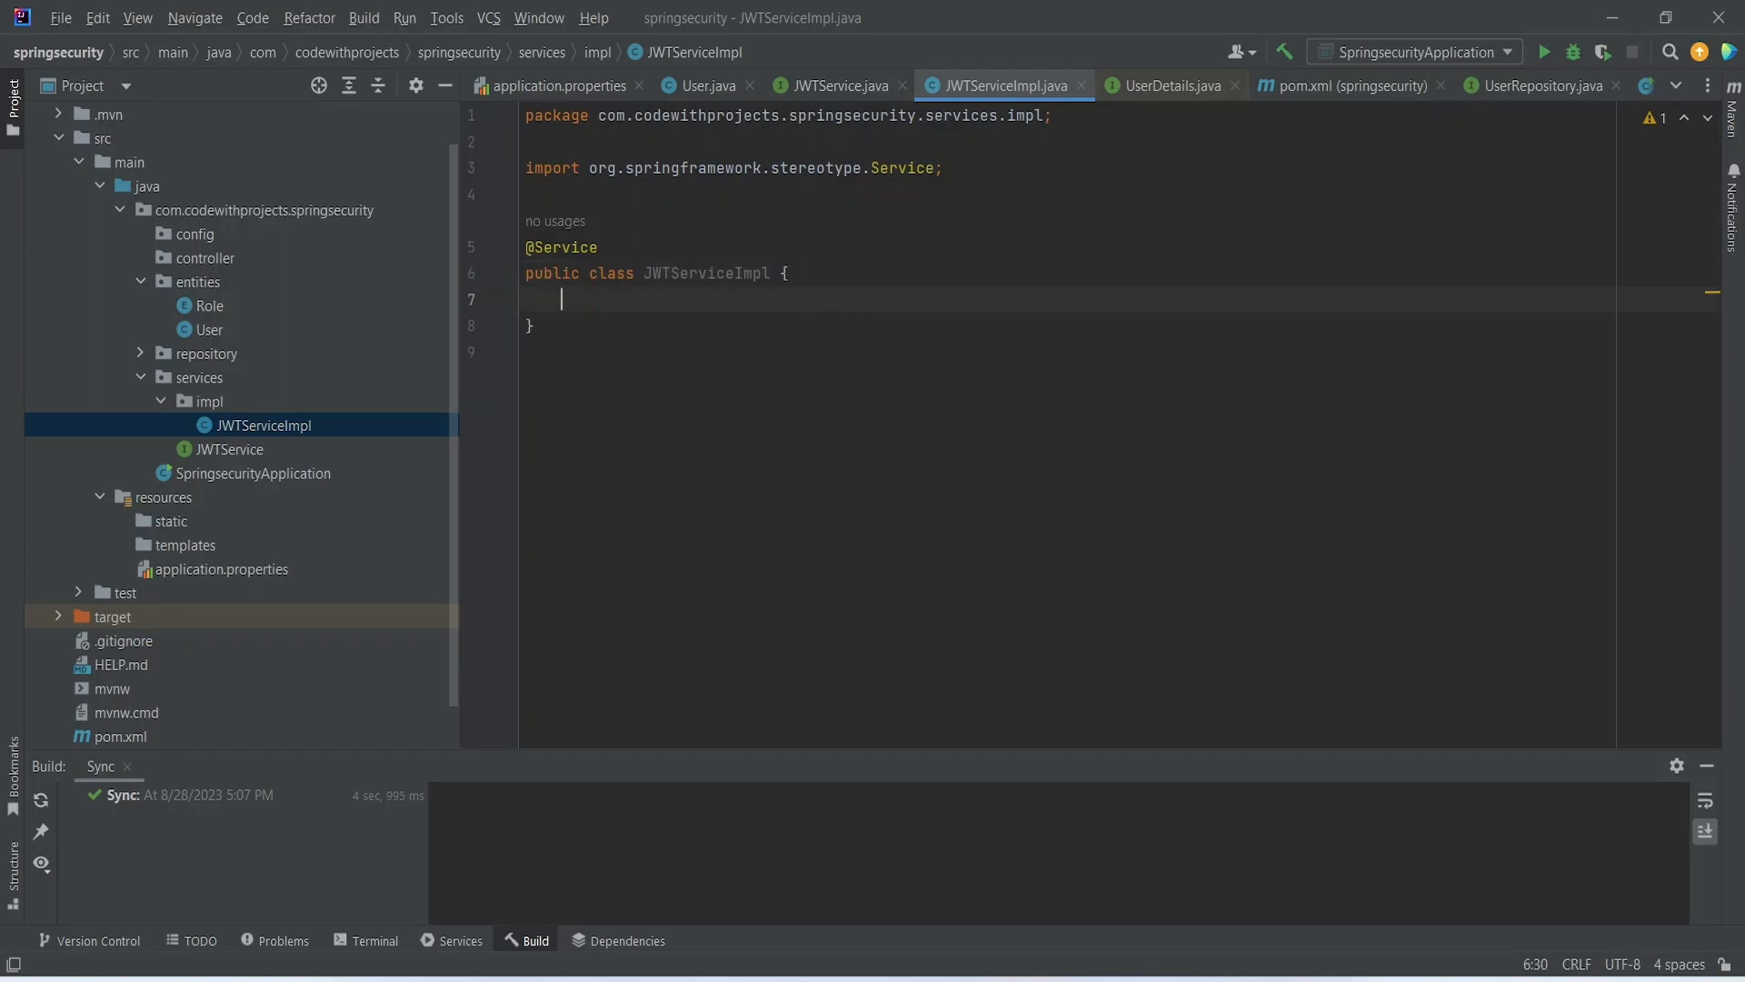
key(enter)
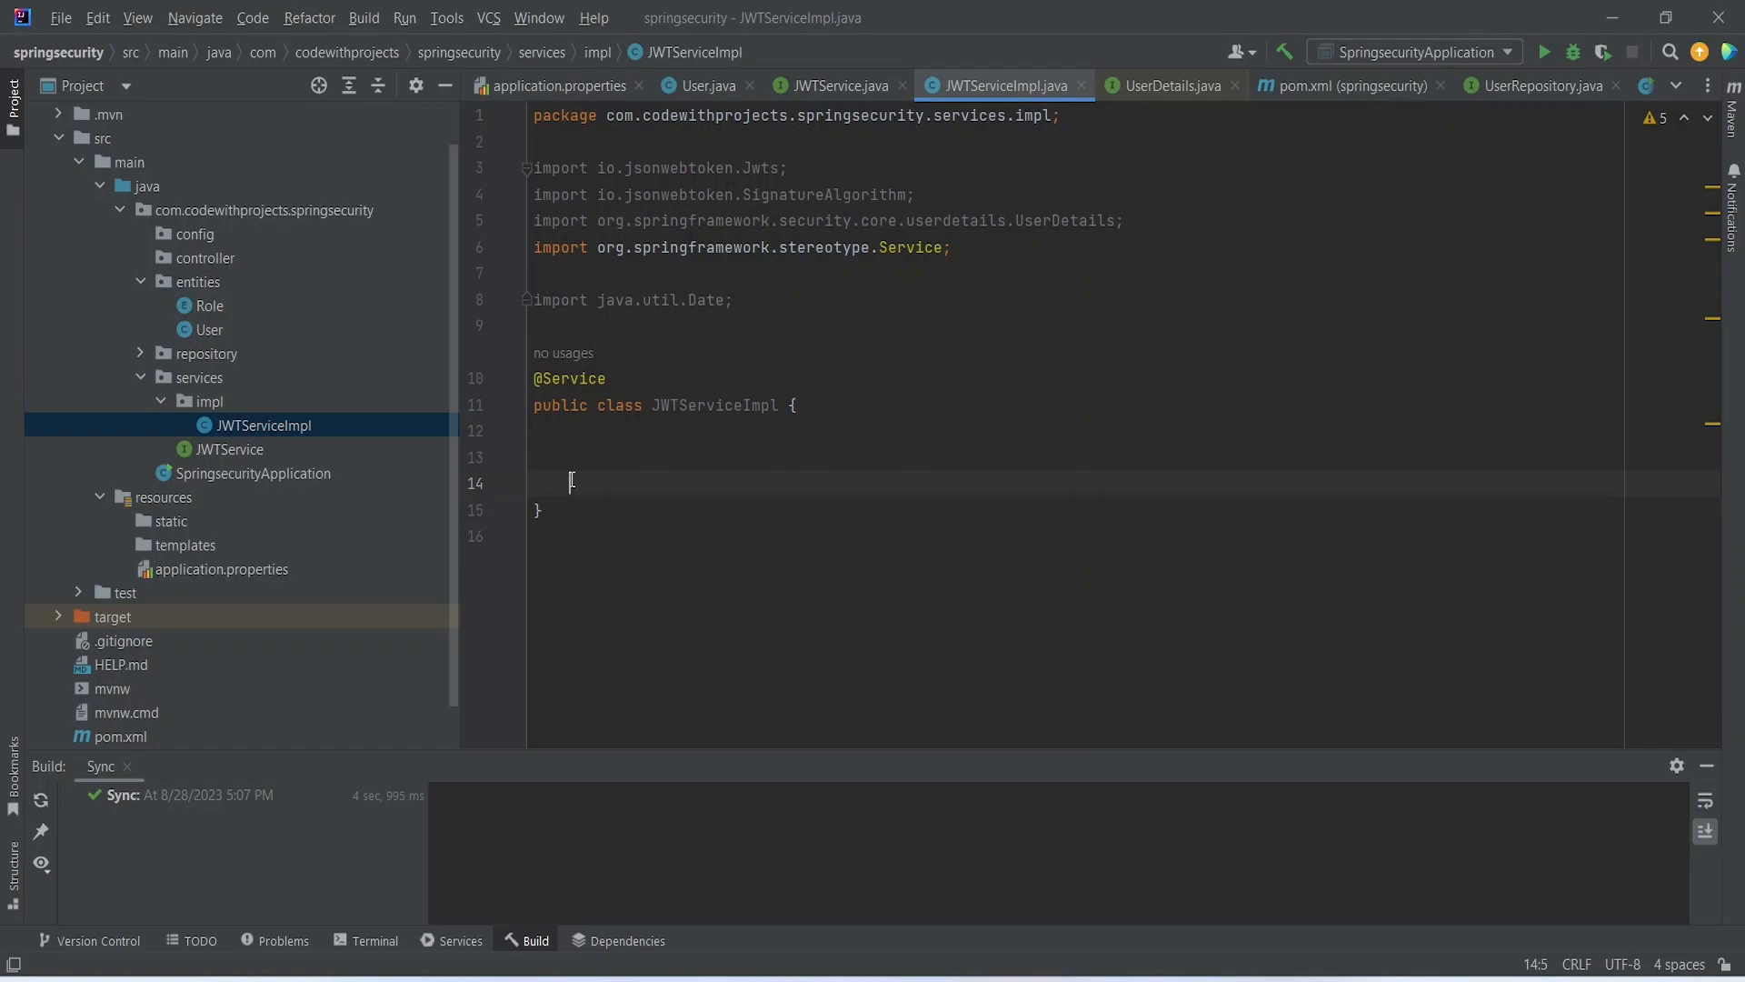
Write private String generateToken(UserDetails userDetails) returning Jwts.builder().set…
text(private S)
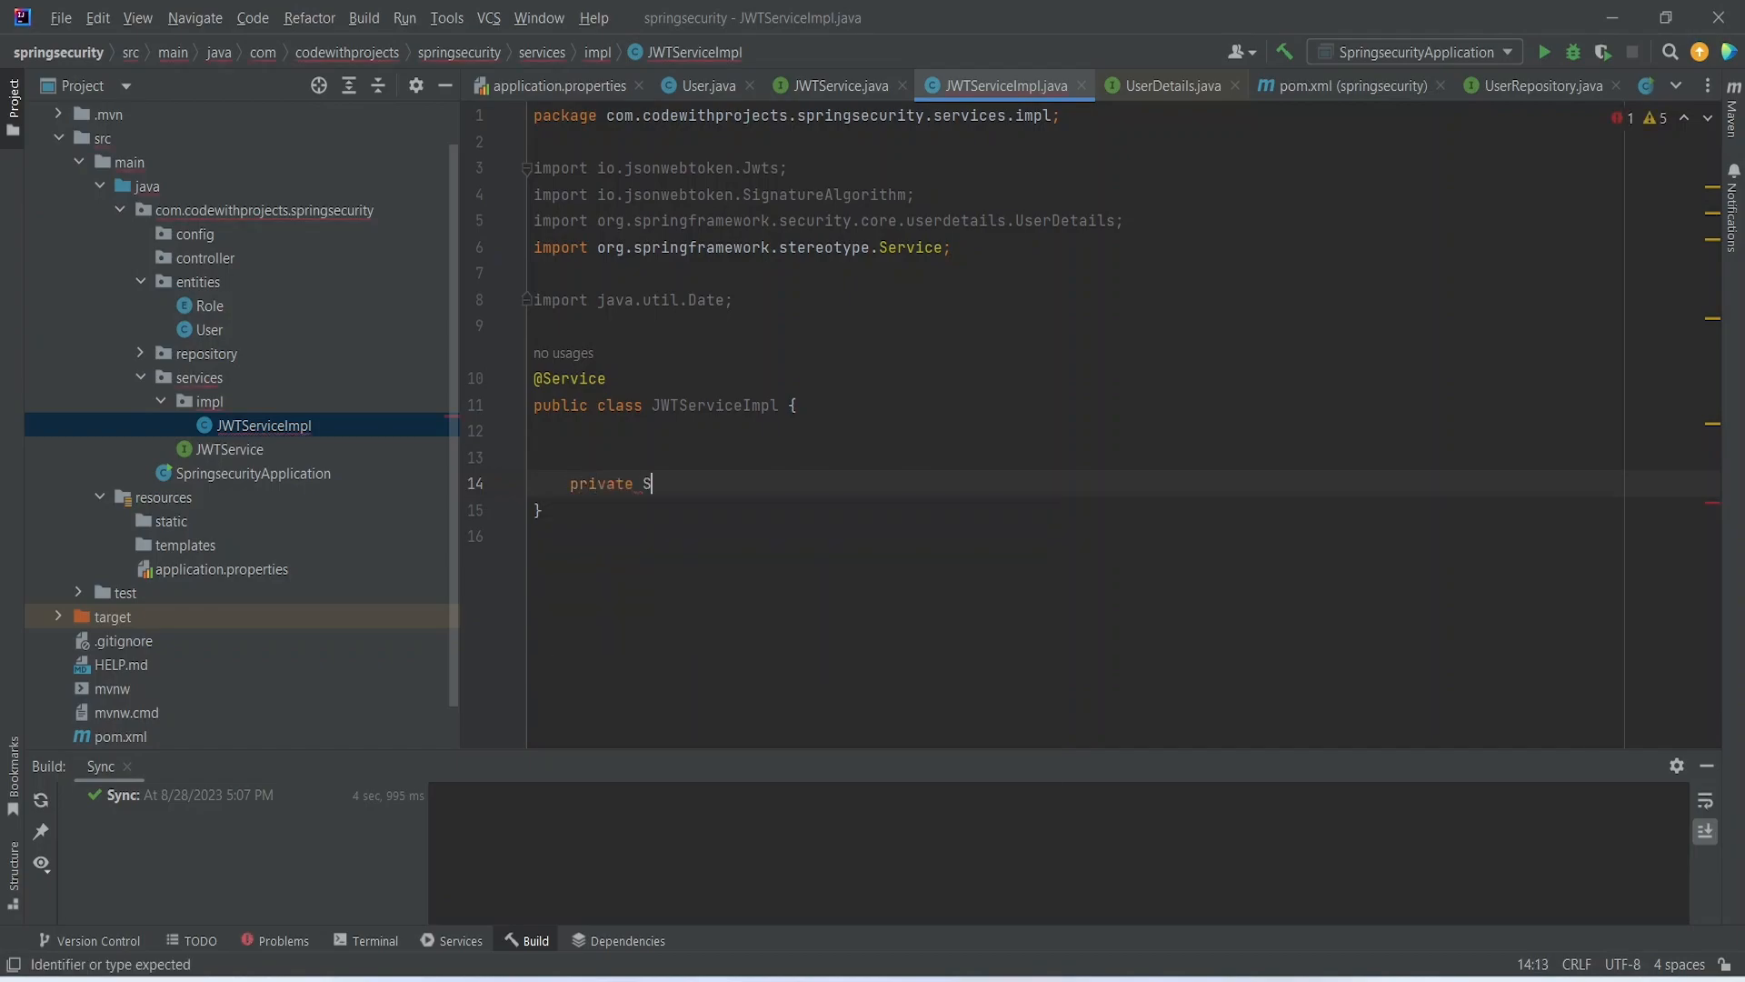
text(tring)
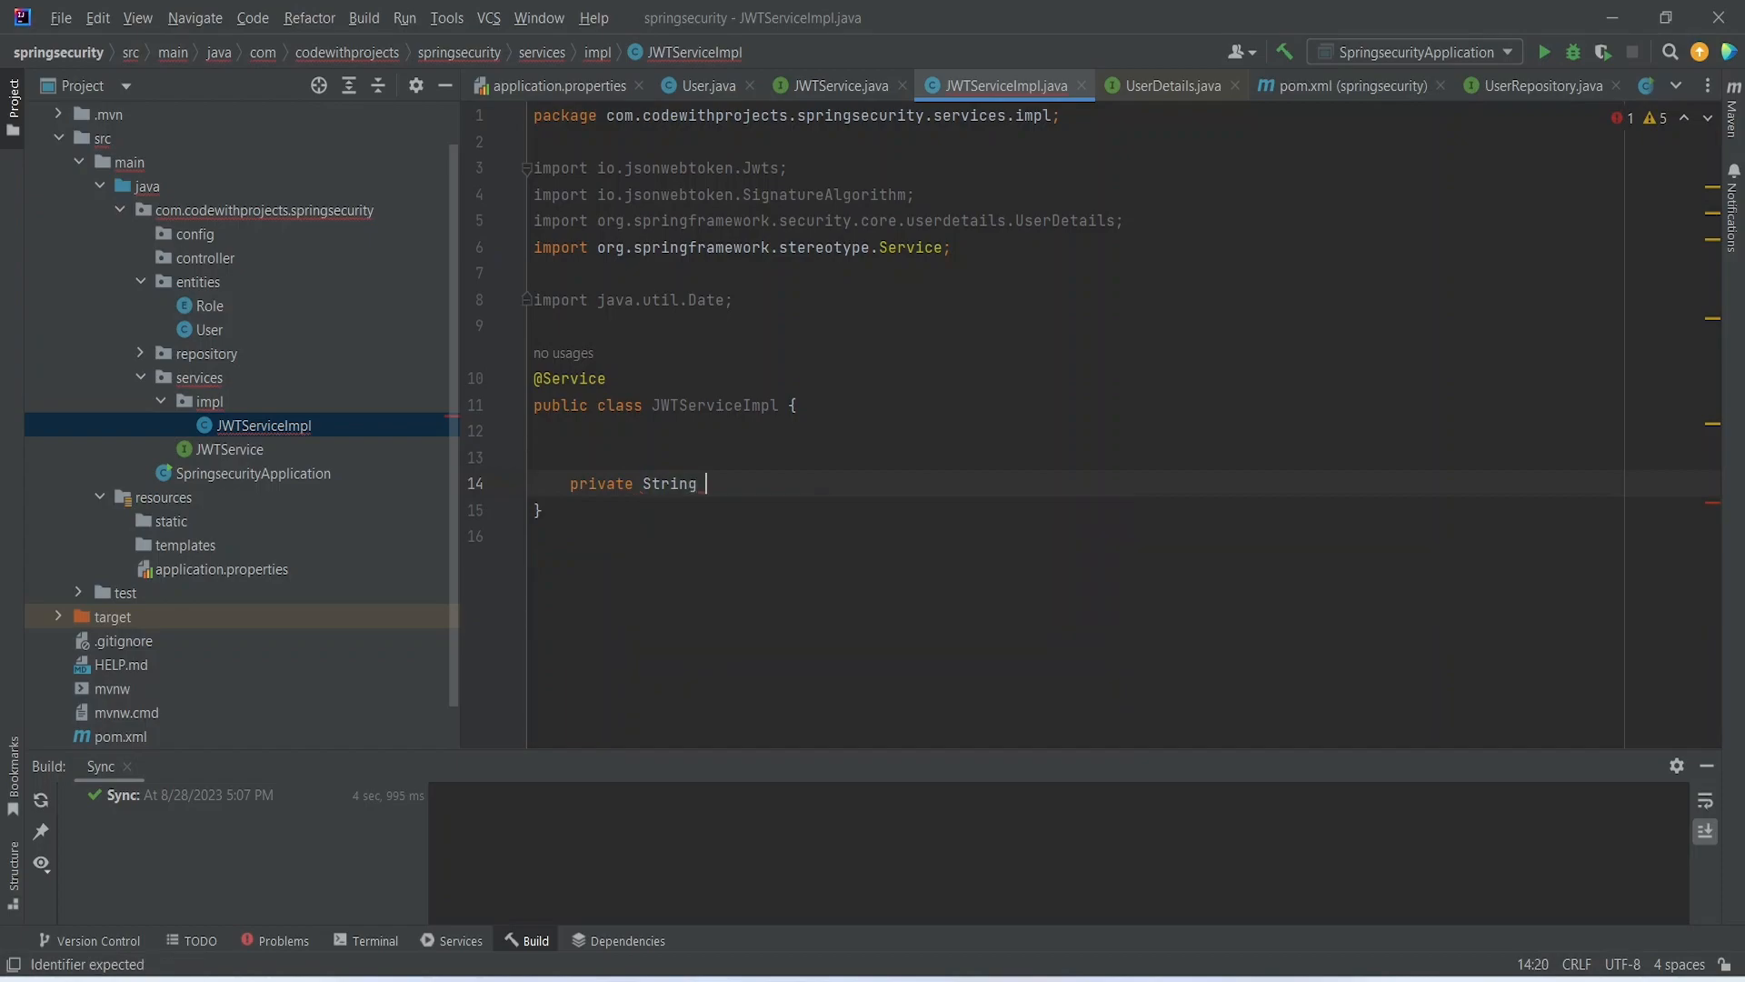
text(generate)
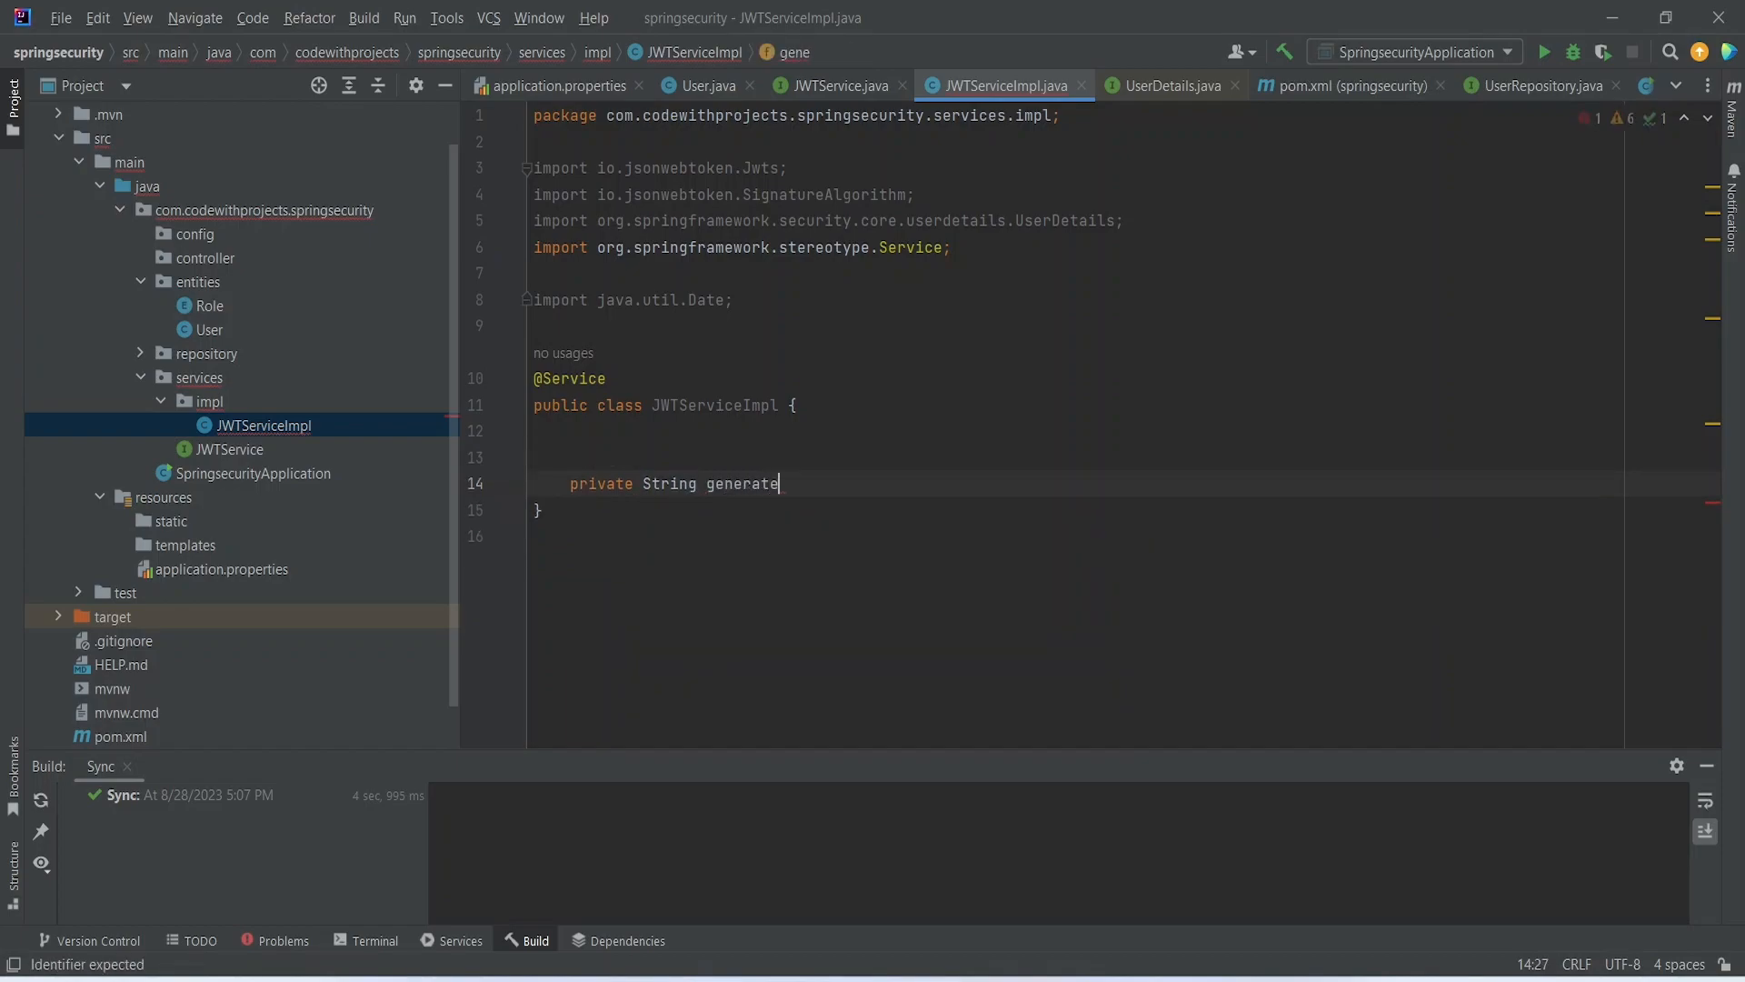
text(Token())
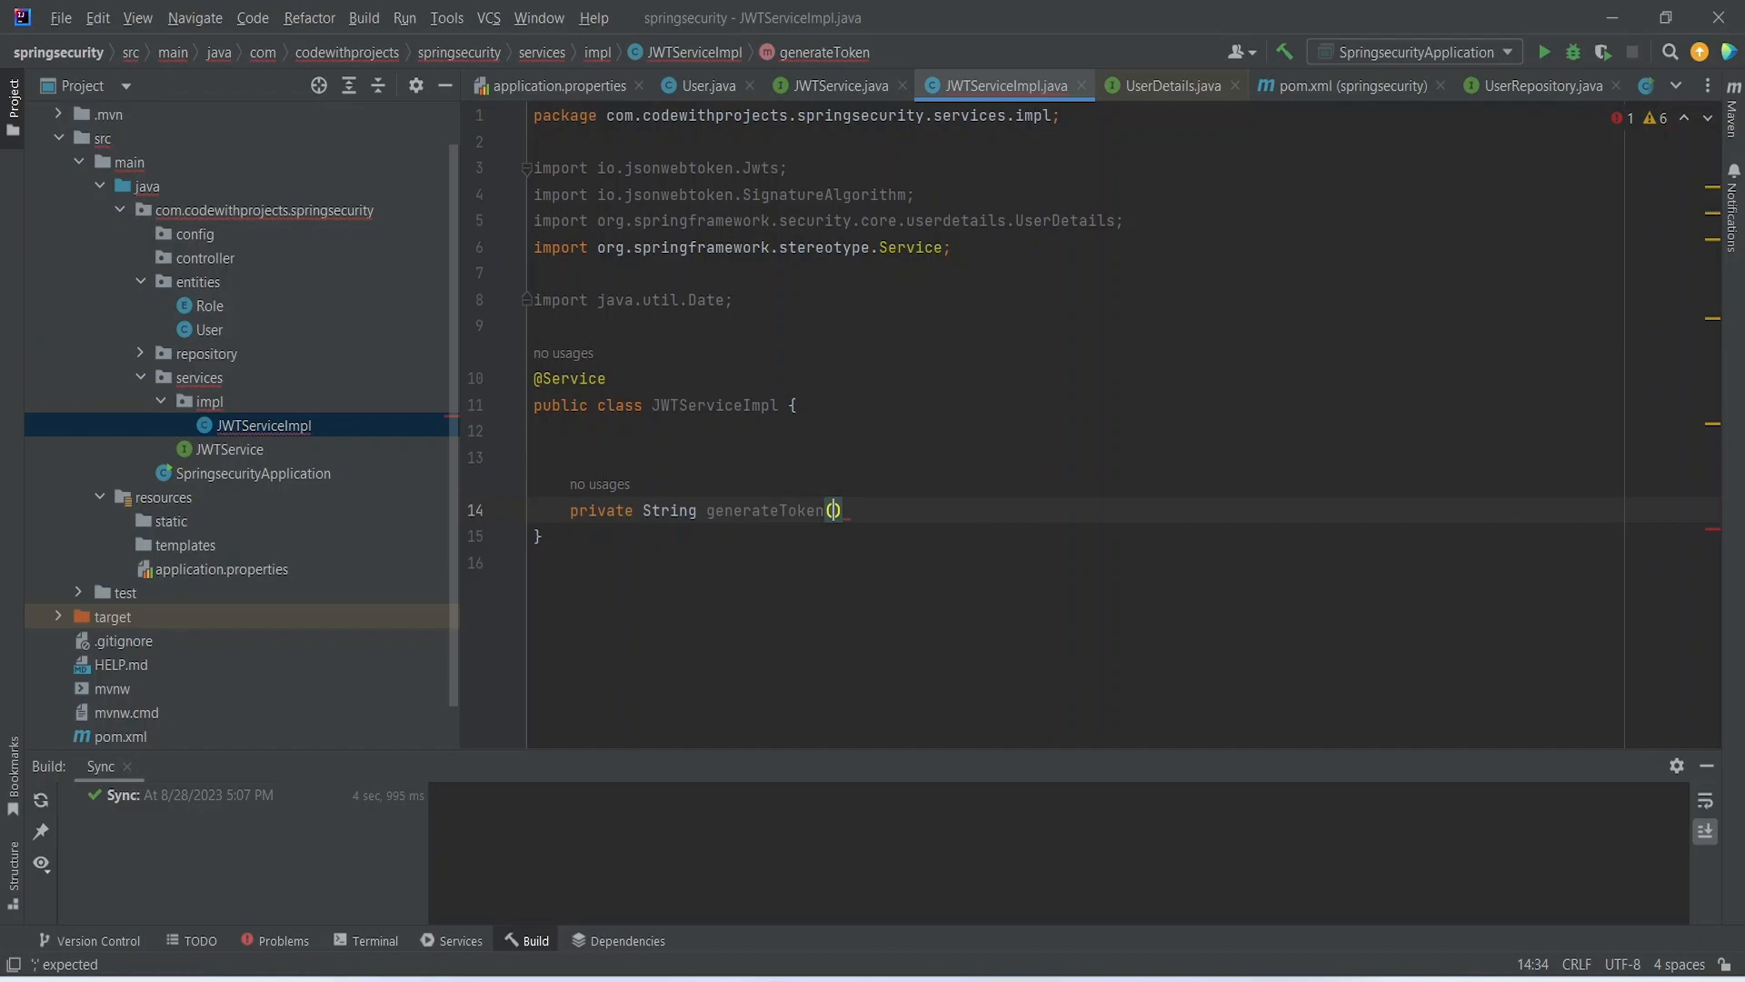
text(UserDetails userDetails)
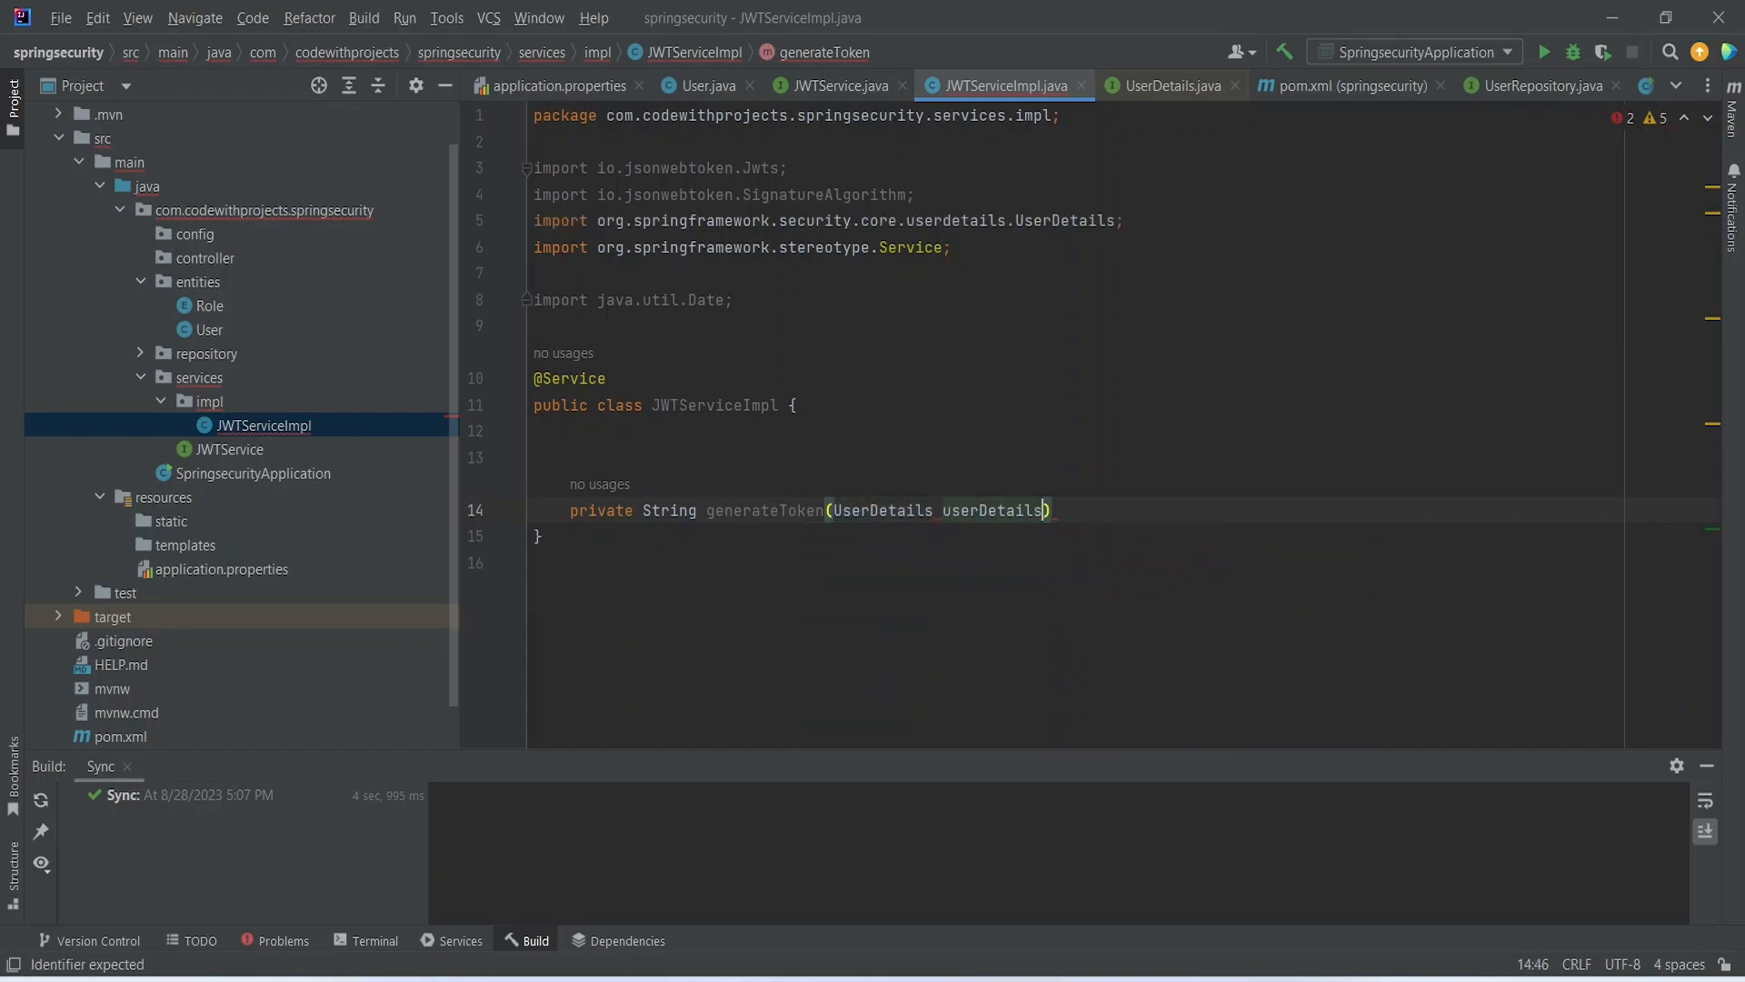
text({)
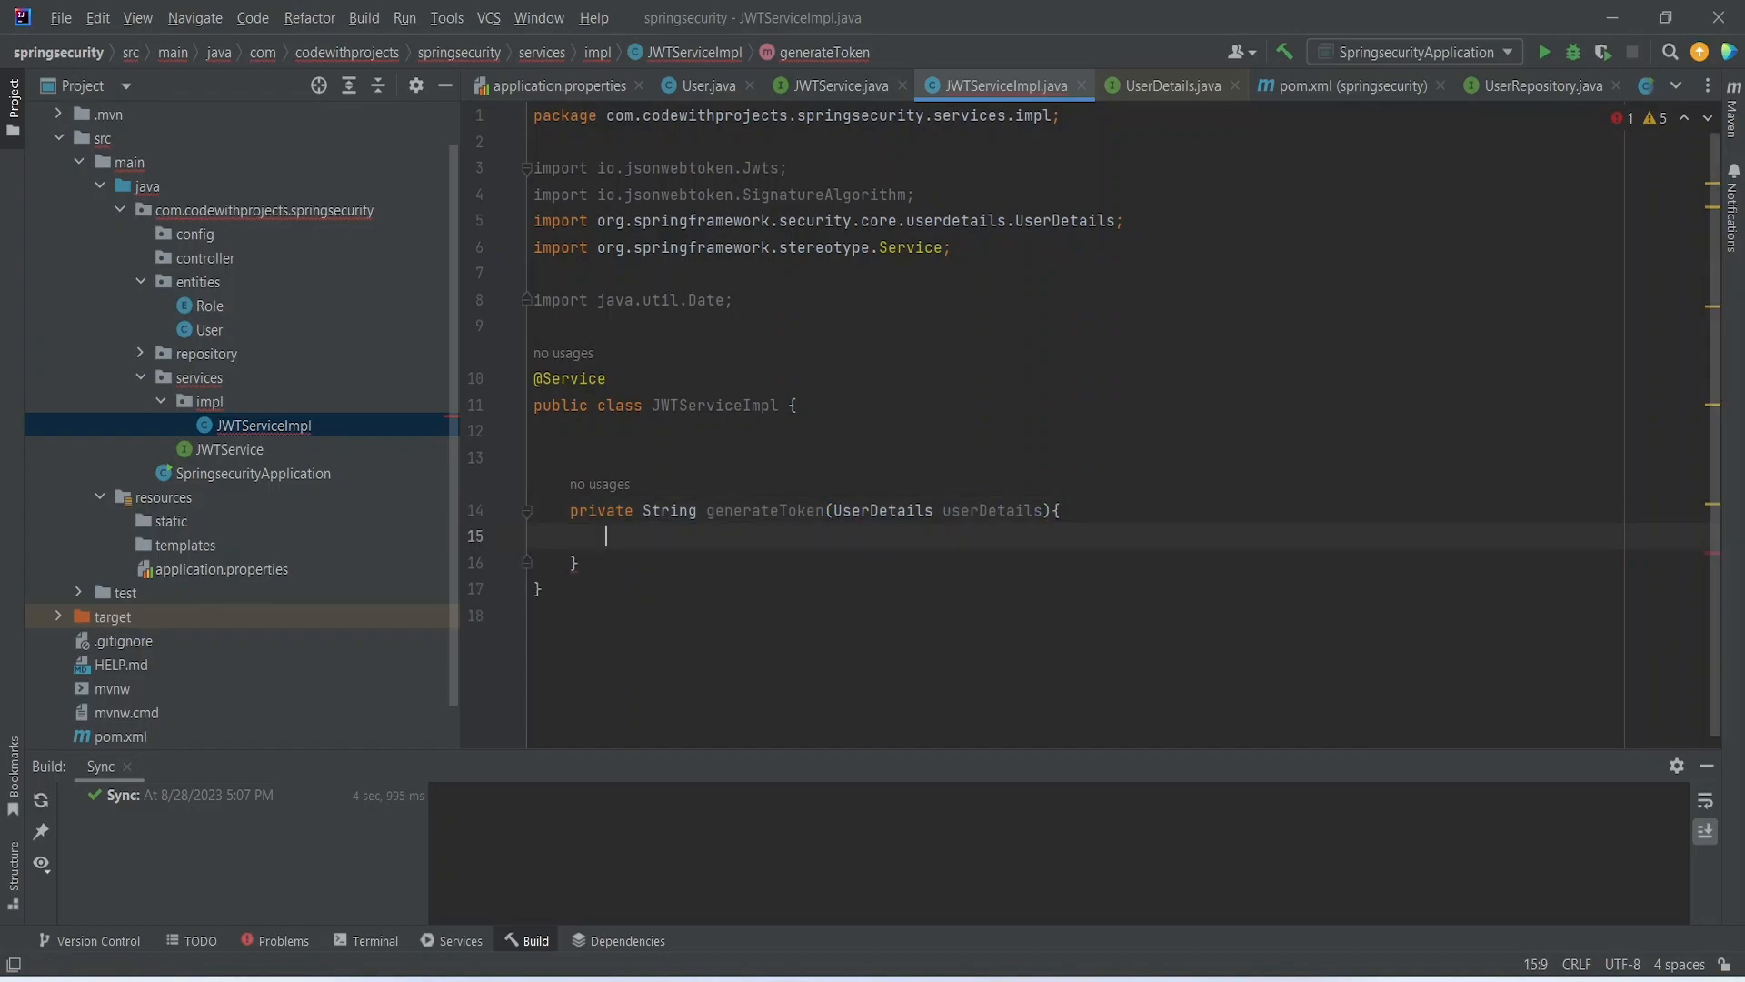
text(return)
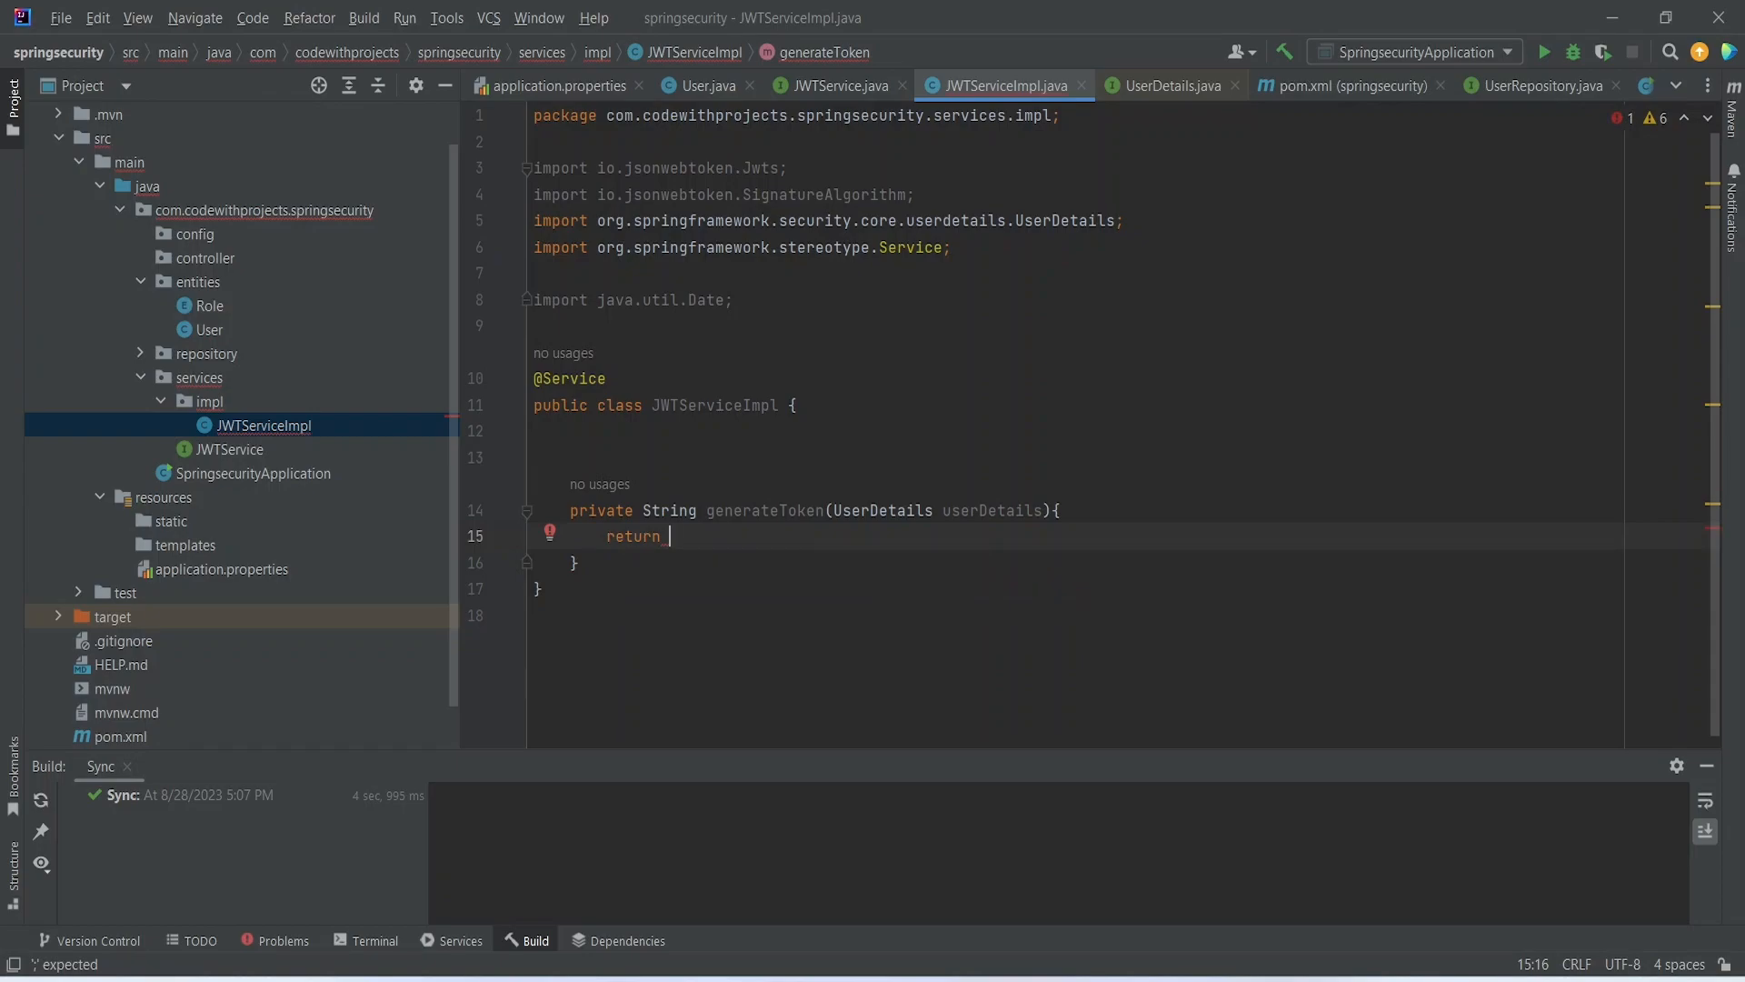
text(Jwts)
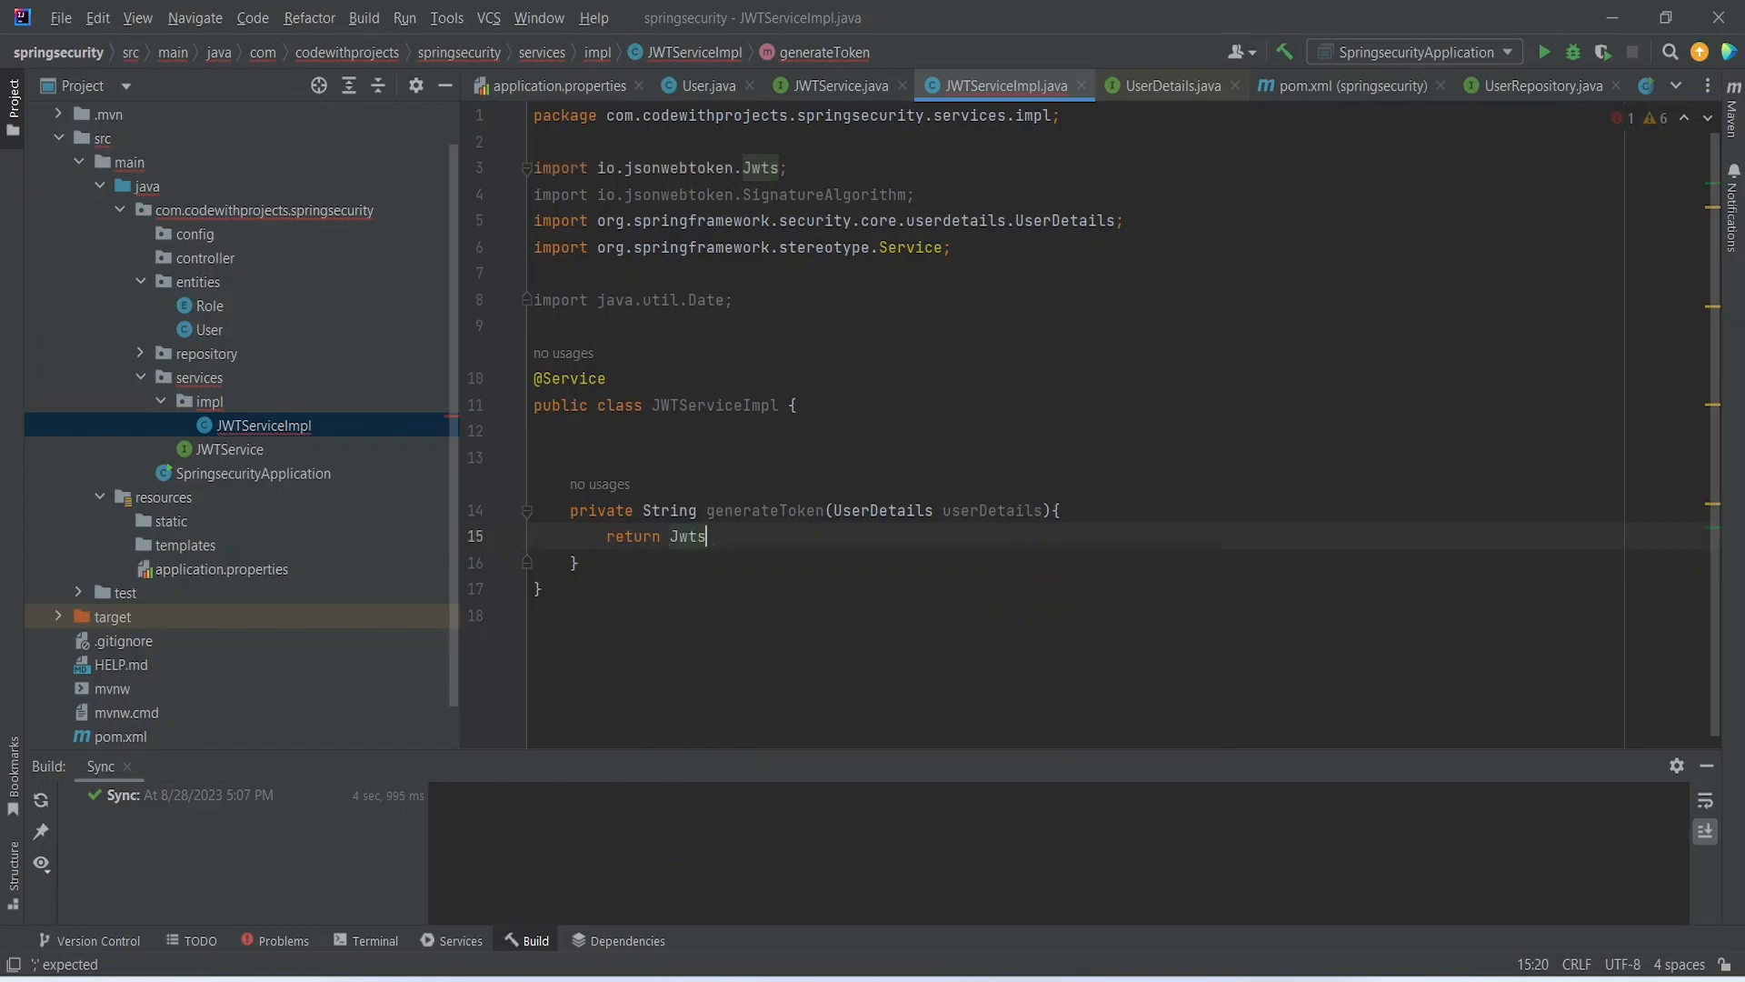
text(.builder()
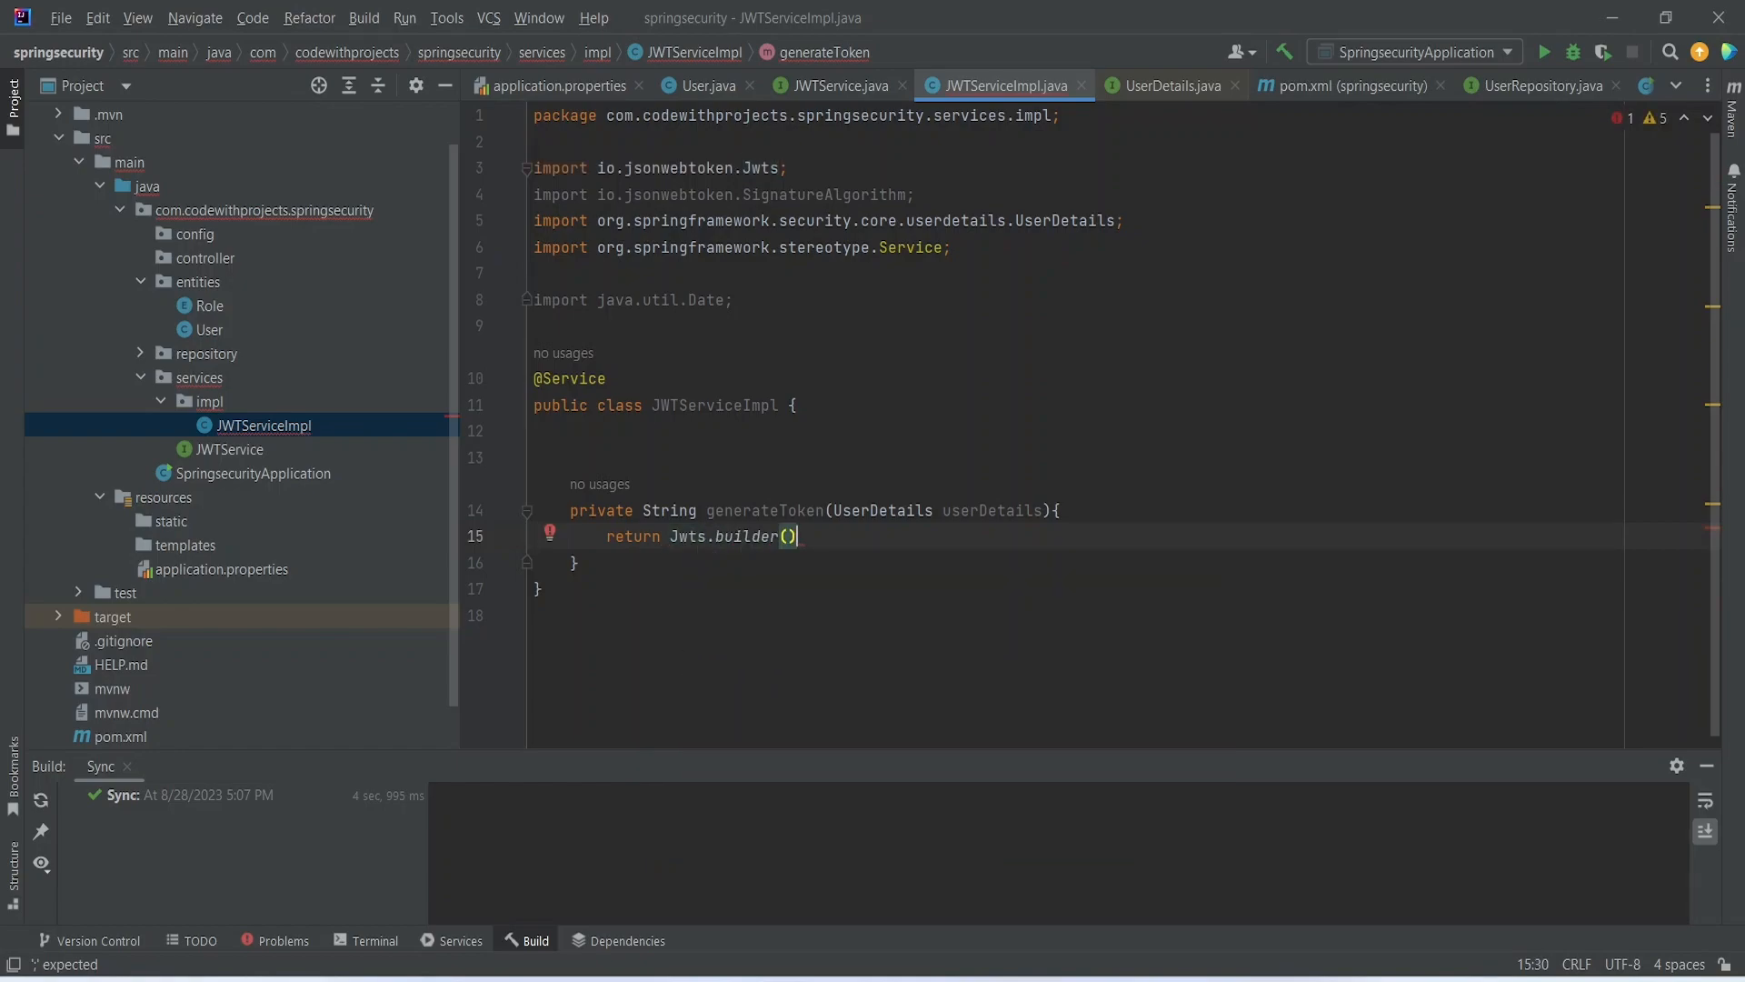
text(.setSubject()
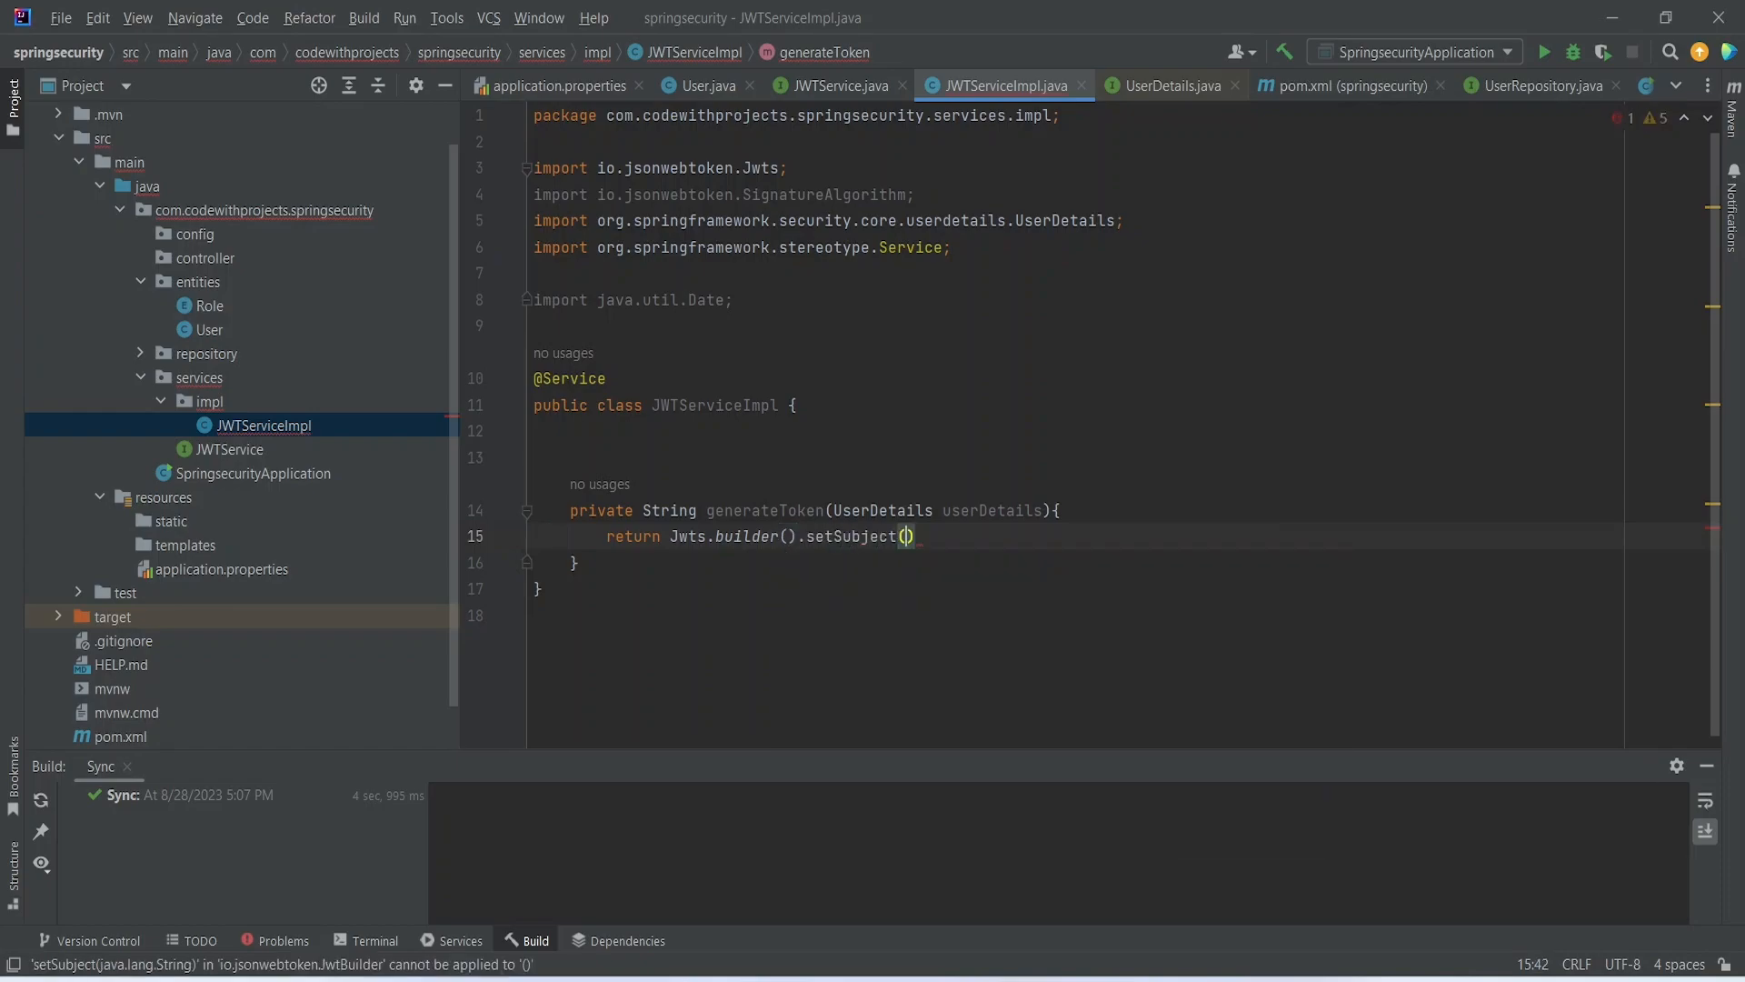
Set the subject to userDetails.getUsername() and issued-at to new Date(System.currentTimeMillis())
text(u)
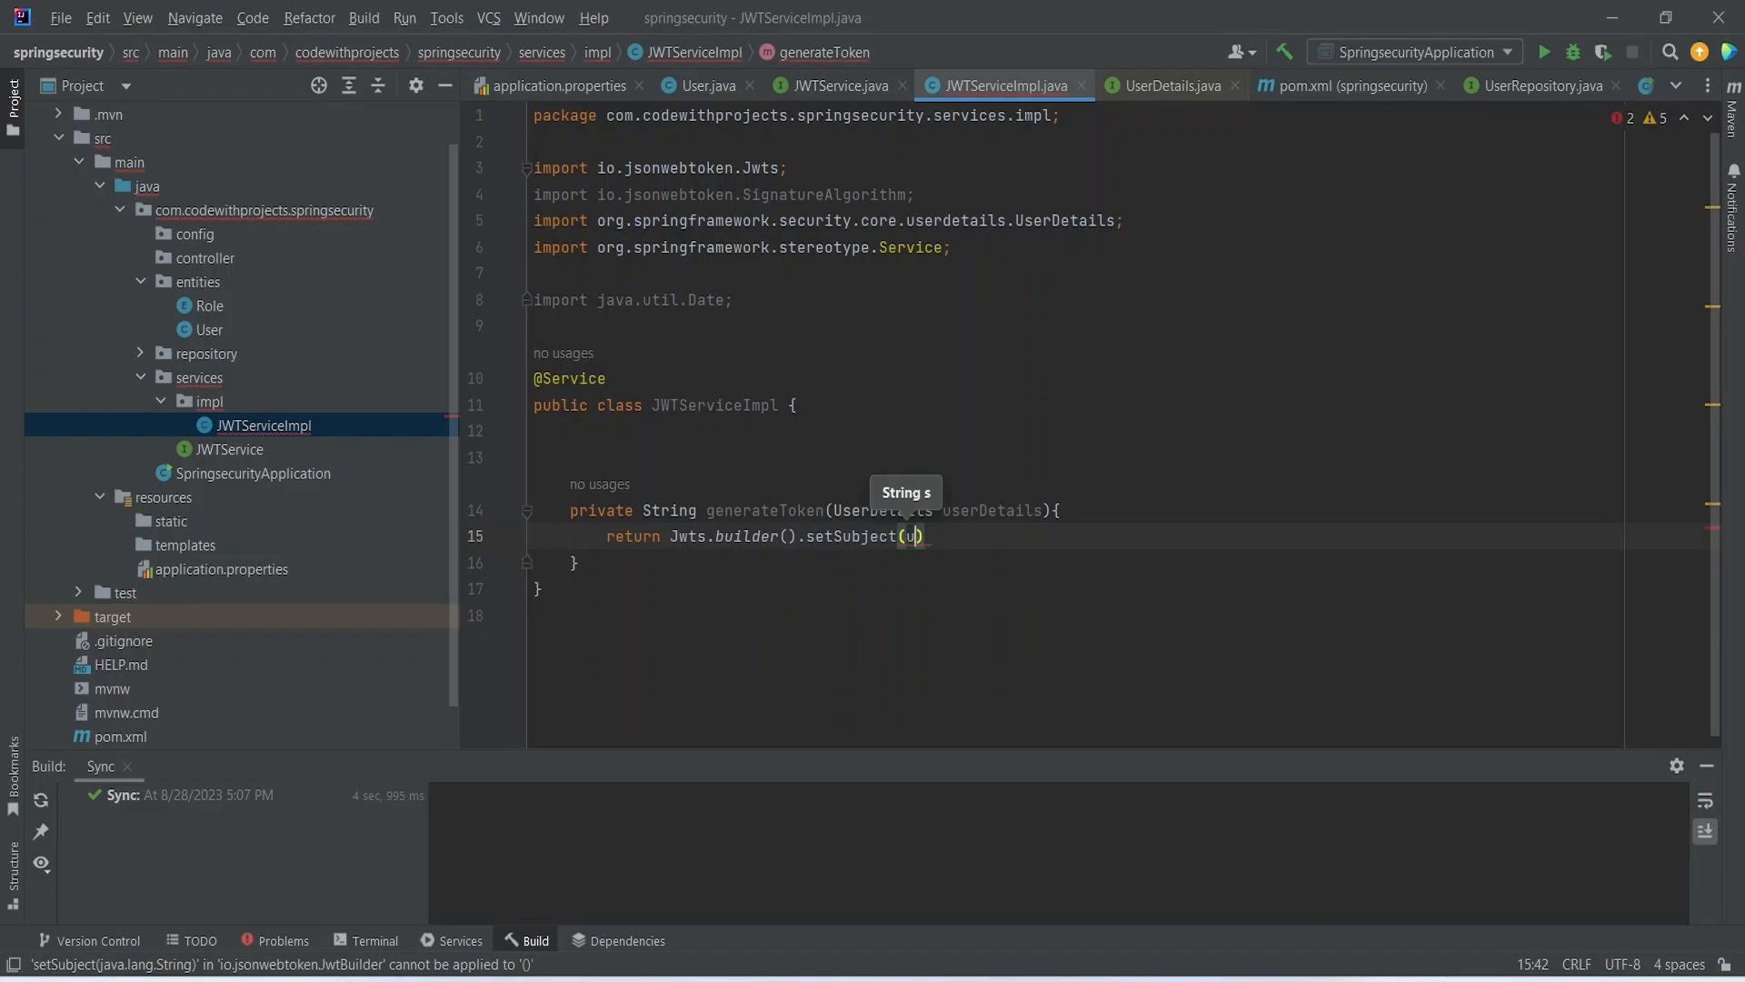
text(serDetails)
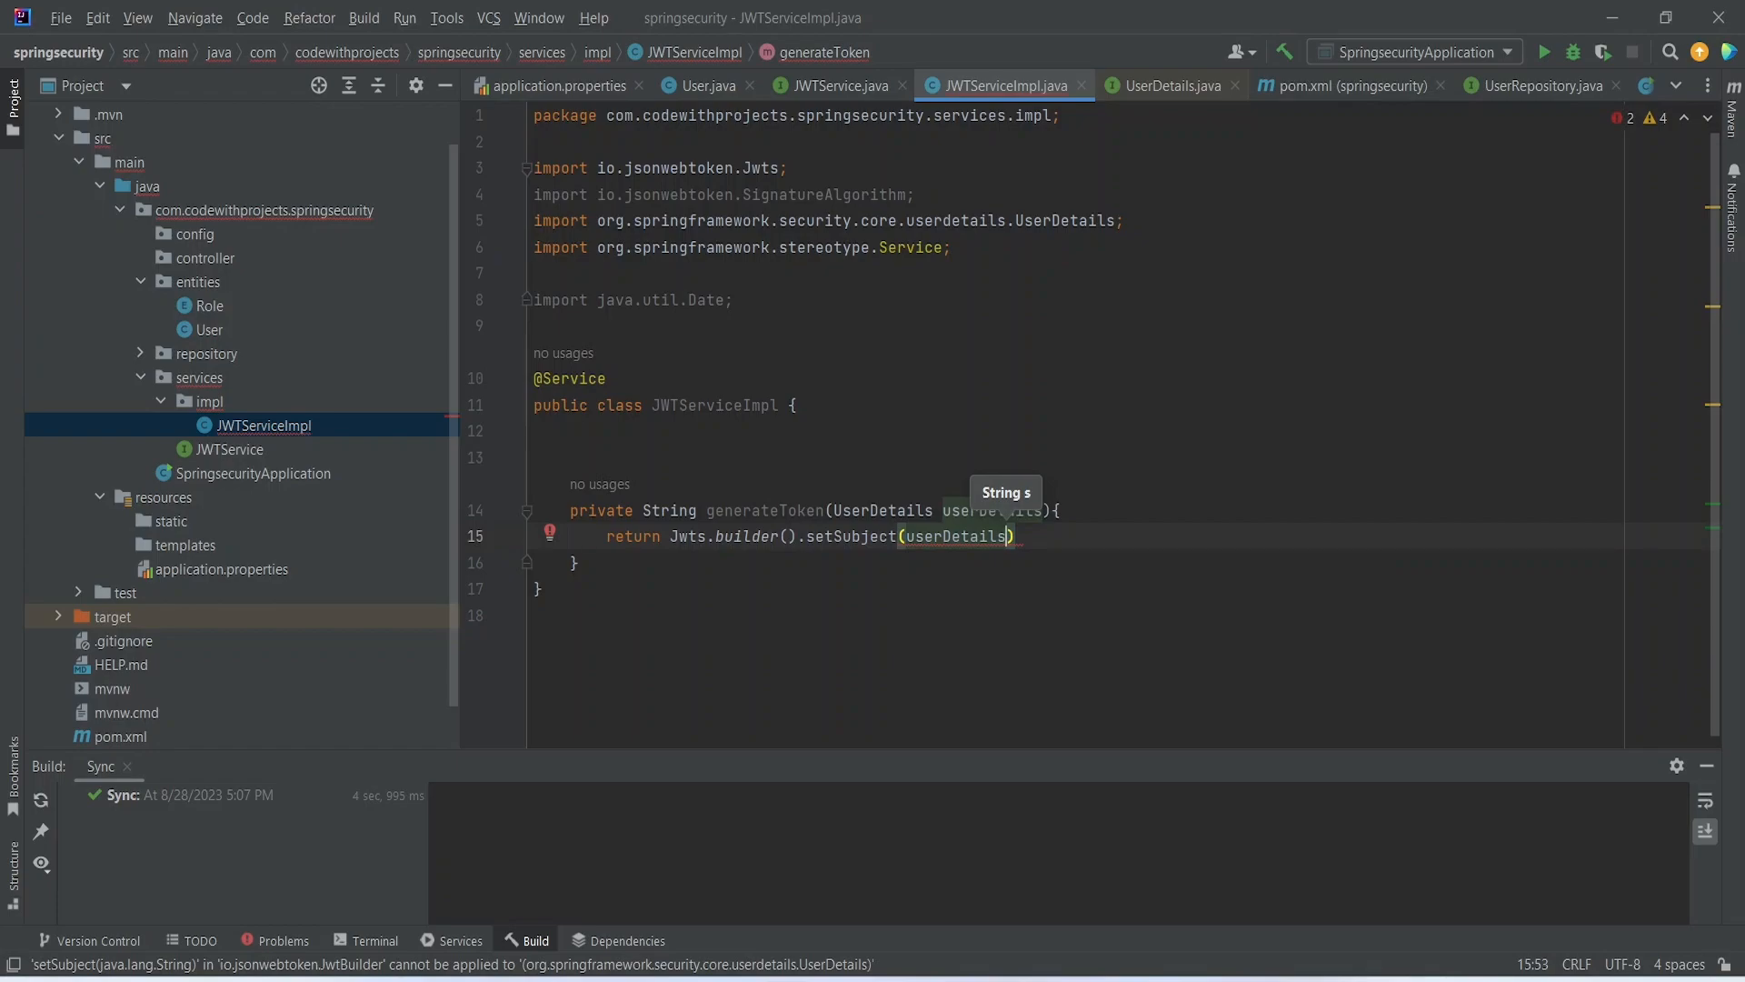
text(.get)
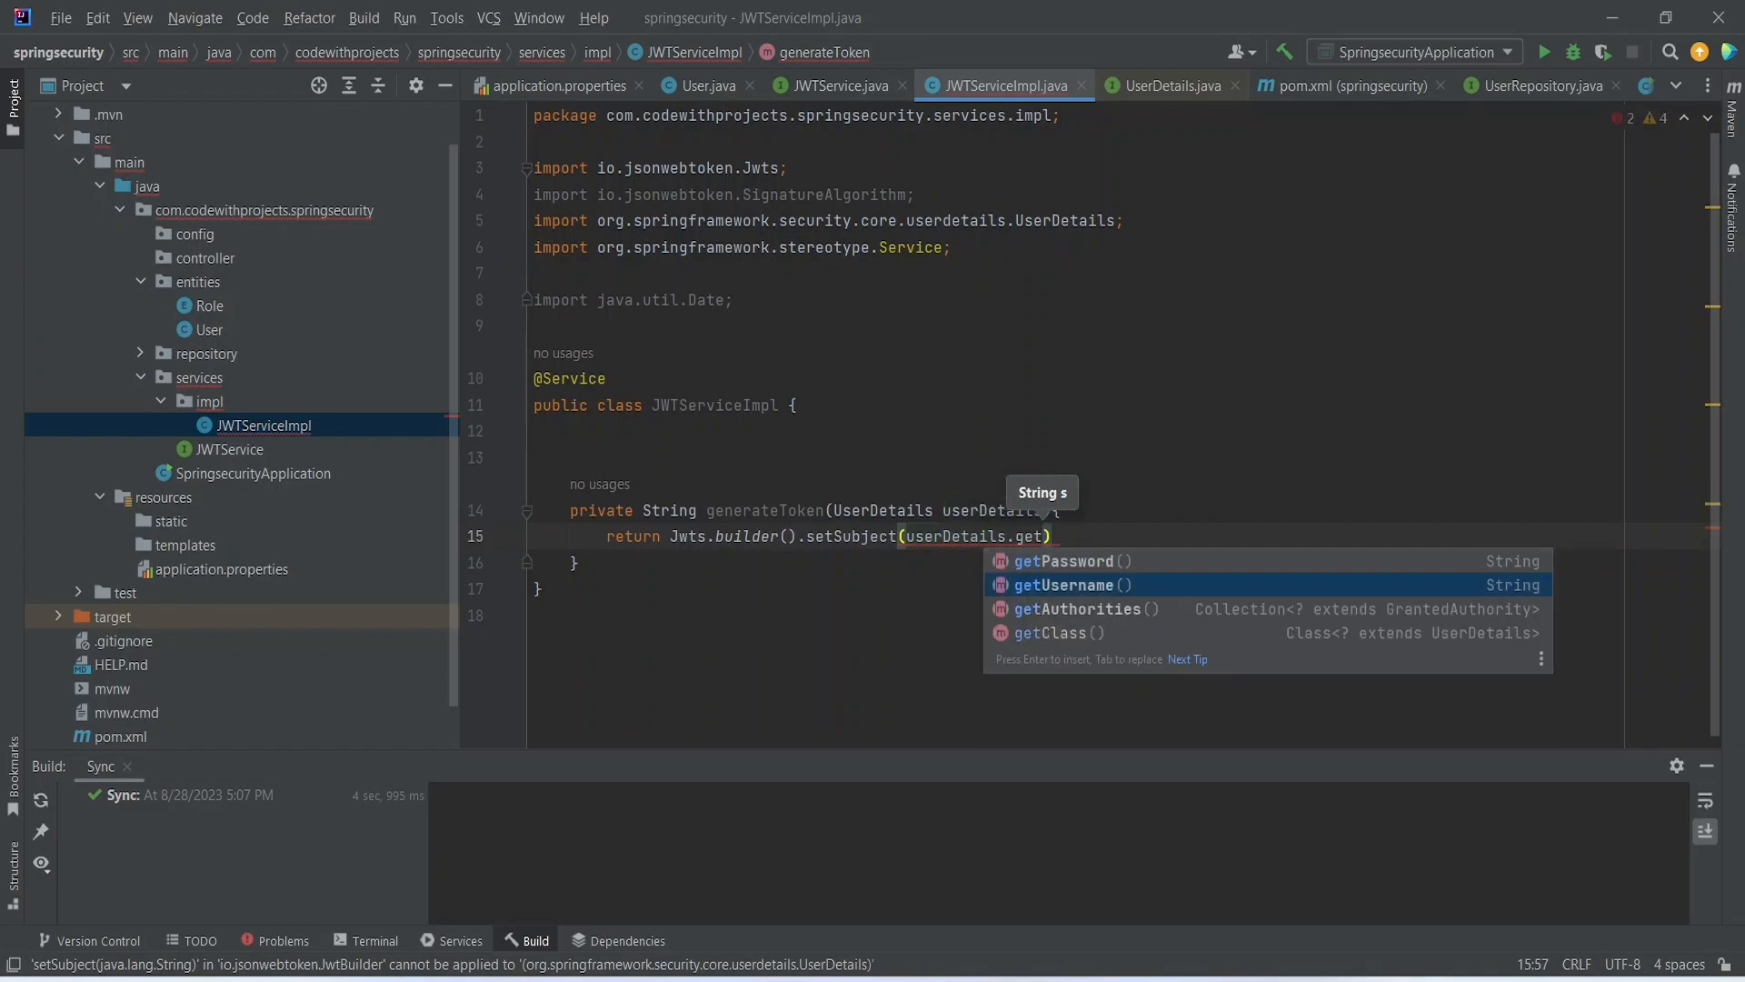
key(Enter)
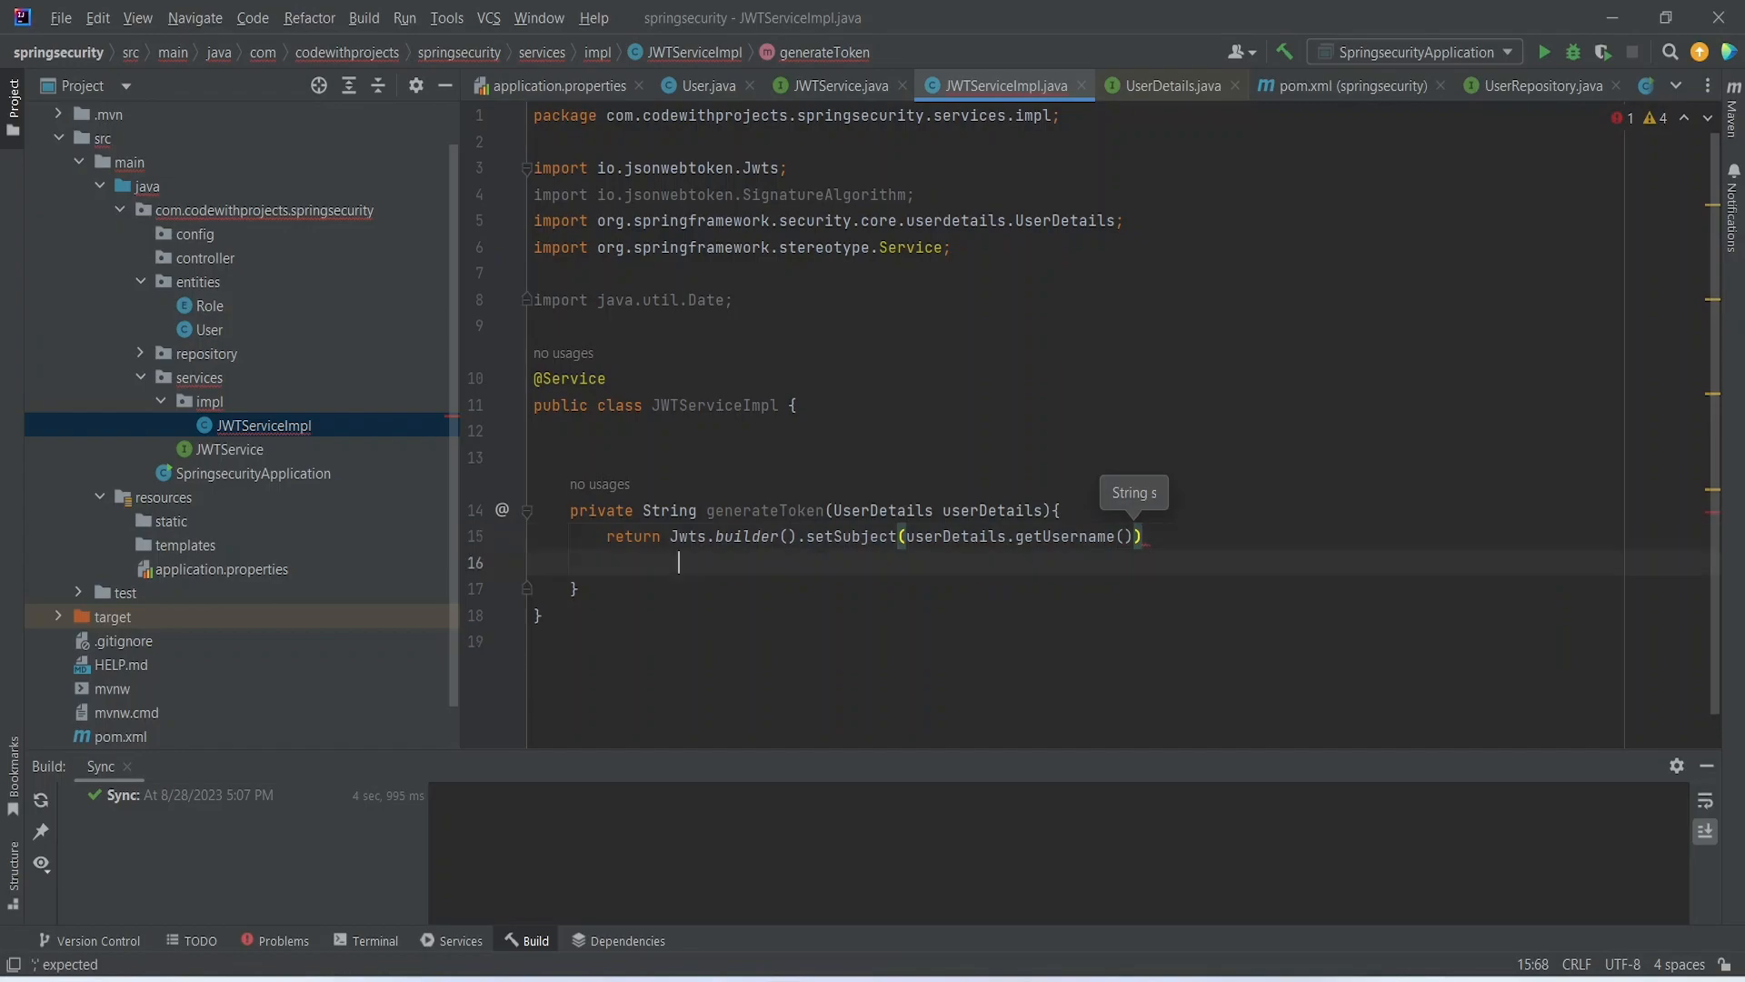
text(.)
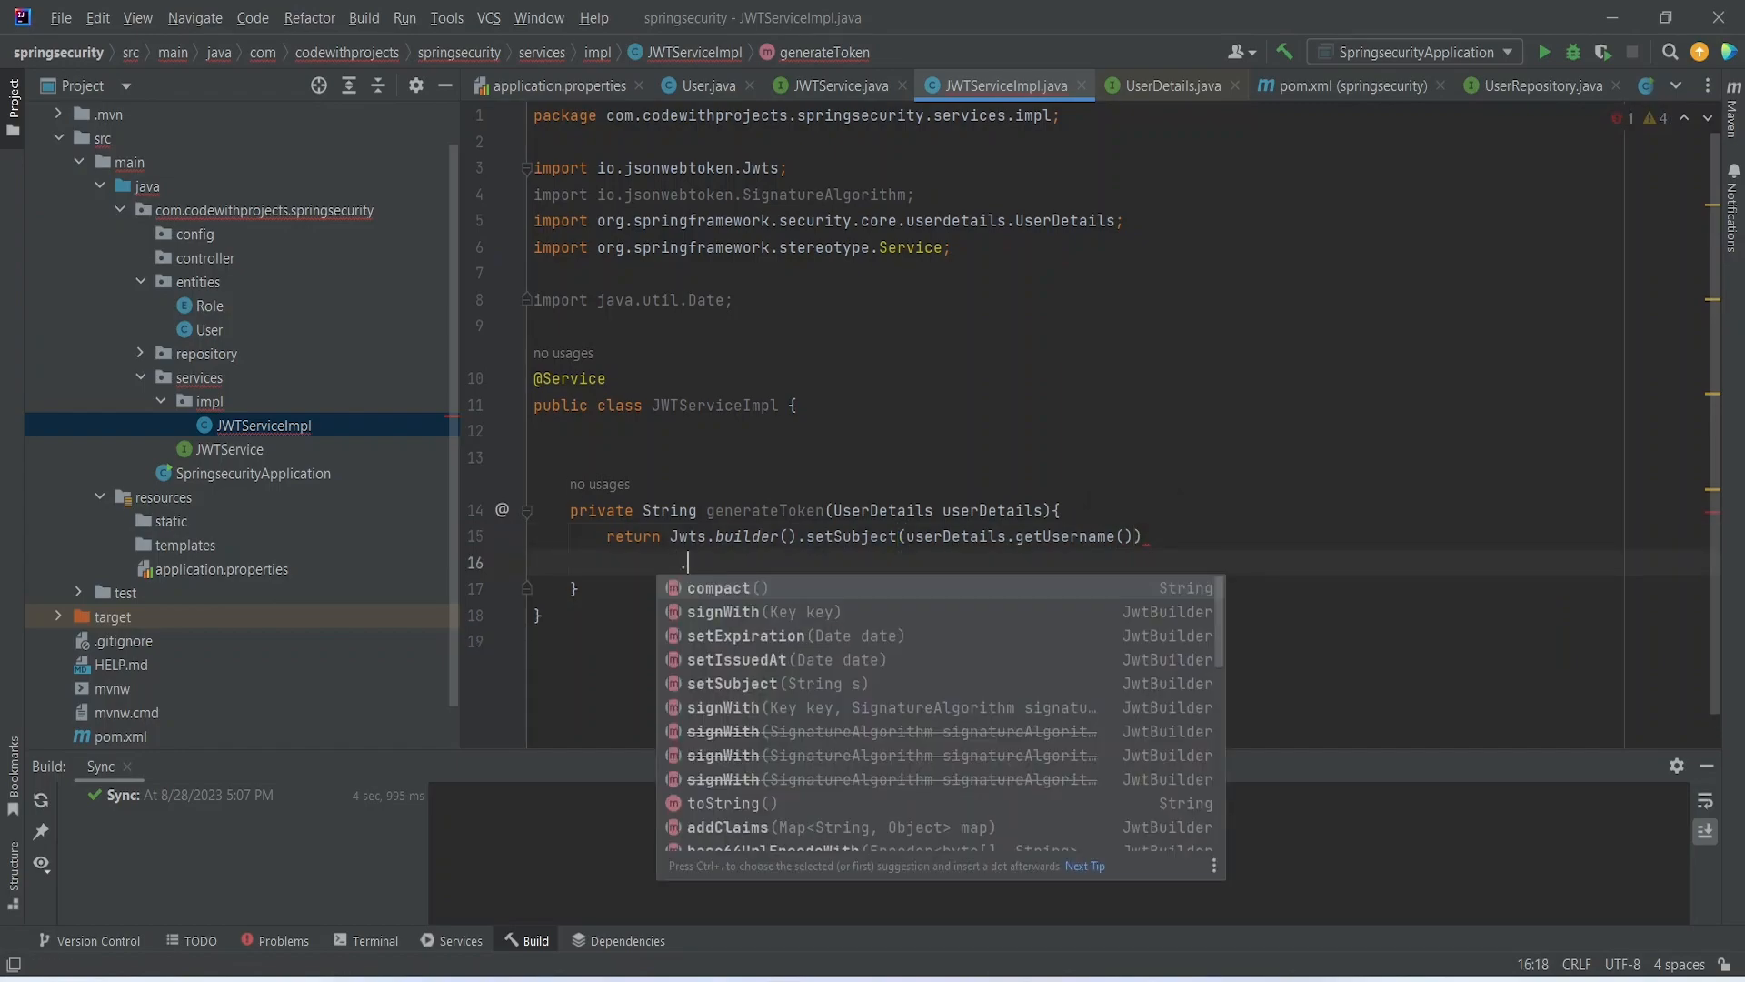
text(set)
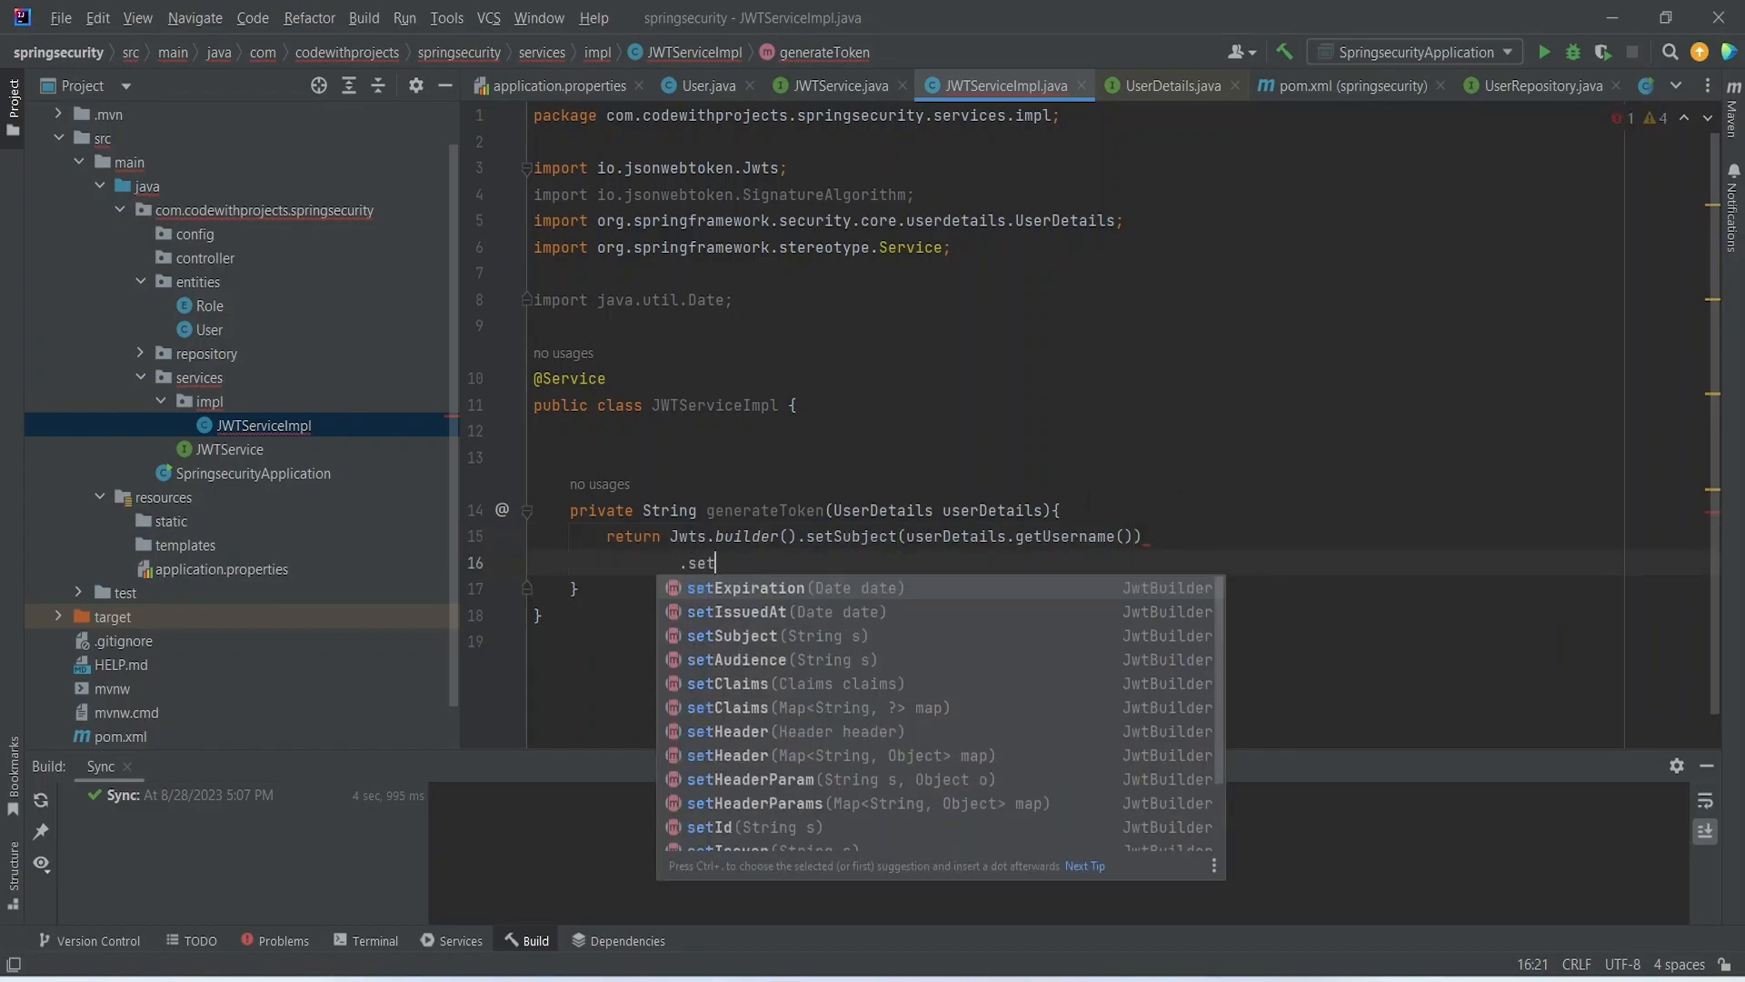
click(735, 610)
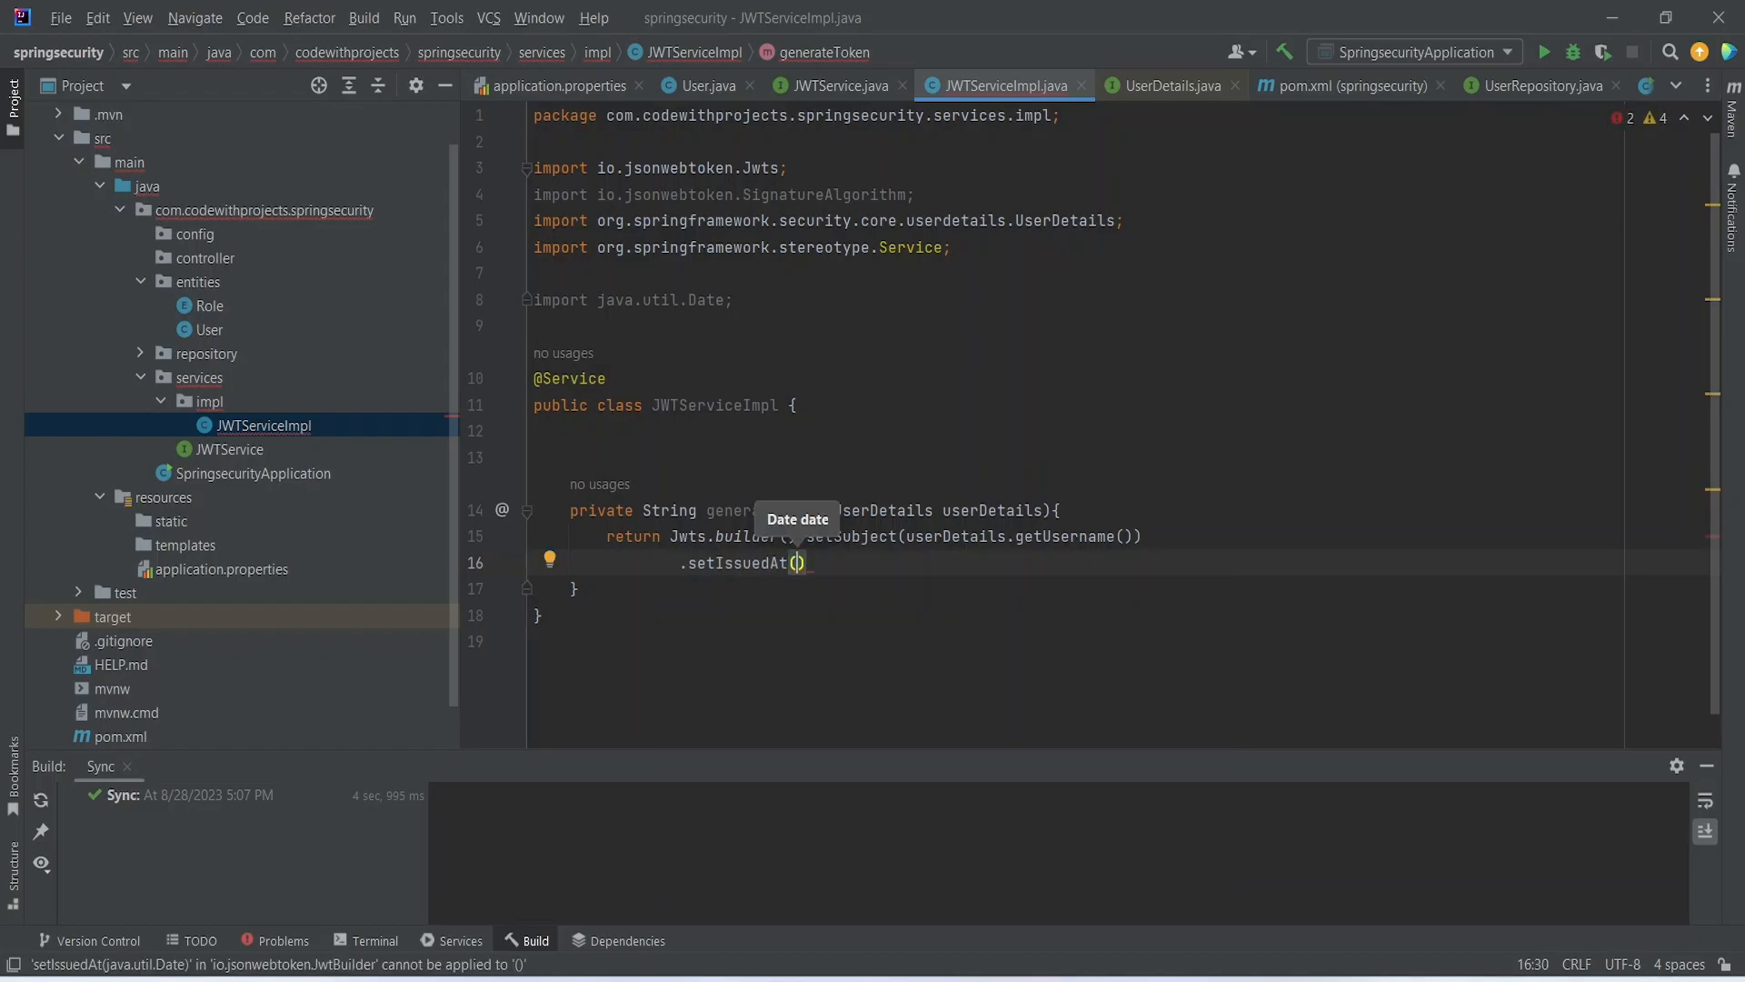
text(new Date)
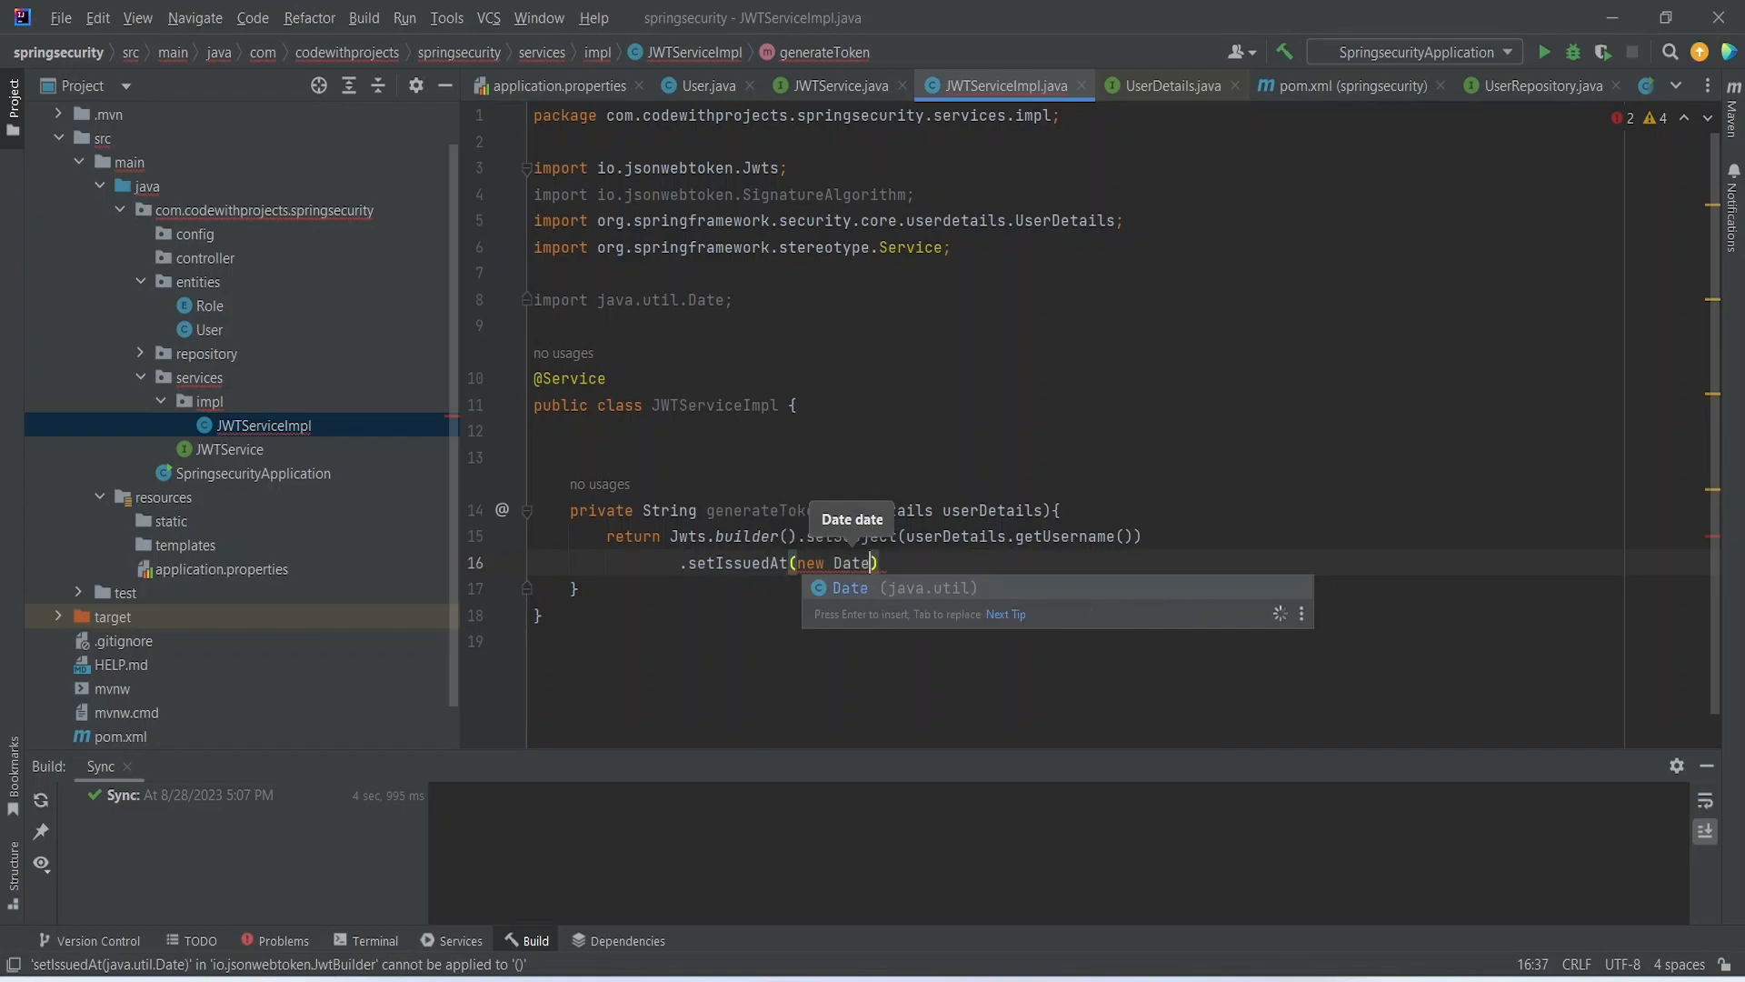
text(())
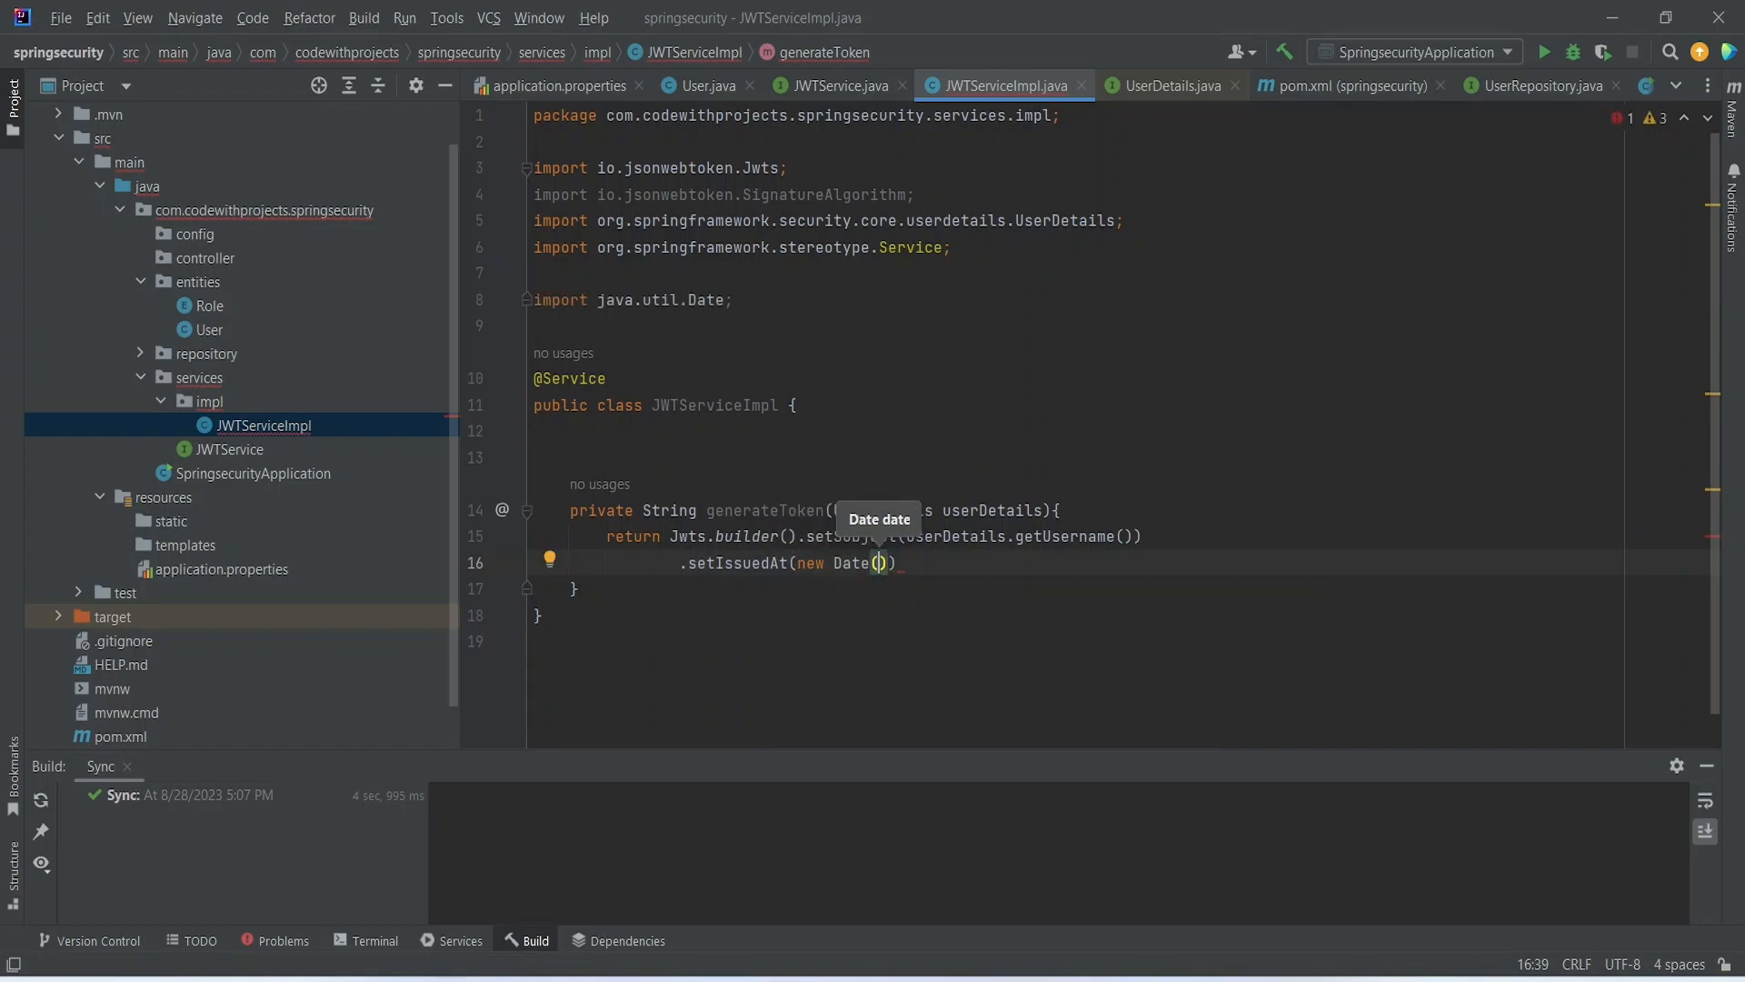
text(System.currentTimeMillis()
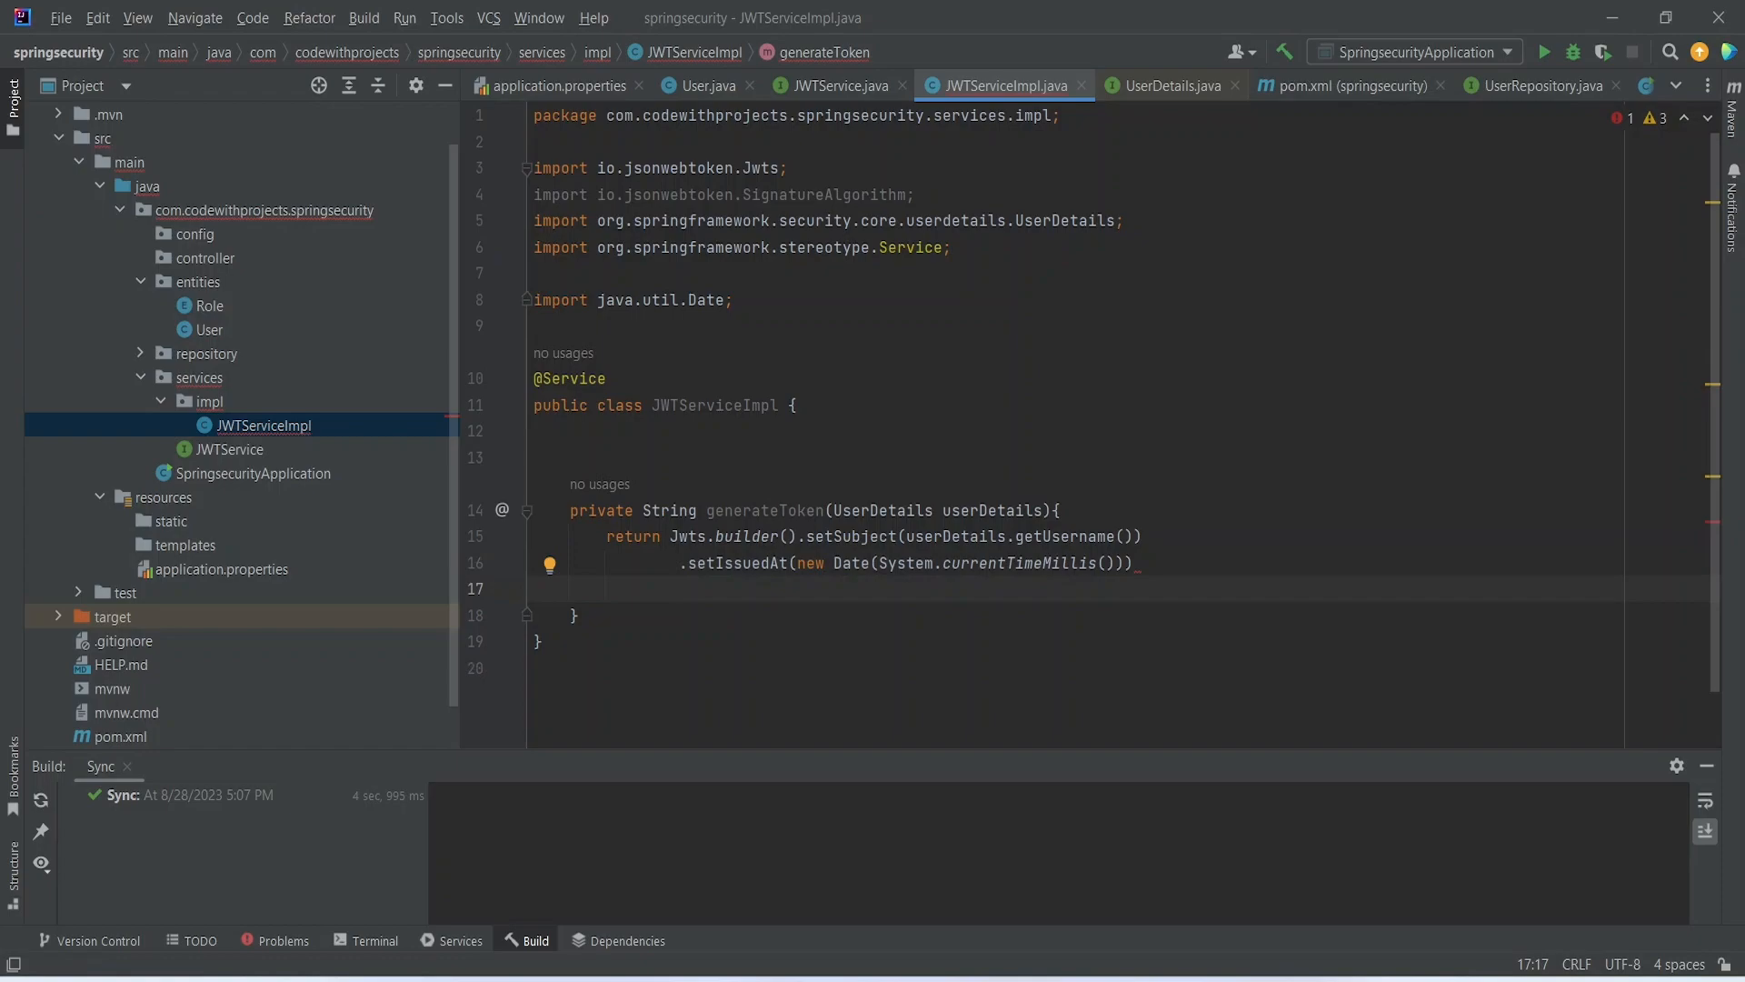
Chain setExpiration(new Date(System.currentTimeMillis() + 1000 * 60 * 24)) and begin the signWith call
text(set)
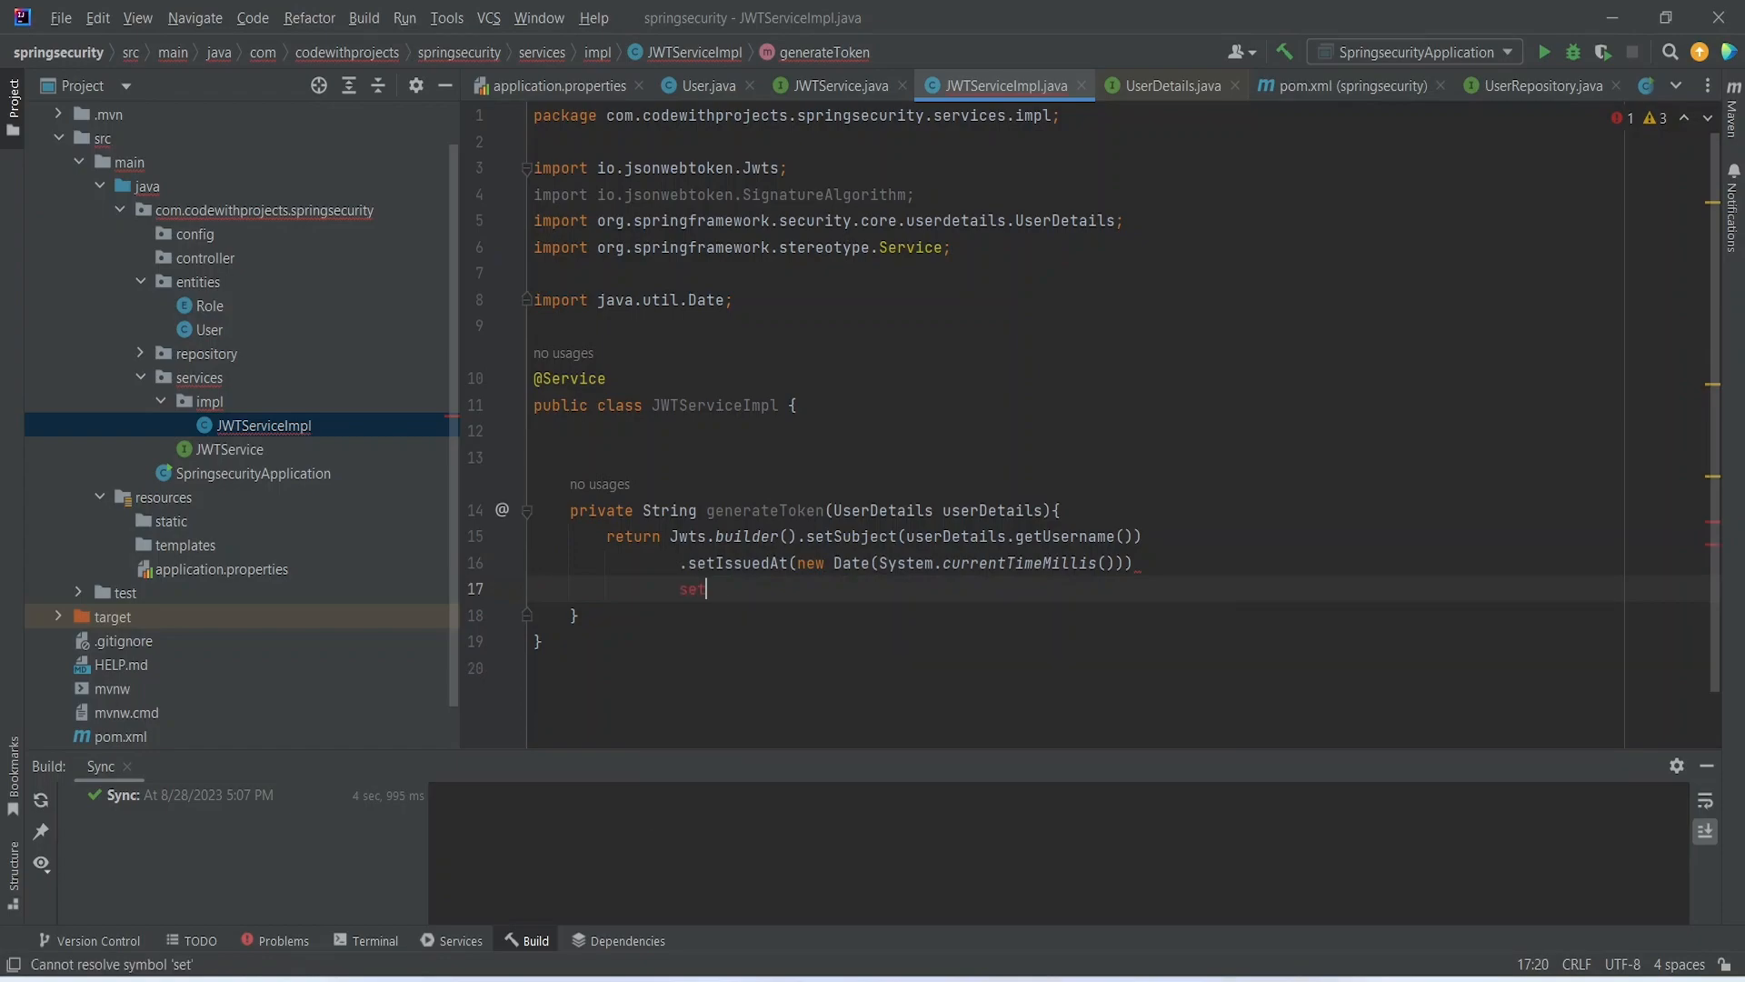
text(.)
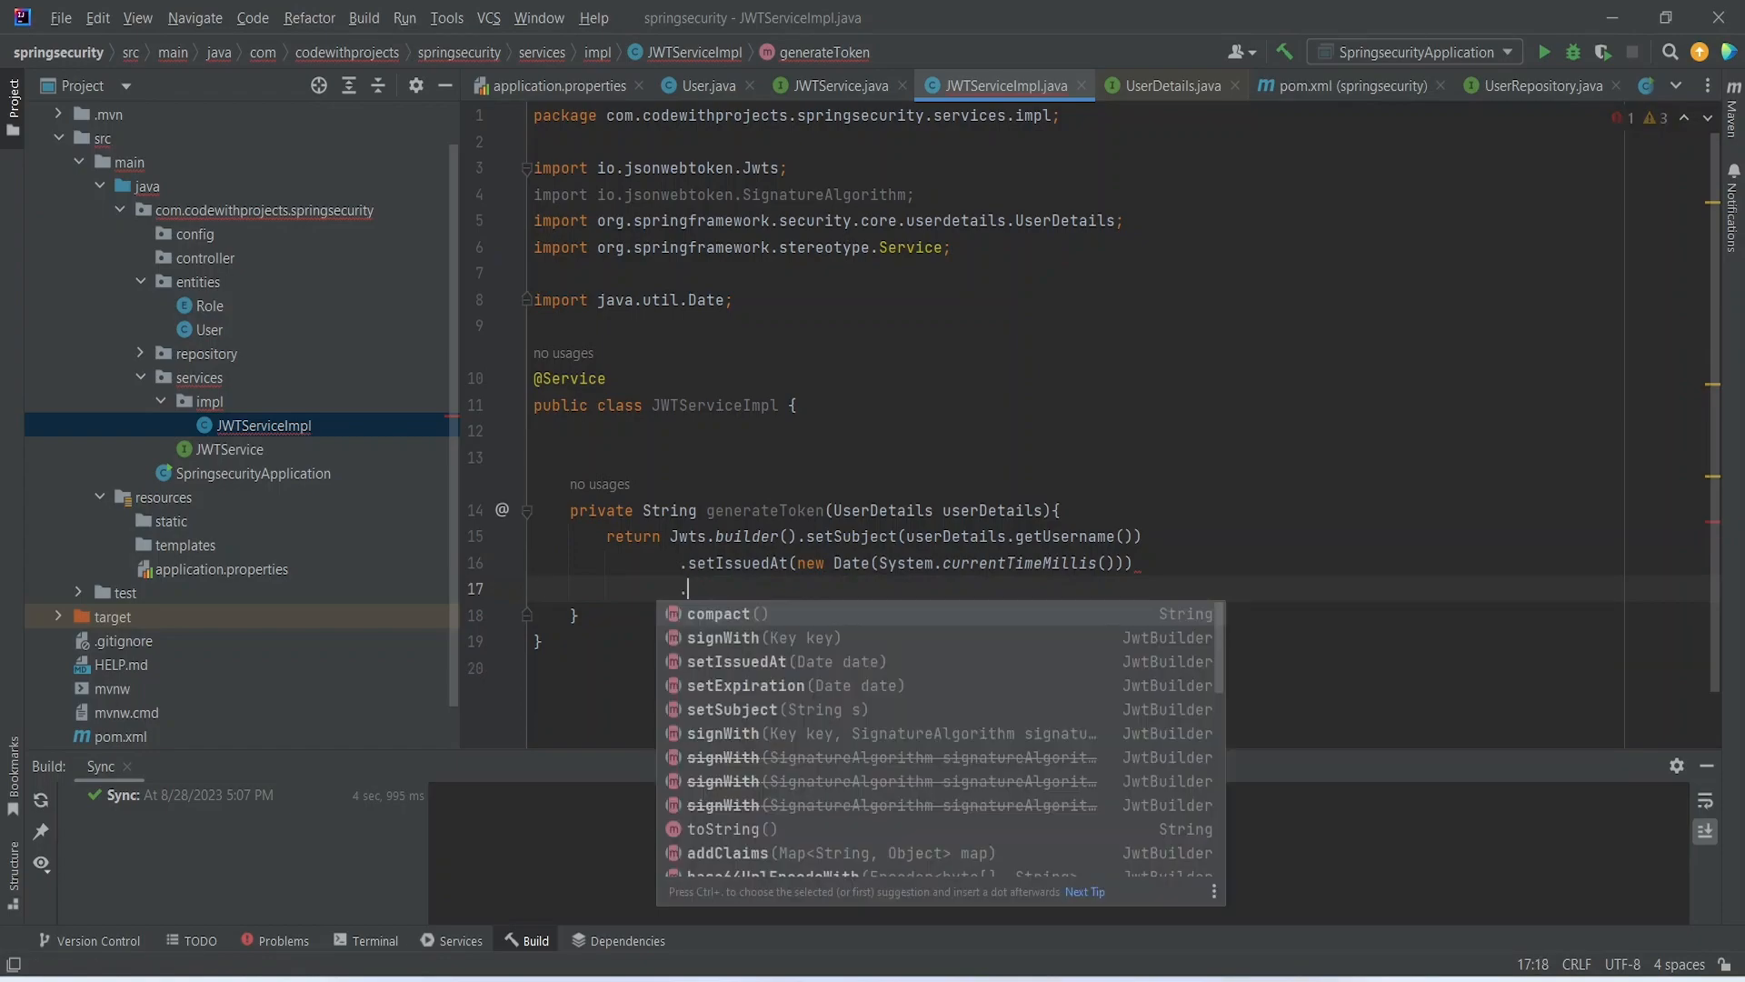
text(setExpiration()
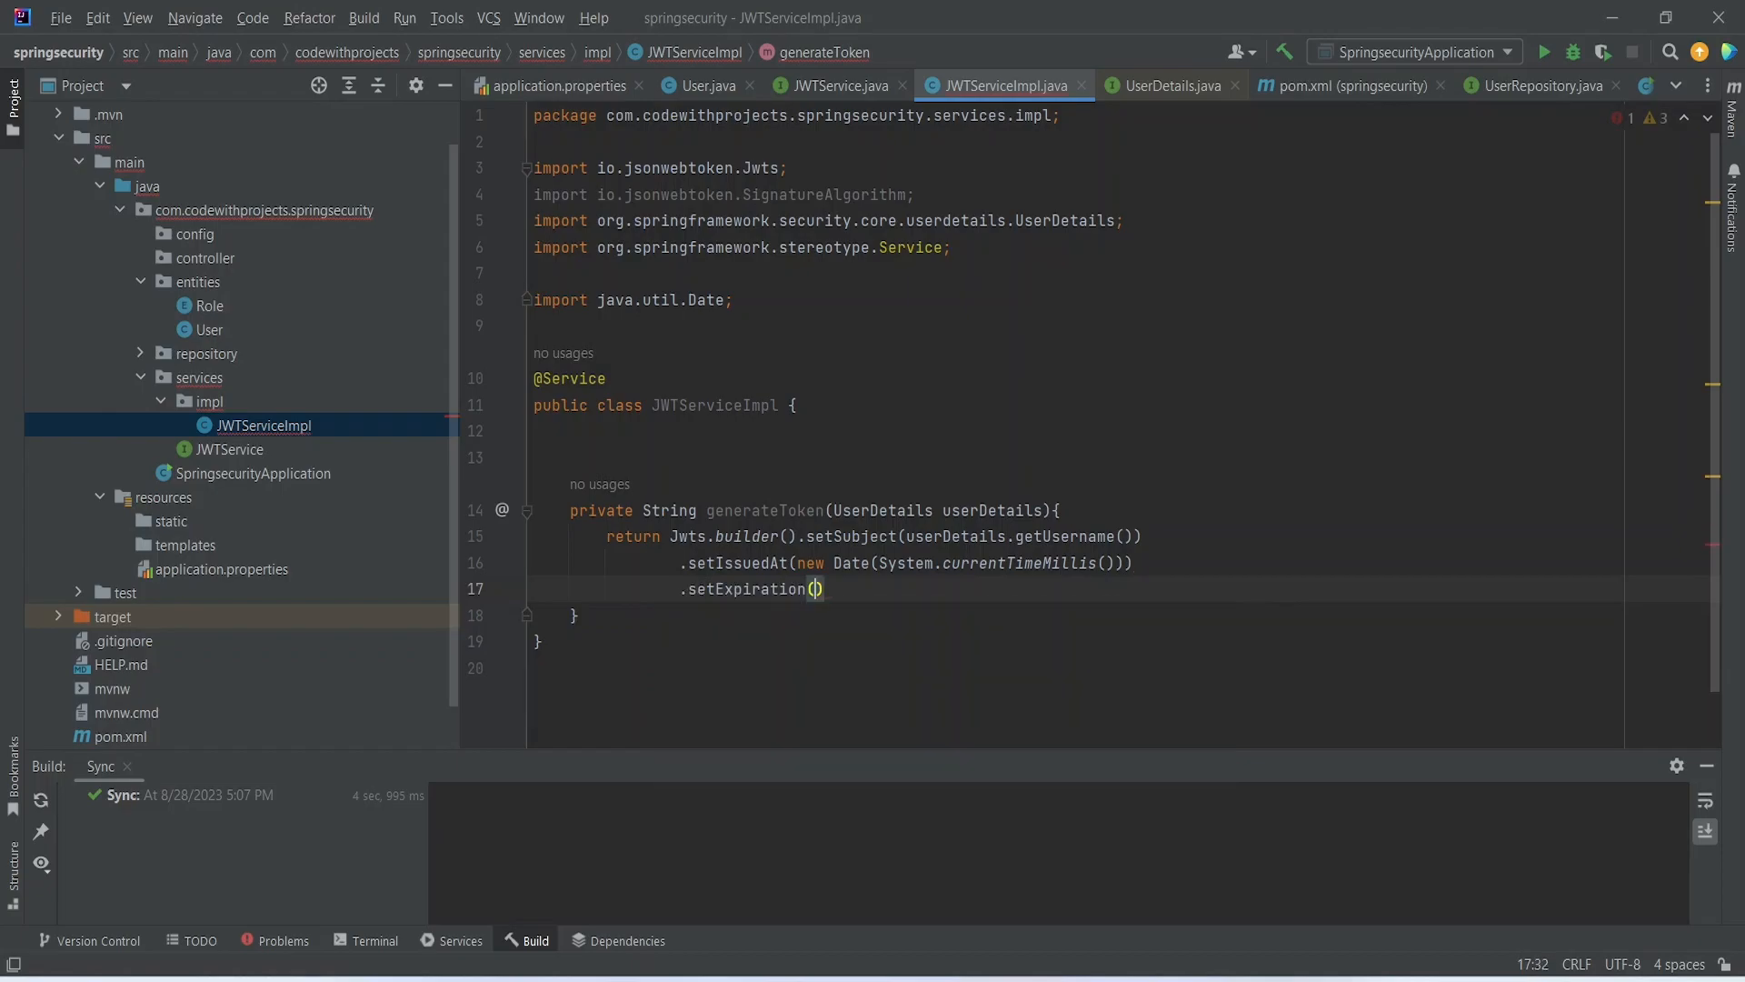
text(new)
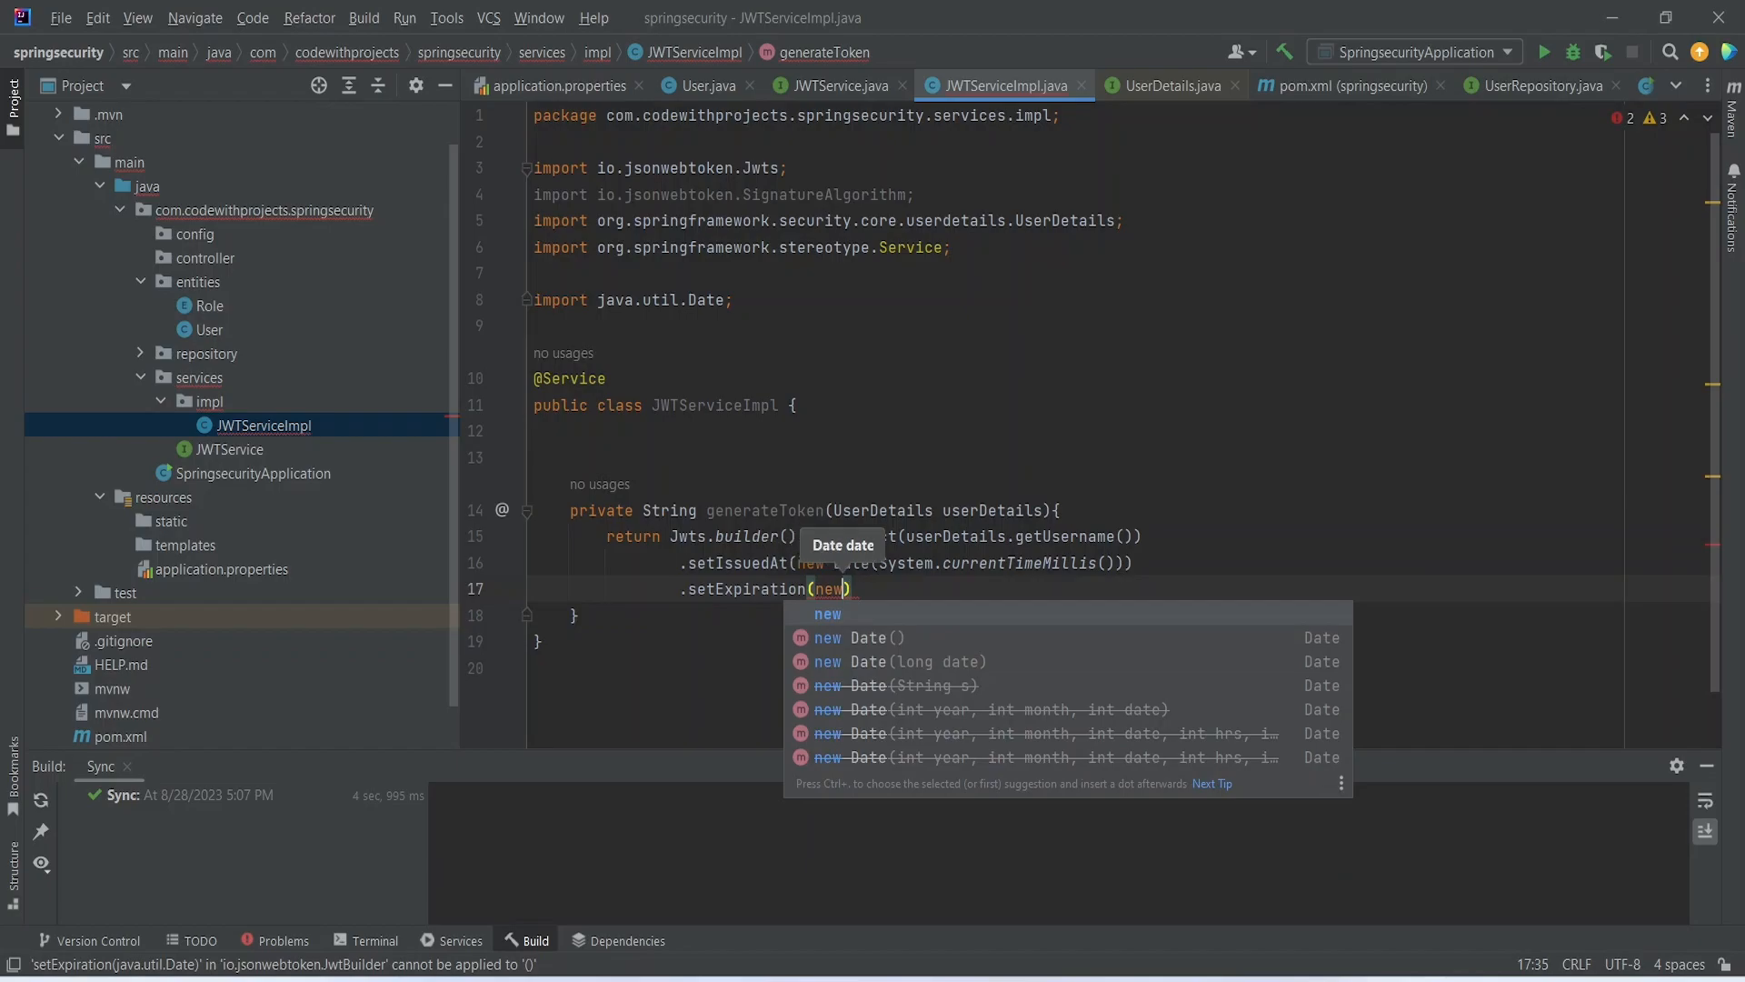
text(Date)
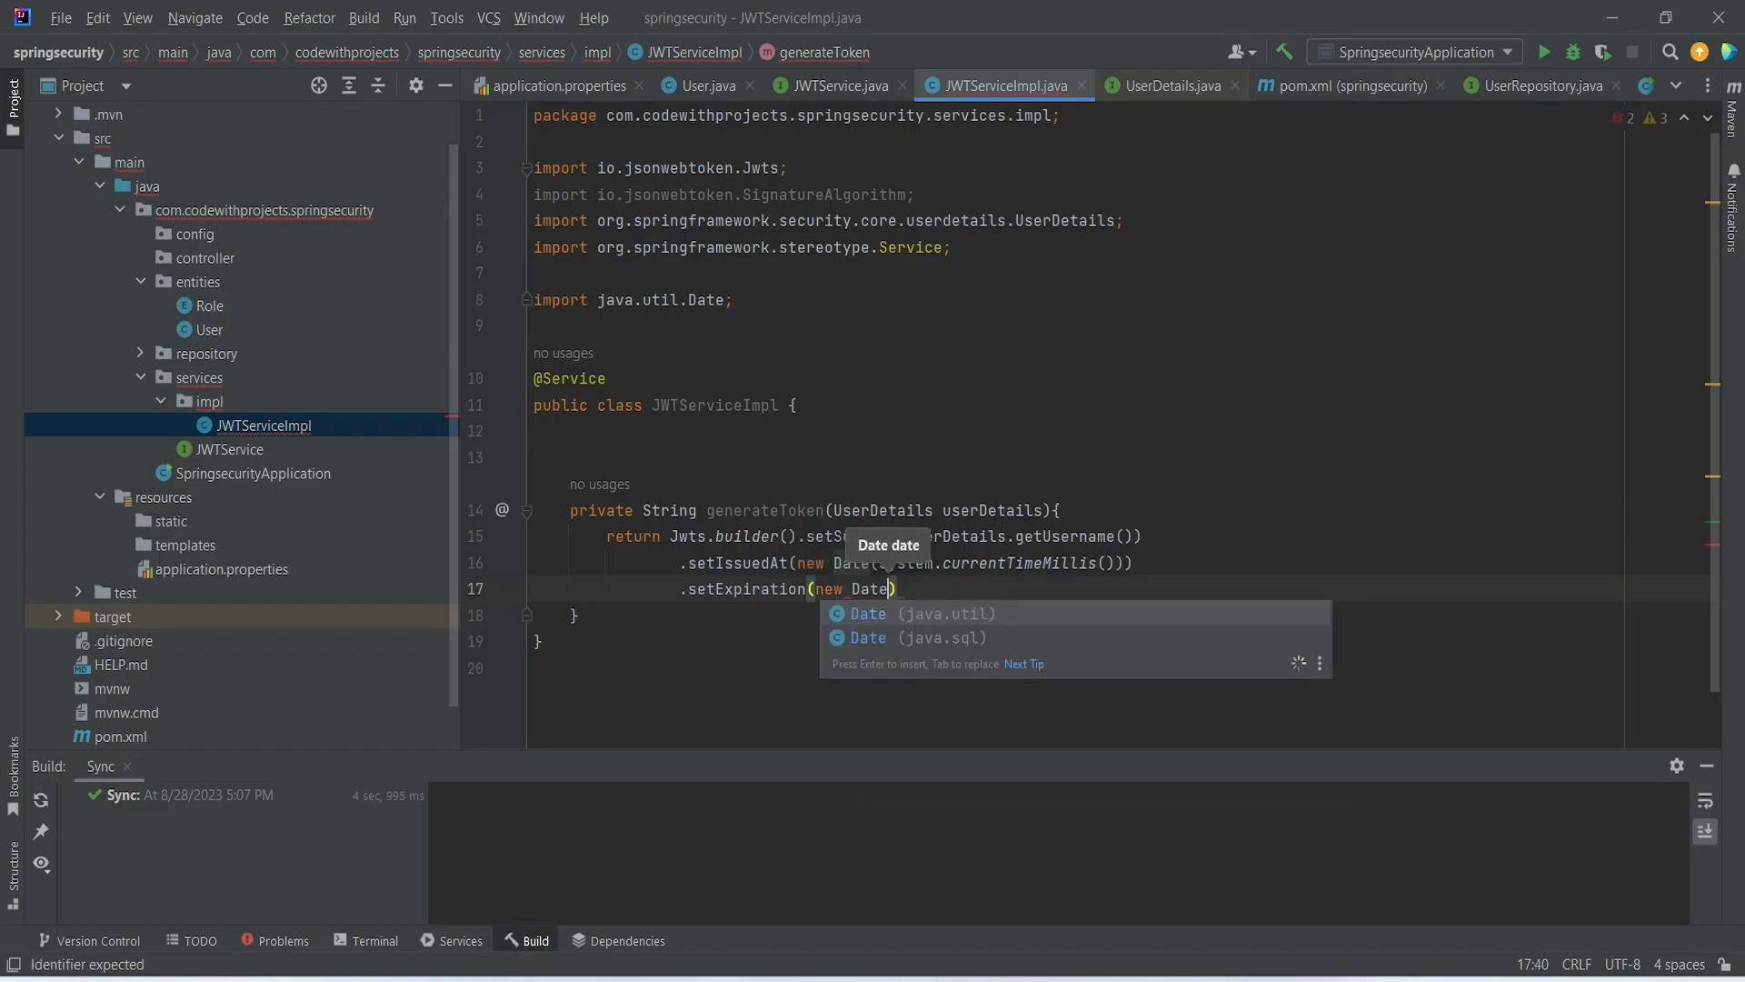
text((System.currentTimeMillis()
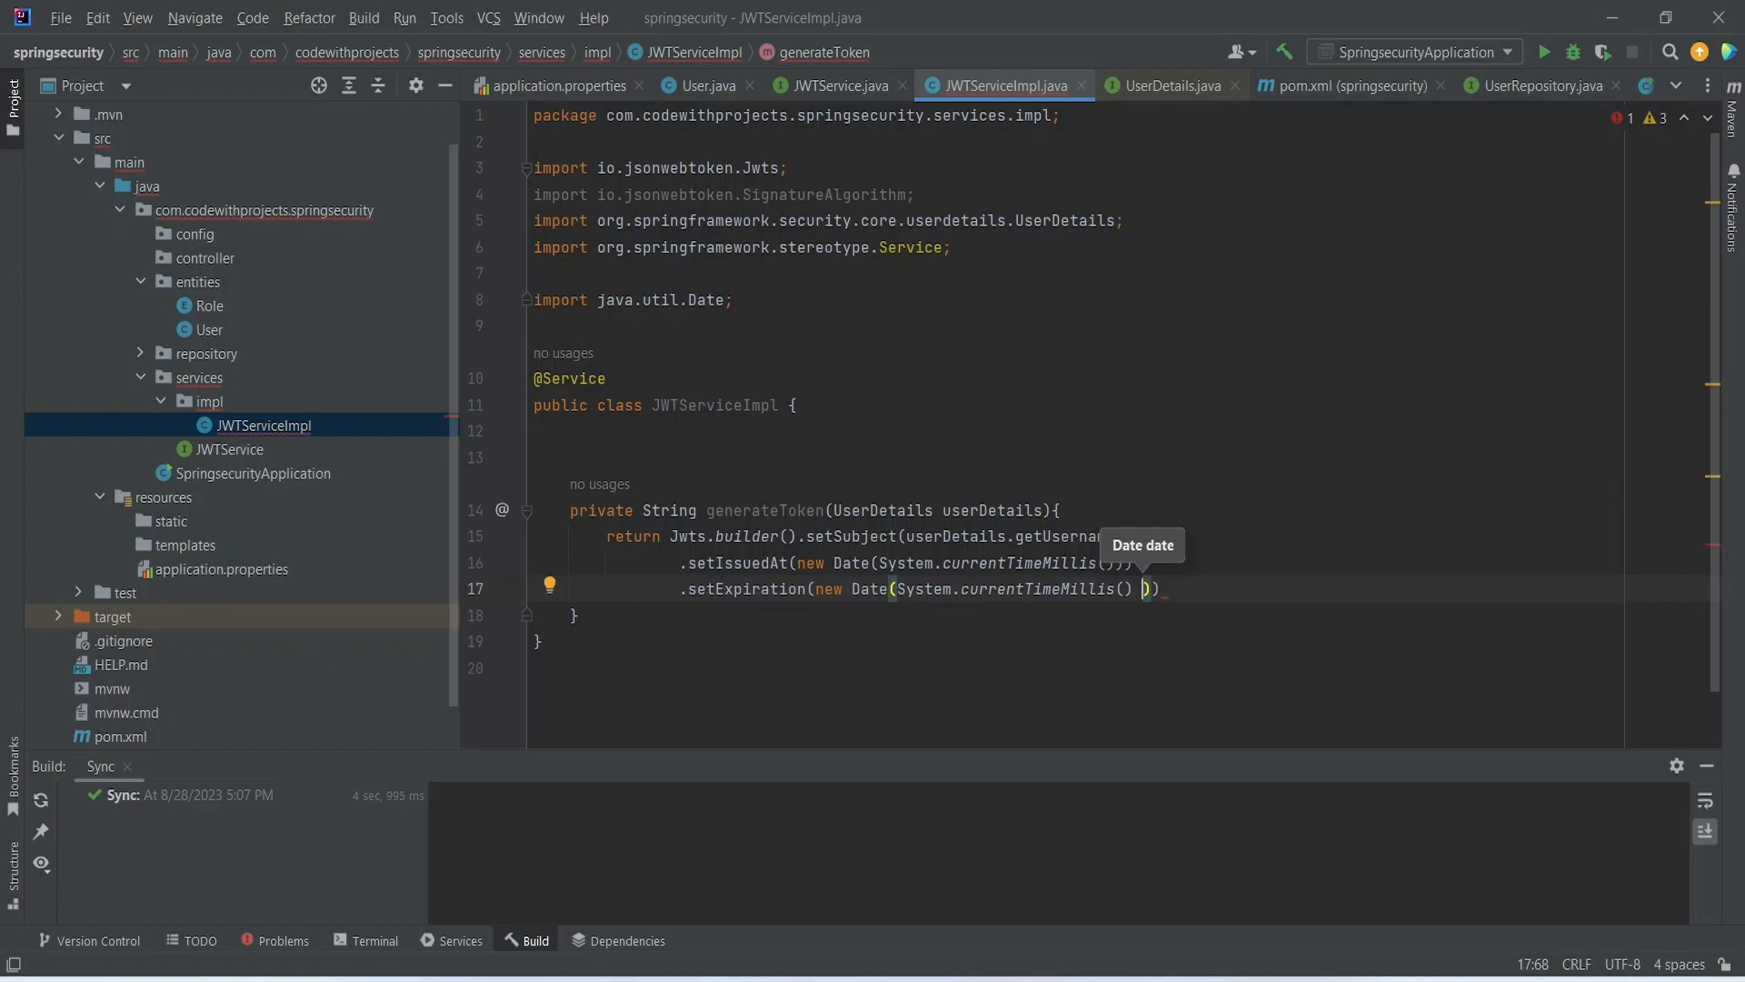
text(+)
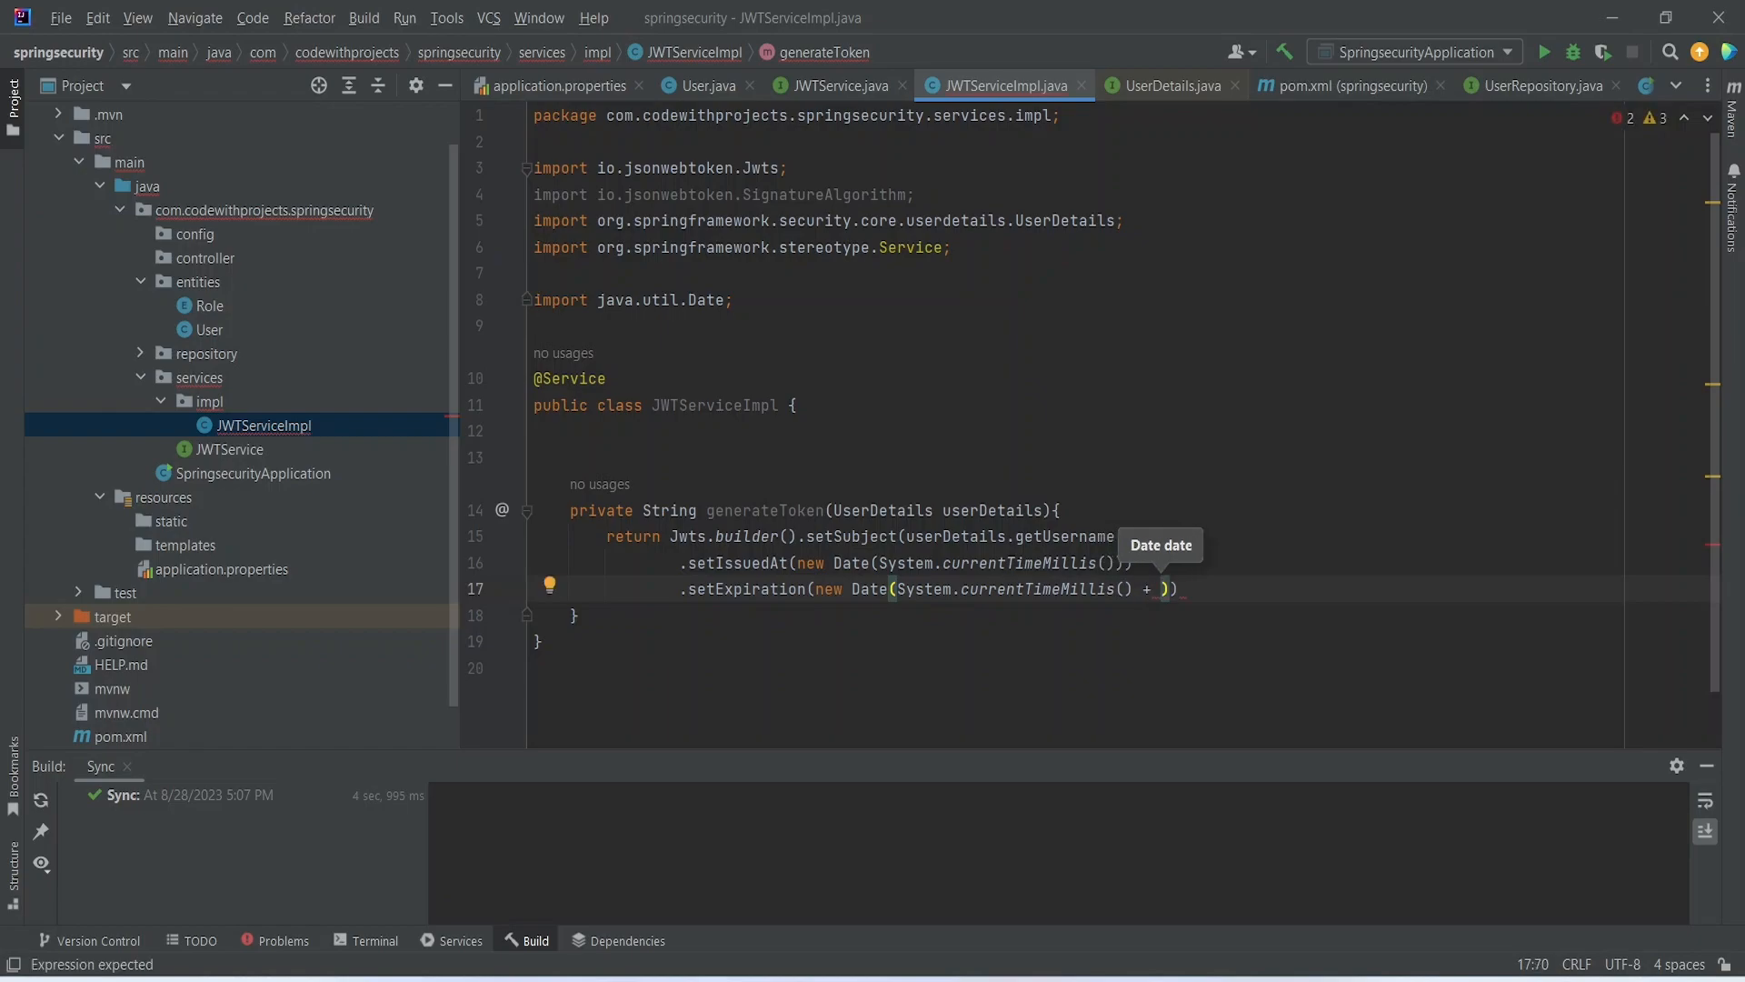
text(1000 *)
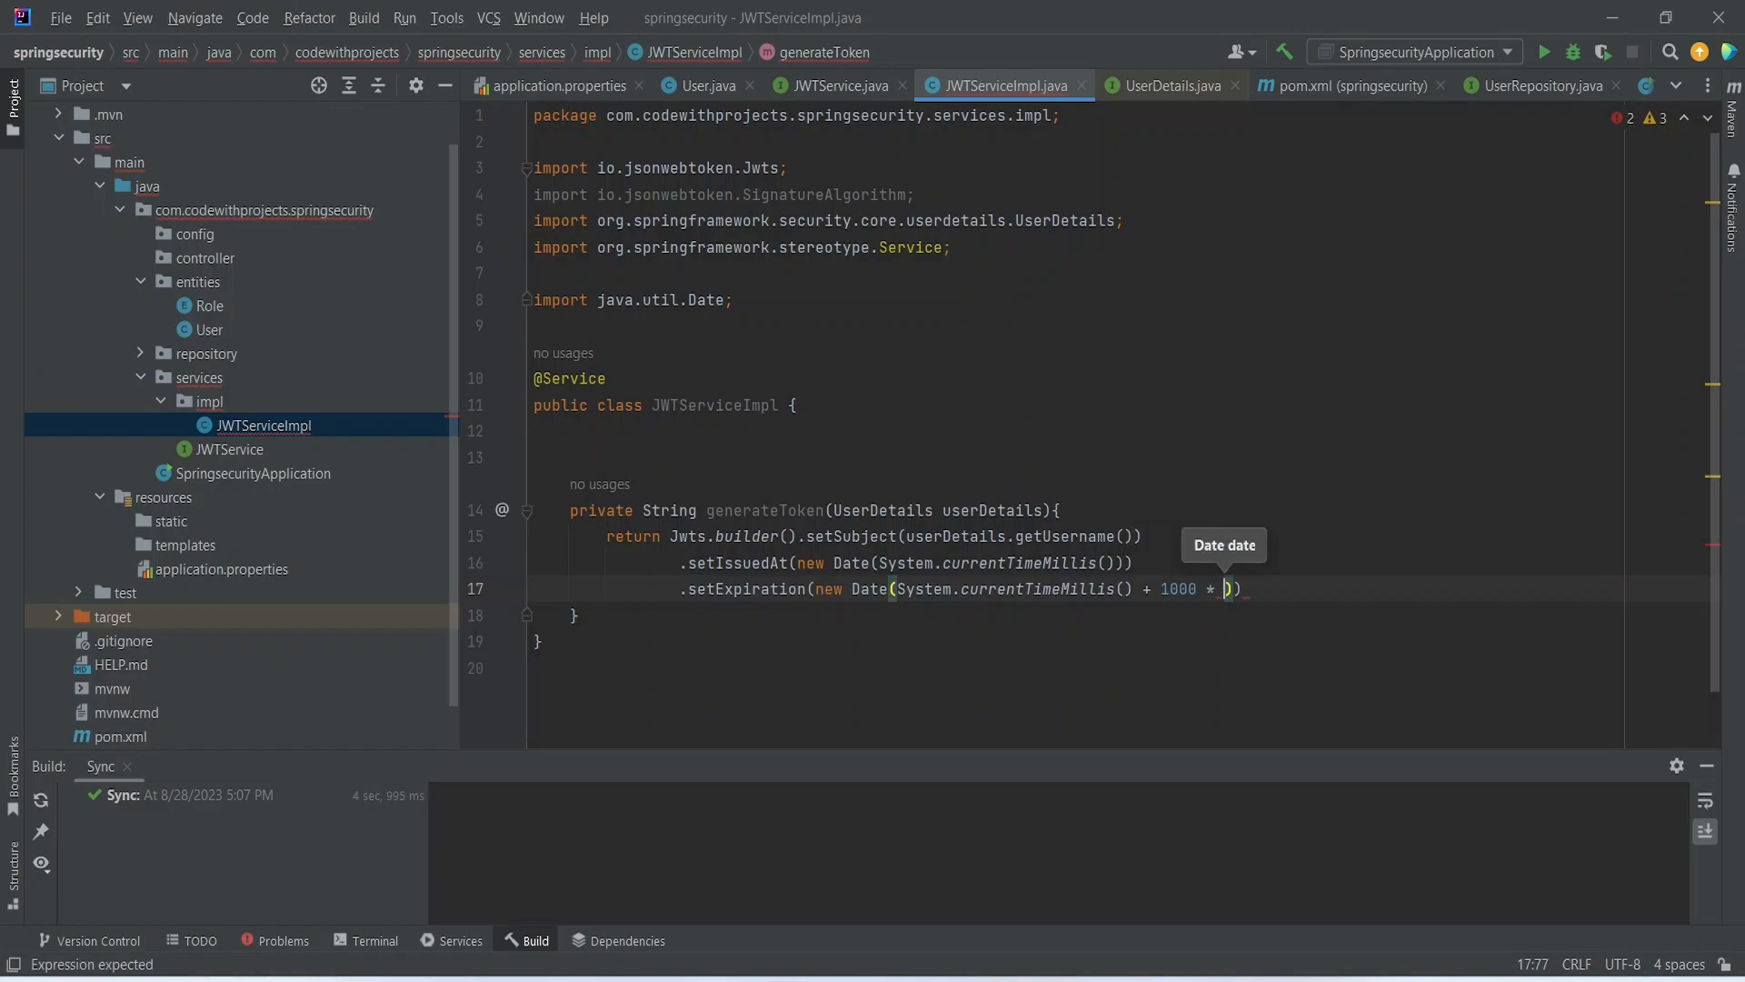
text(60)
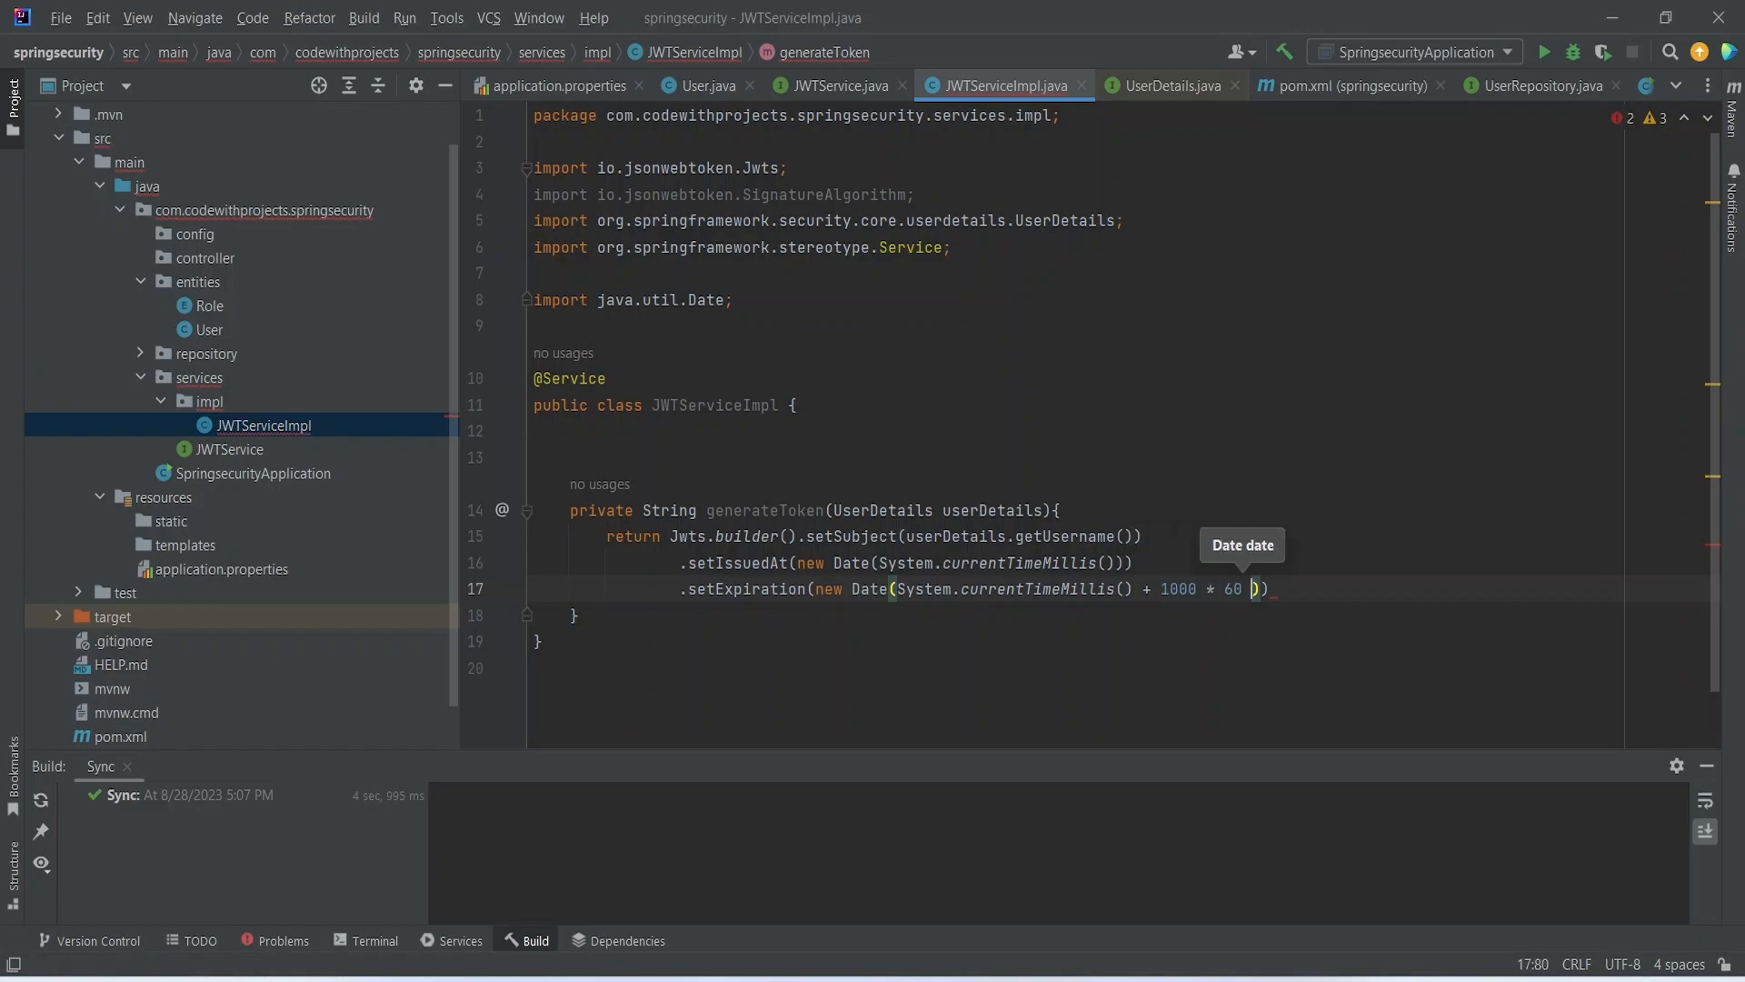
text(*)
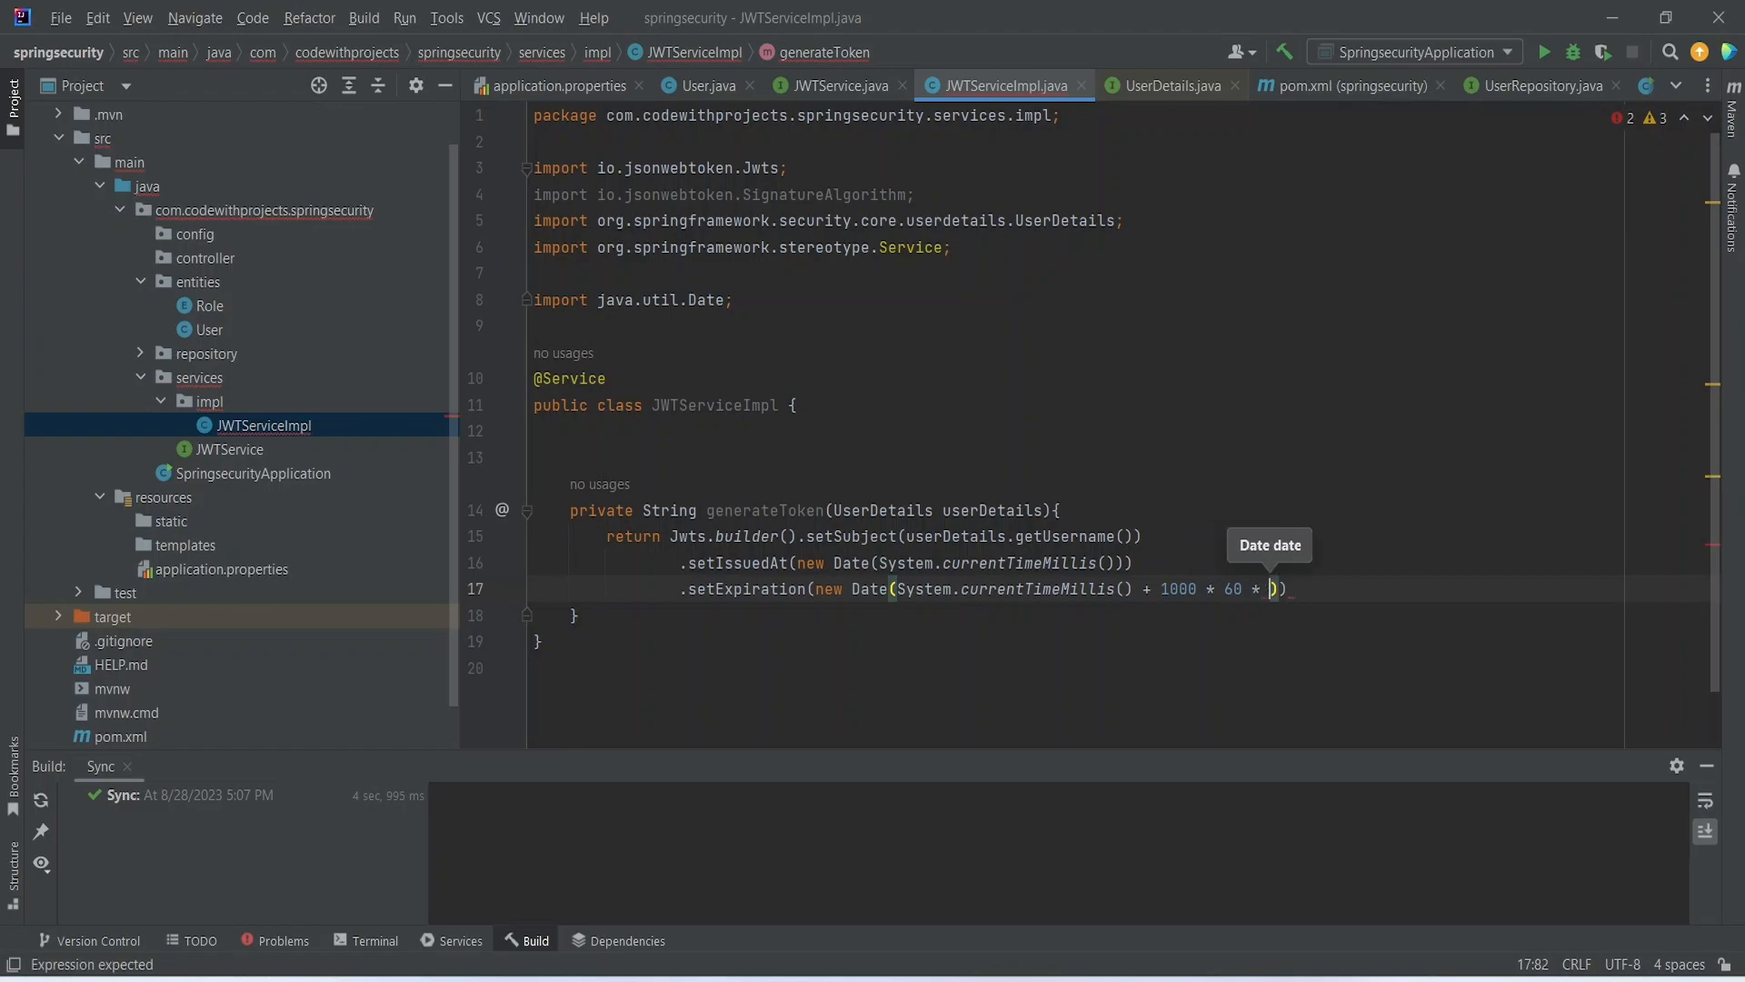
text(24)
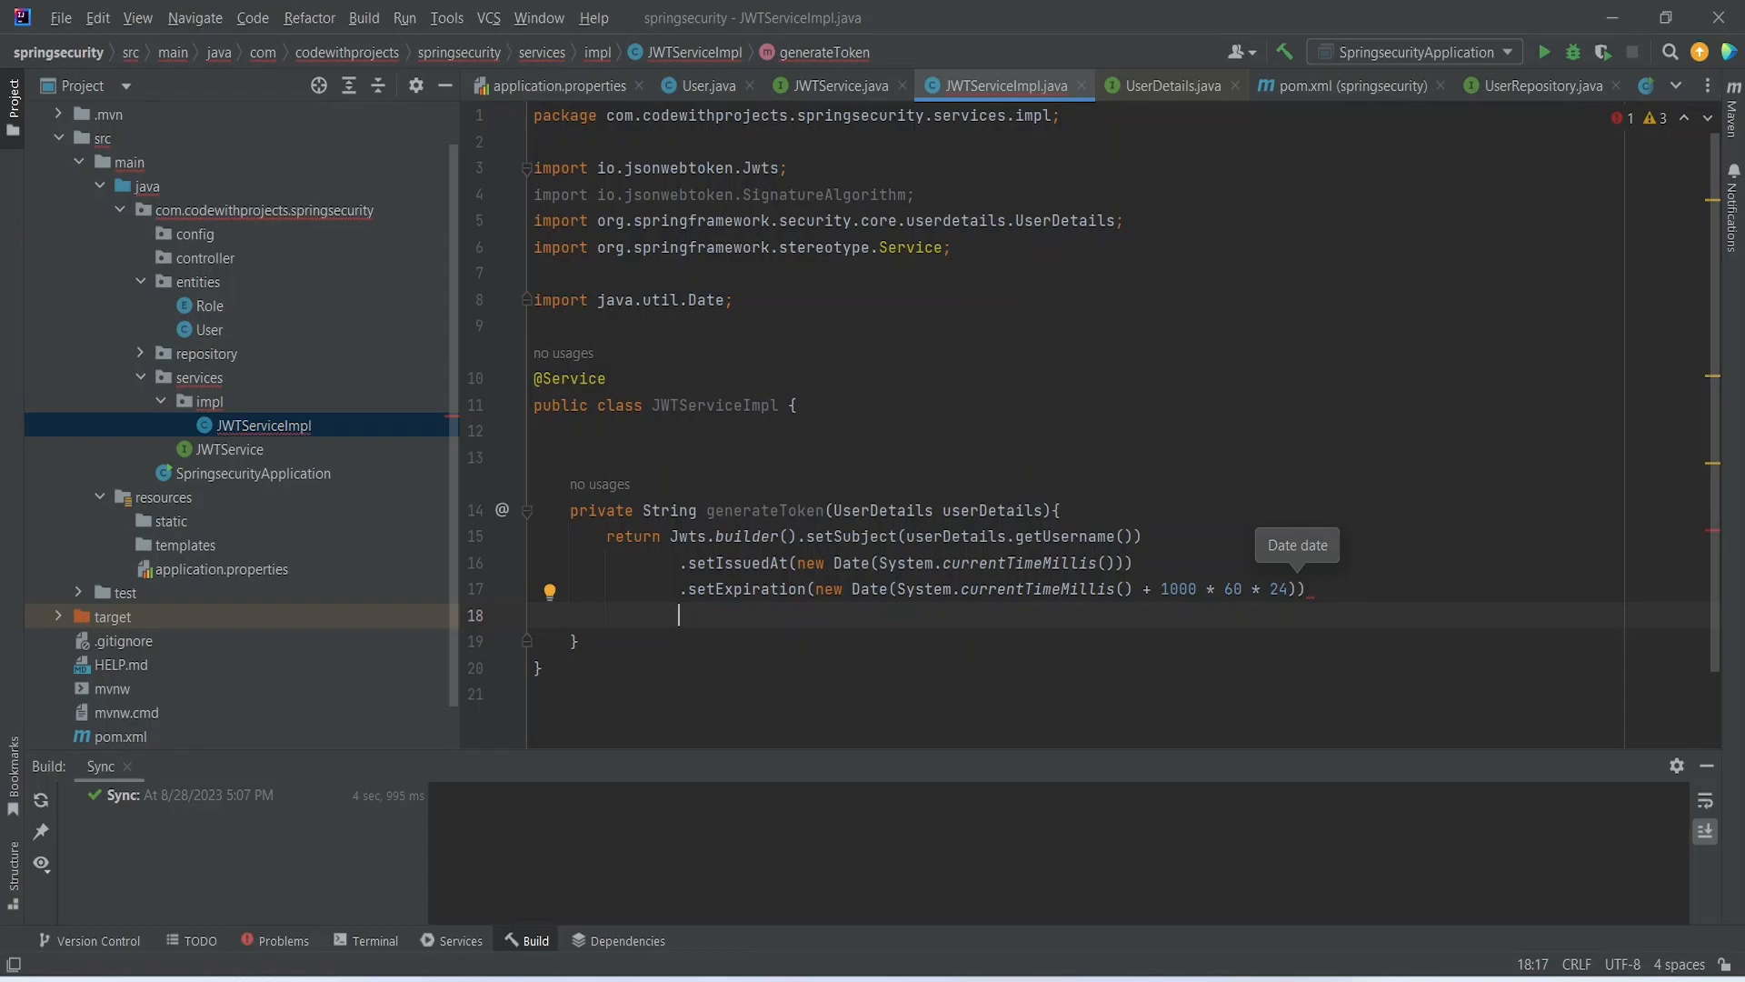
text(sig)
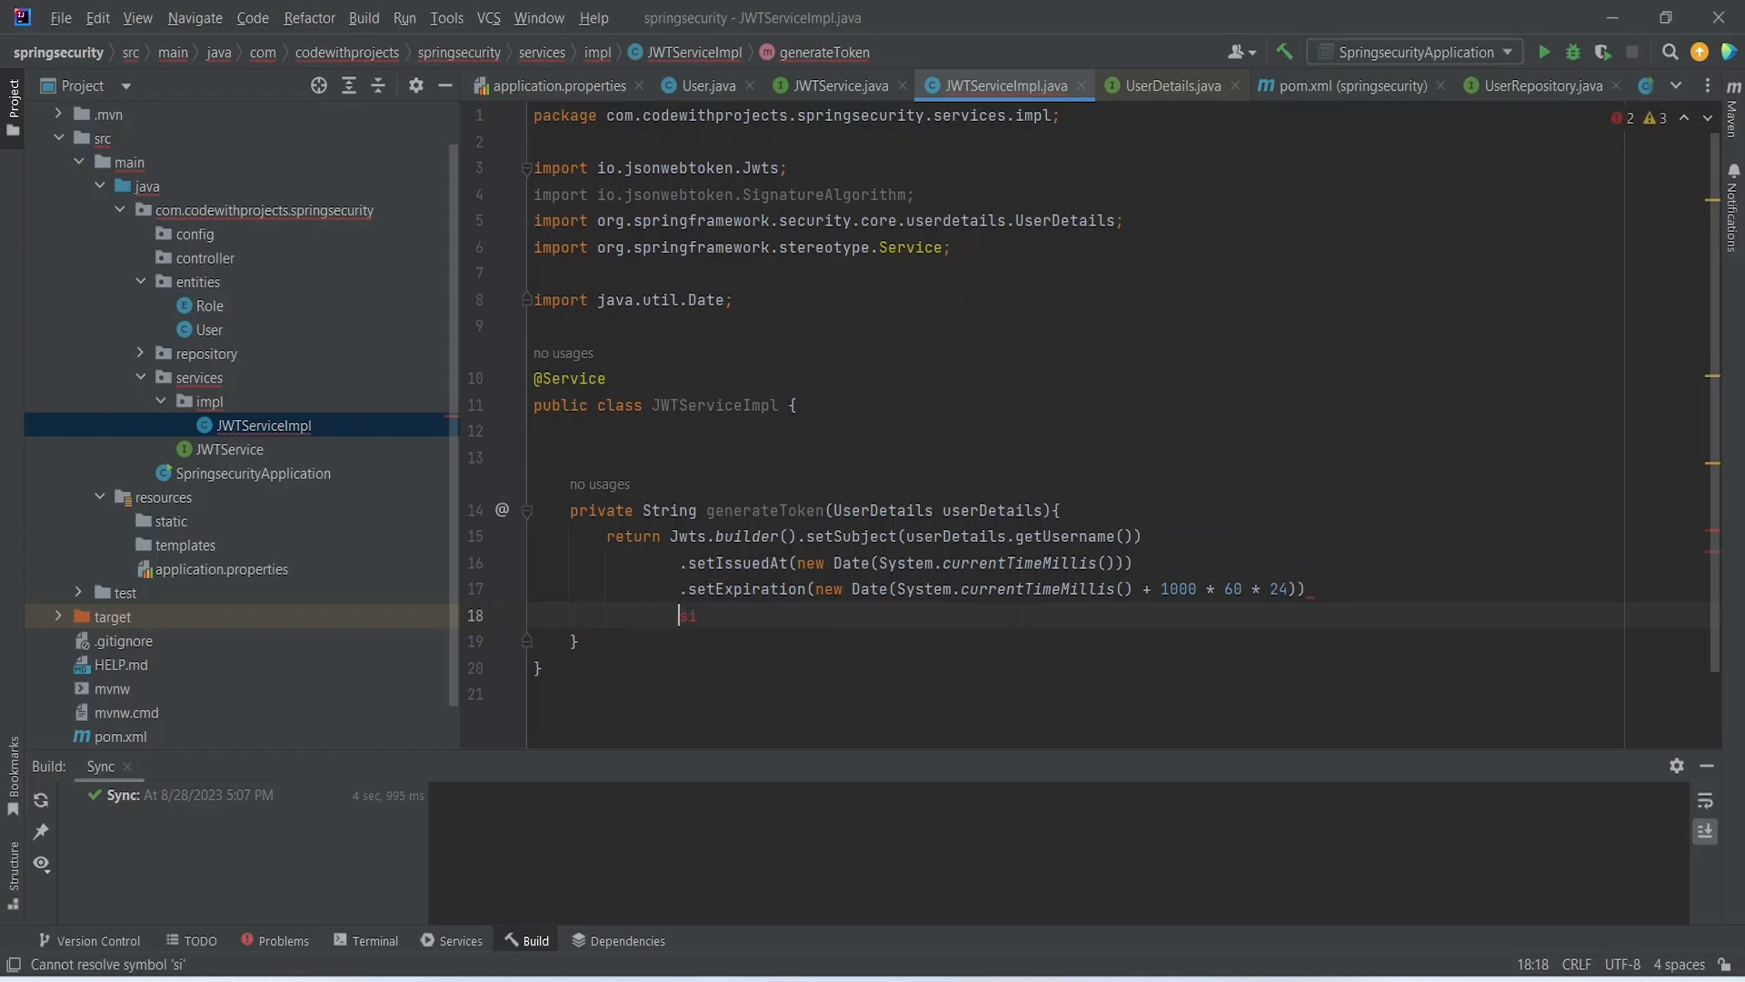
End the builder chain with .signWith(getSiginKey(), SignatureAlgorithm.HS256) followed by .compact()
text(signWith()
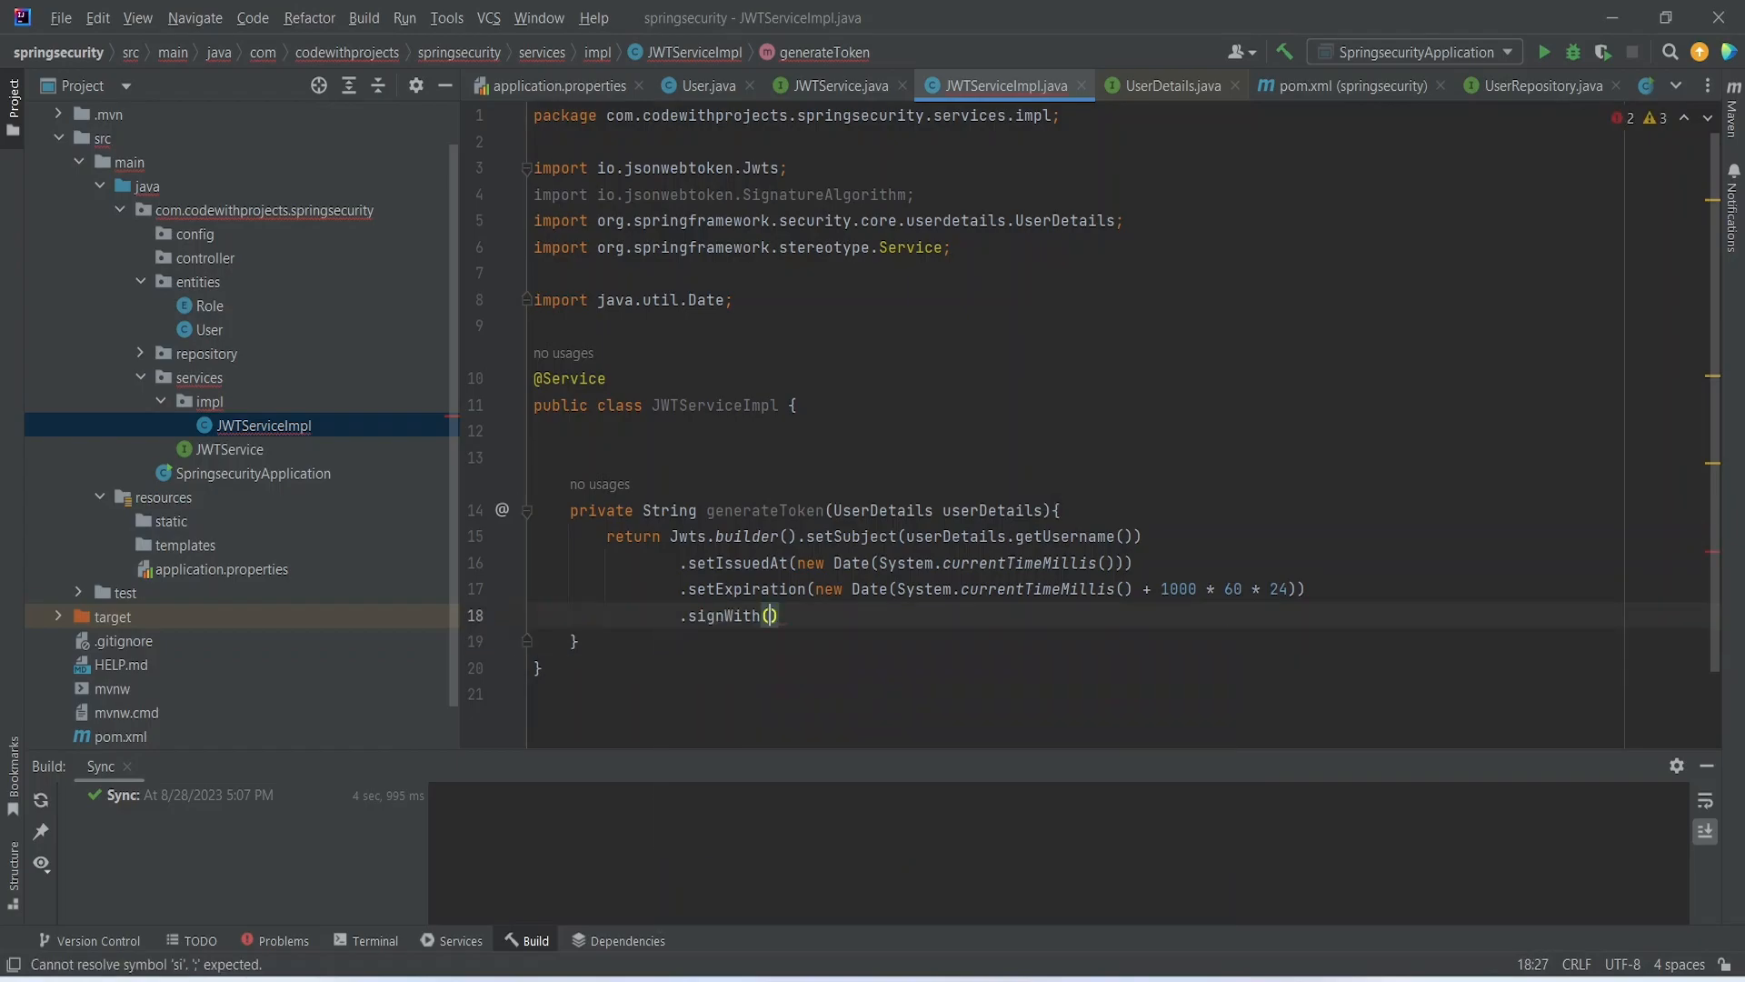
click(769, 615)
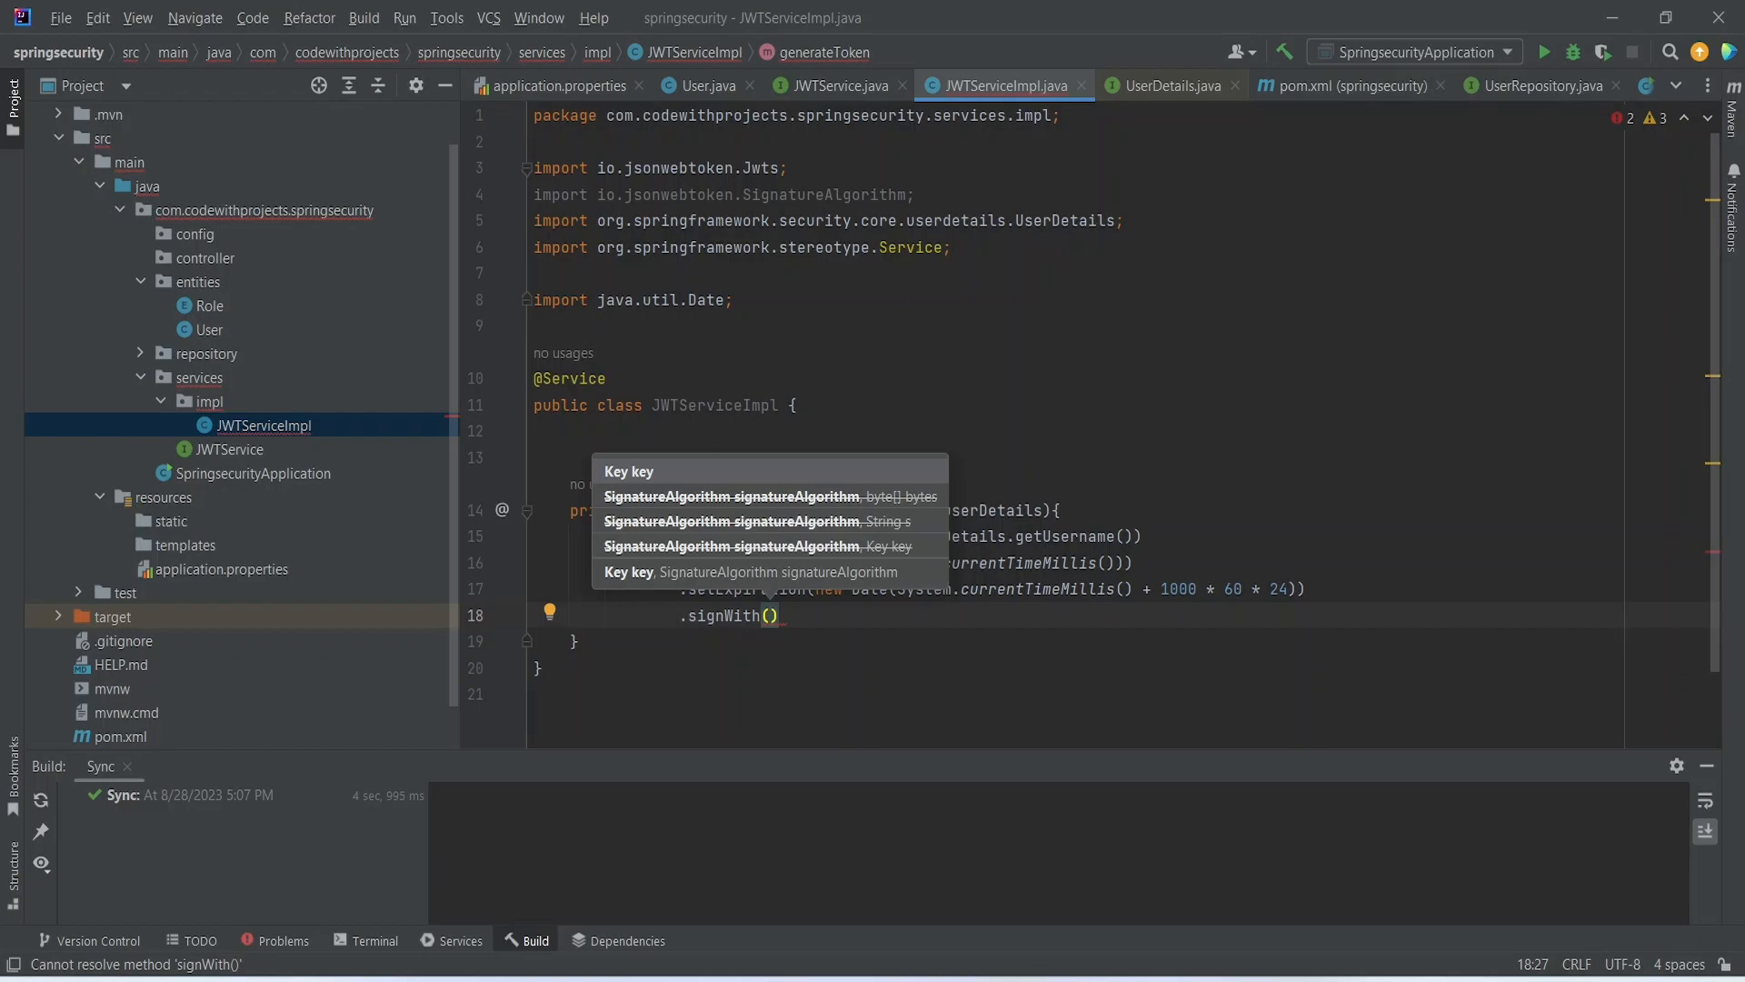
text(get)
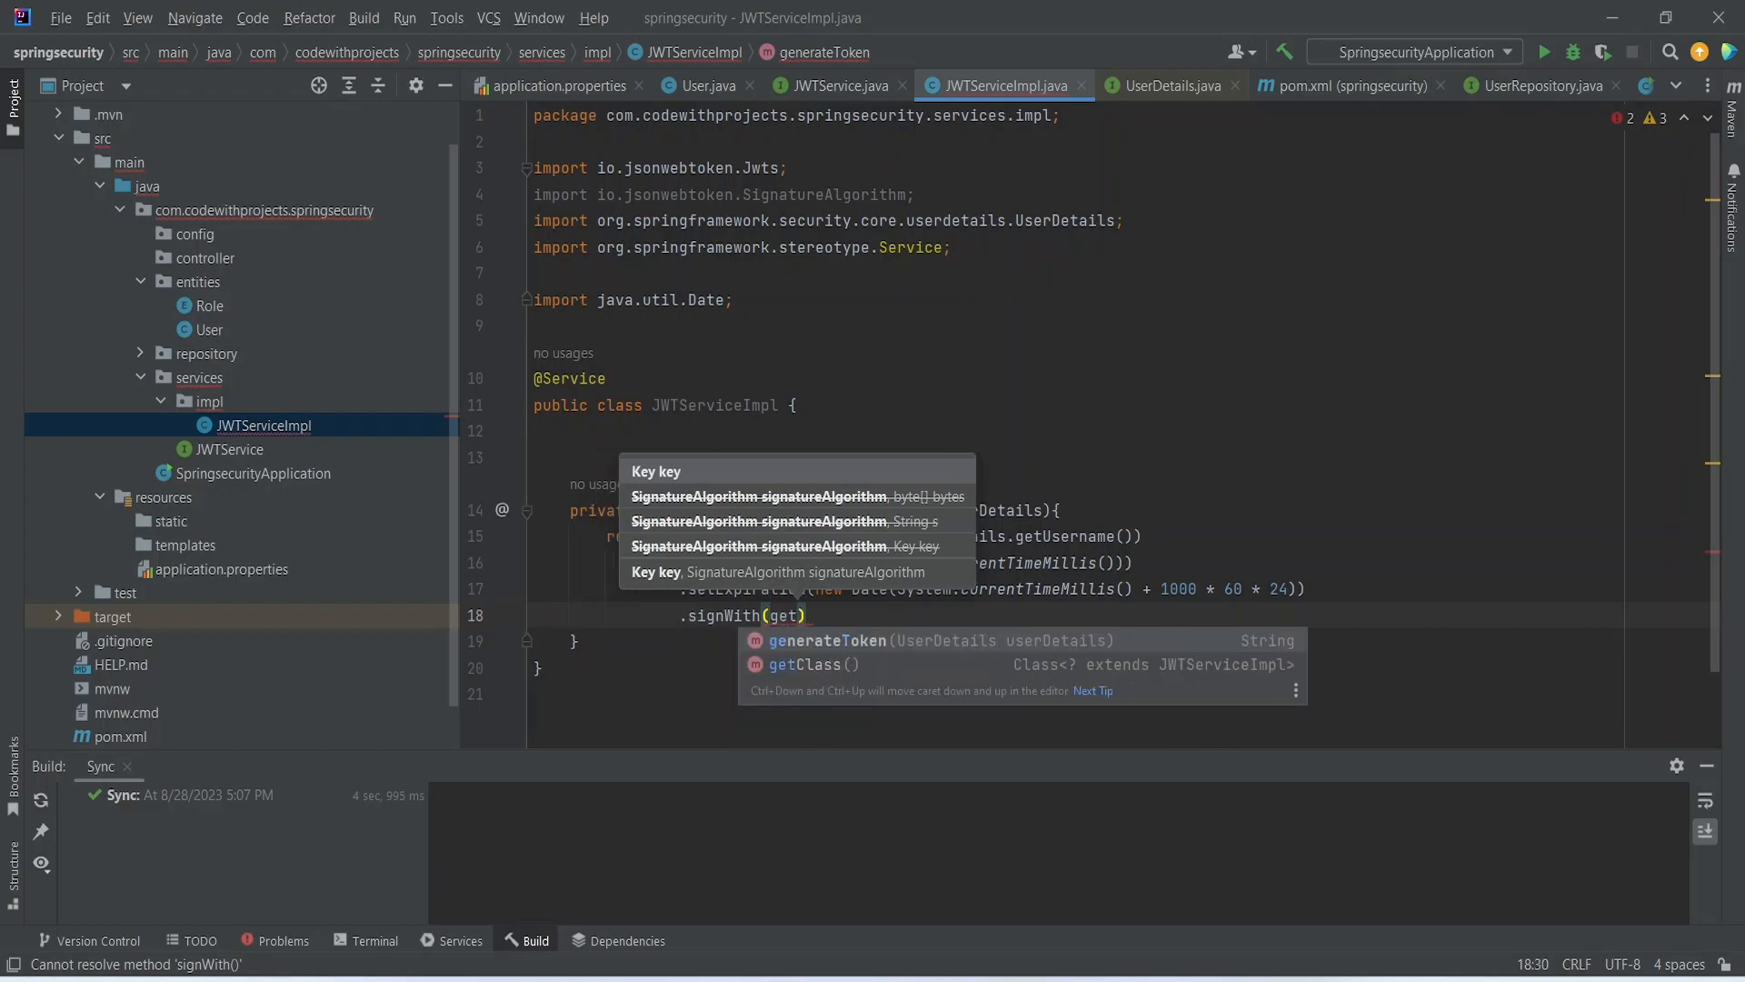
text(S)
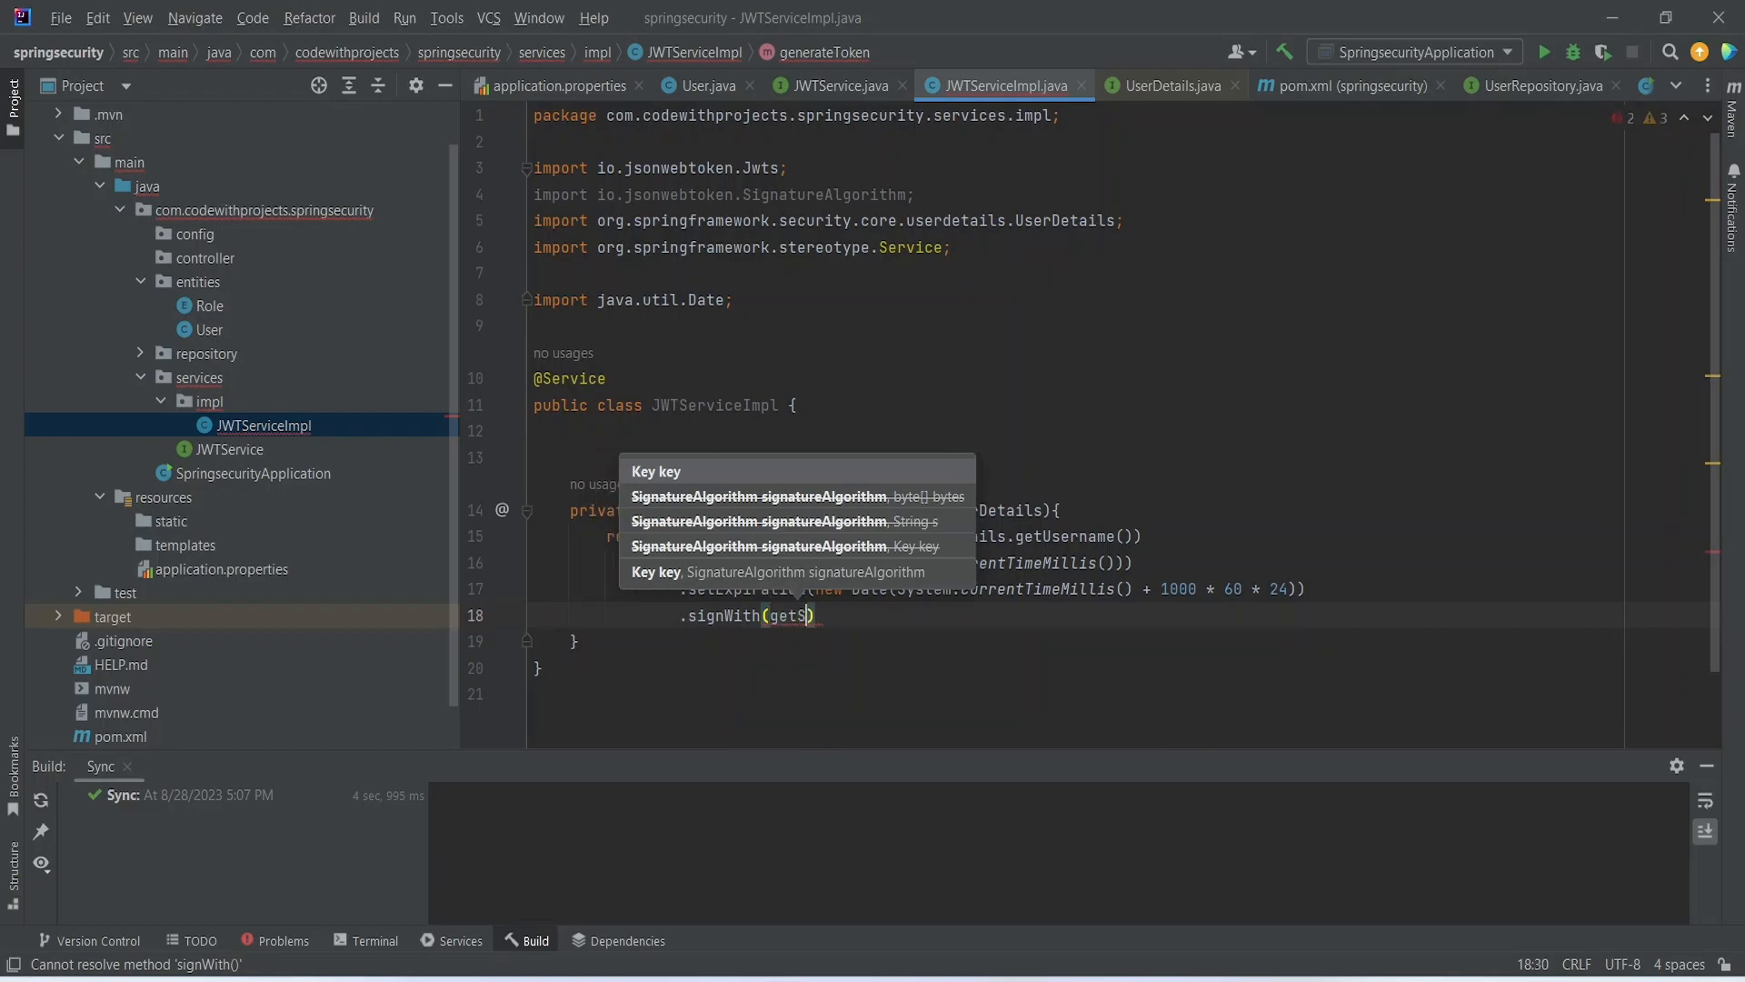
text(ign)
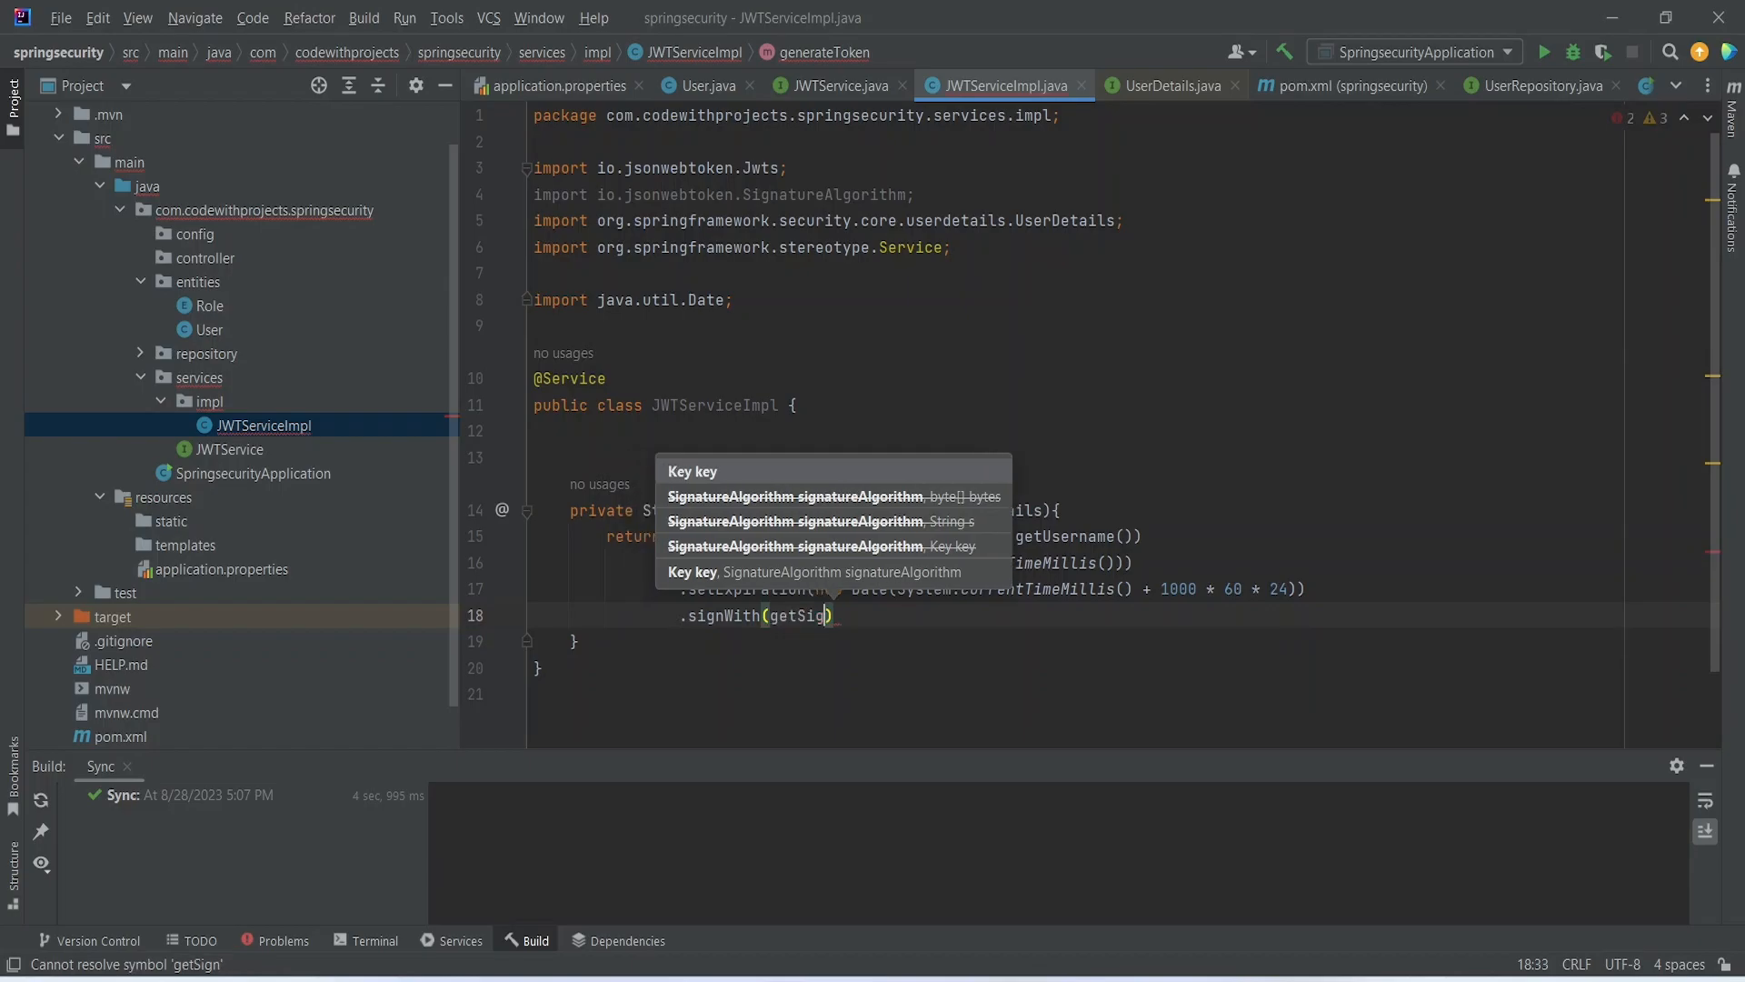
text(inKey)
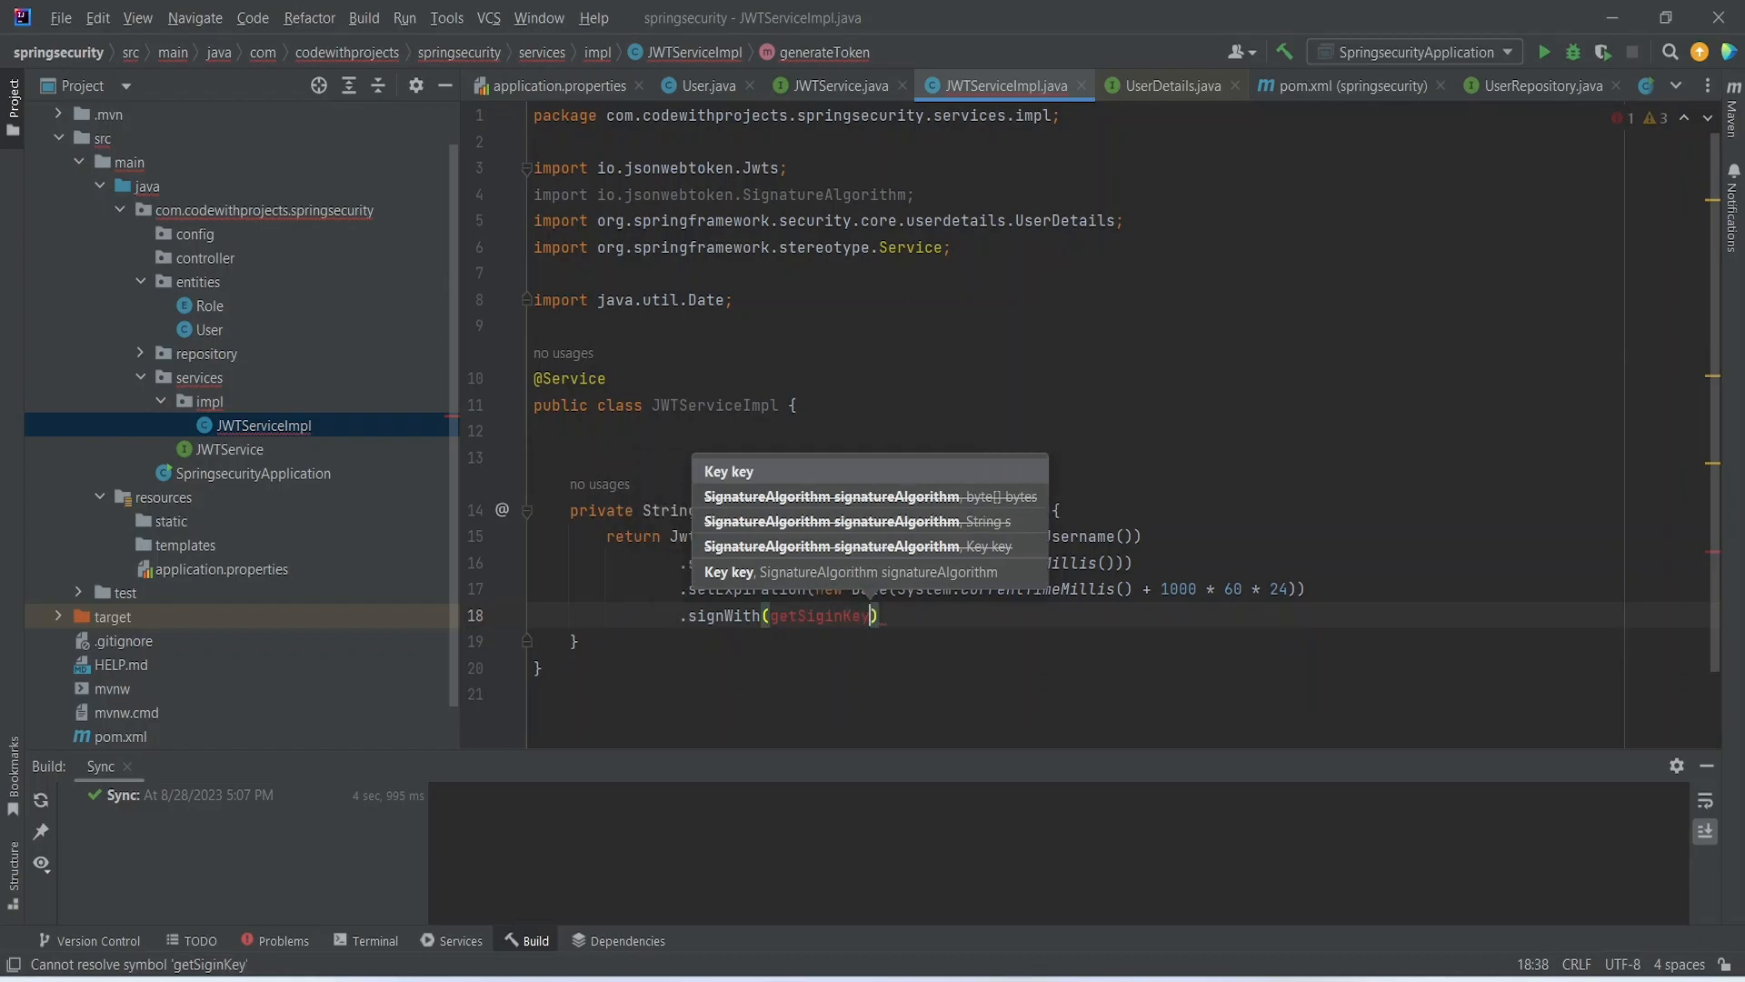
text(())
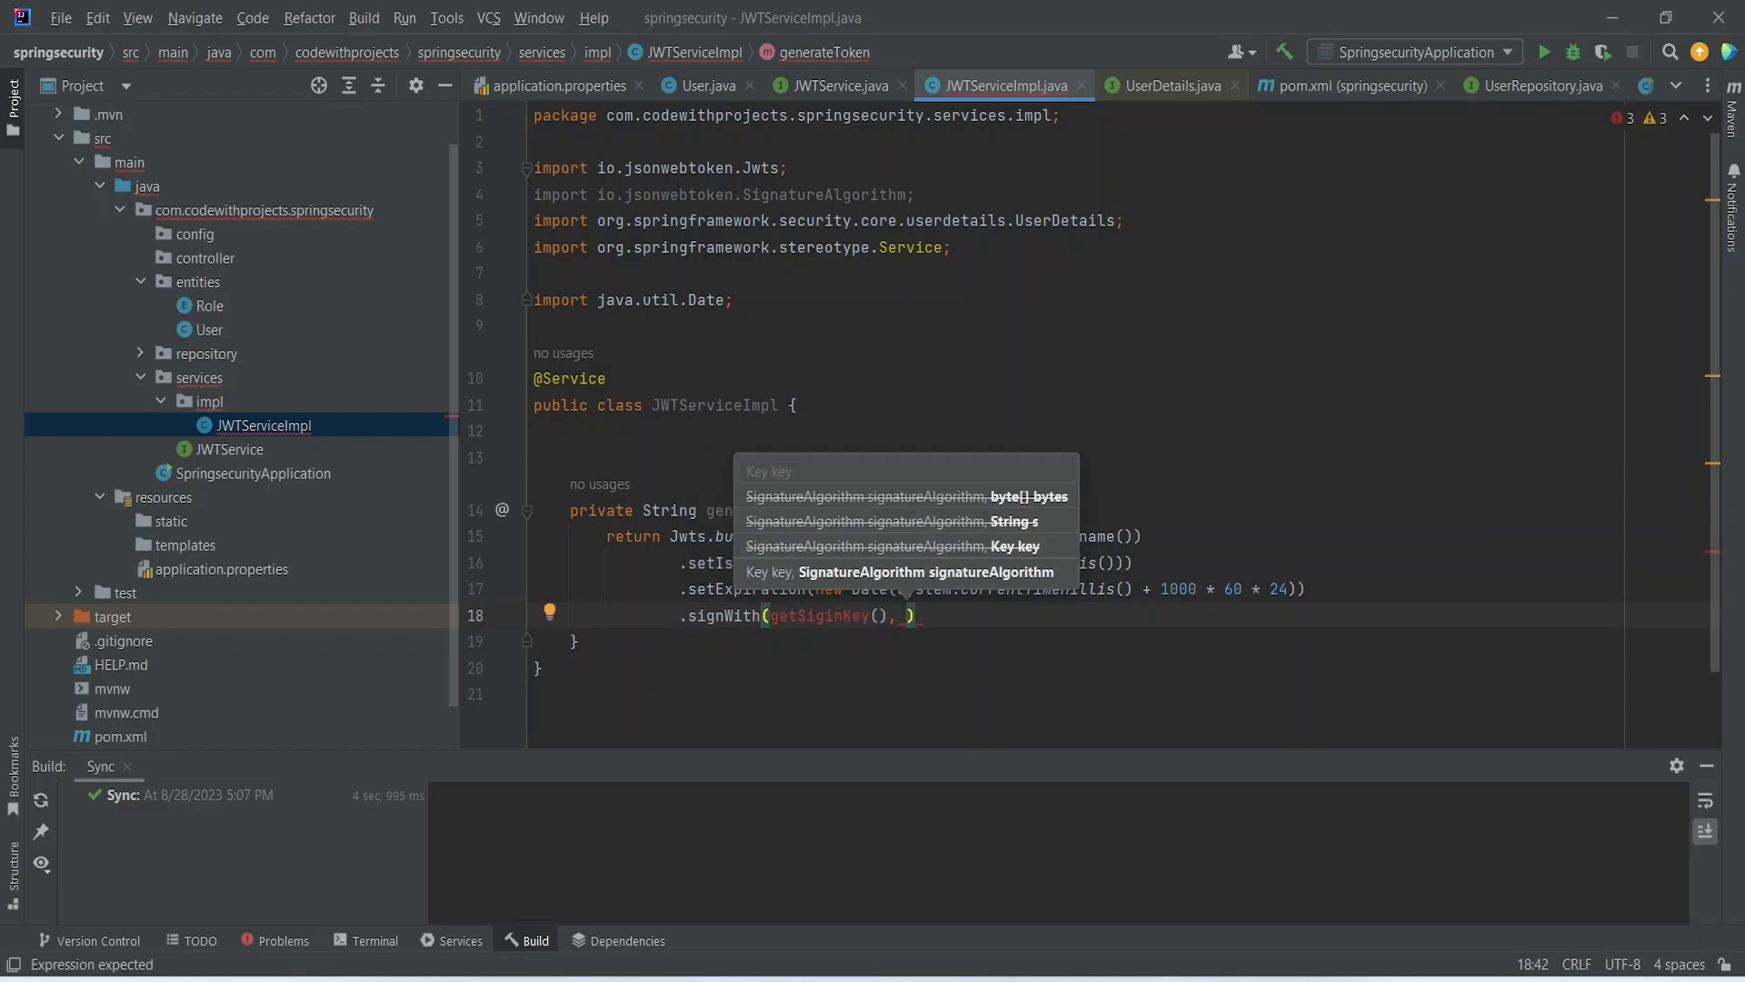
text(SignatureAlgorithm.HS256)
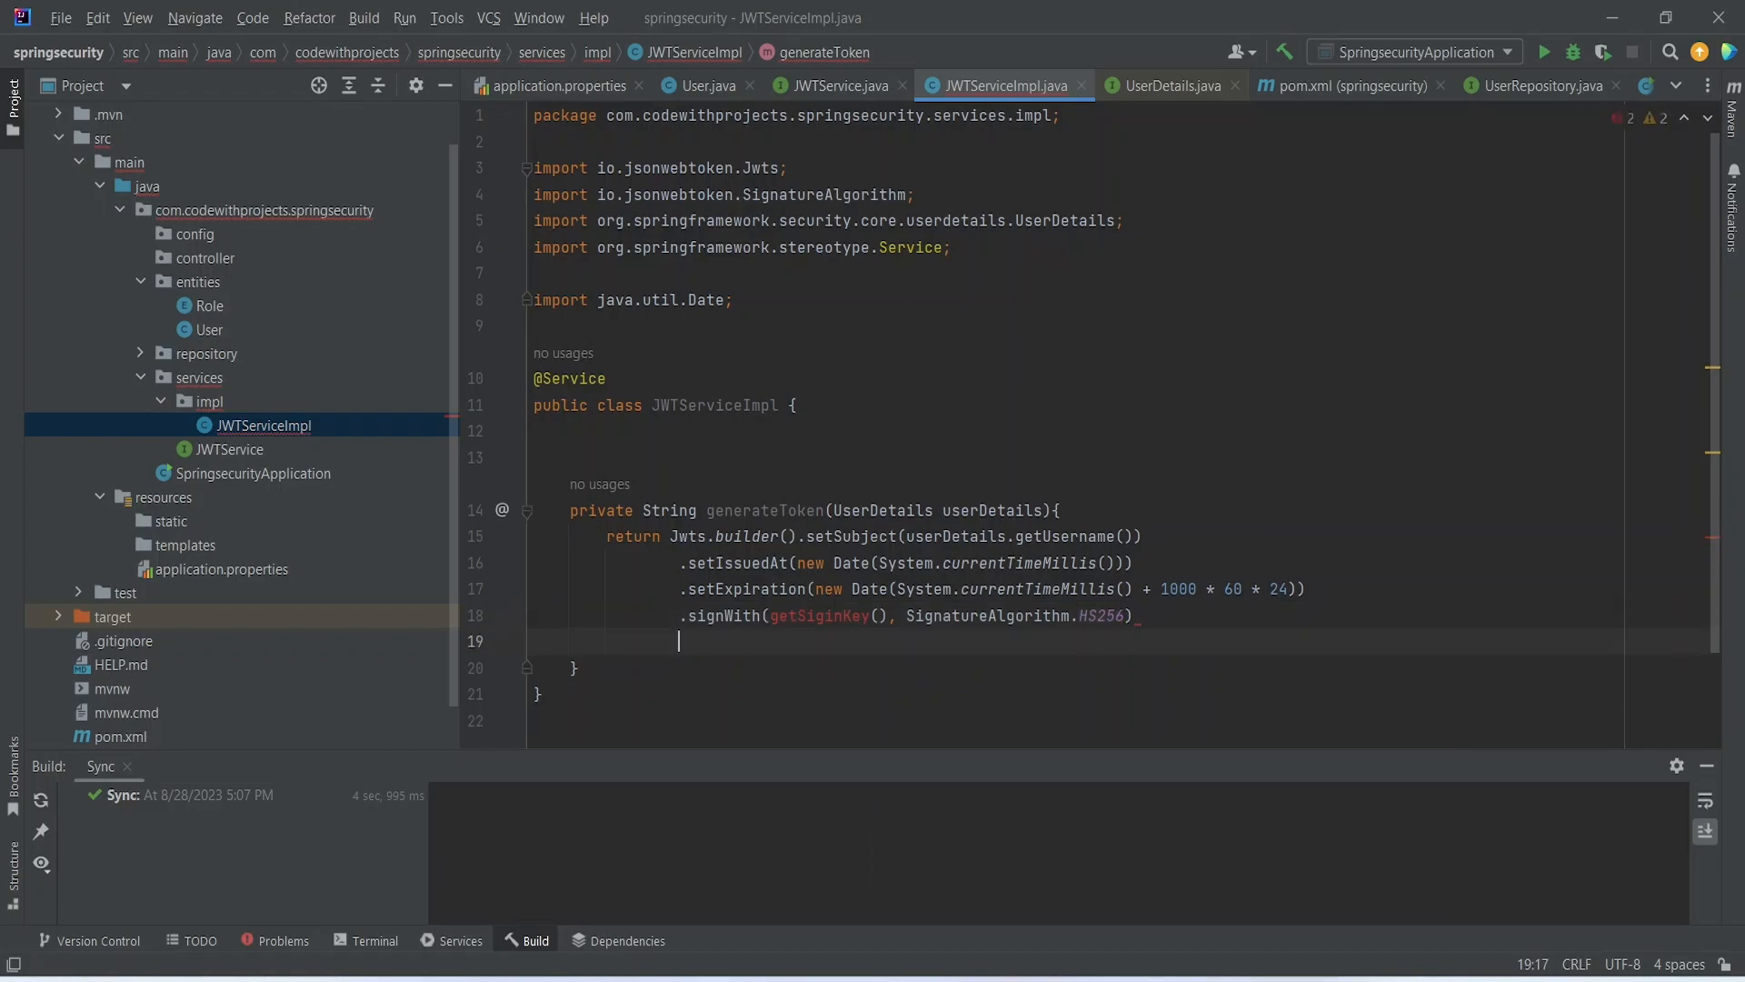
text(.compact();)
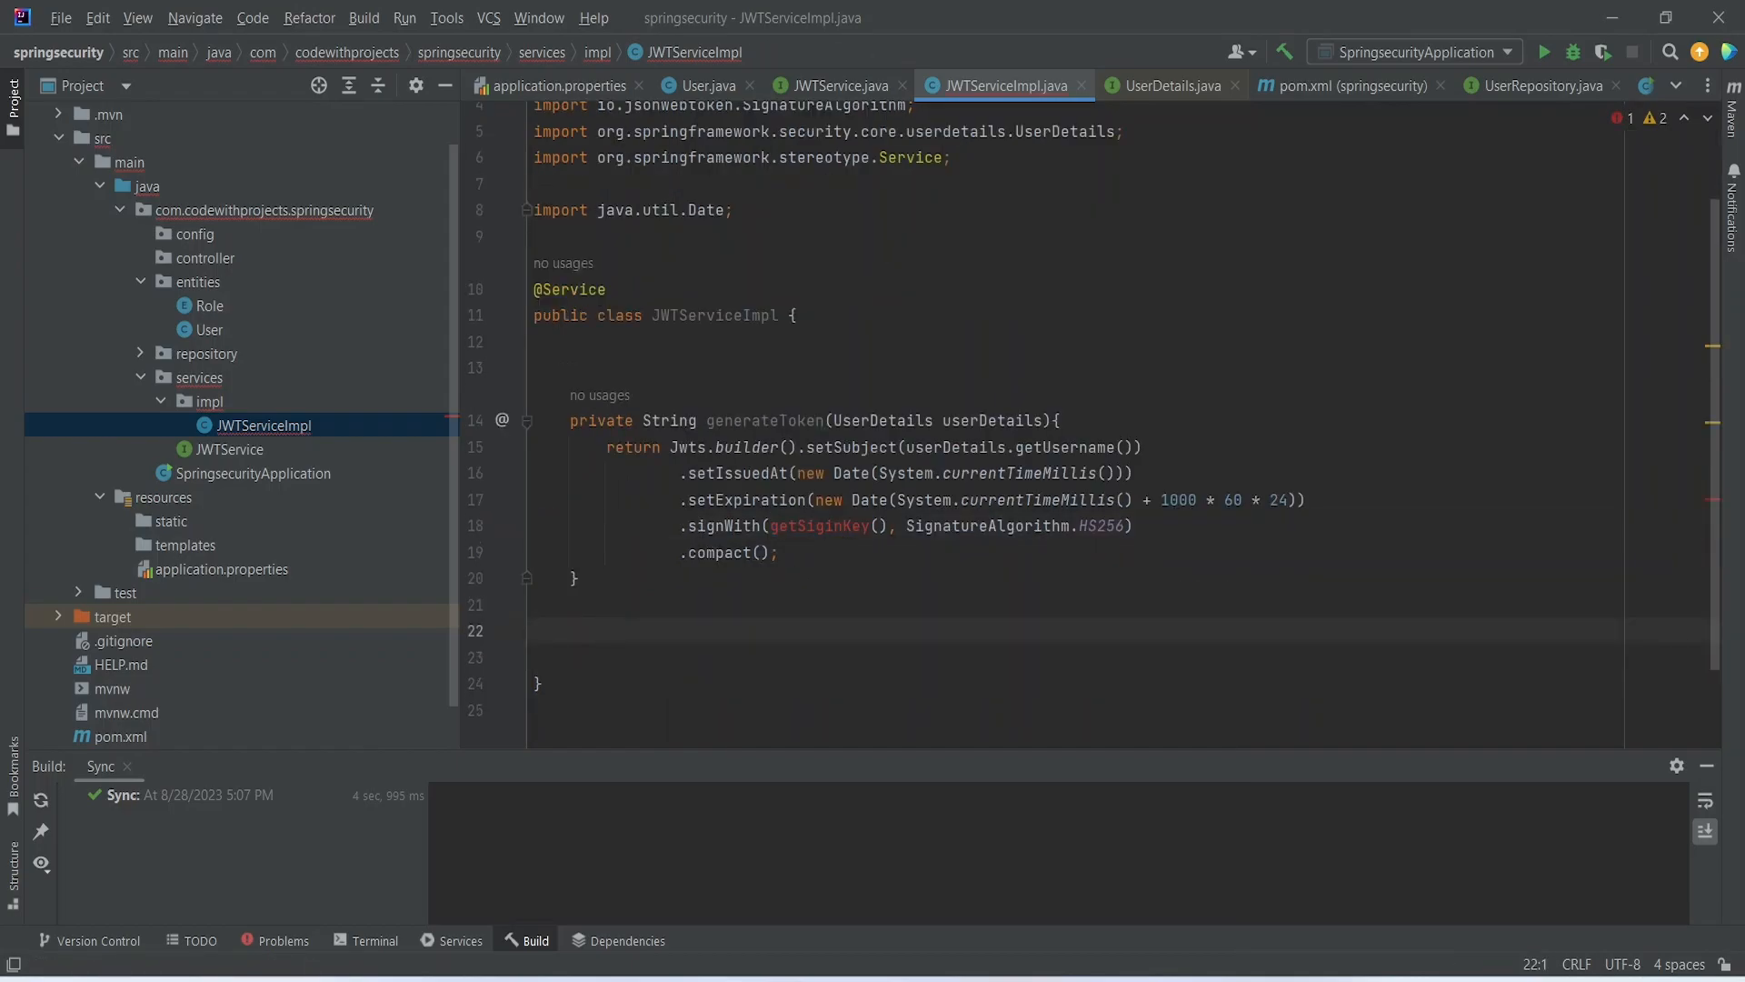
Declare private Key getSiginKey() and start its body with 'byte[] key'
text(private getSiginKey(){)
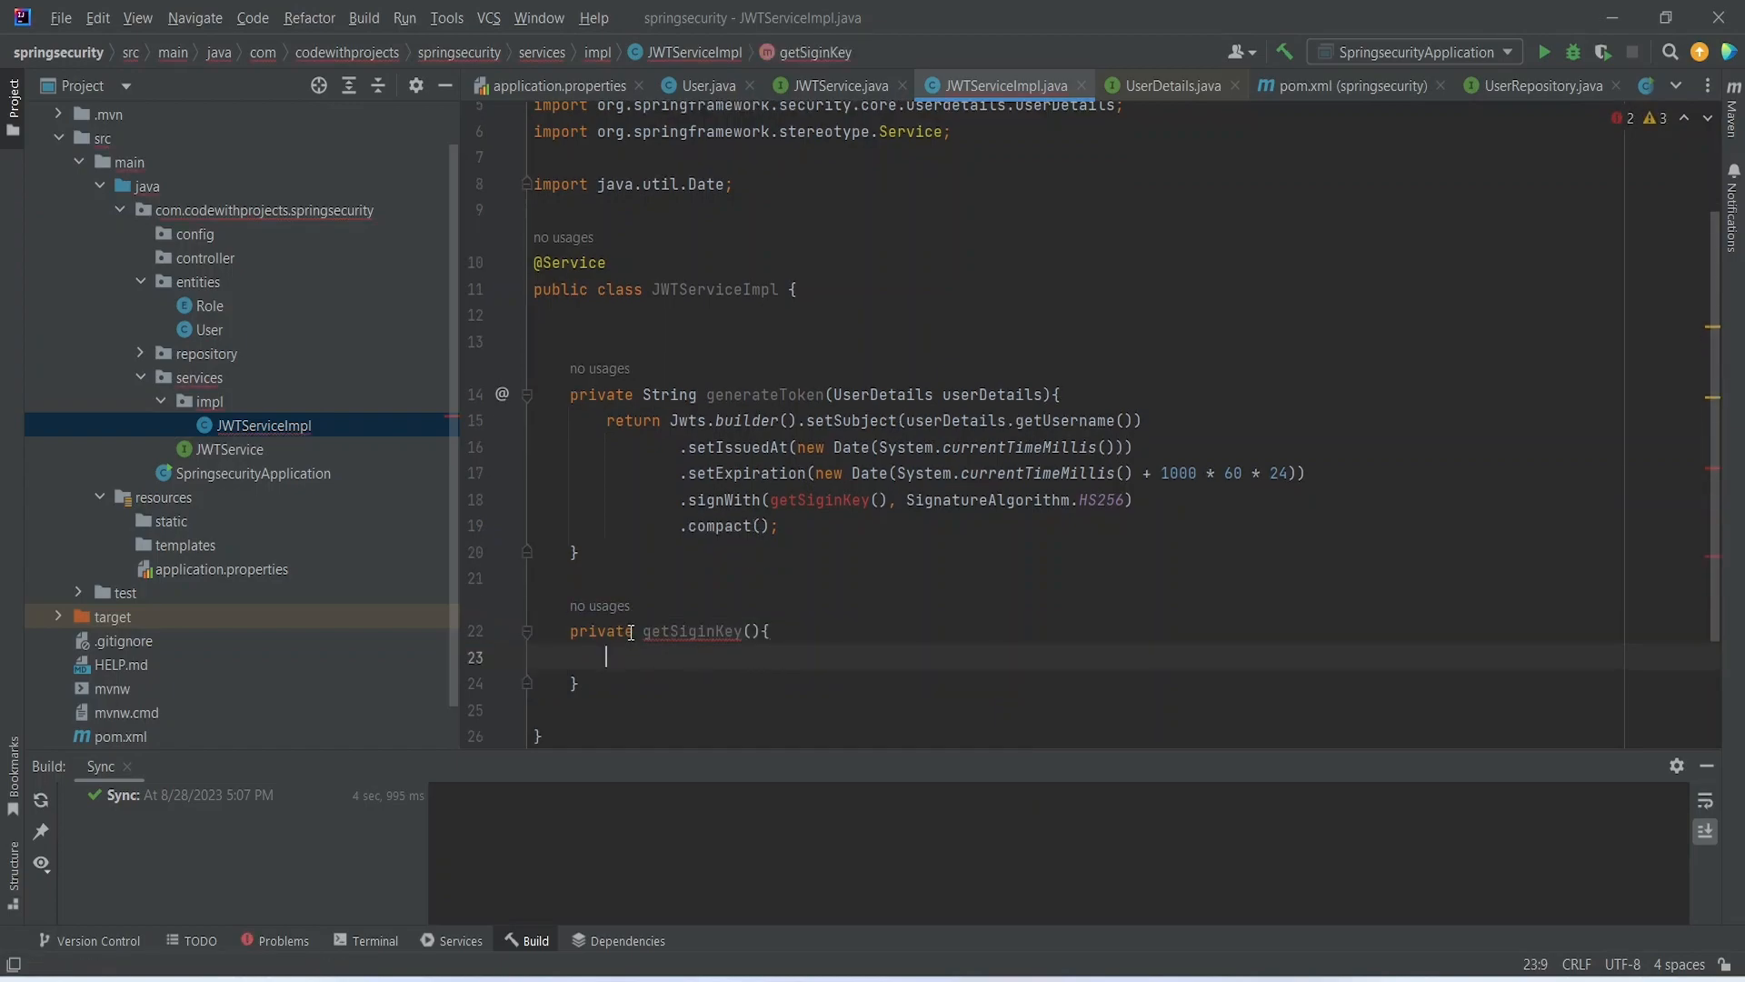
text(Key)
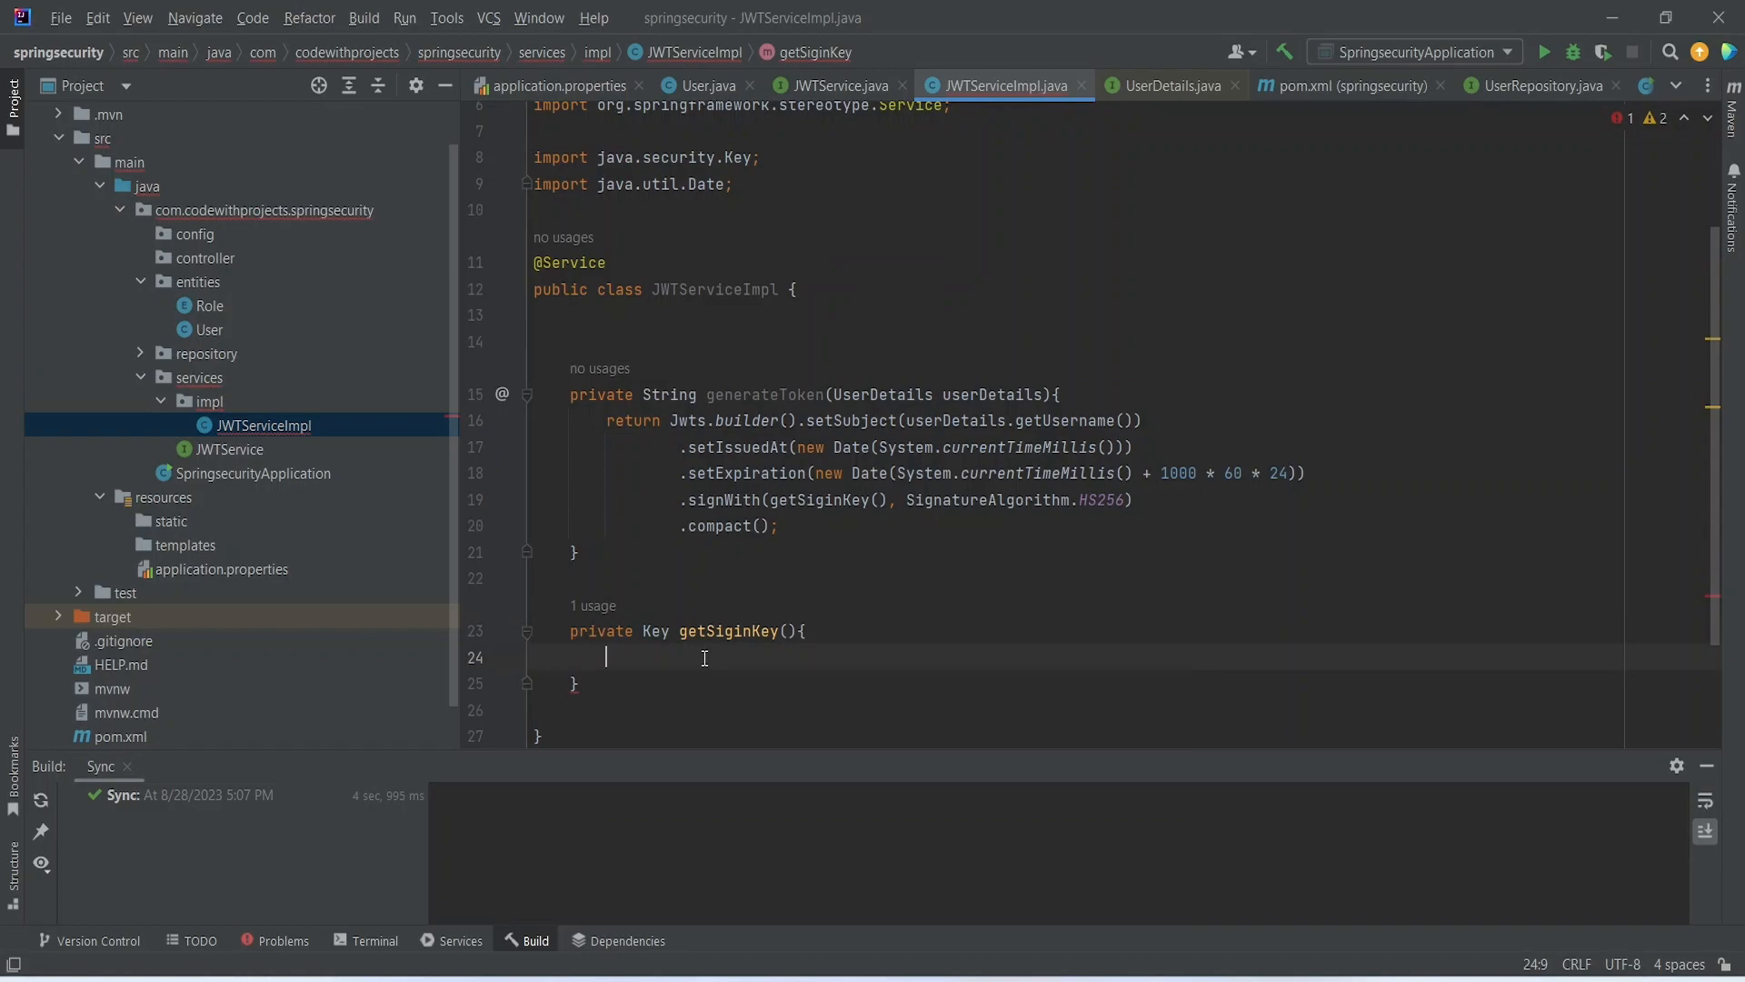
text(byte)
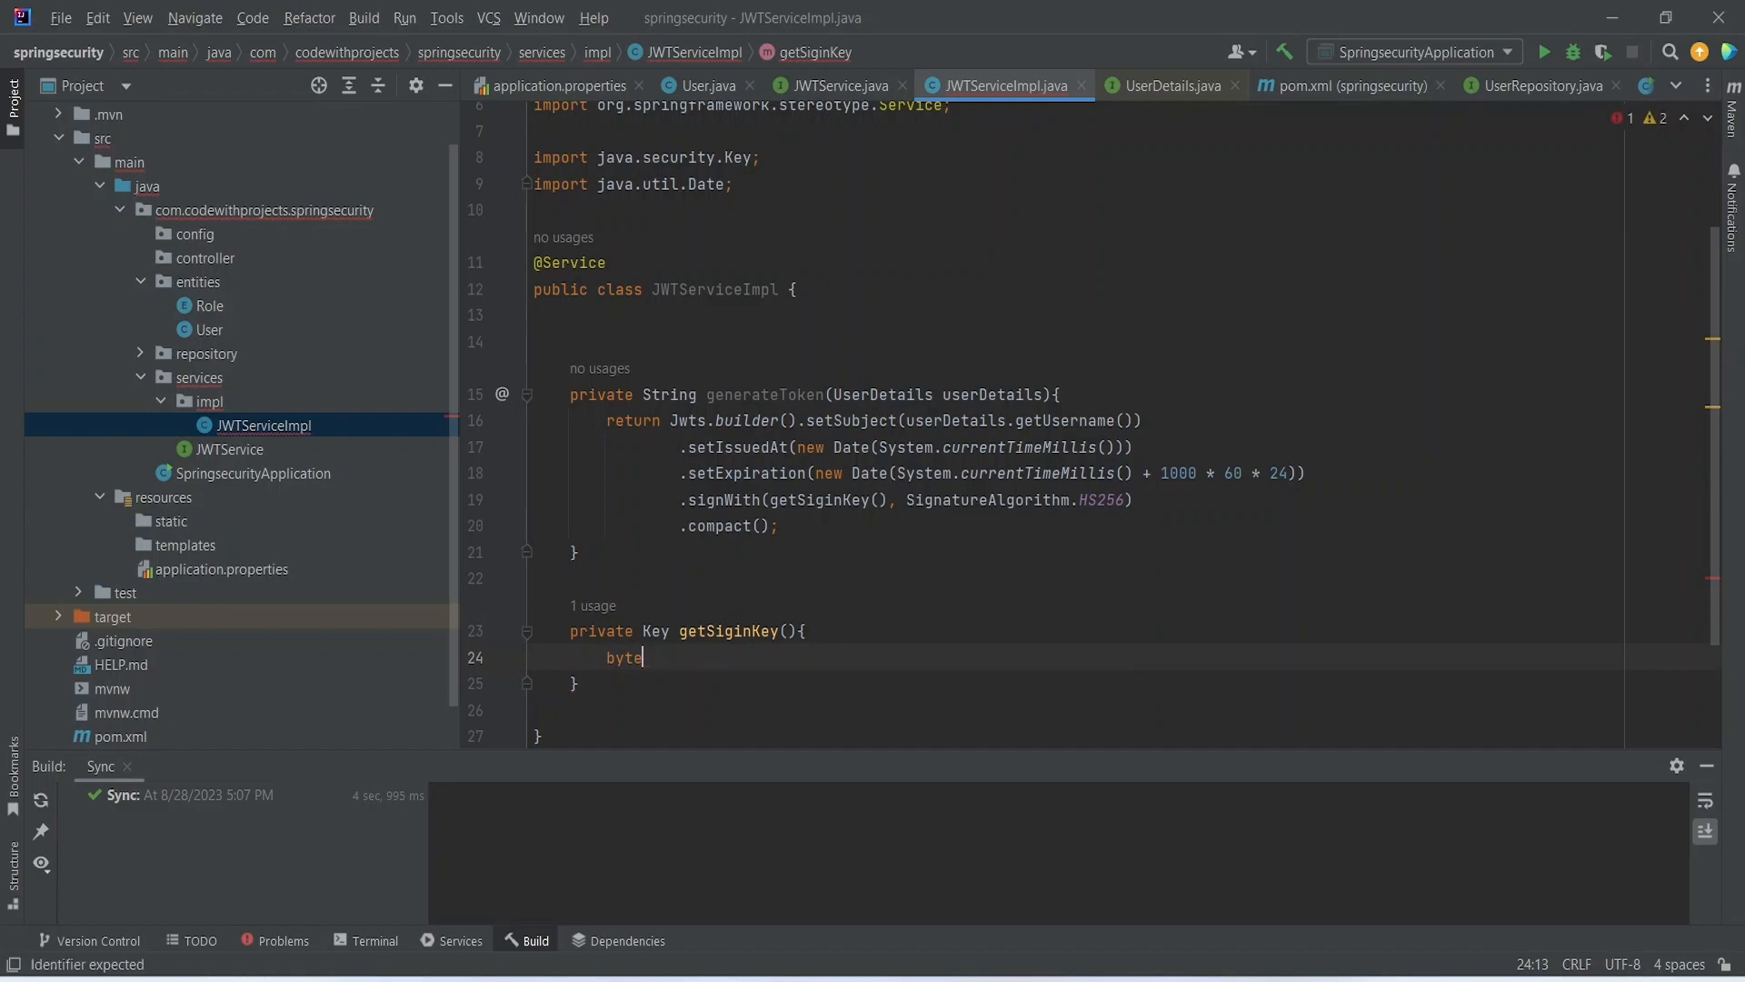
text([])
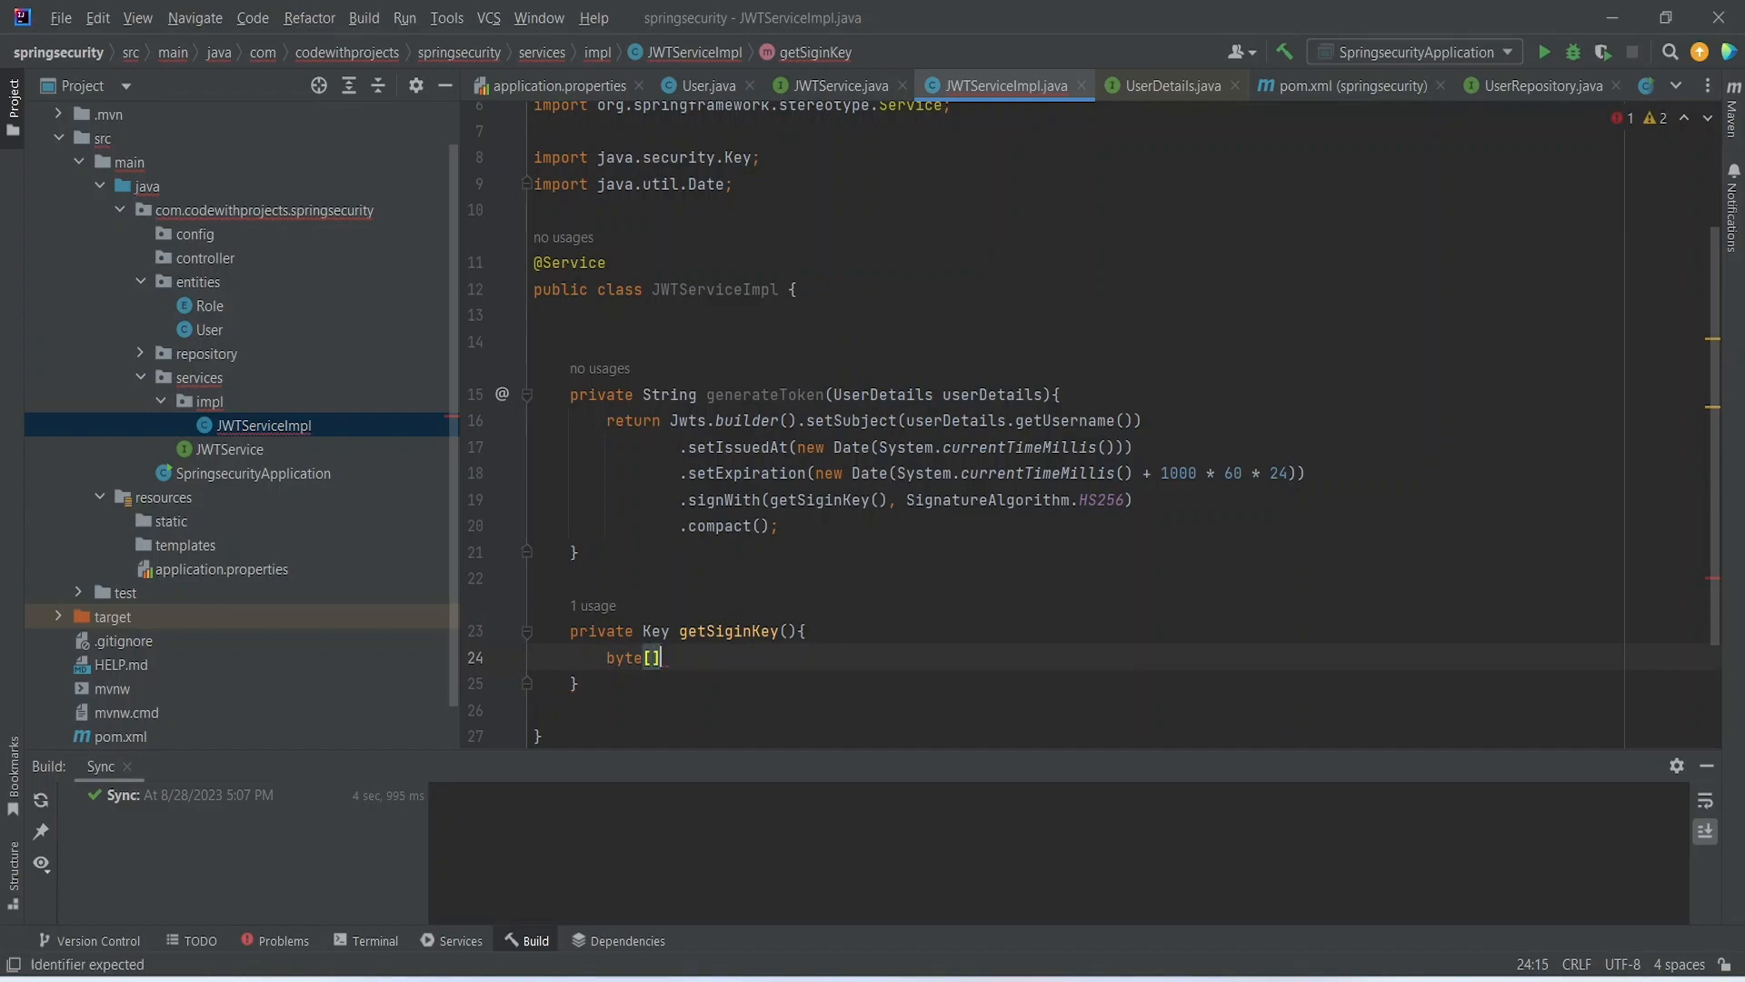
text(key)
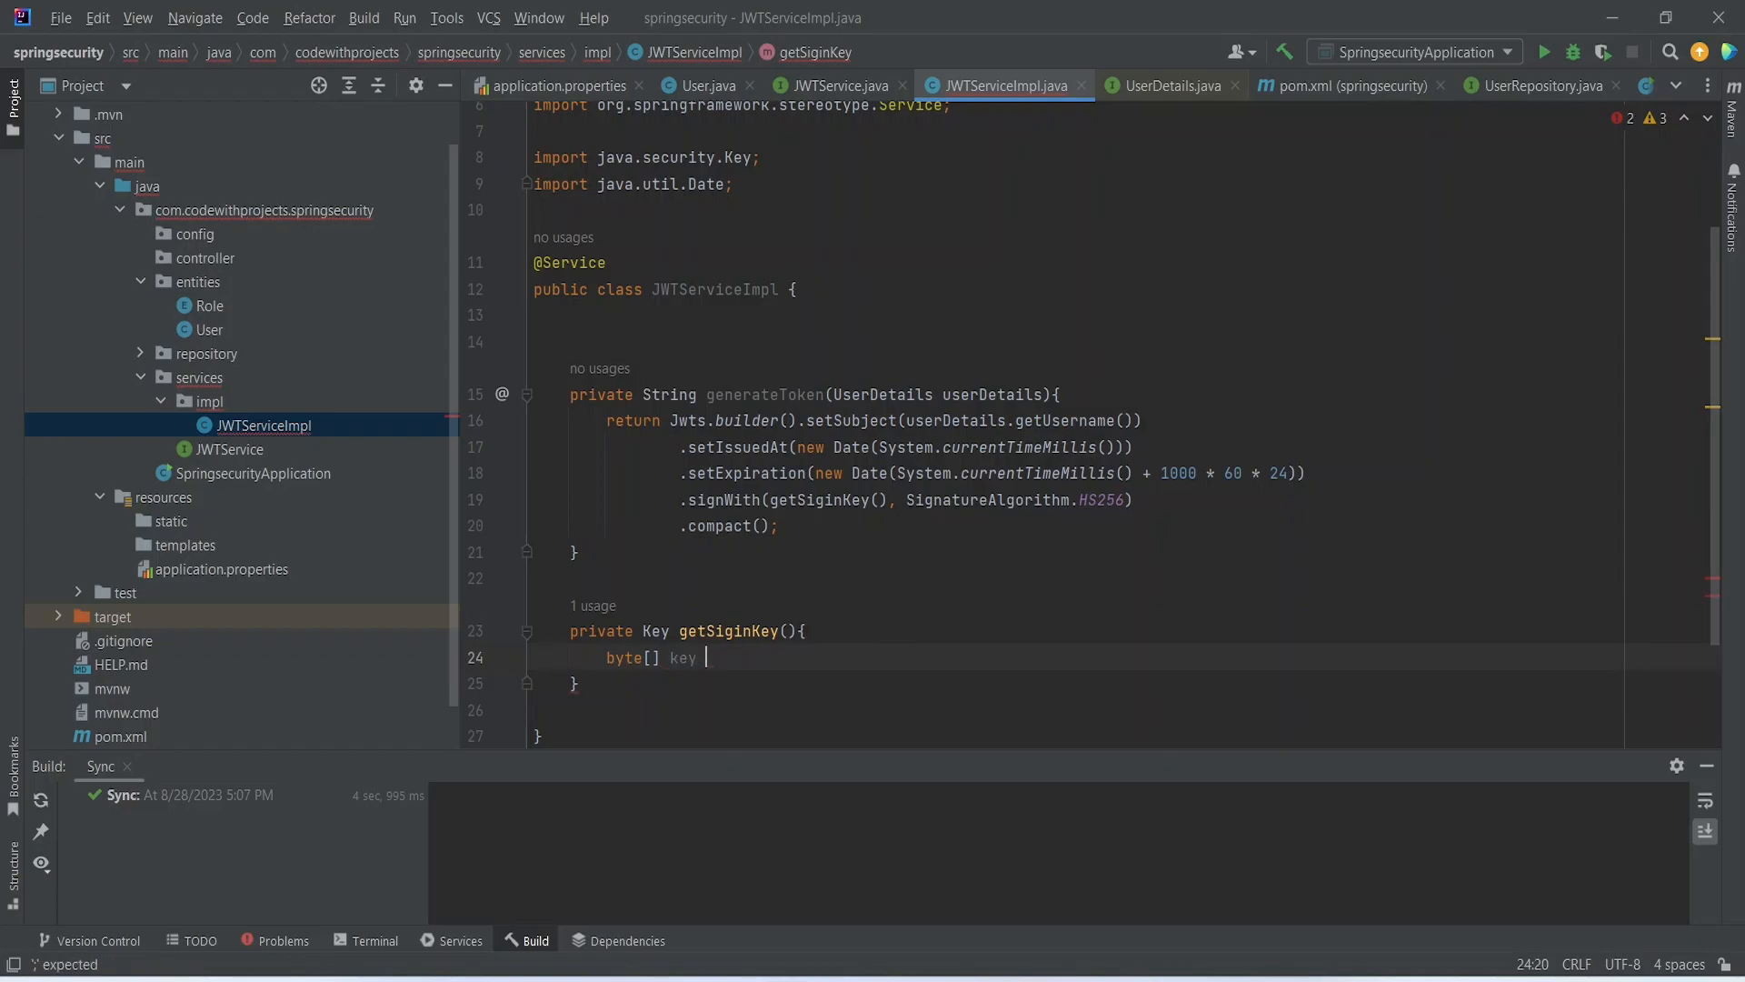
Assign key from Decoders.BASE64.decode("...") using the jjwt Decoders class
text(=)
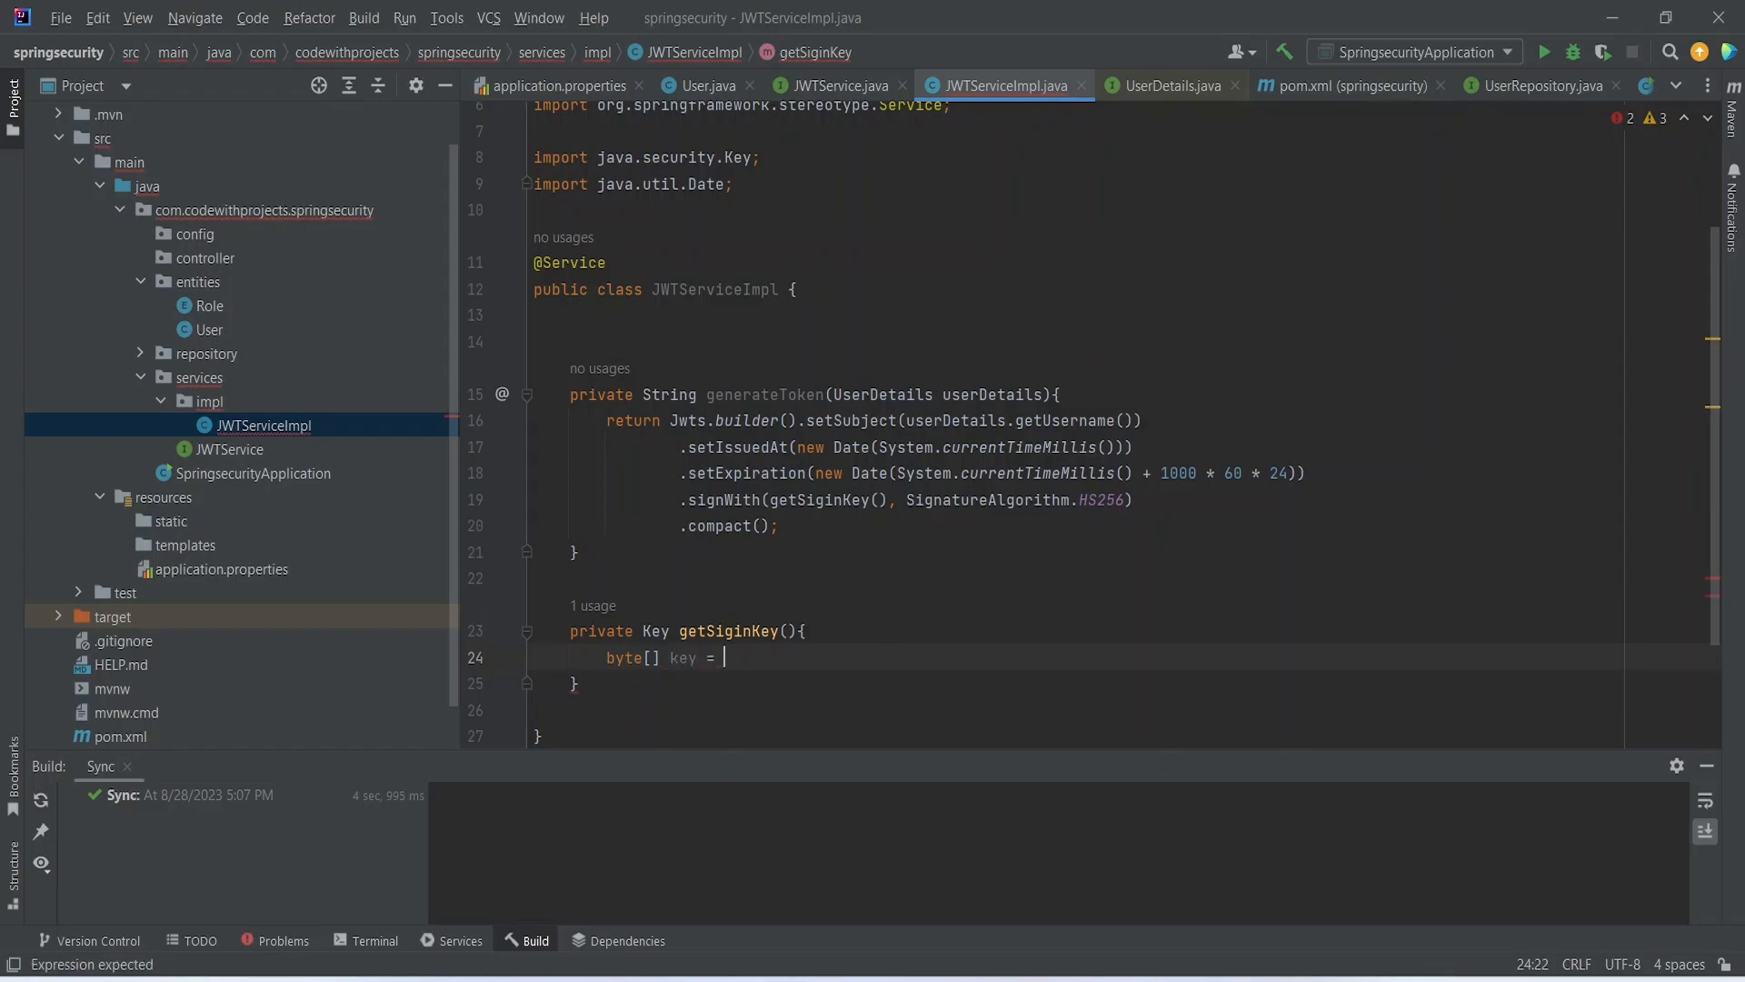
text(Deco)
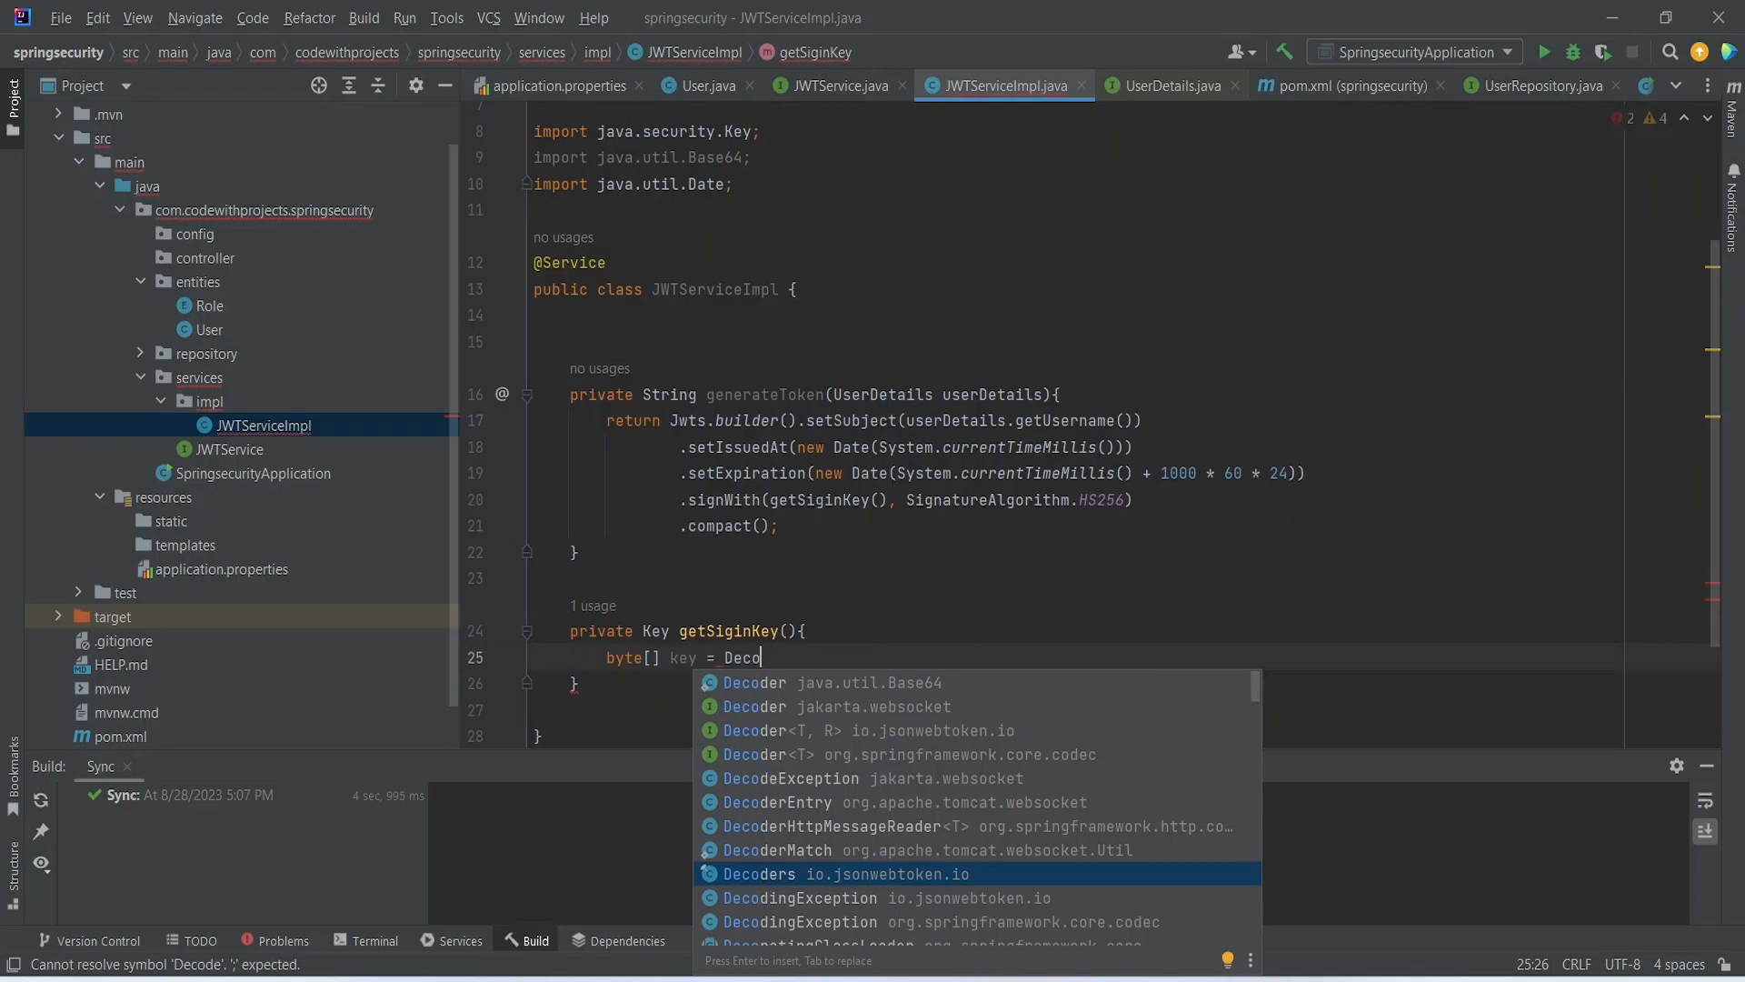
key(Escape)
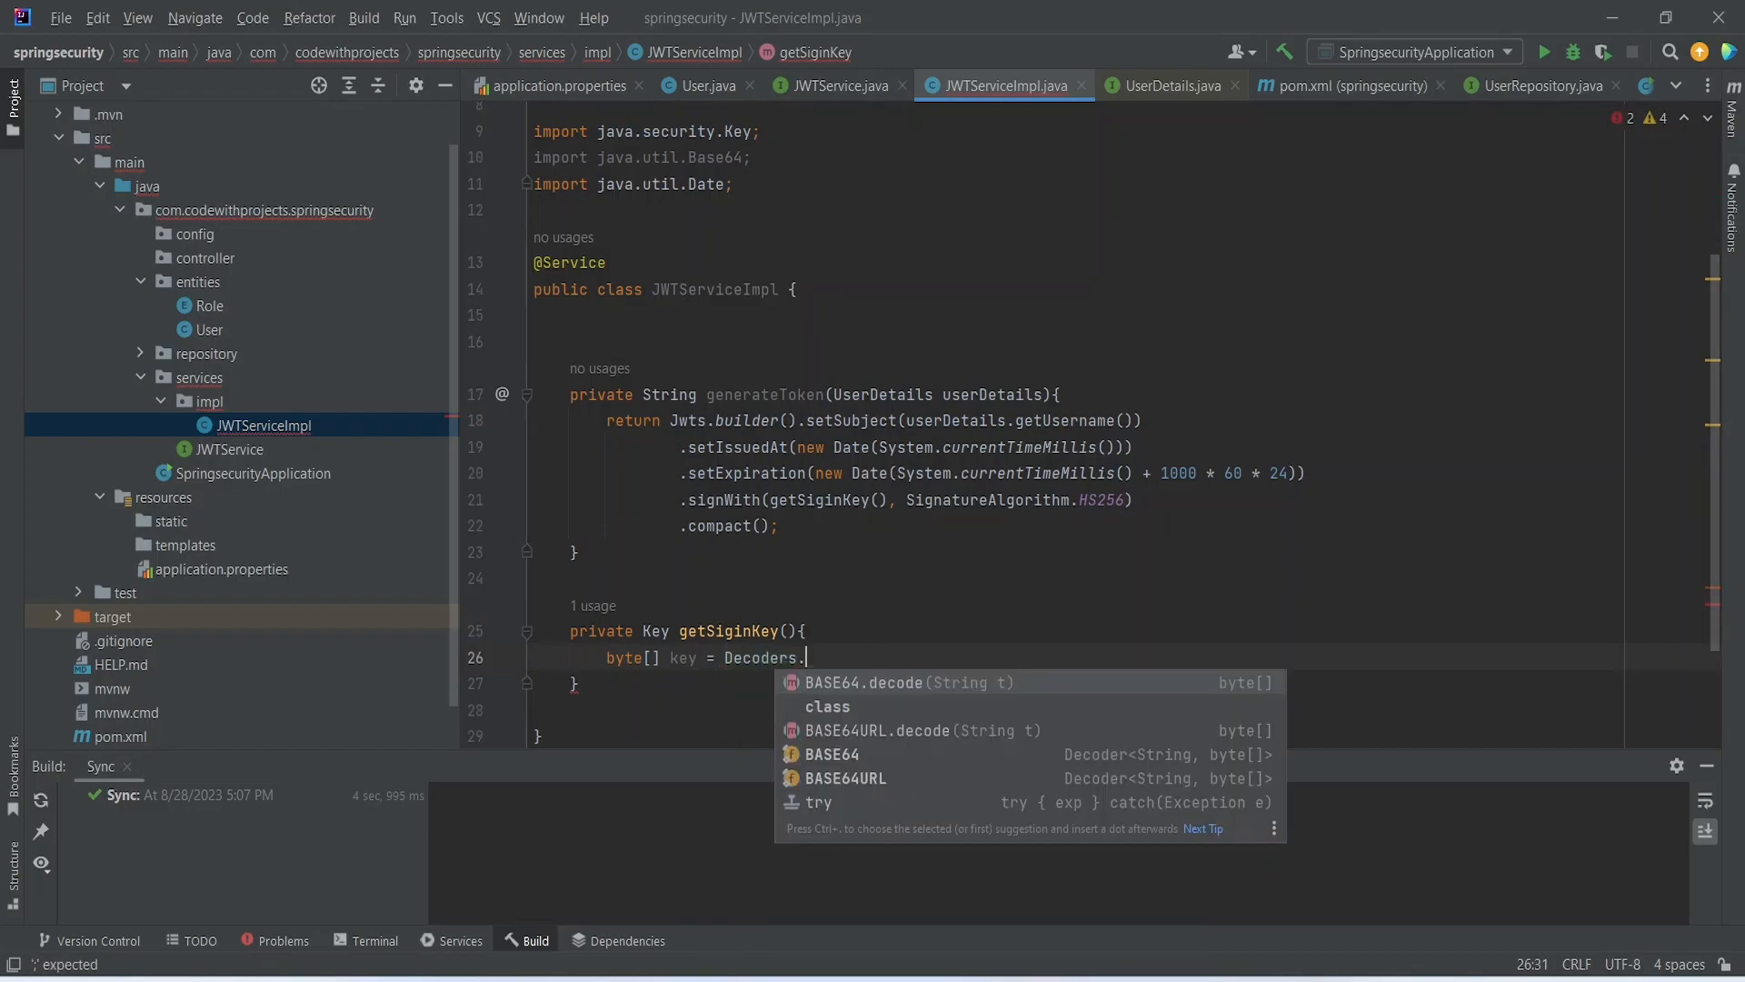
click(908, 682)
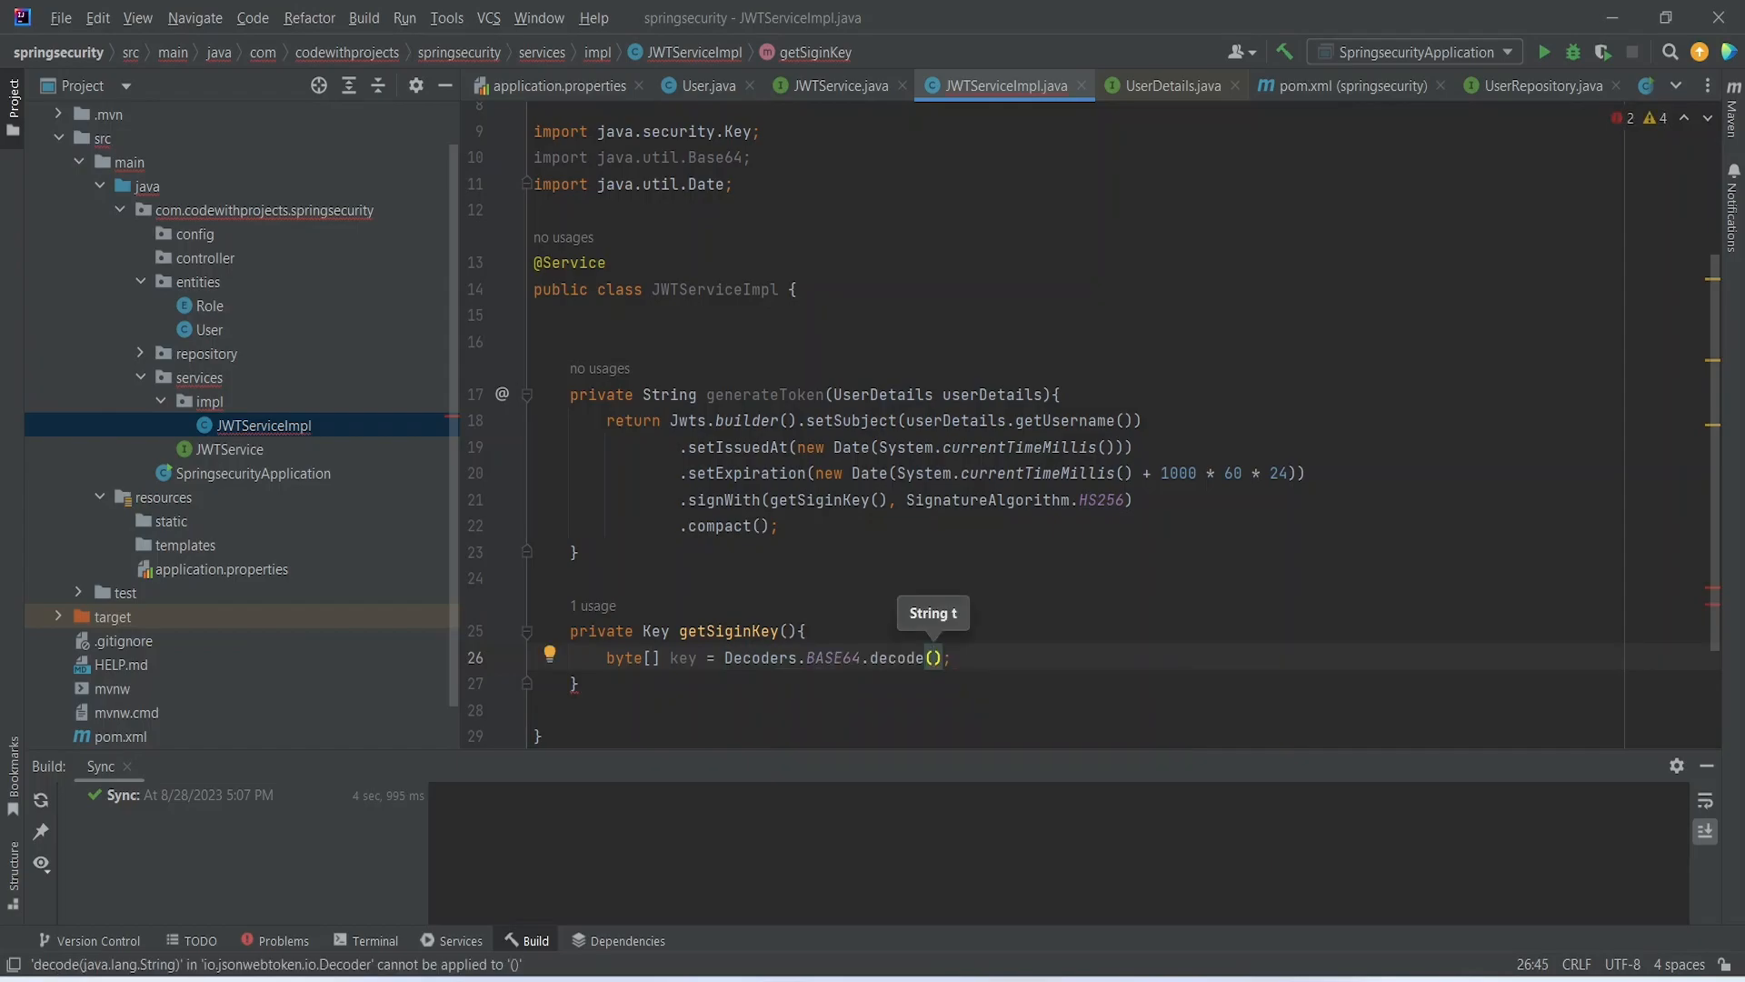
text(")
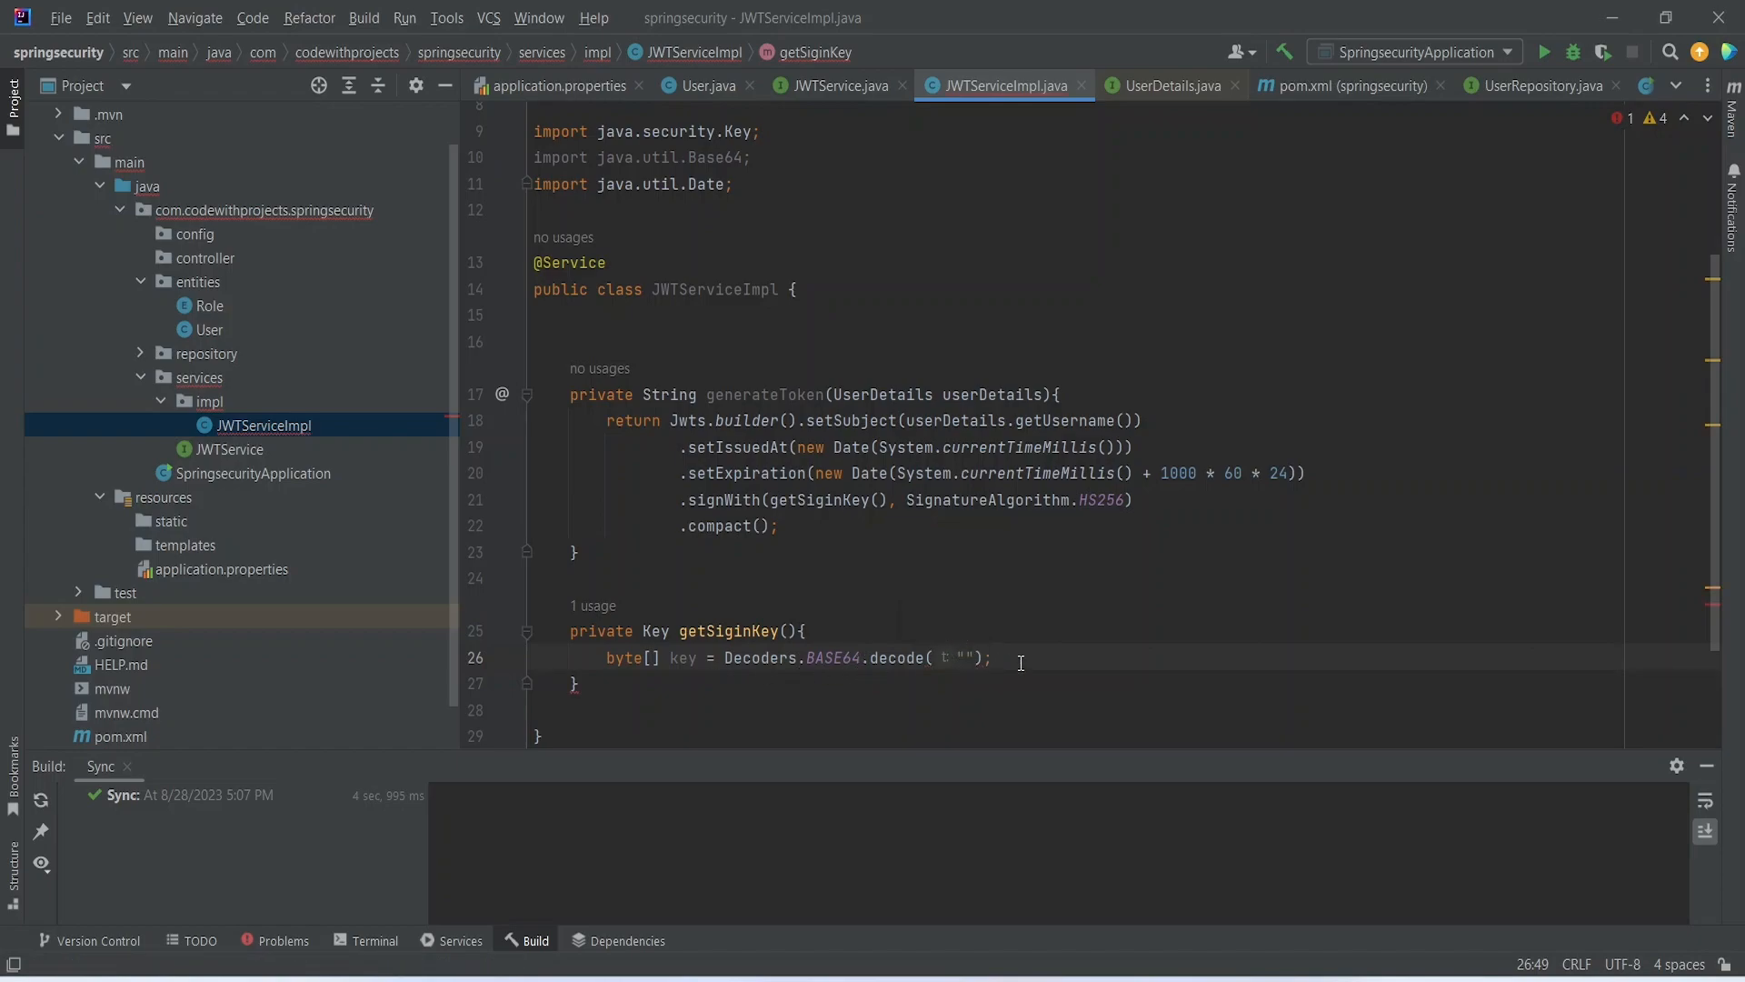
text(return K)
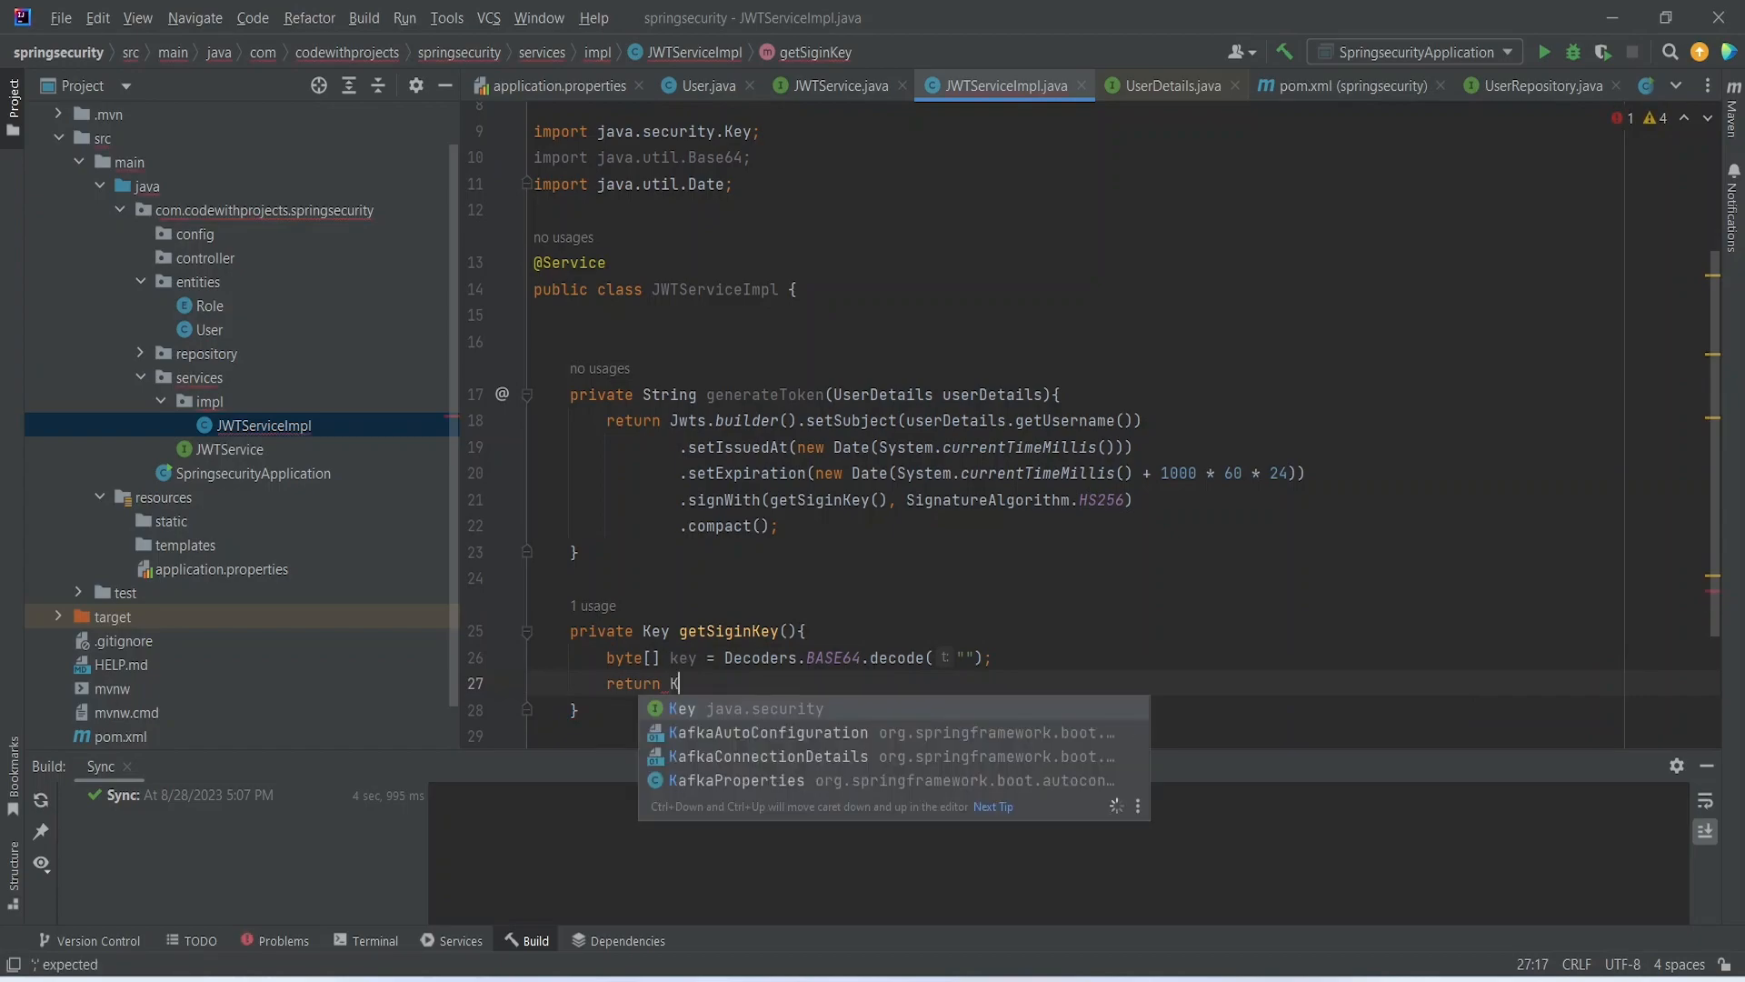
text(eys.)
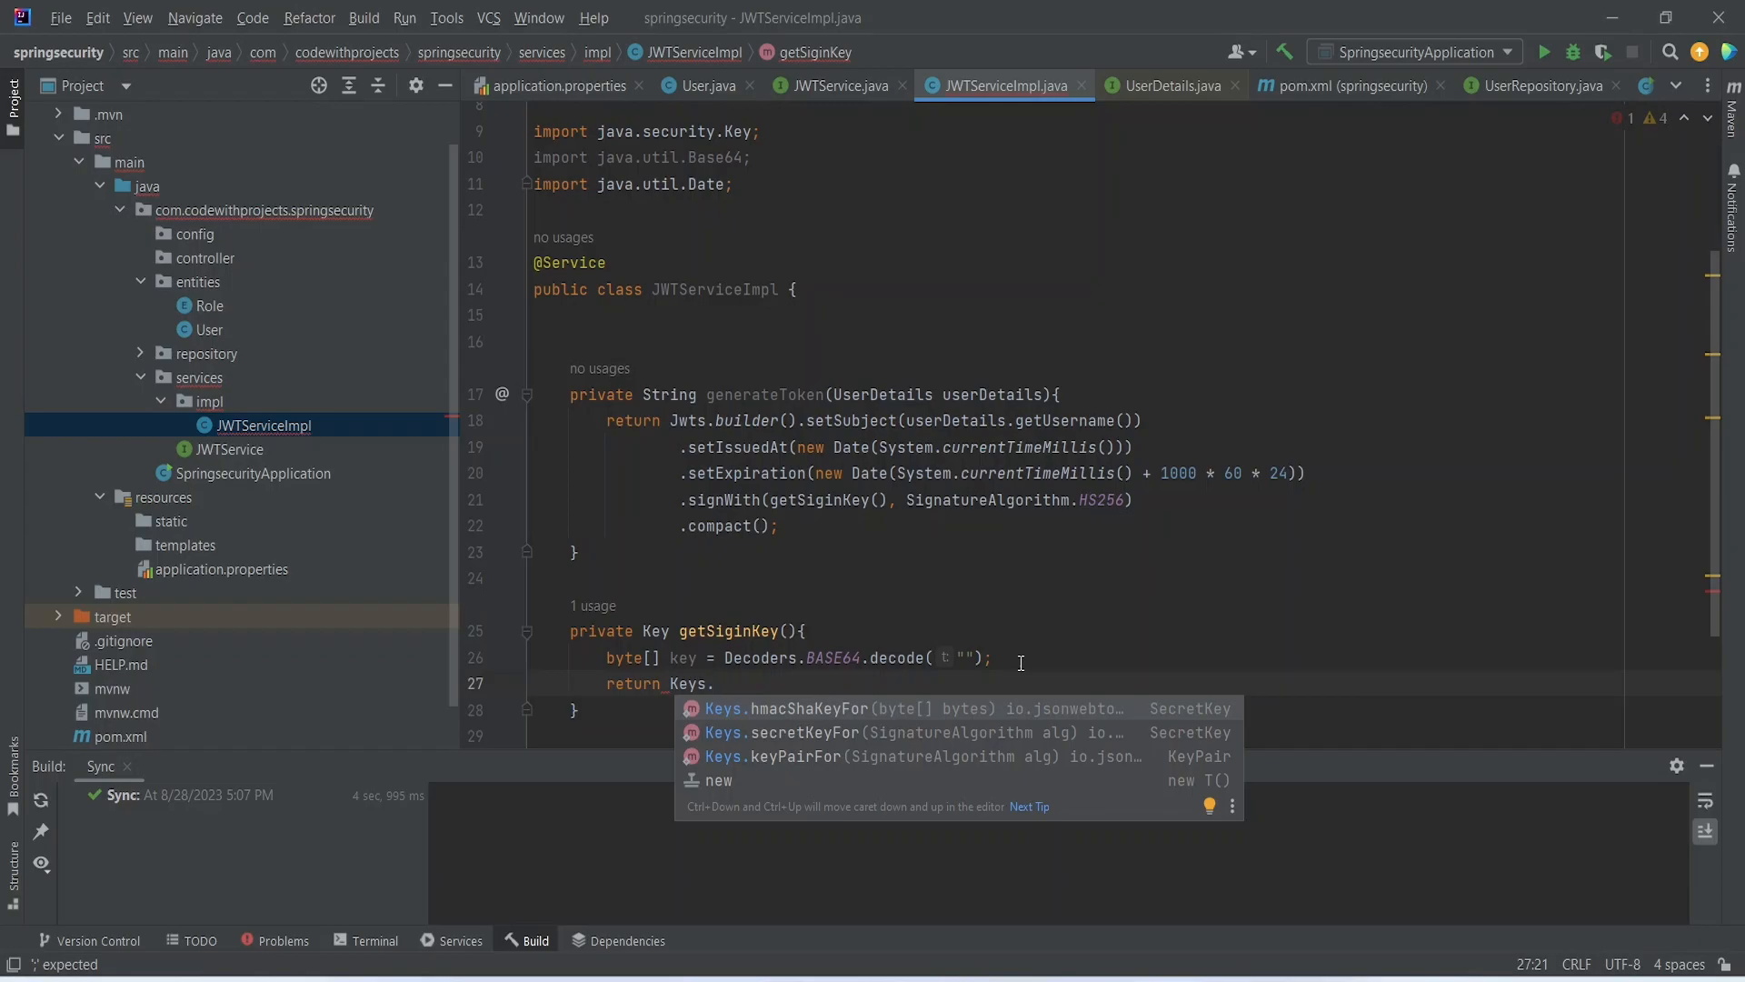
click(790, 709)
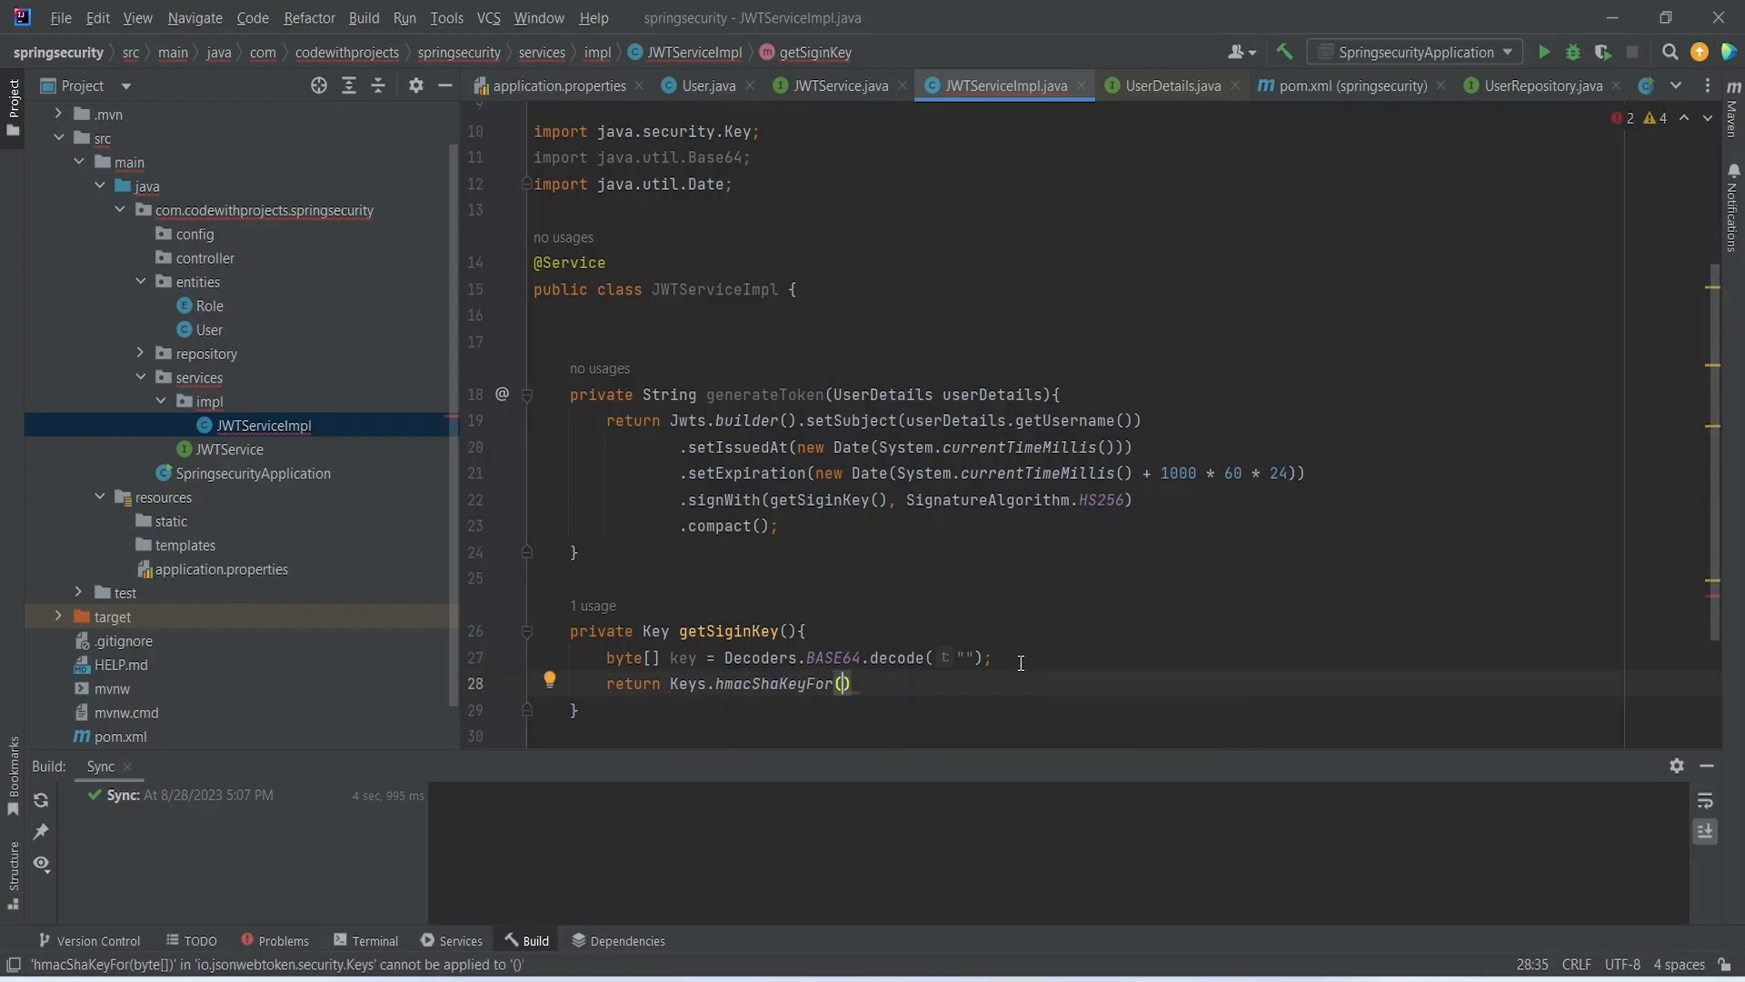
text(key)
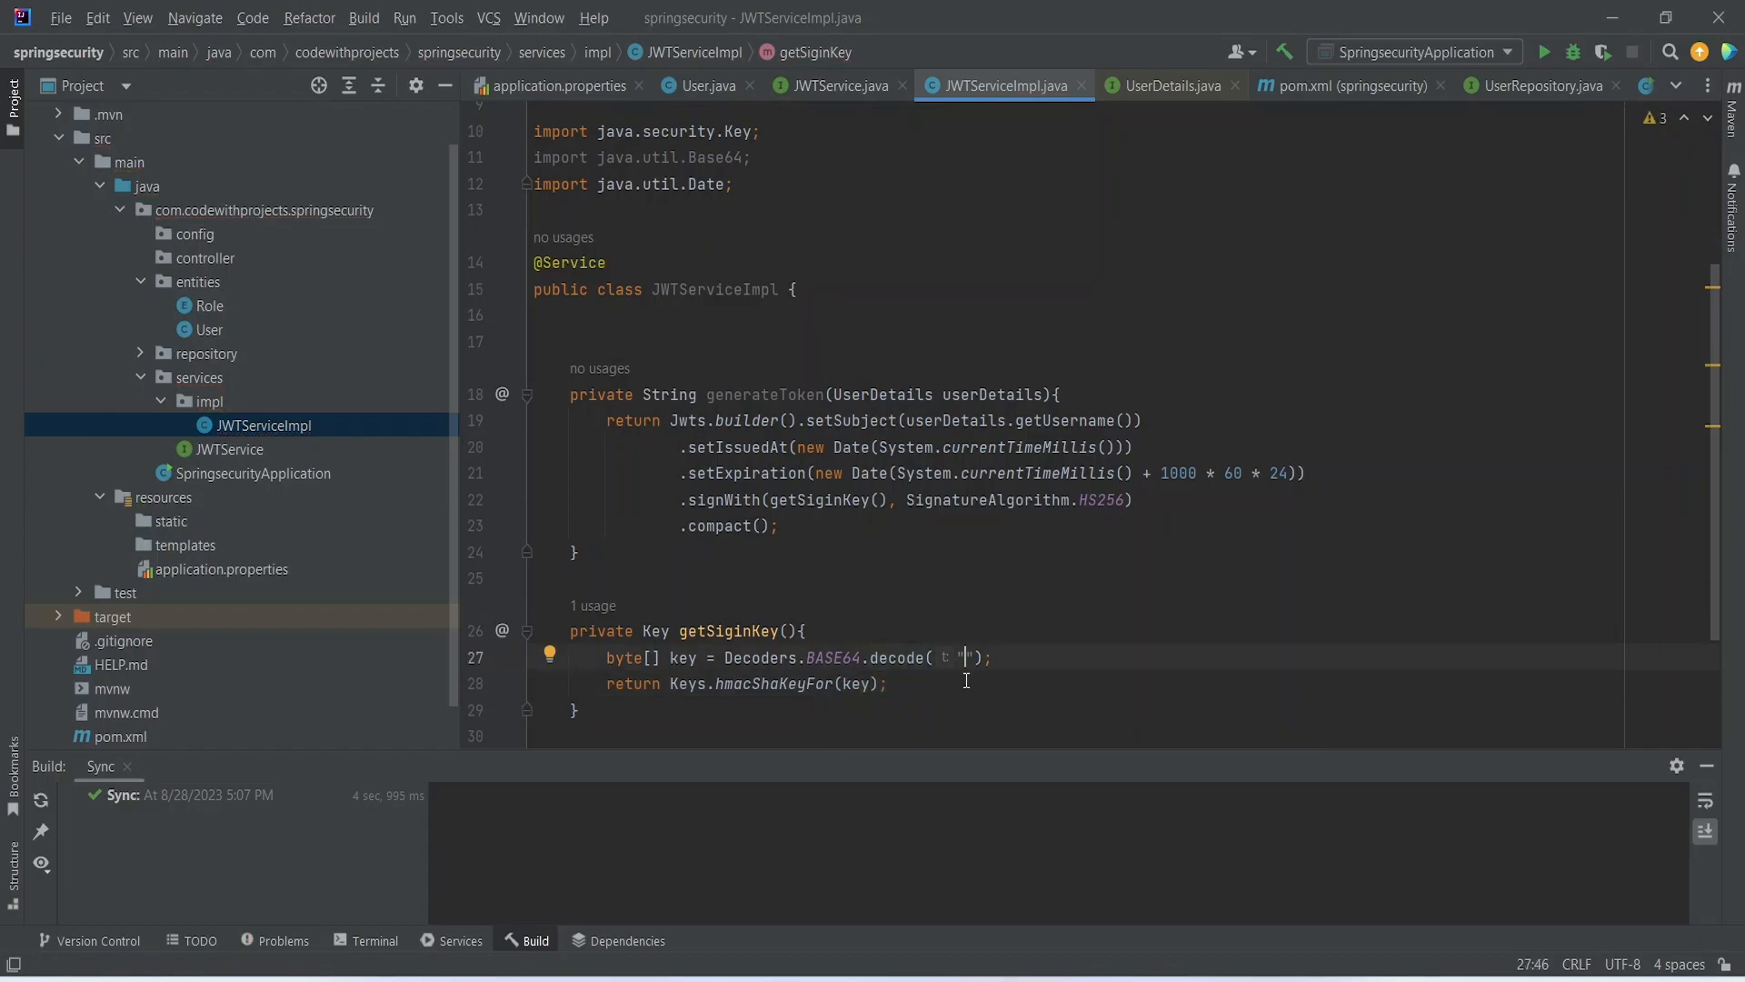
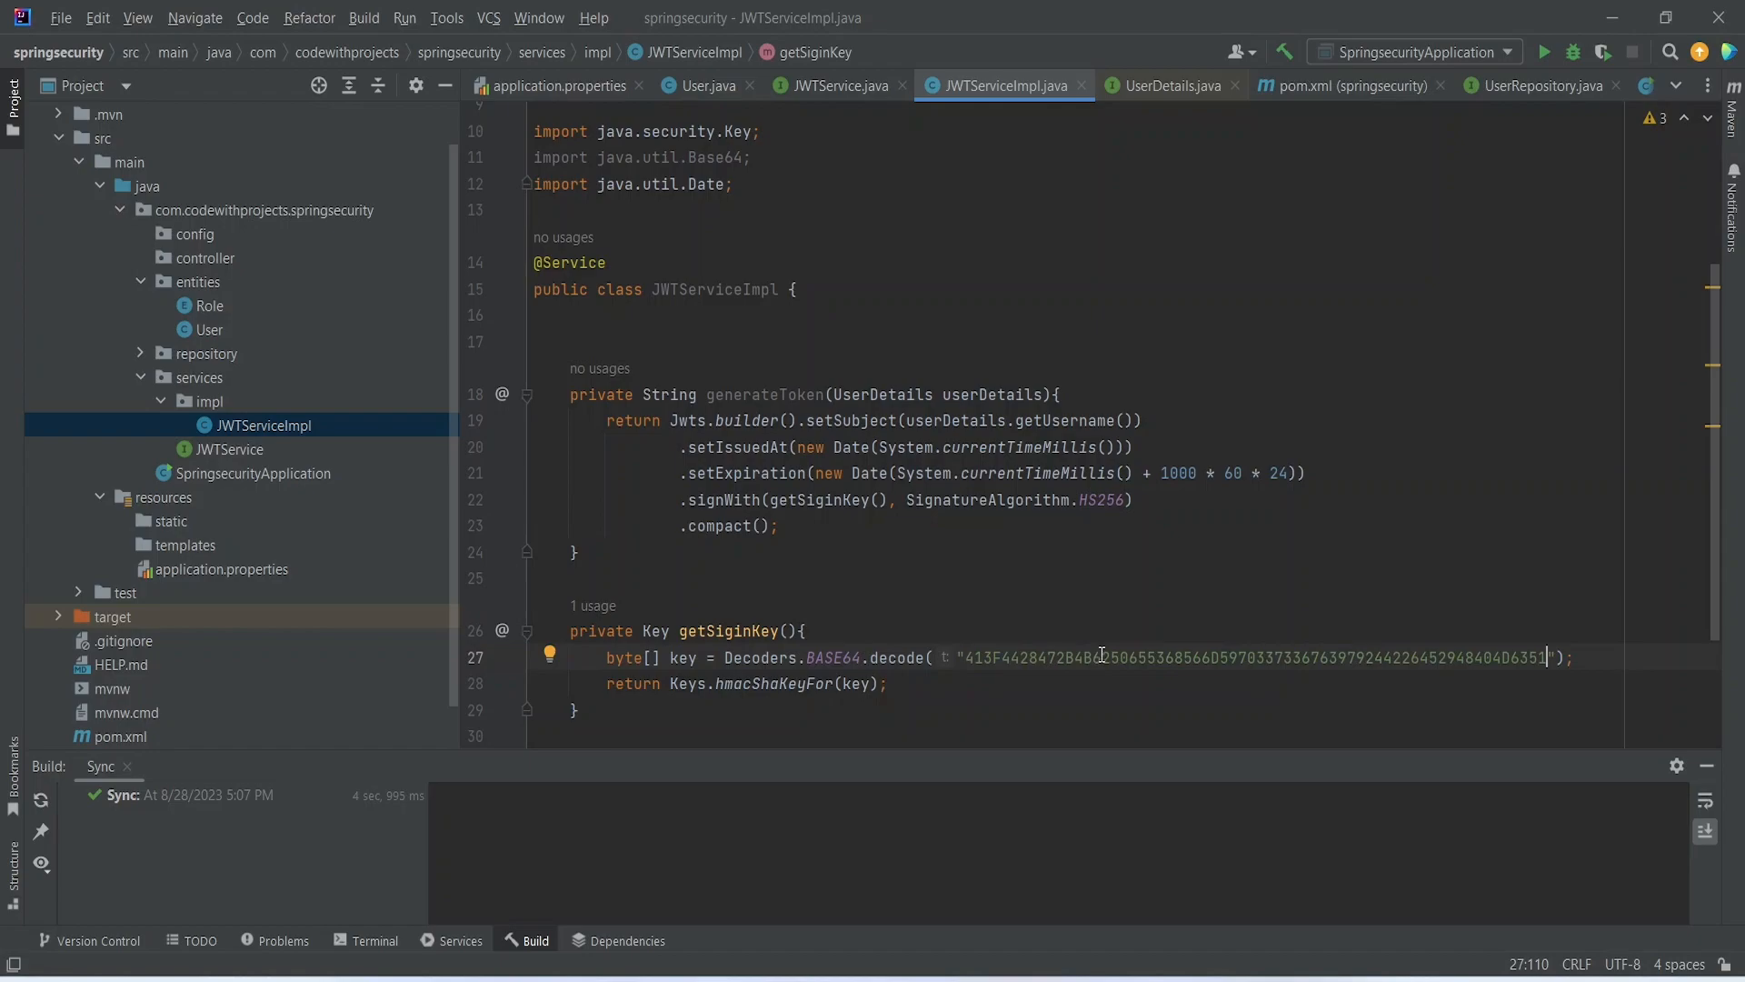
mouse_move(1067, 675)
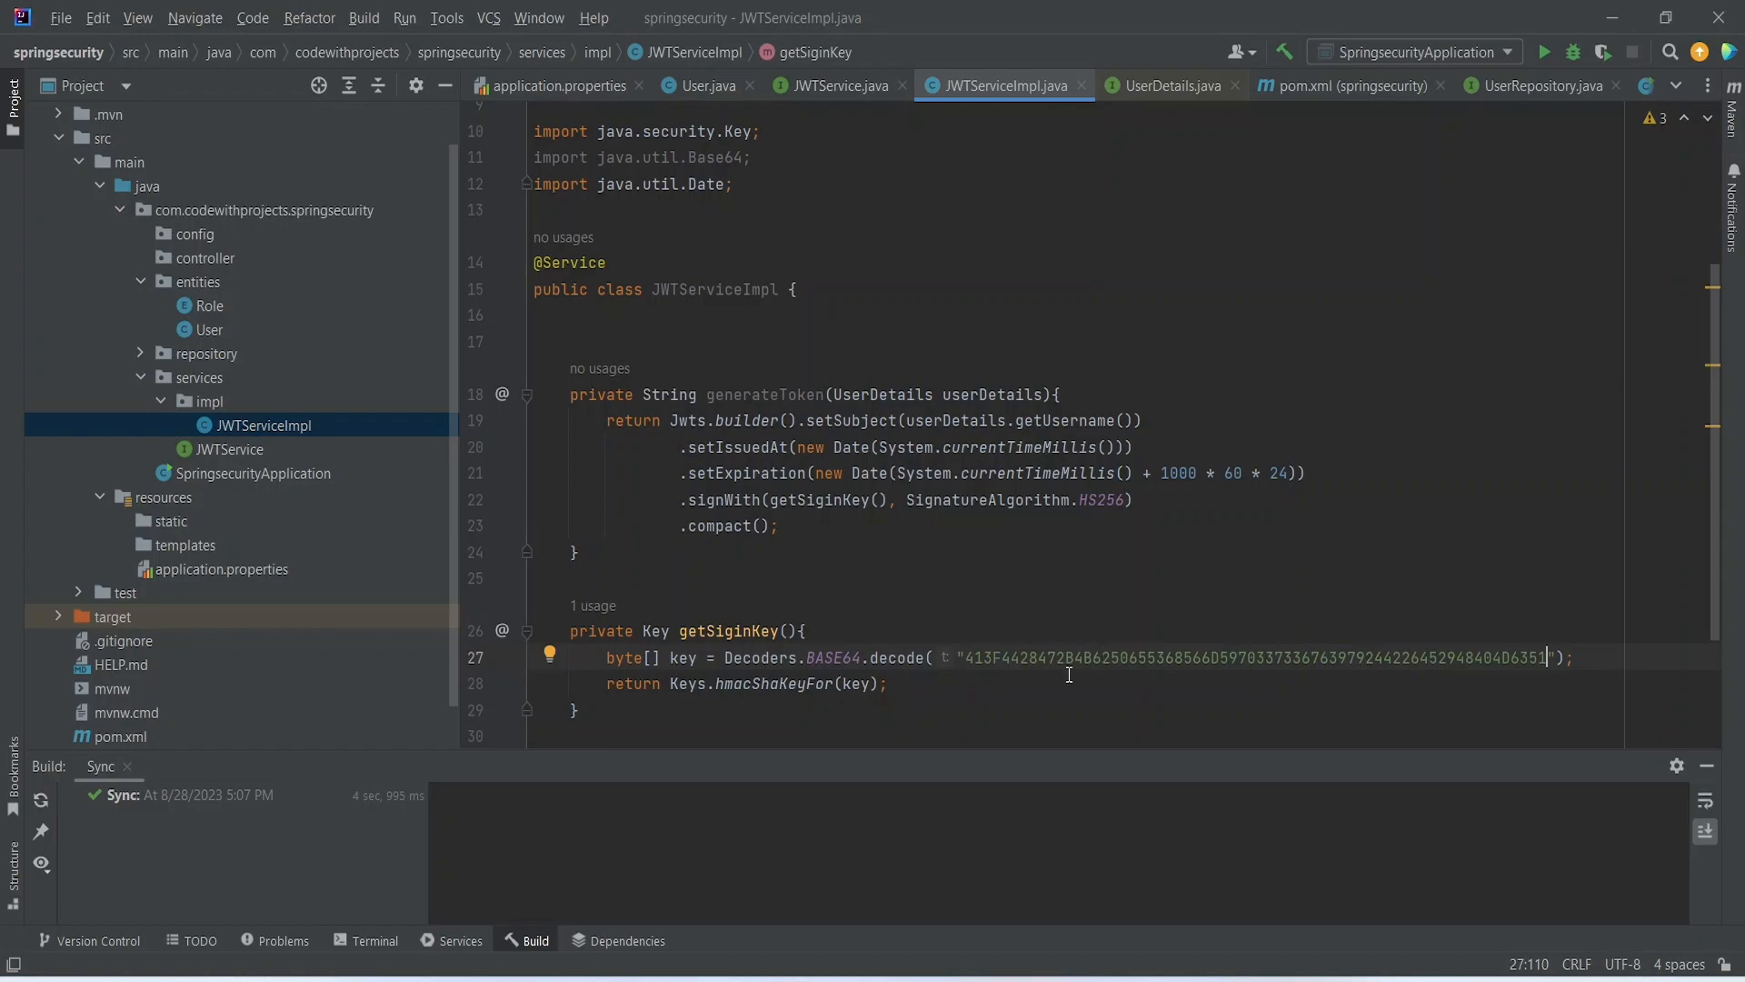
mouse_move(968, 507)
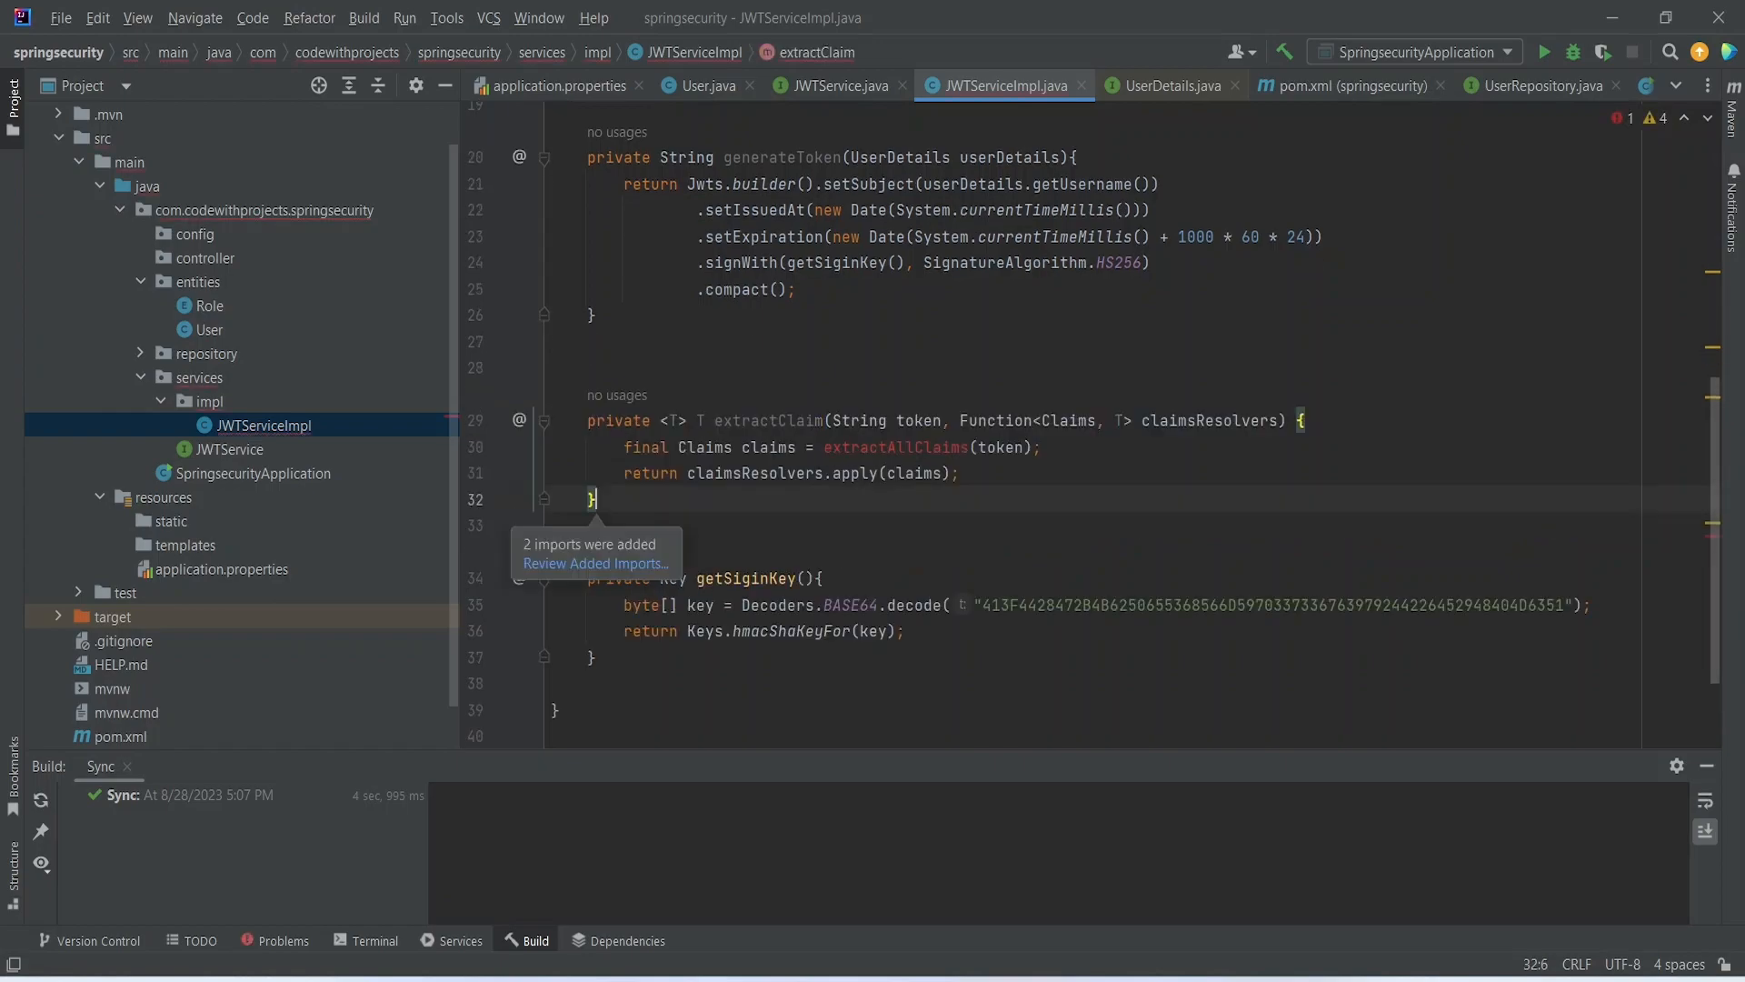
Select the pasted extractClaim method name to inspect it
double_click(768, 421)
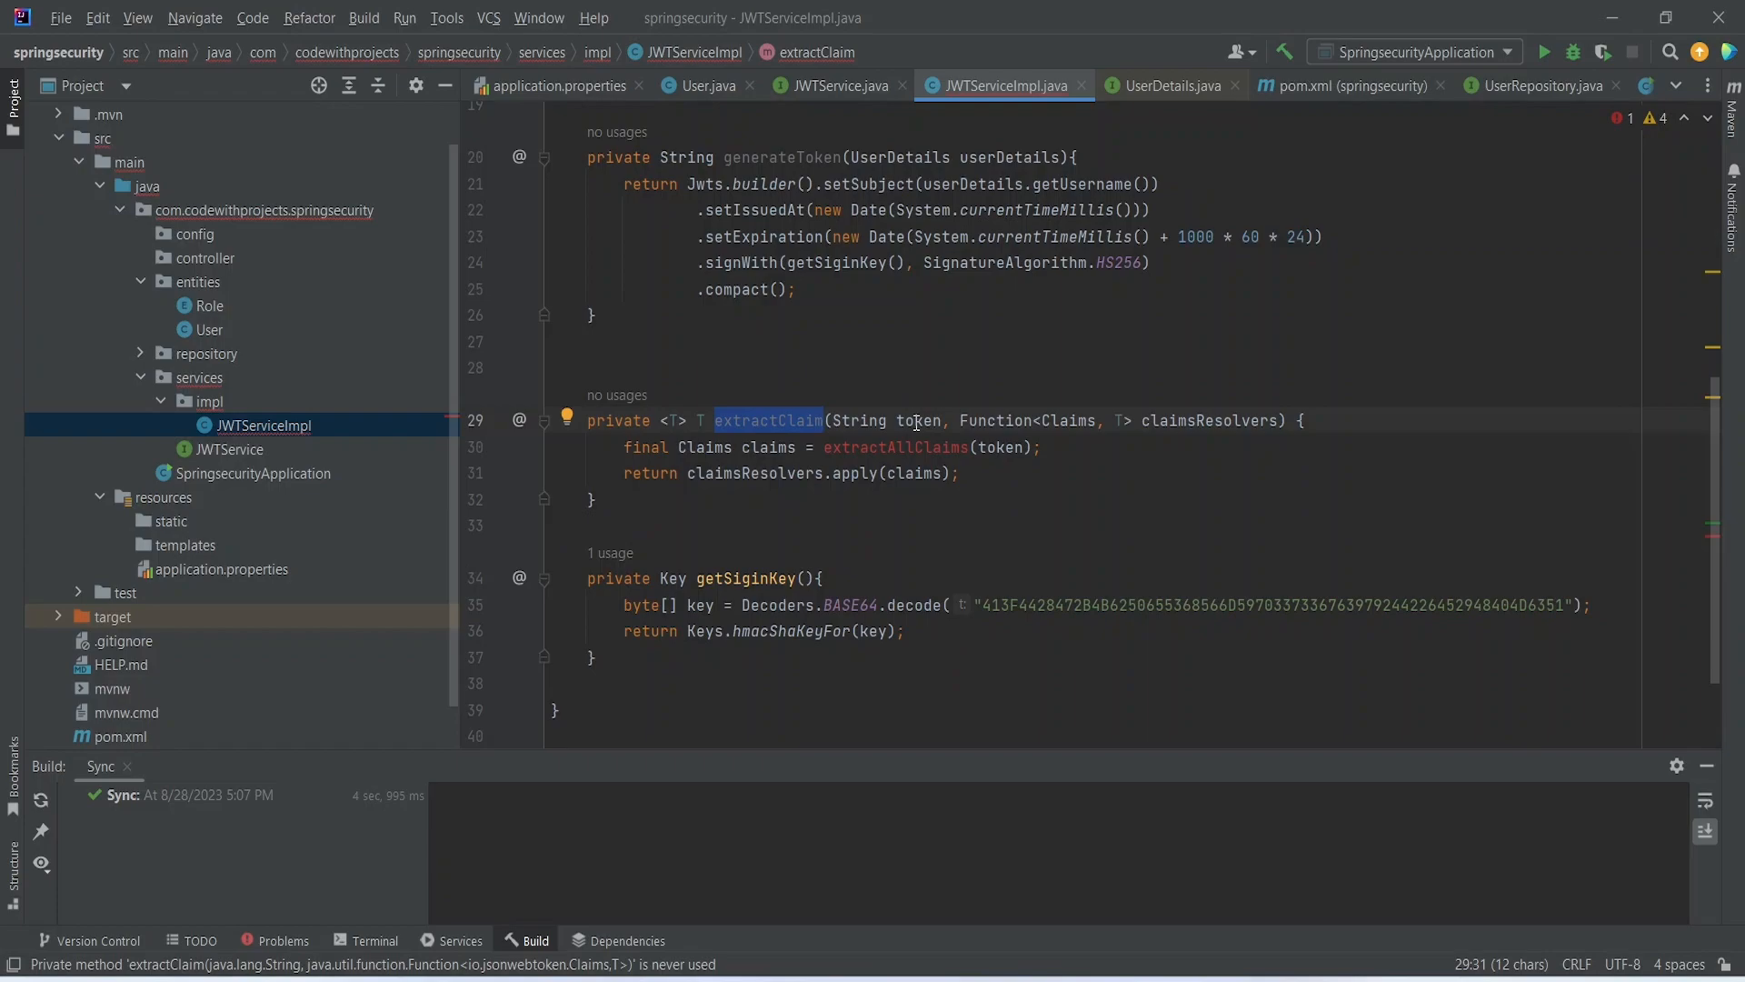
mouse_move(912, 420)
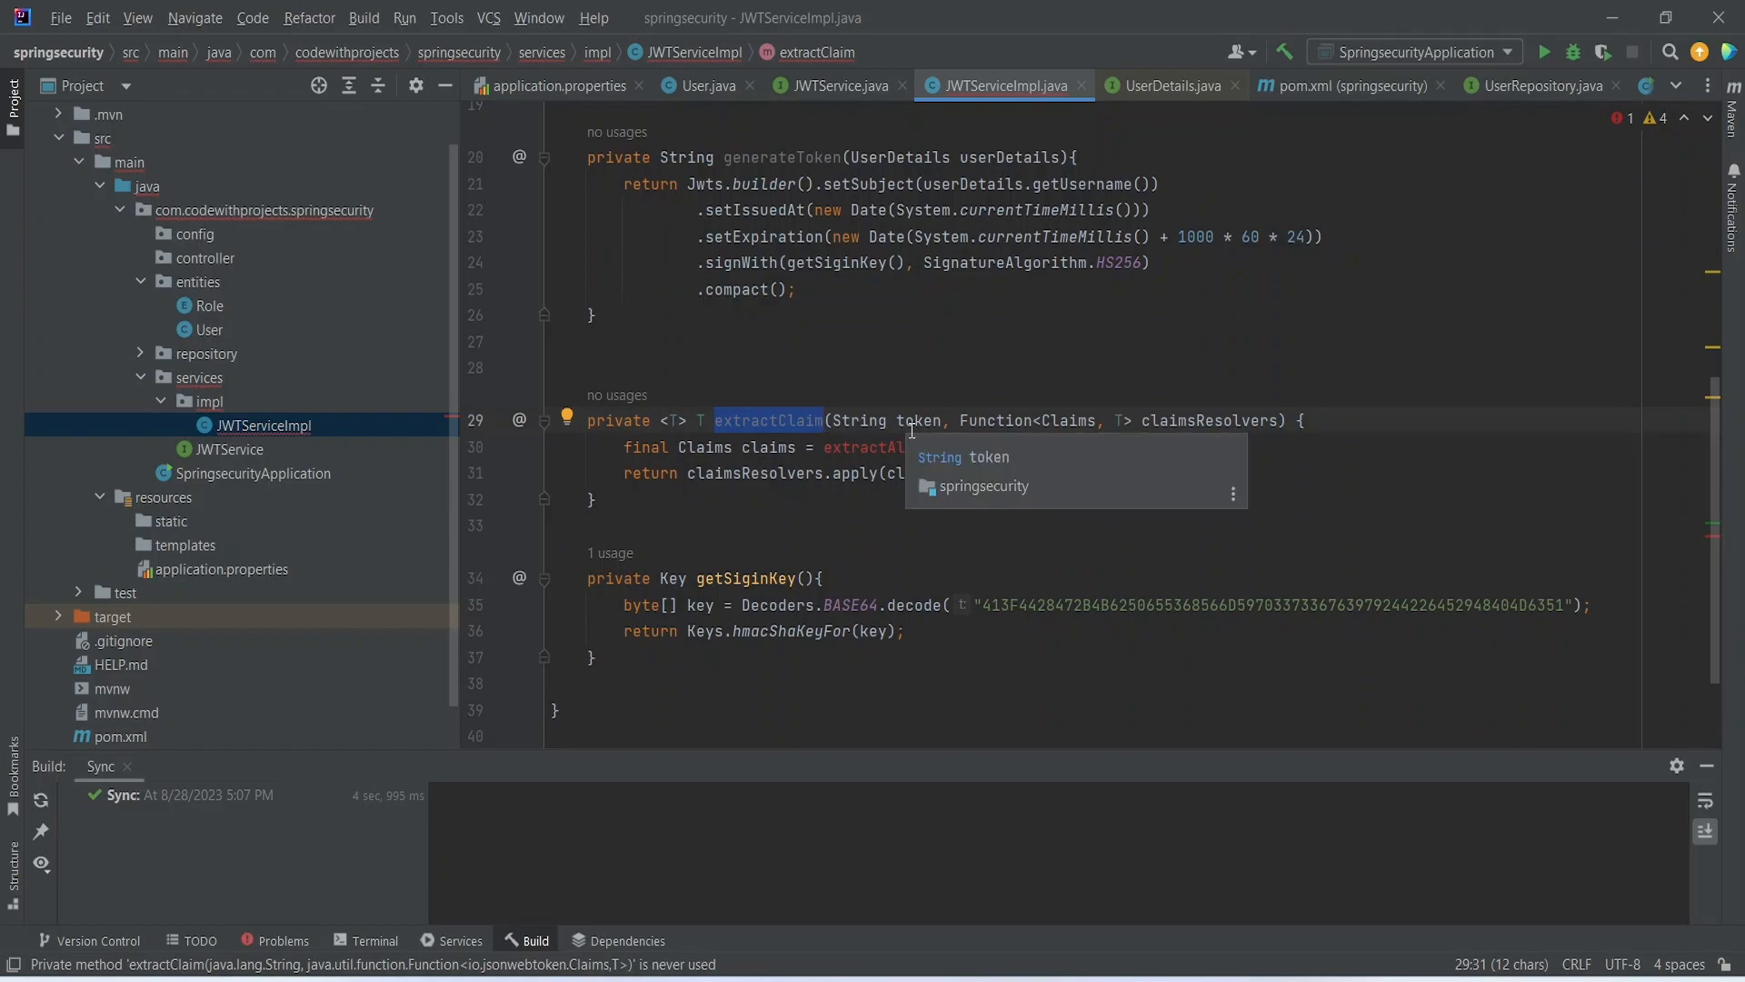
mouse_move(1196, 426)
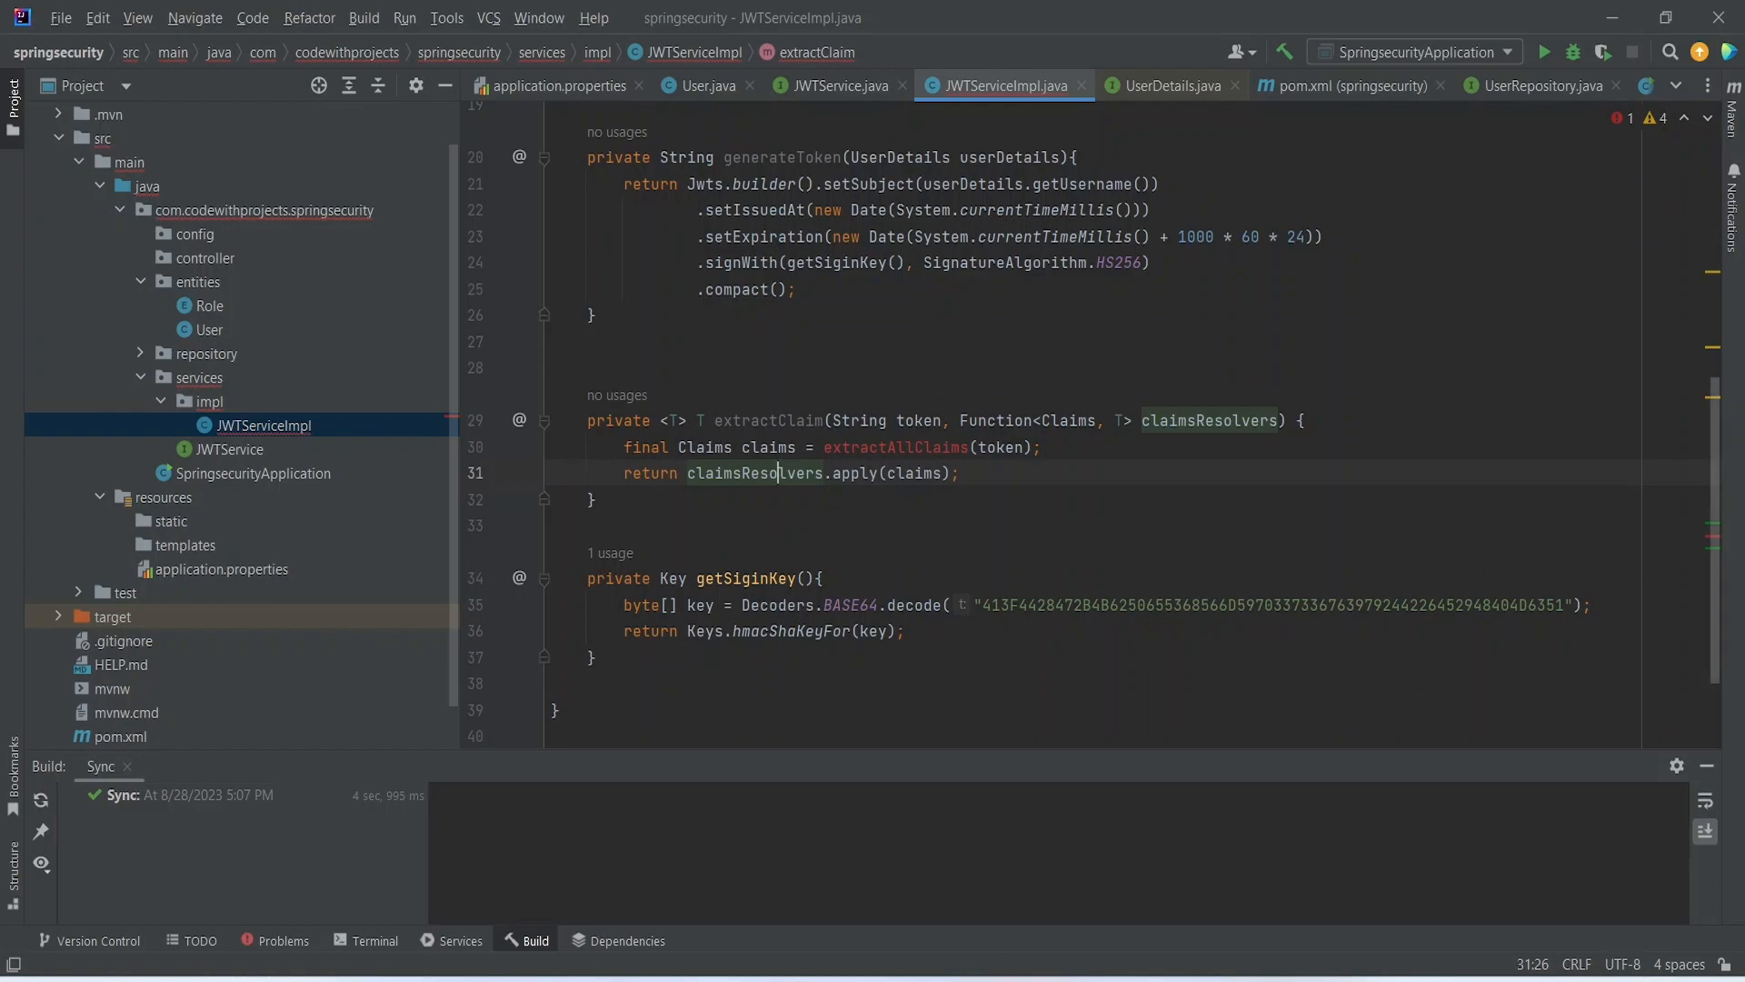
Declare private Claims extractAllClaims(String token) with a return statement started
double_click(893, 446)
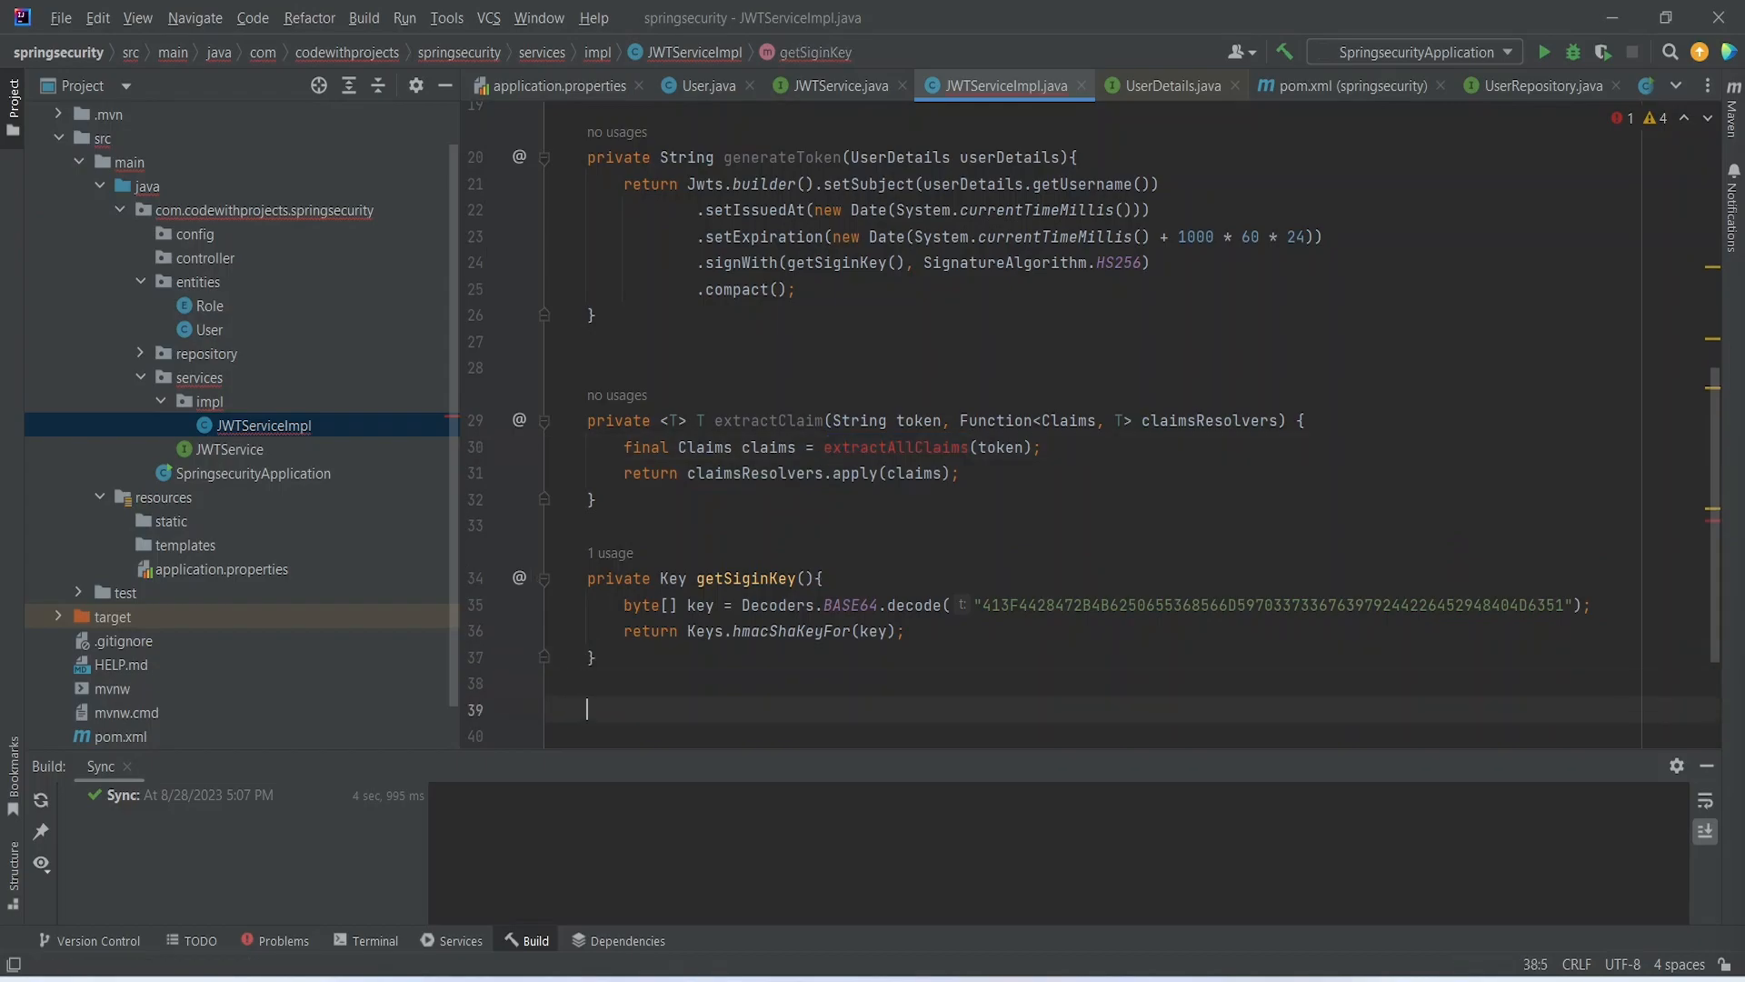
text(private)
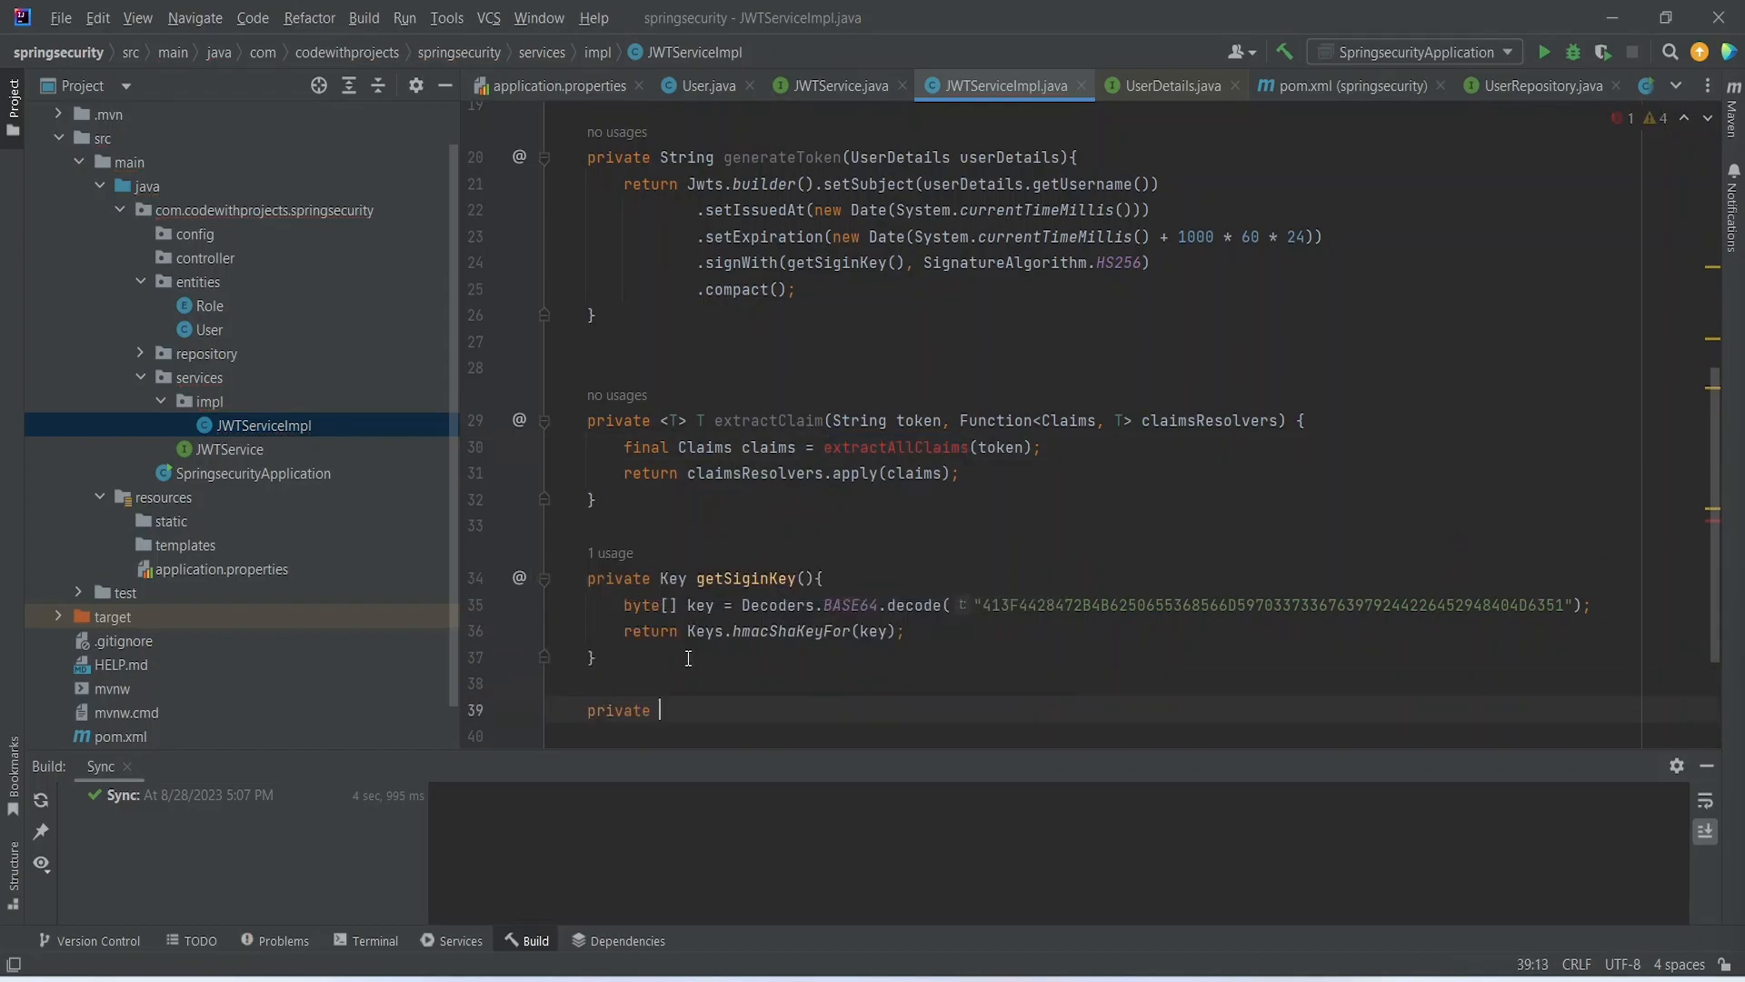
text(Cl)
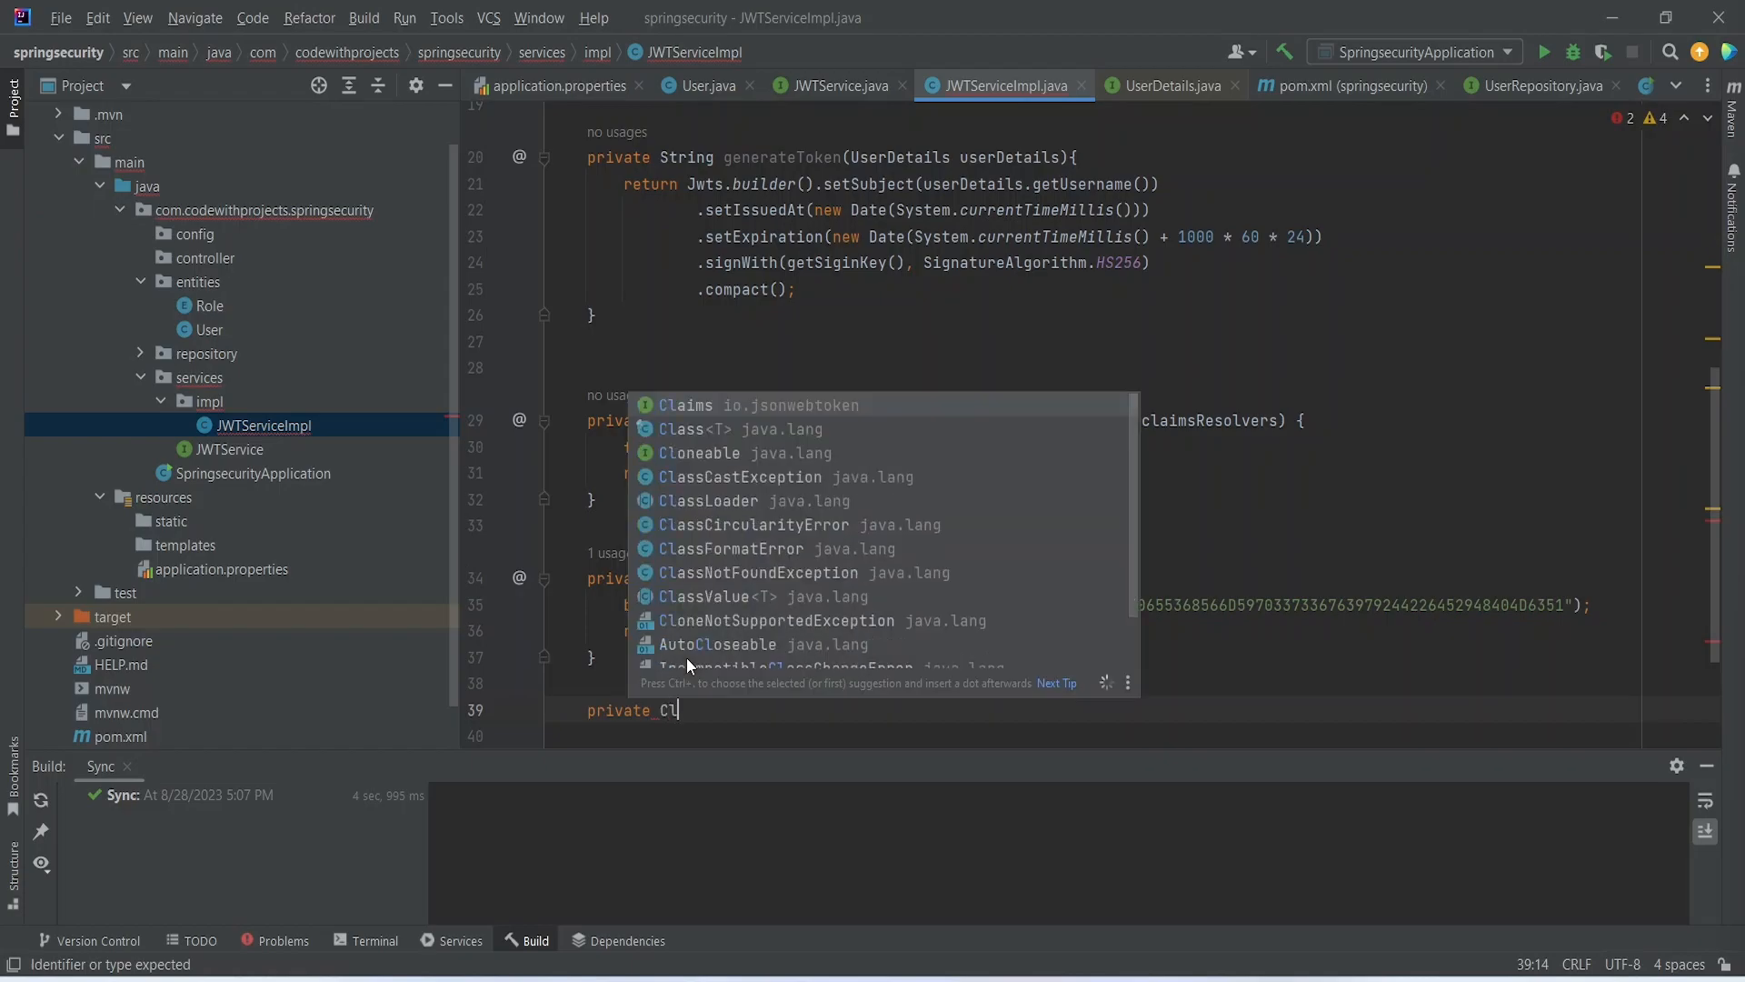
text(e)
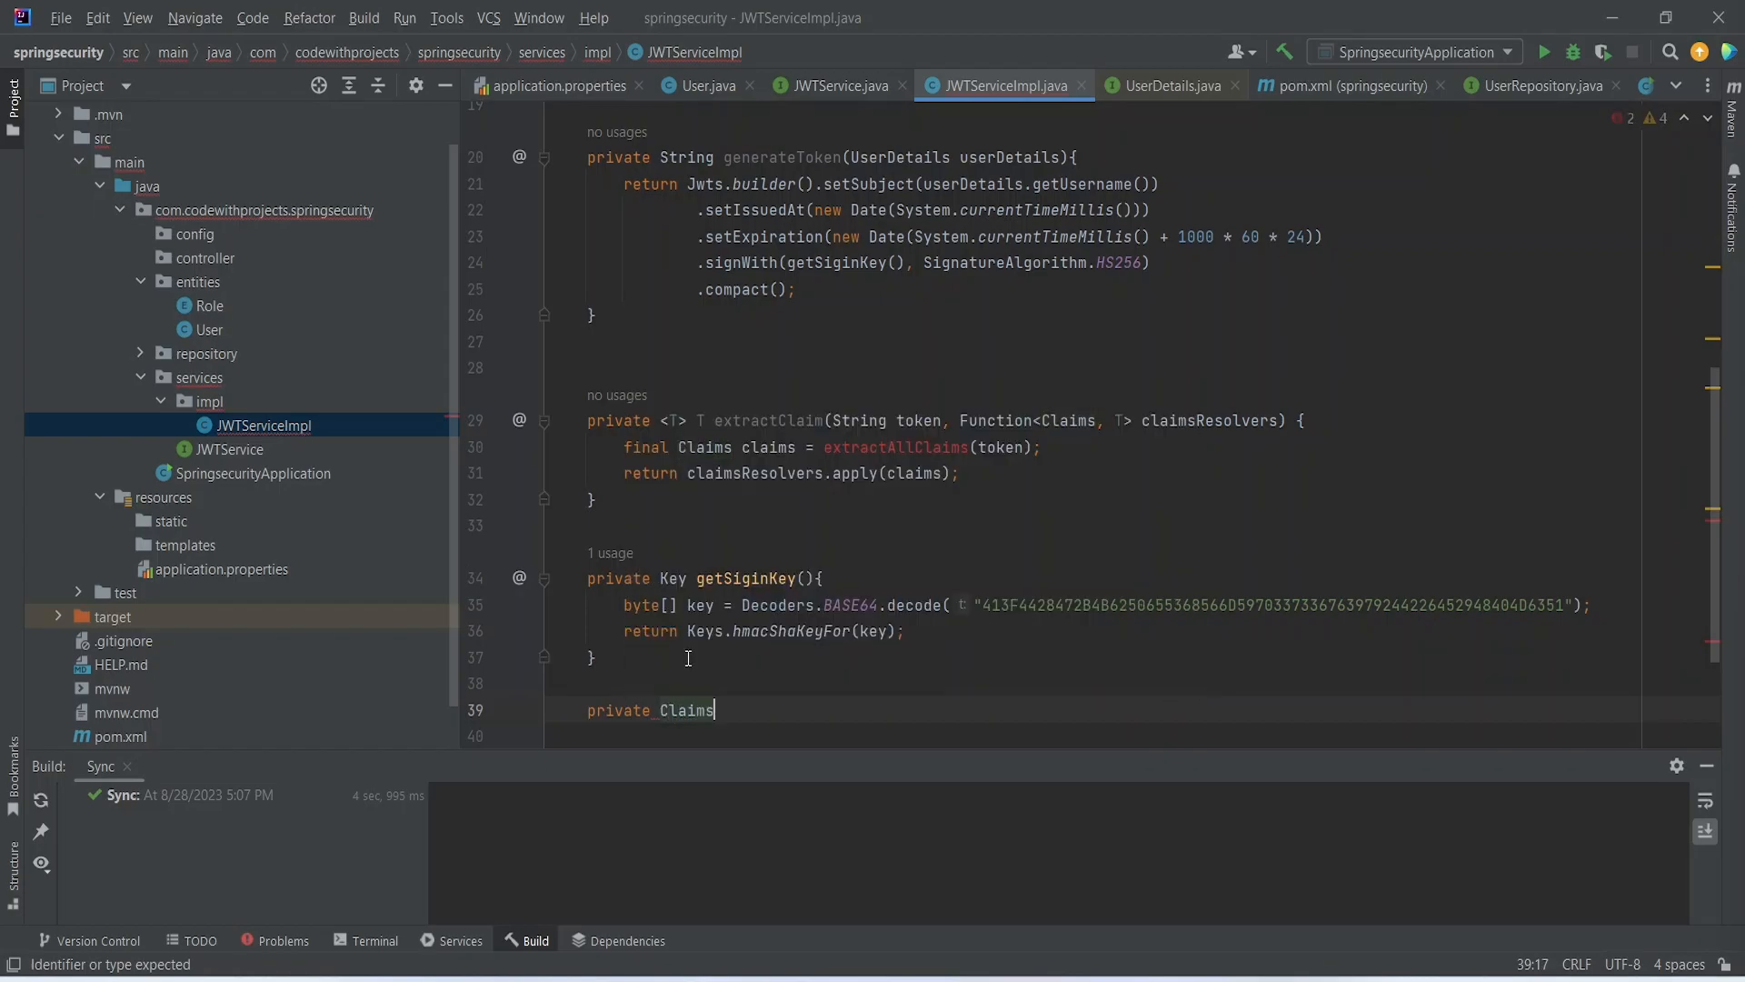
text(extractAllClaims)
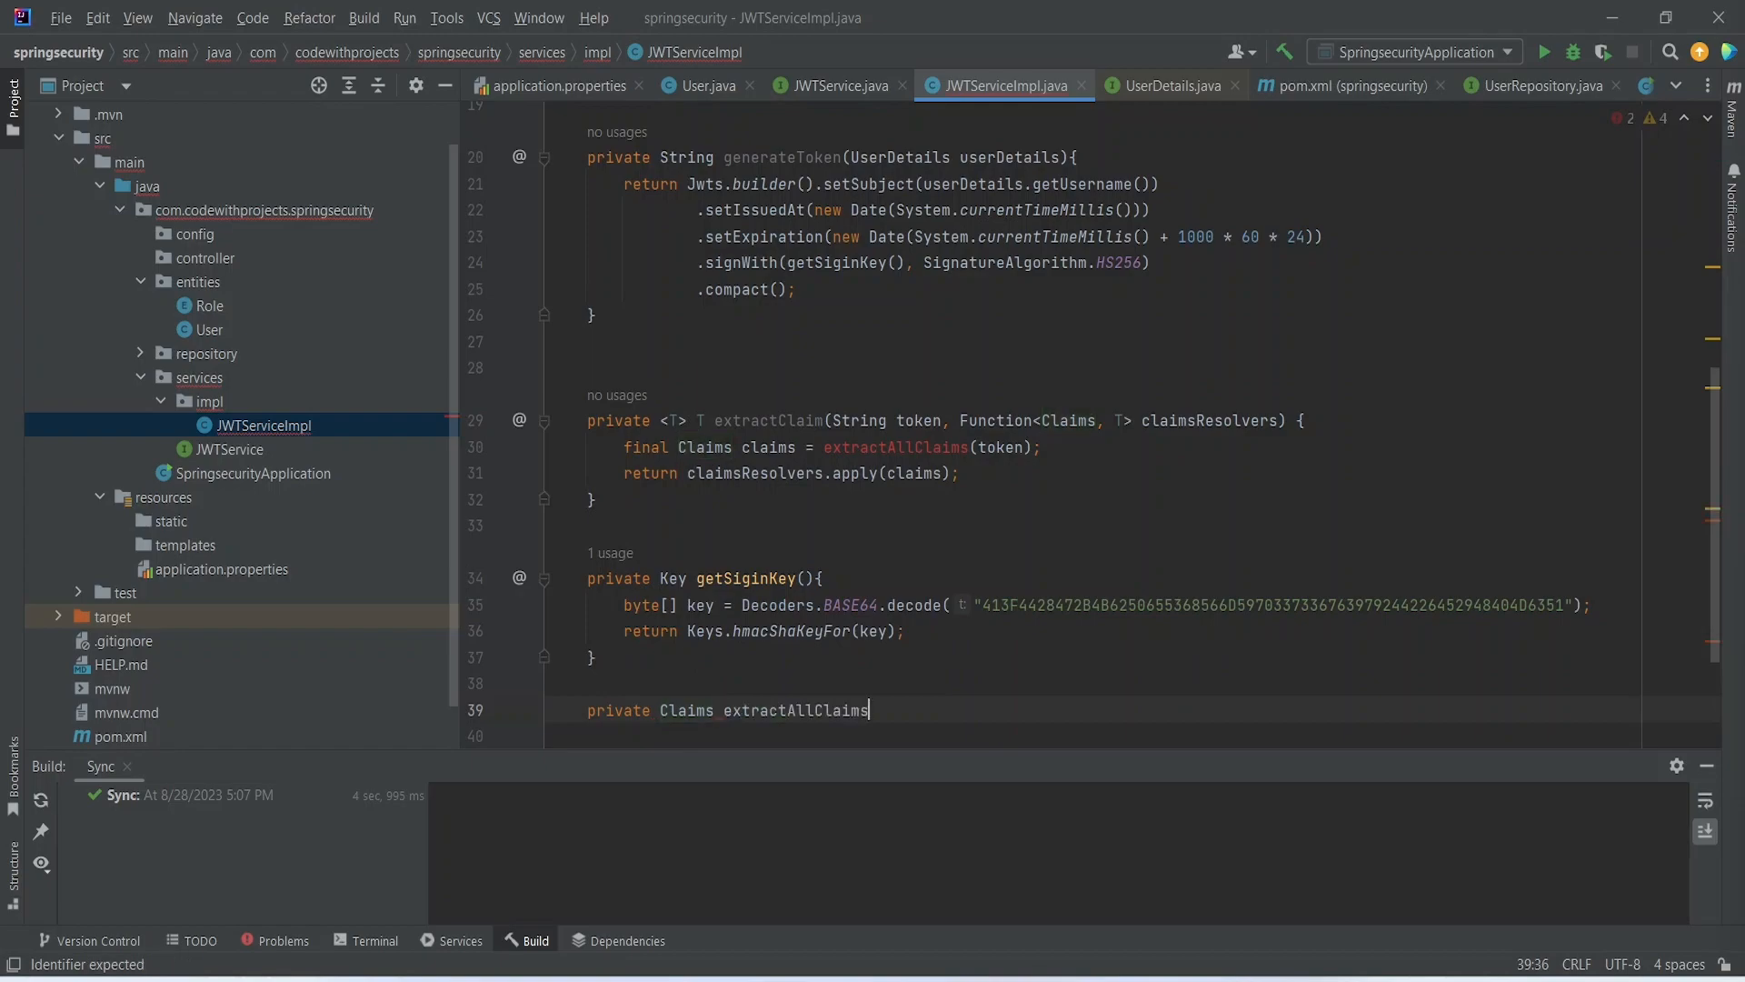
text(())
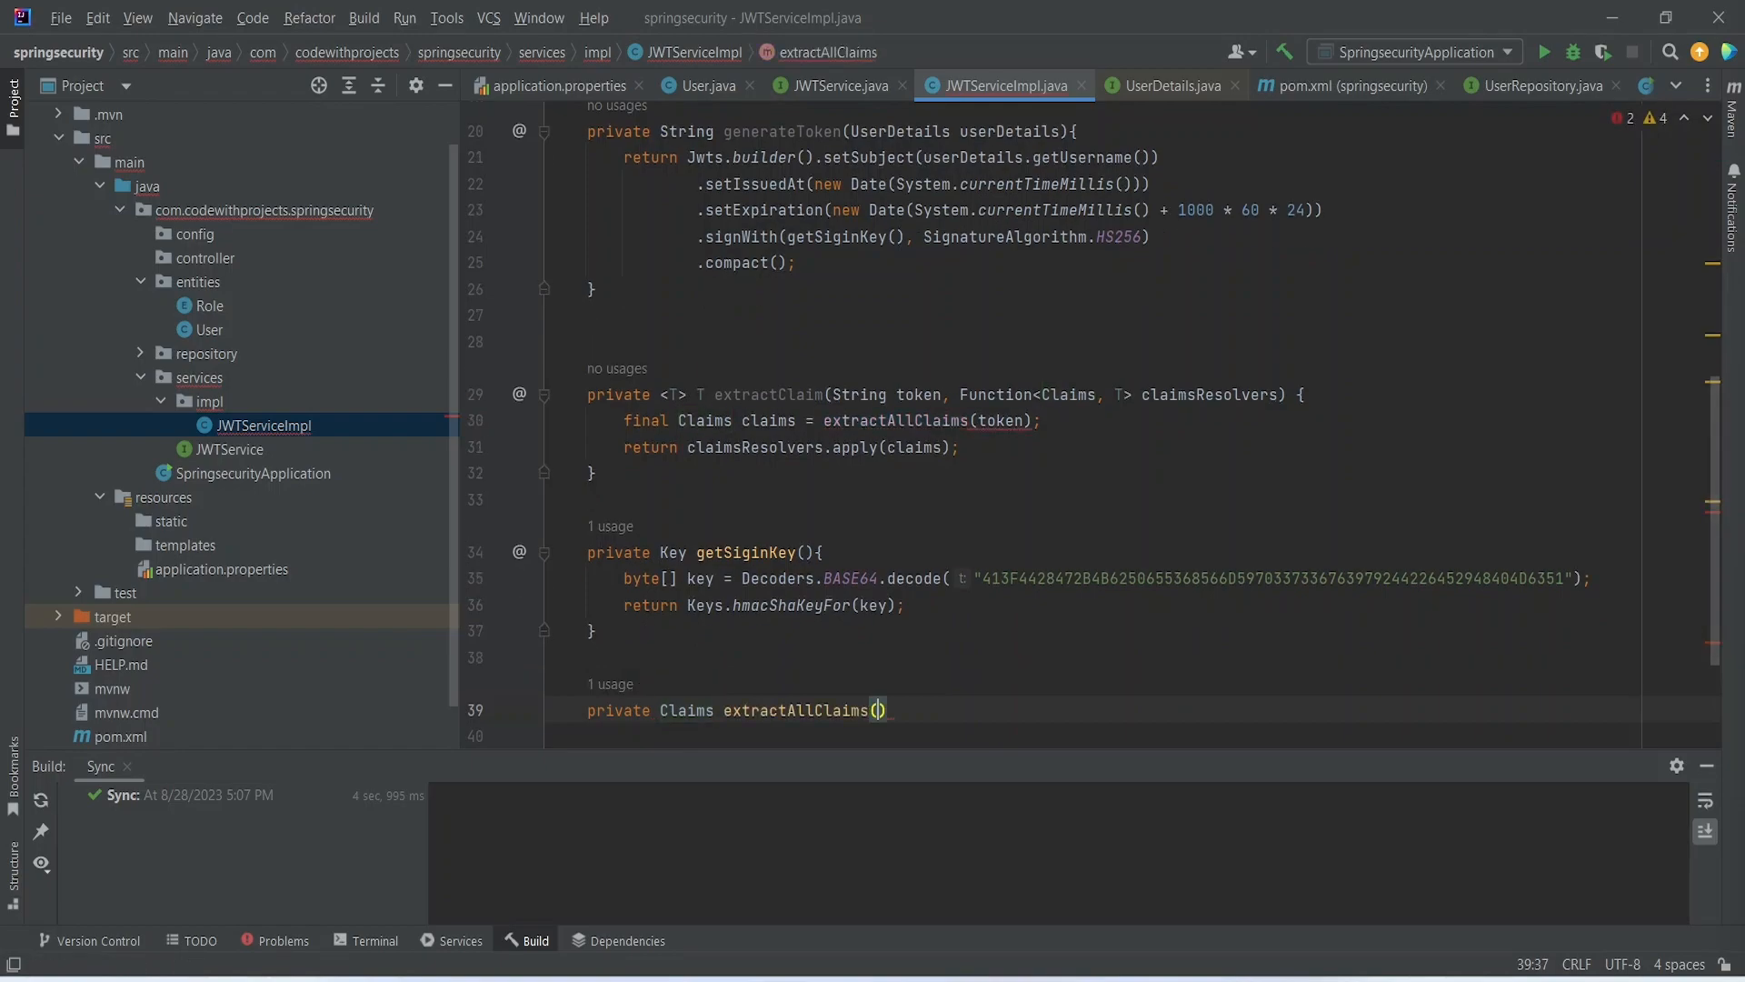
text(String t)
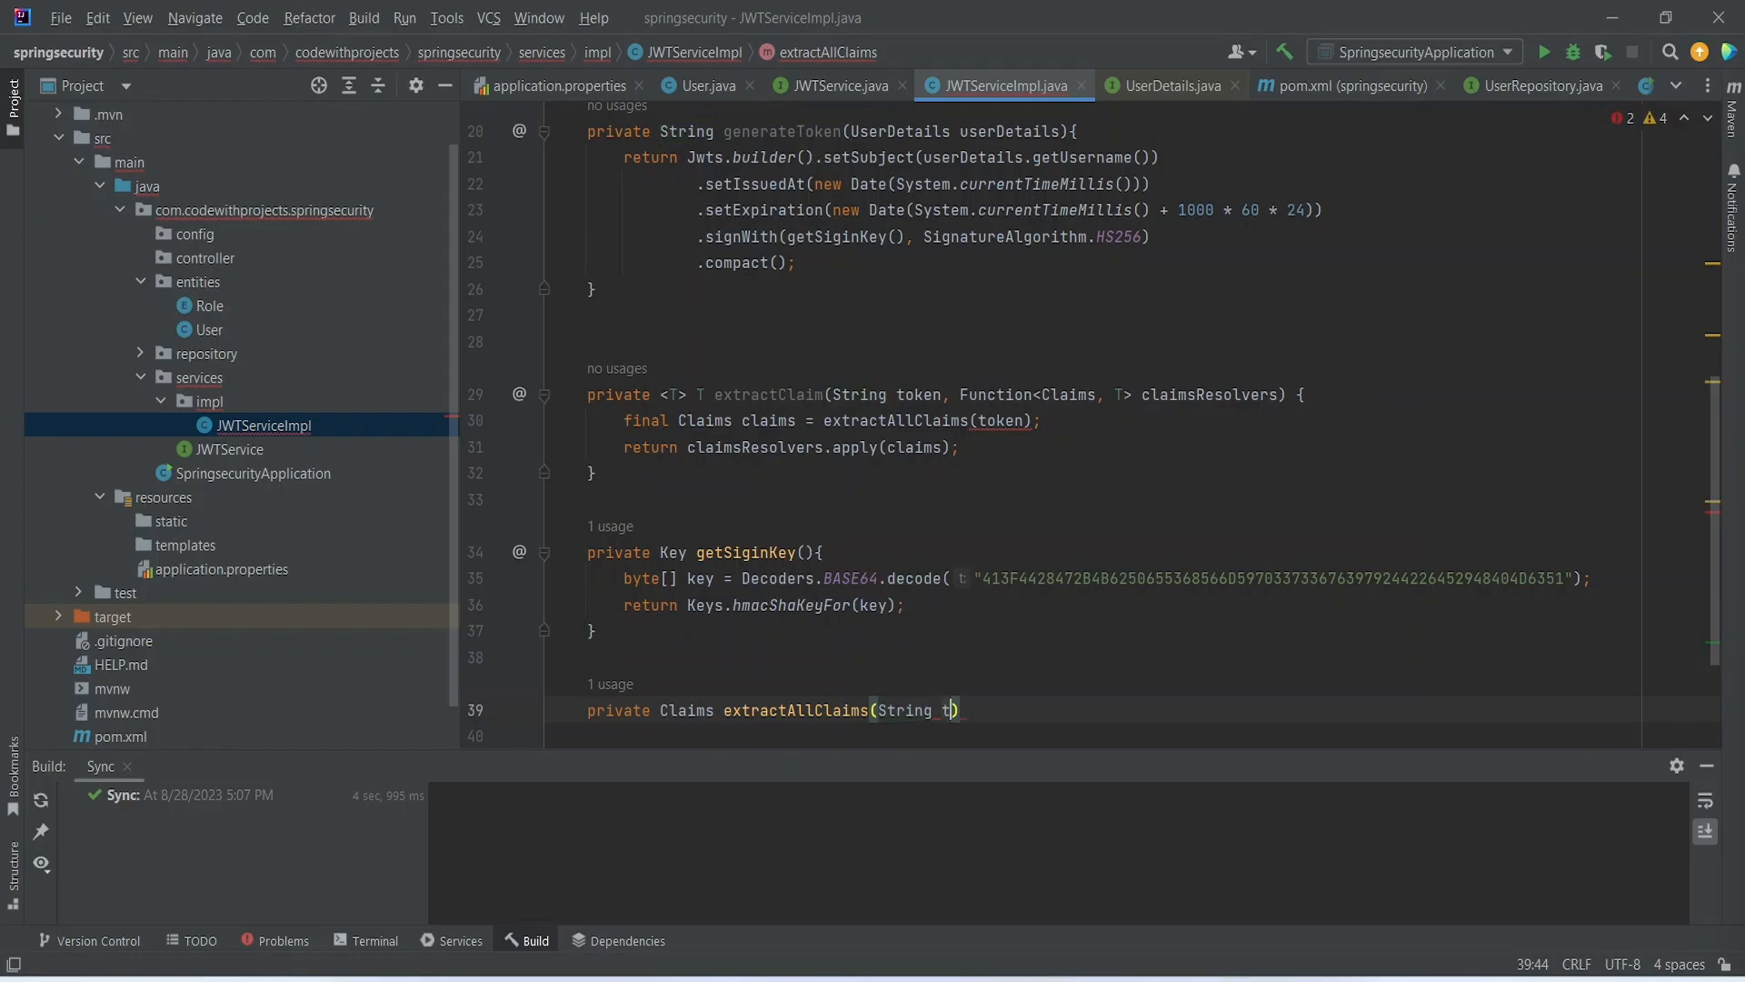
text(oken)
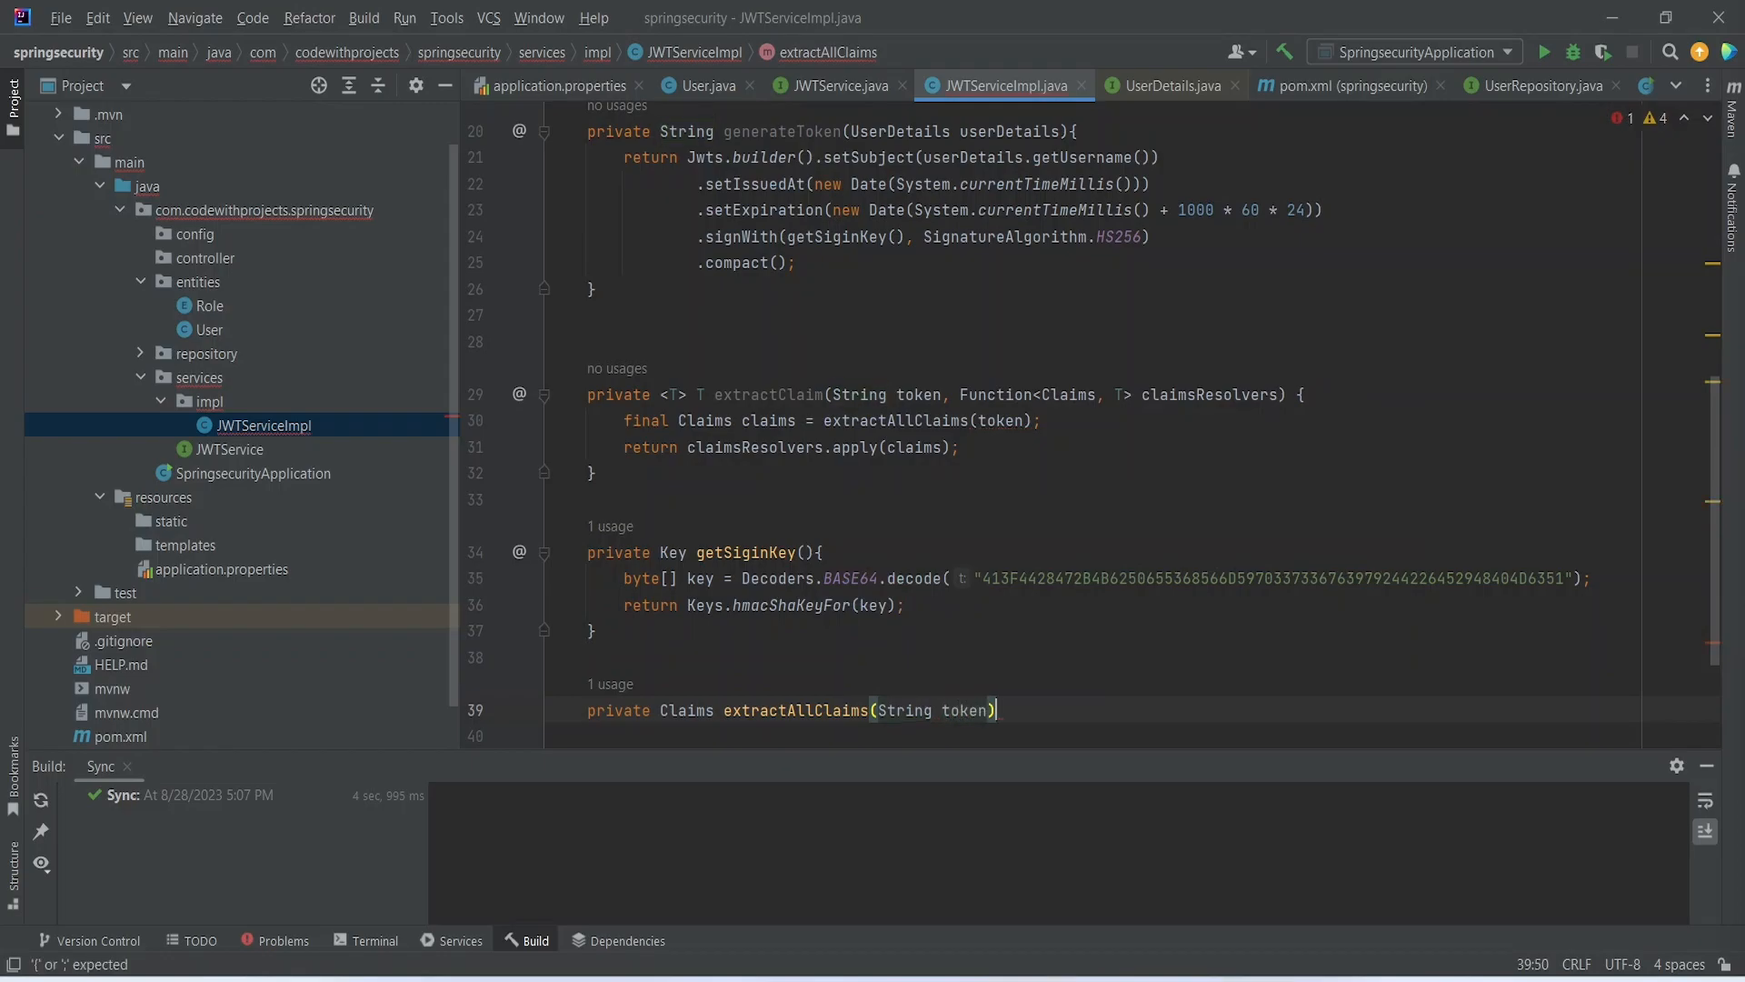
text({)
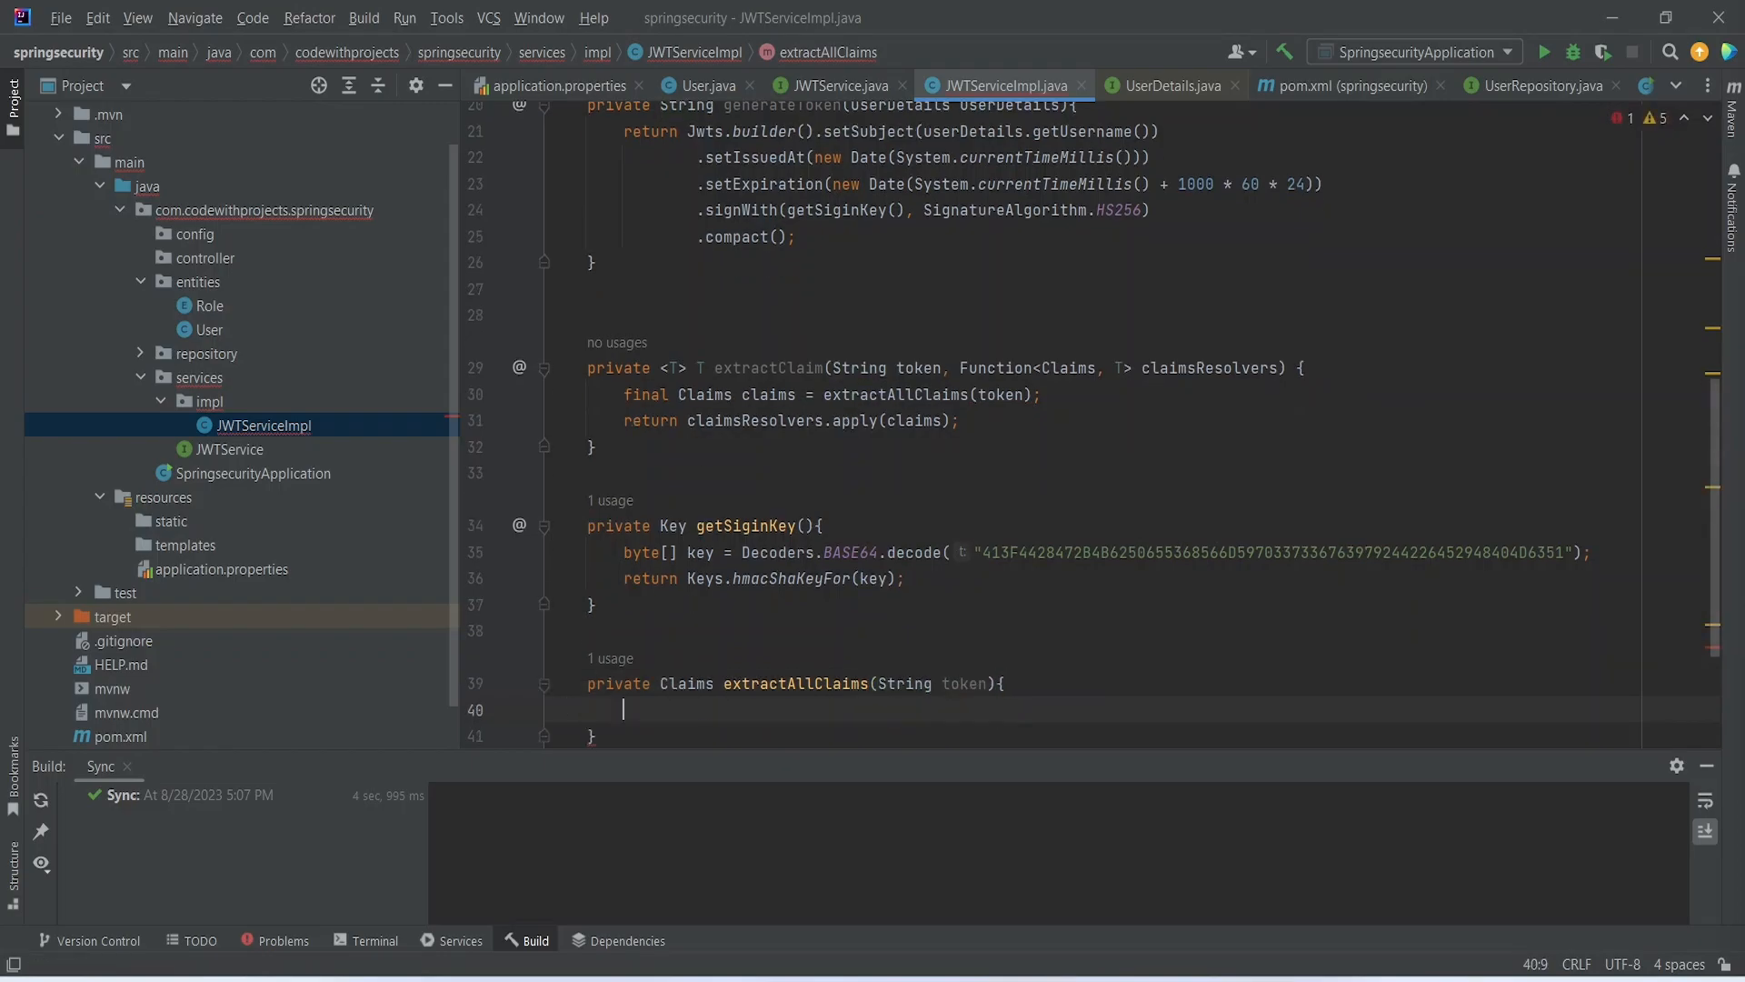
text(return)
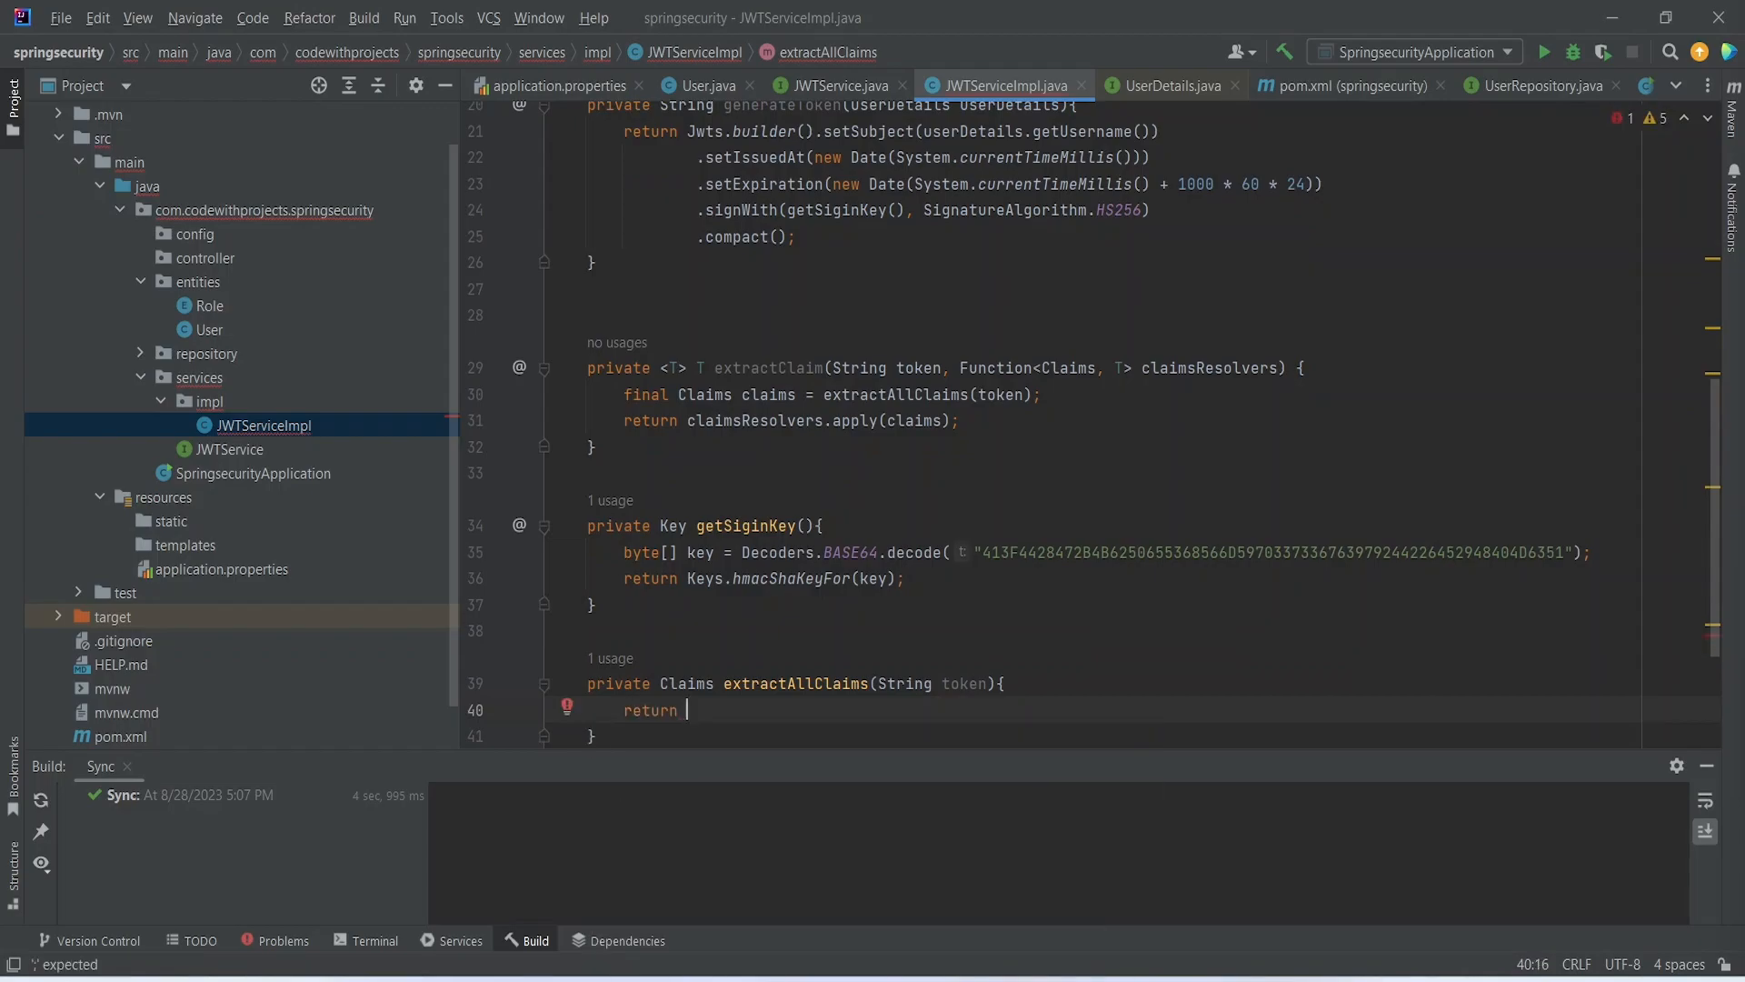
Build the parser: Jwts.parserBuilder().setSigningKey(getSiginKey()).build()
text(Jwt)
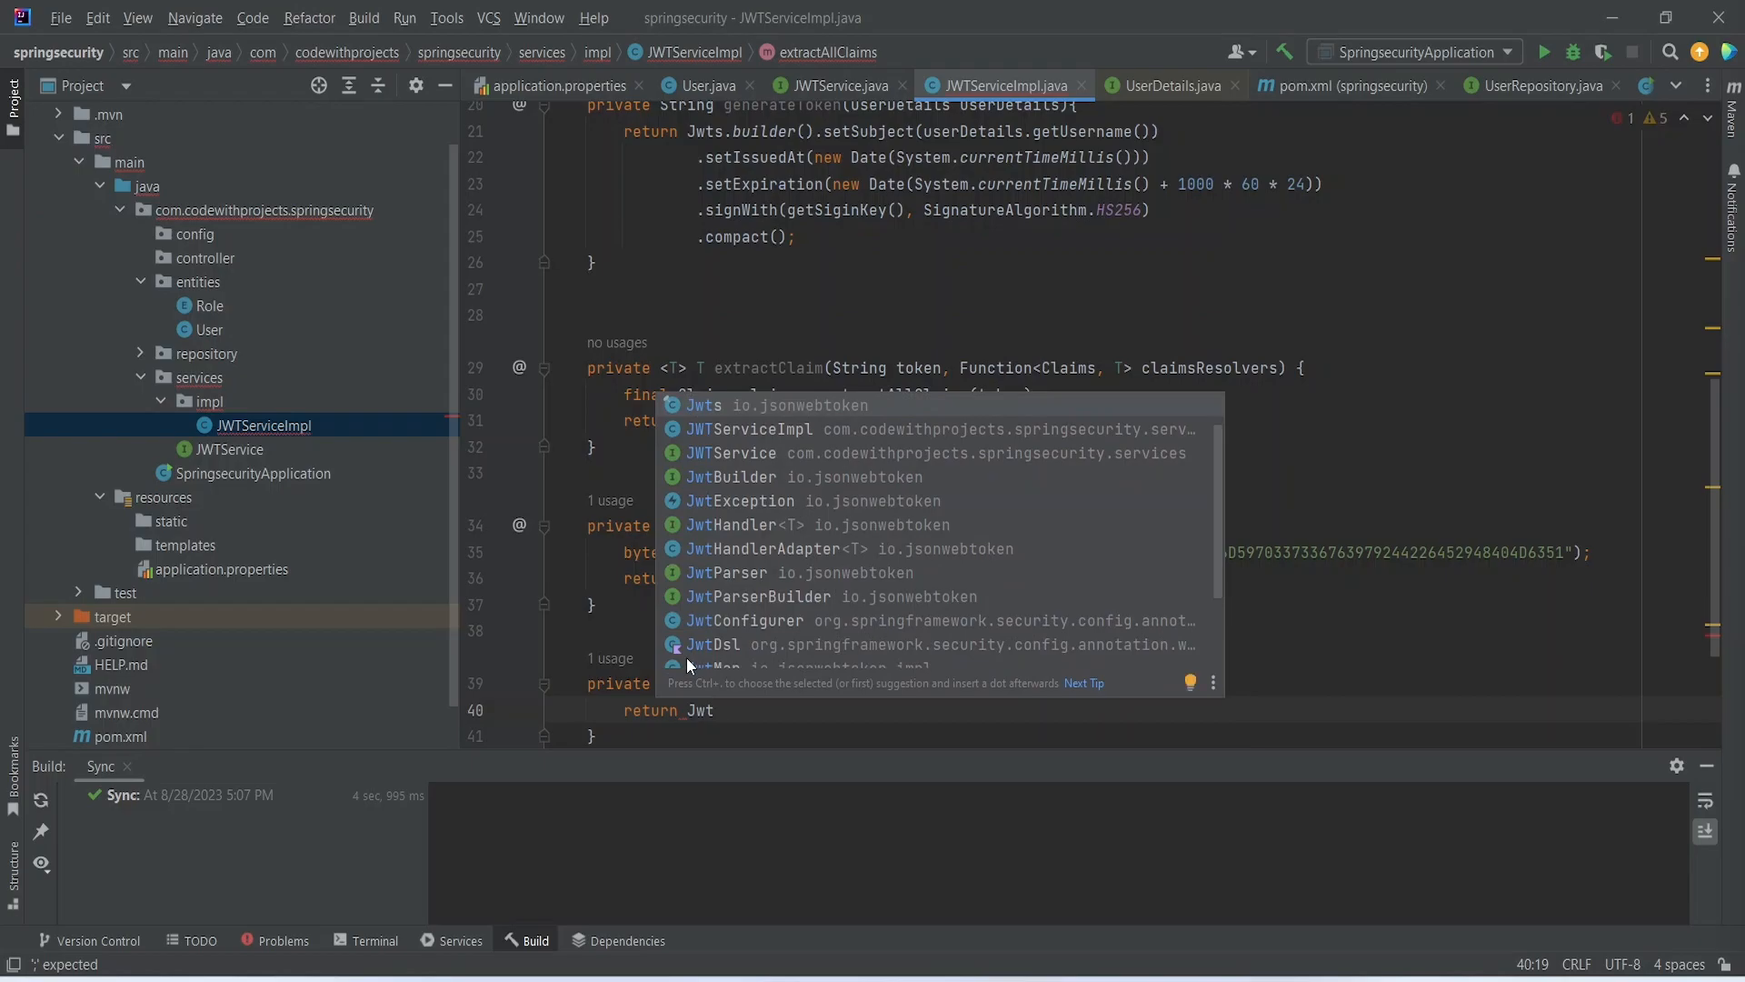
text(.parserBuilder()
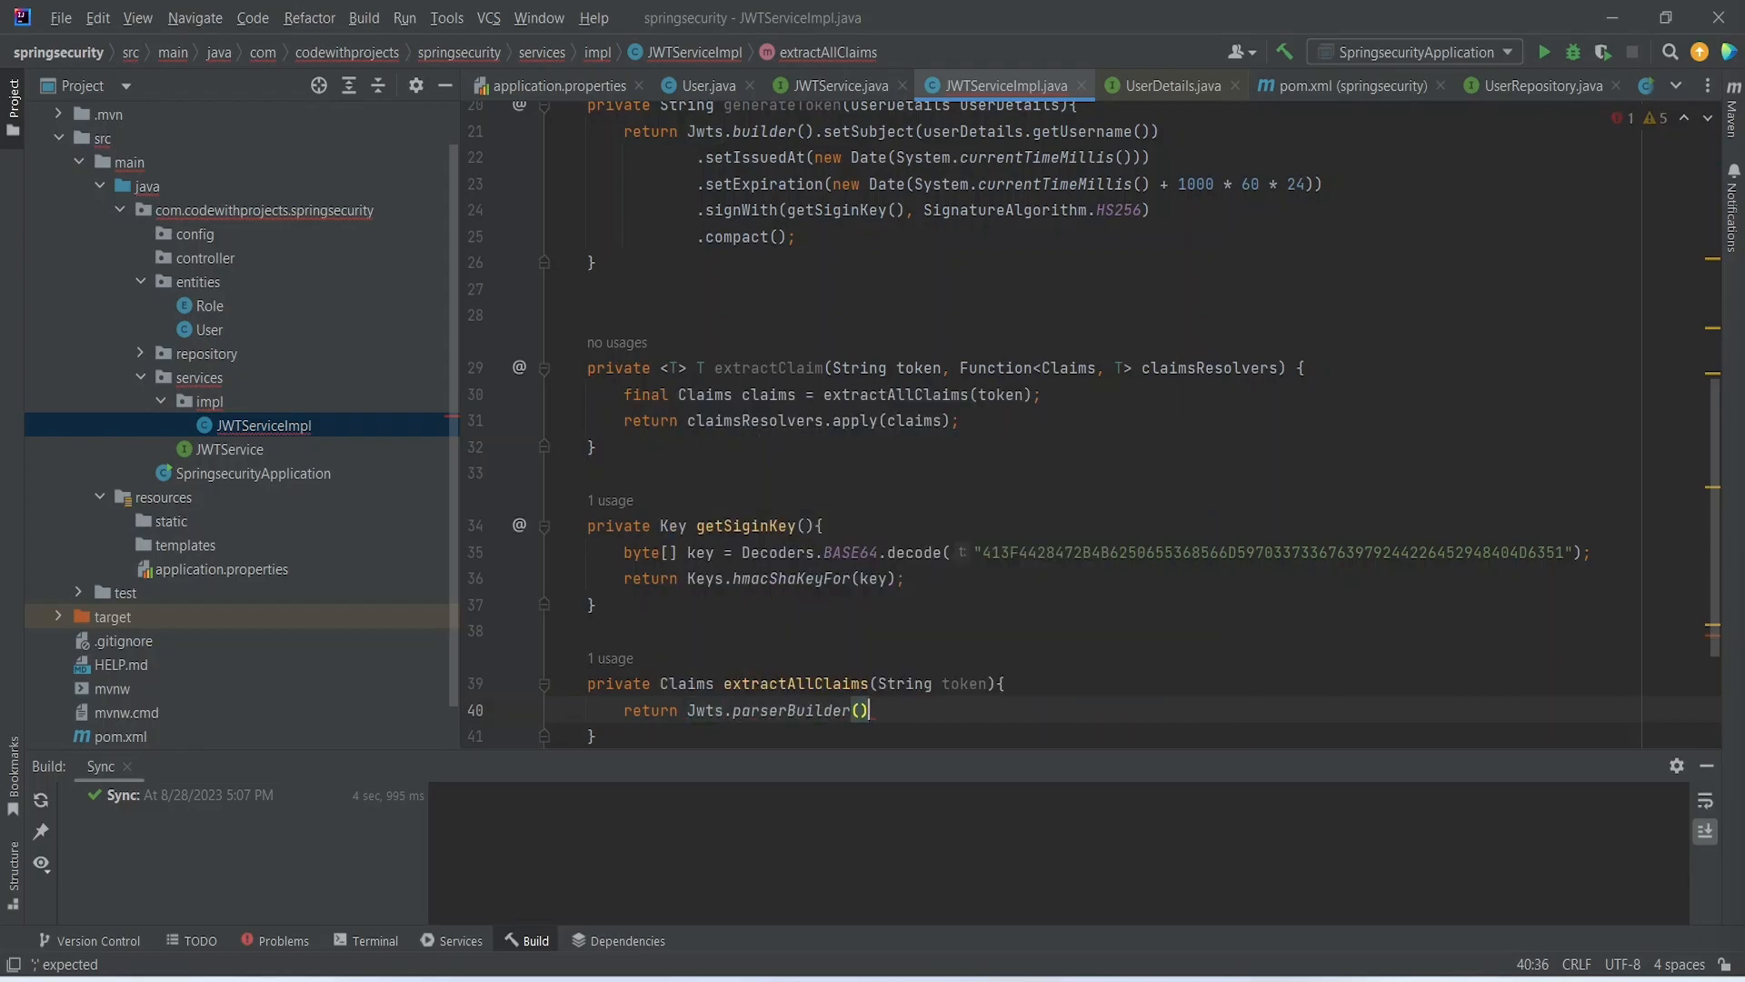
text(.)
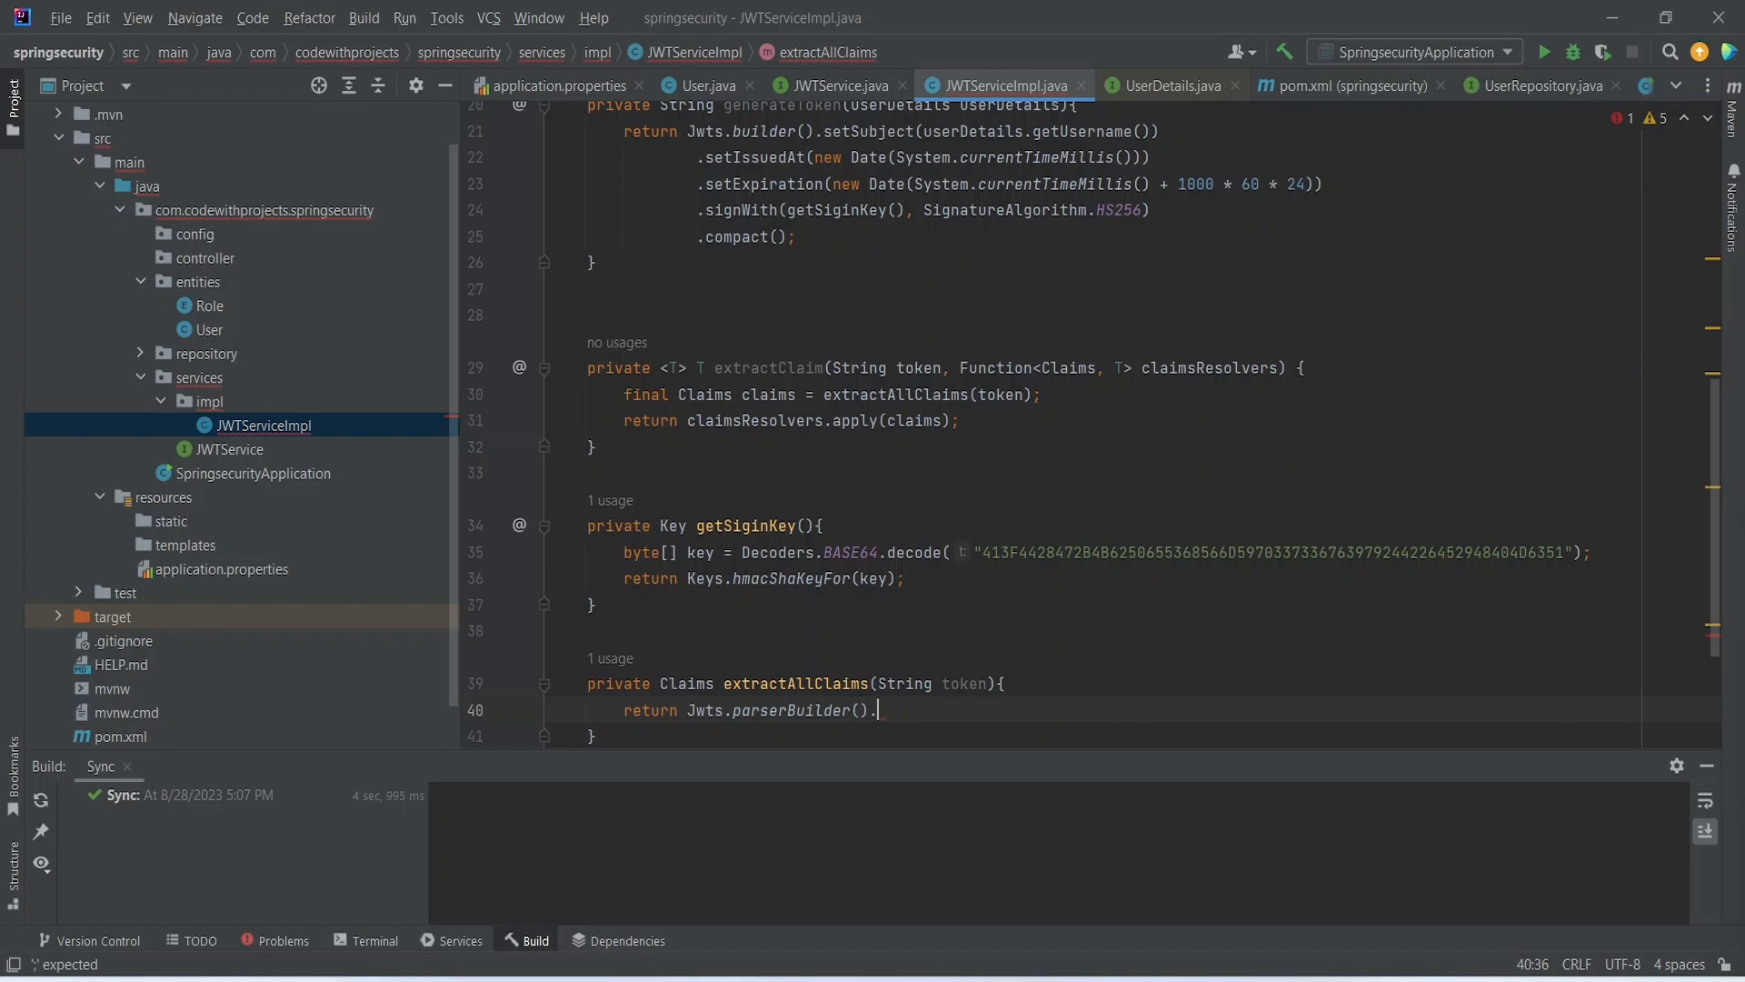
text(set)
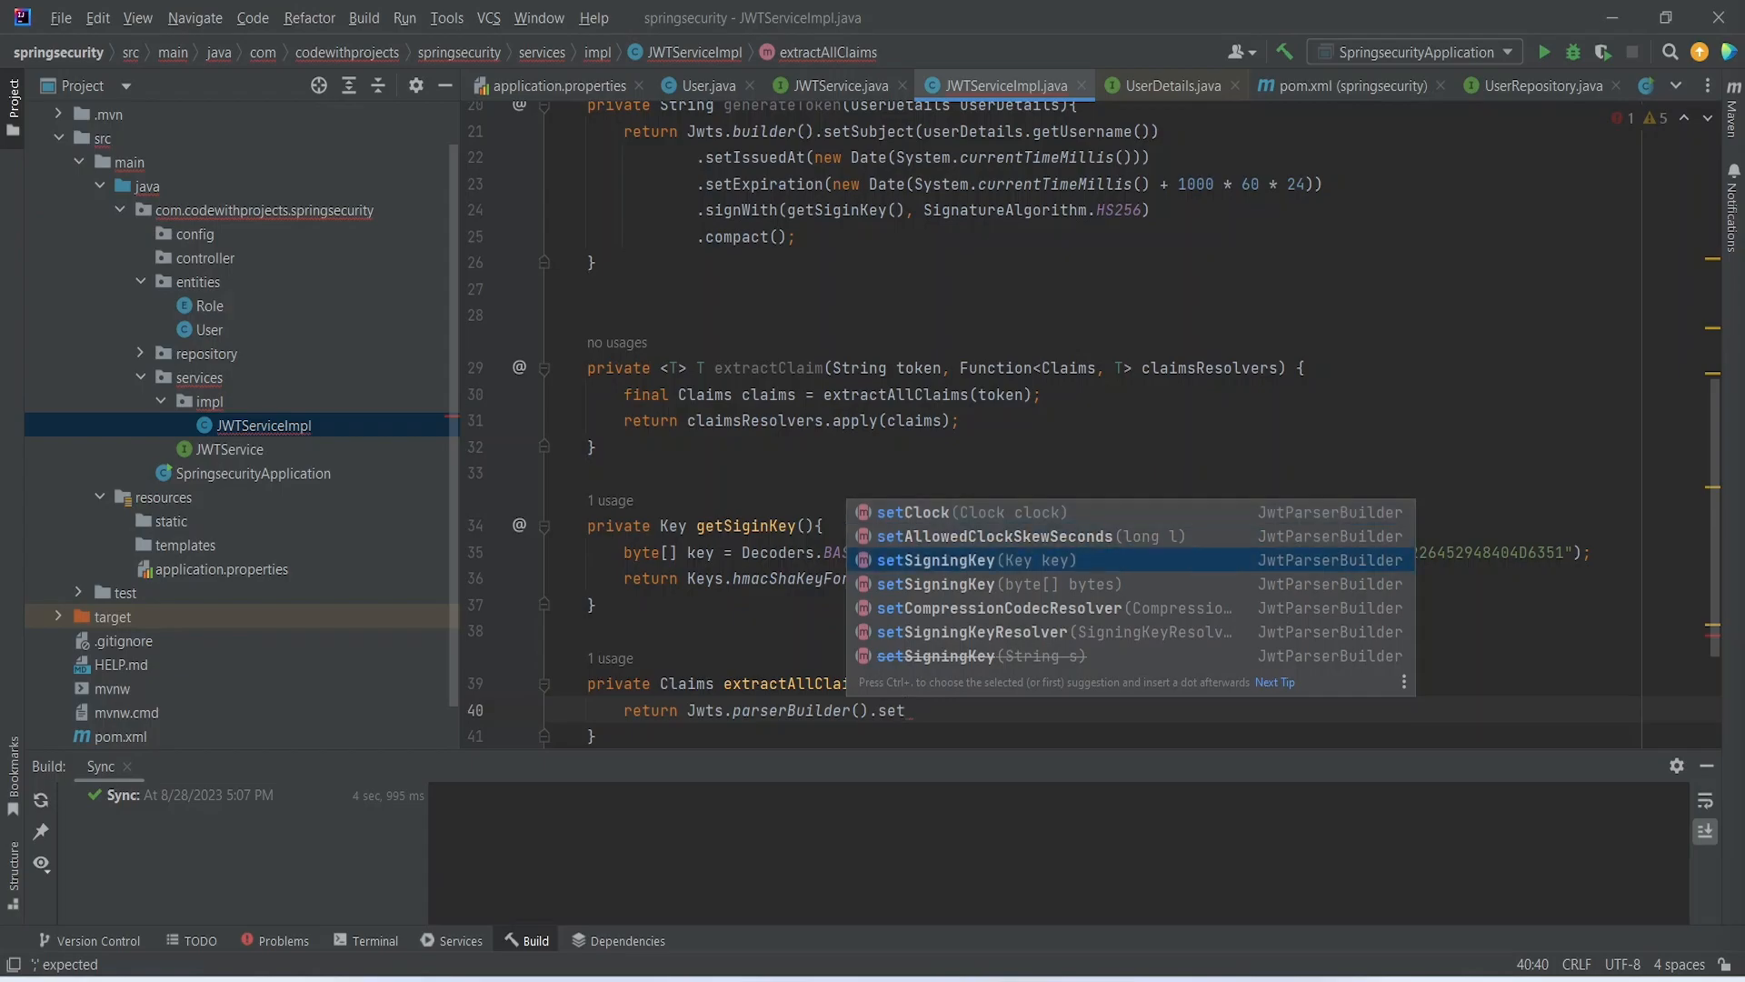
click(965, 559)
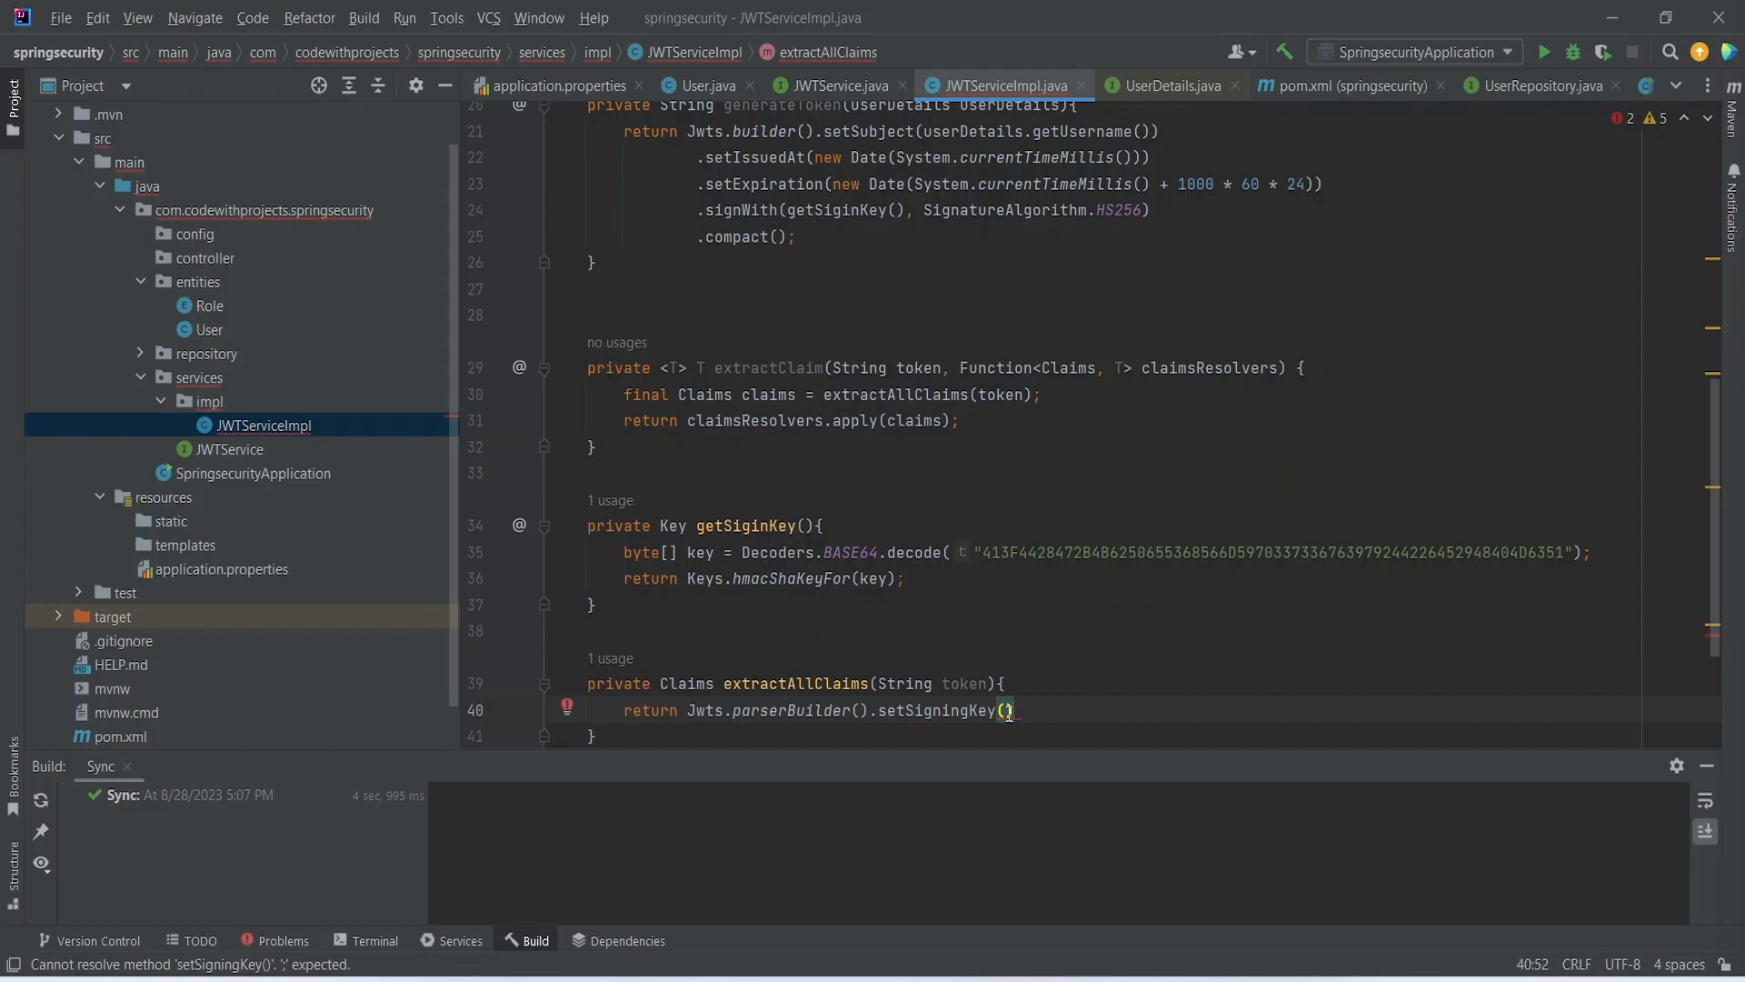
text(getSiginKey)
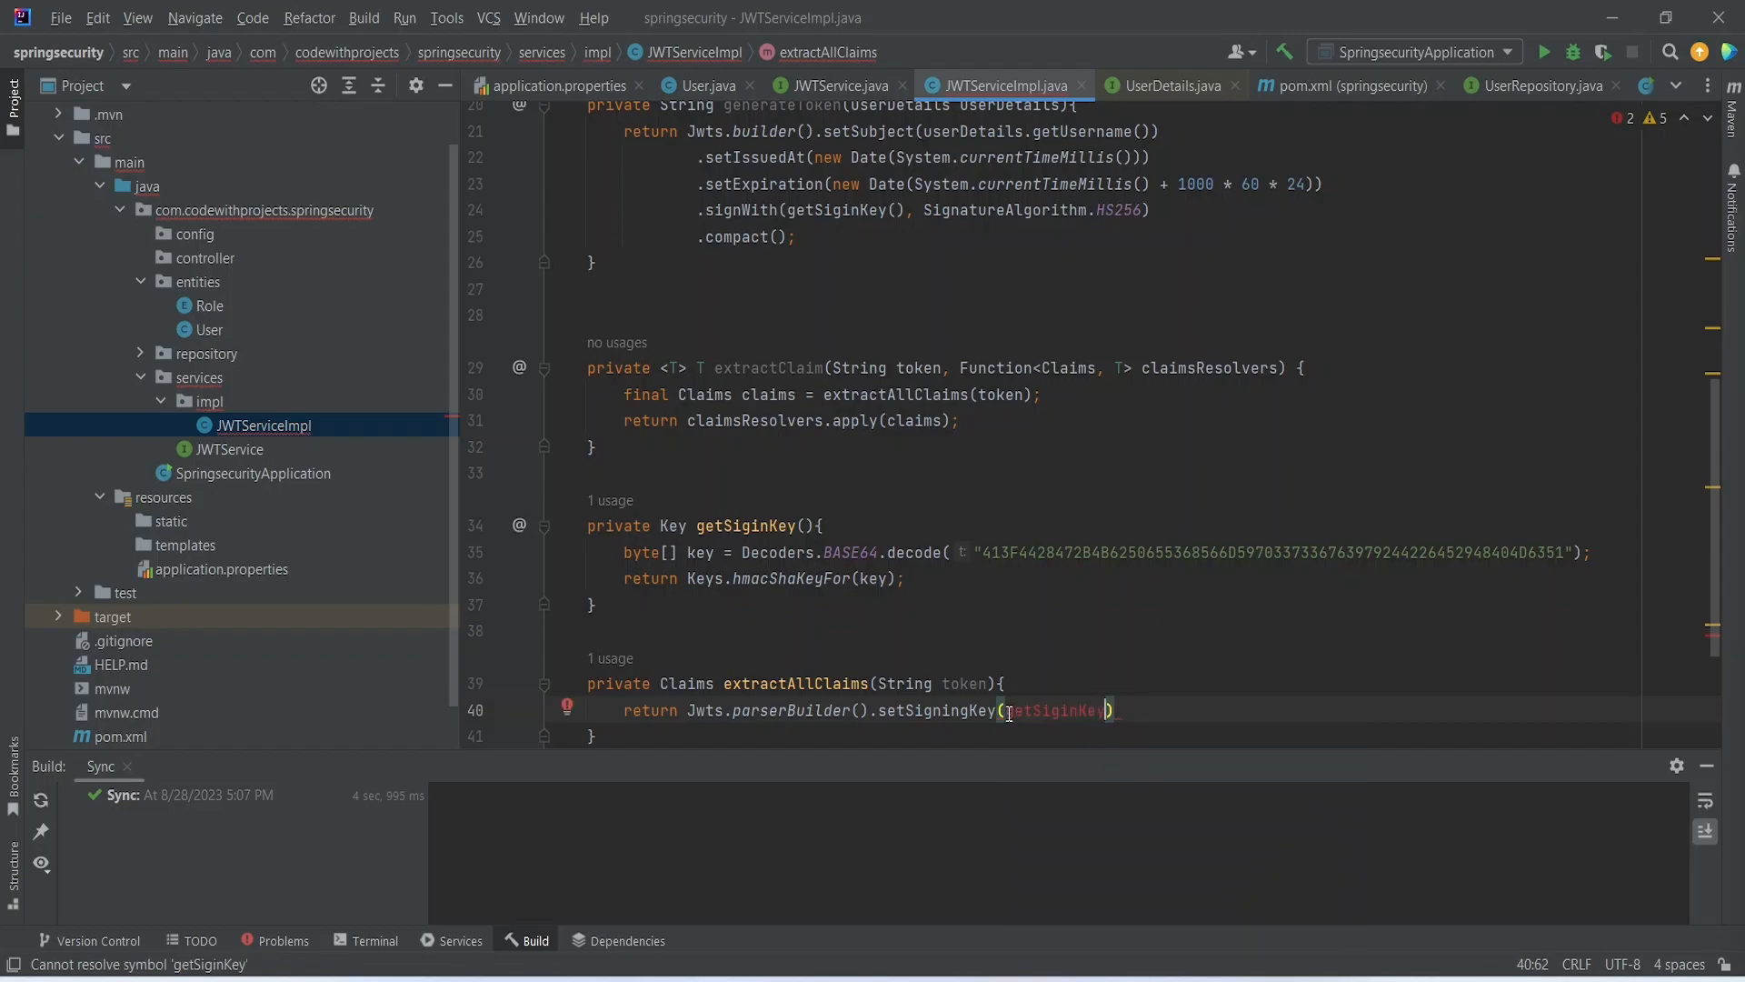
text(())
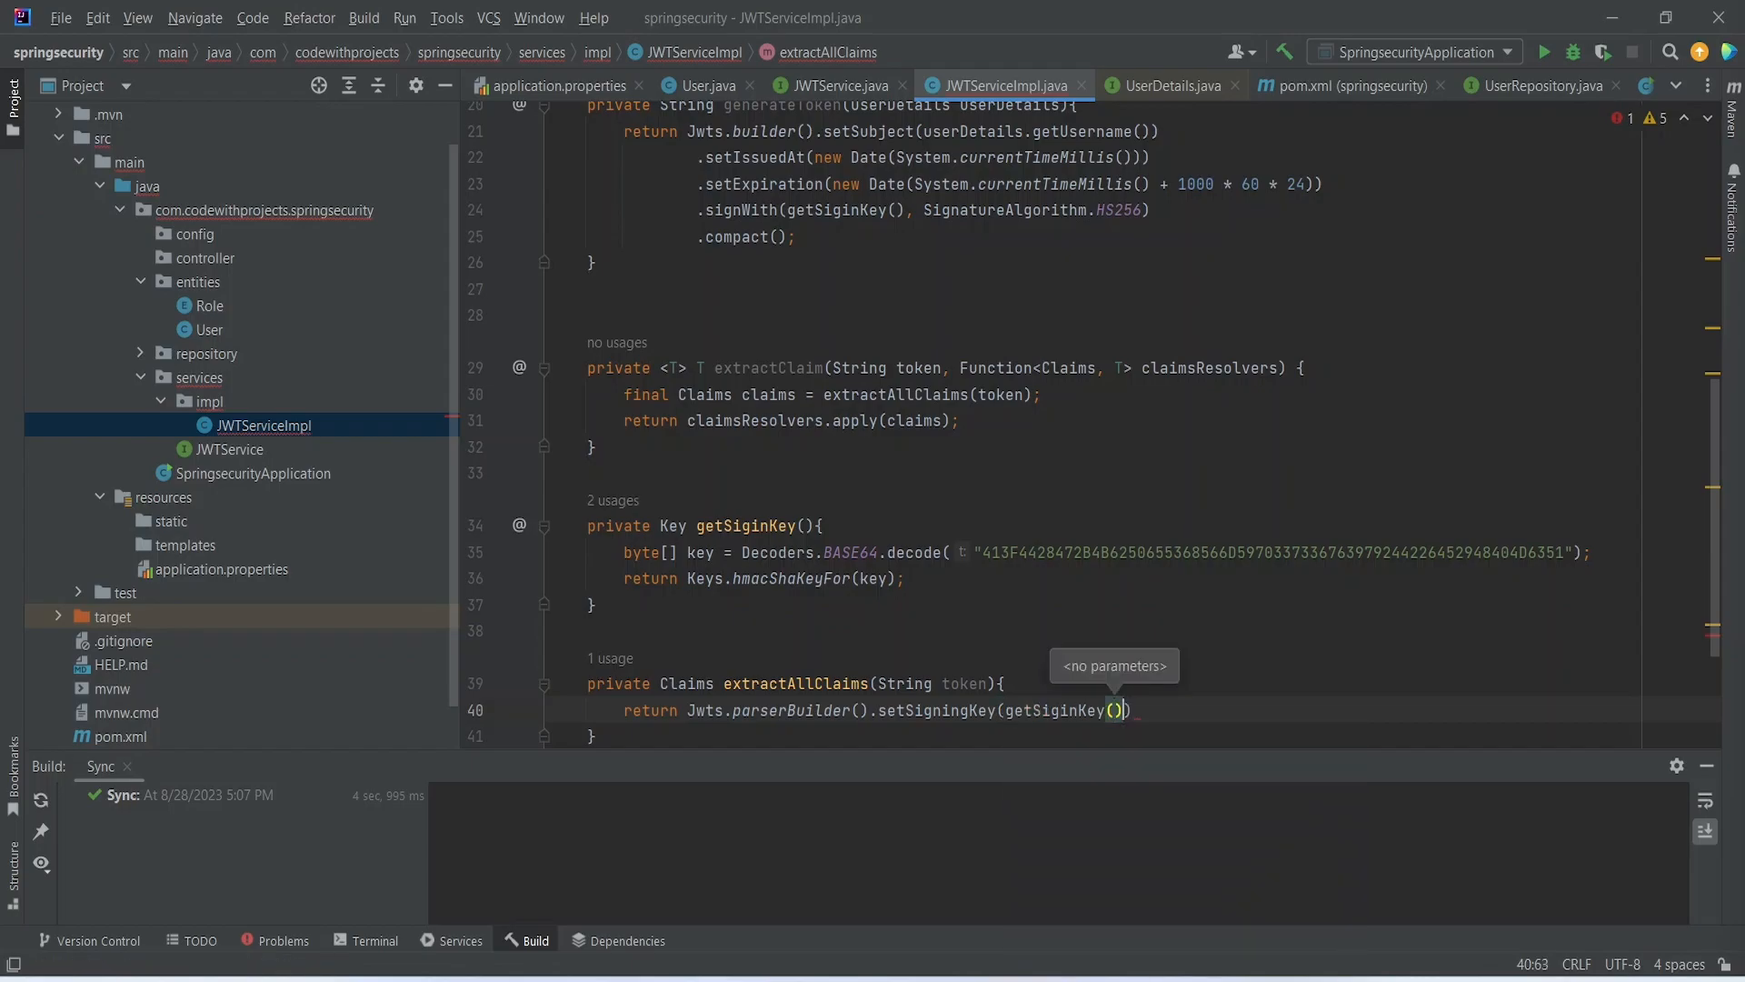
text(.b)
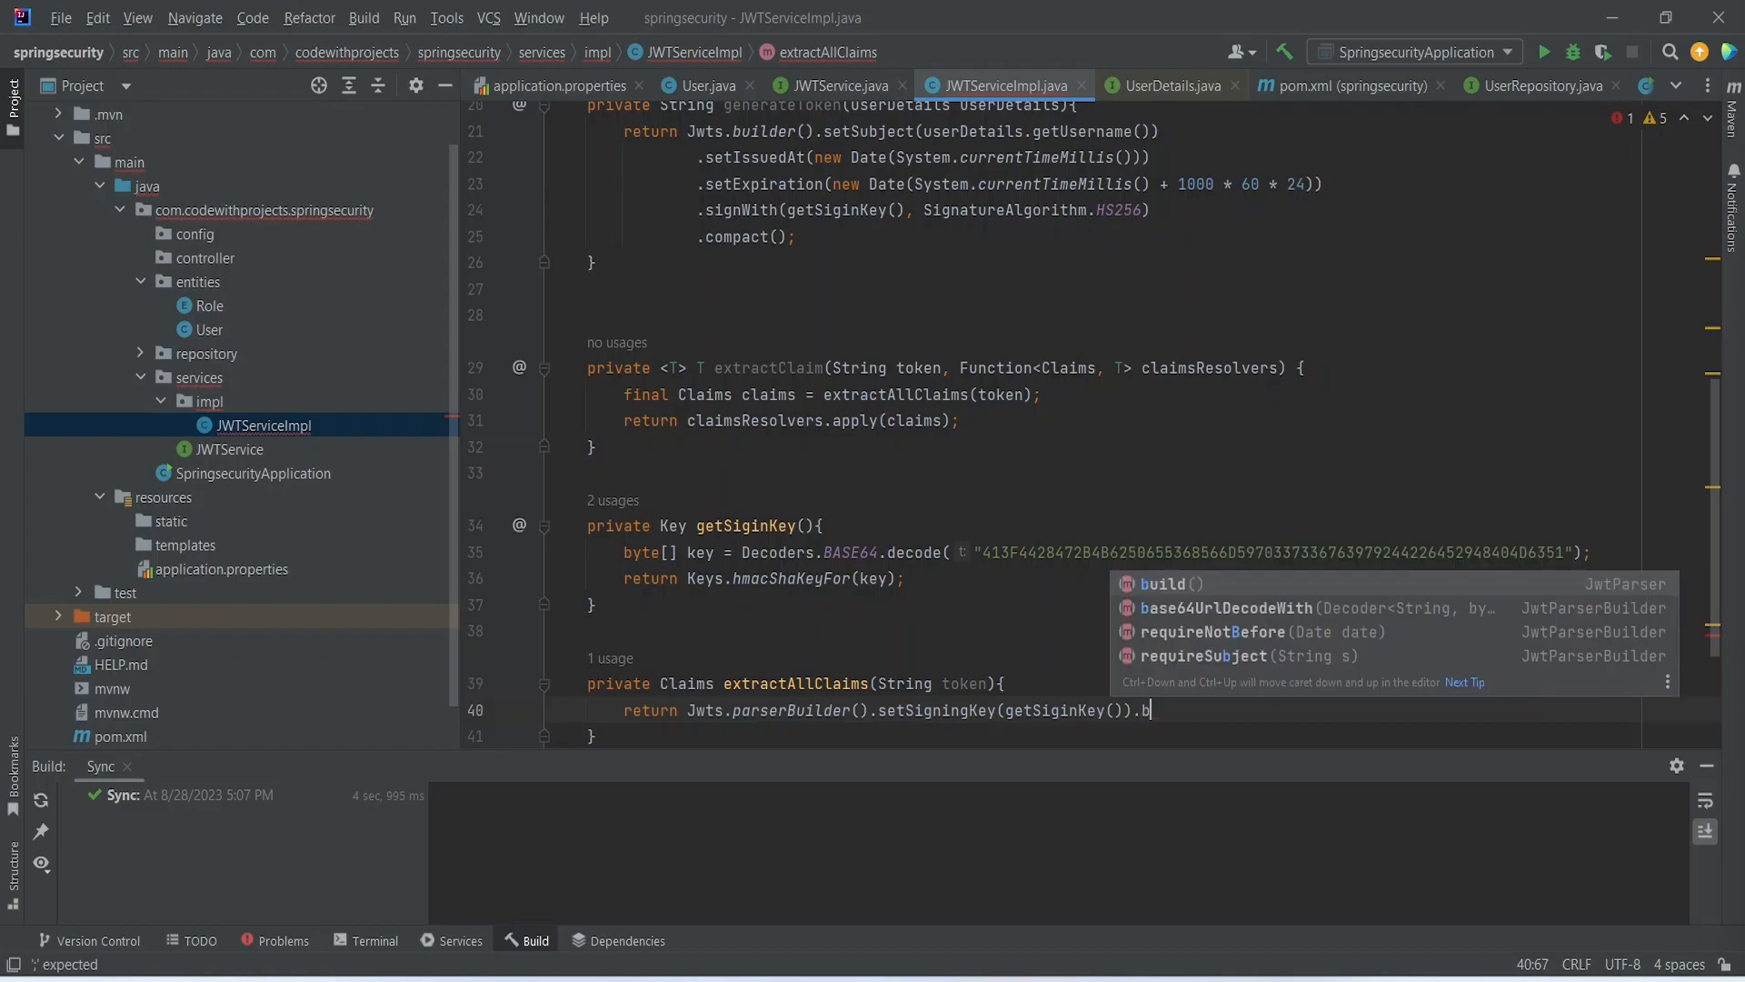
click(1169, 583)
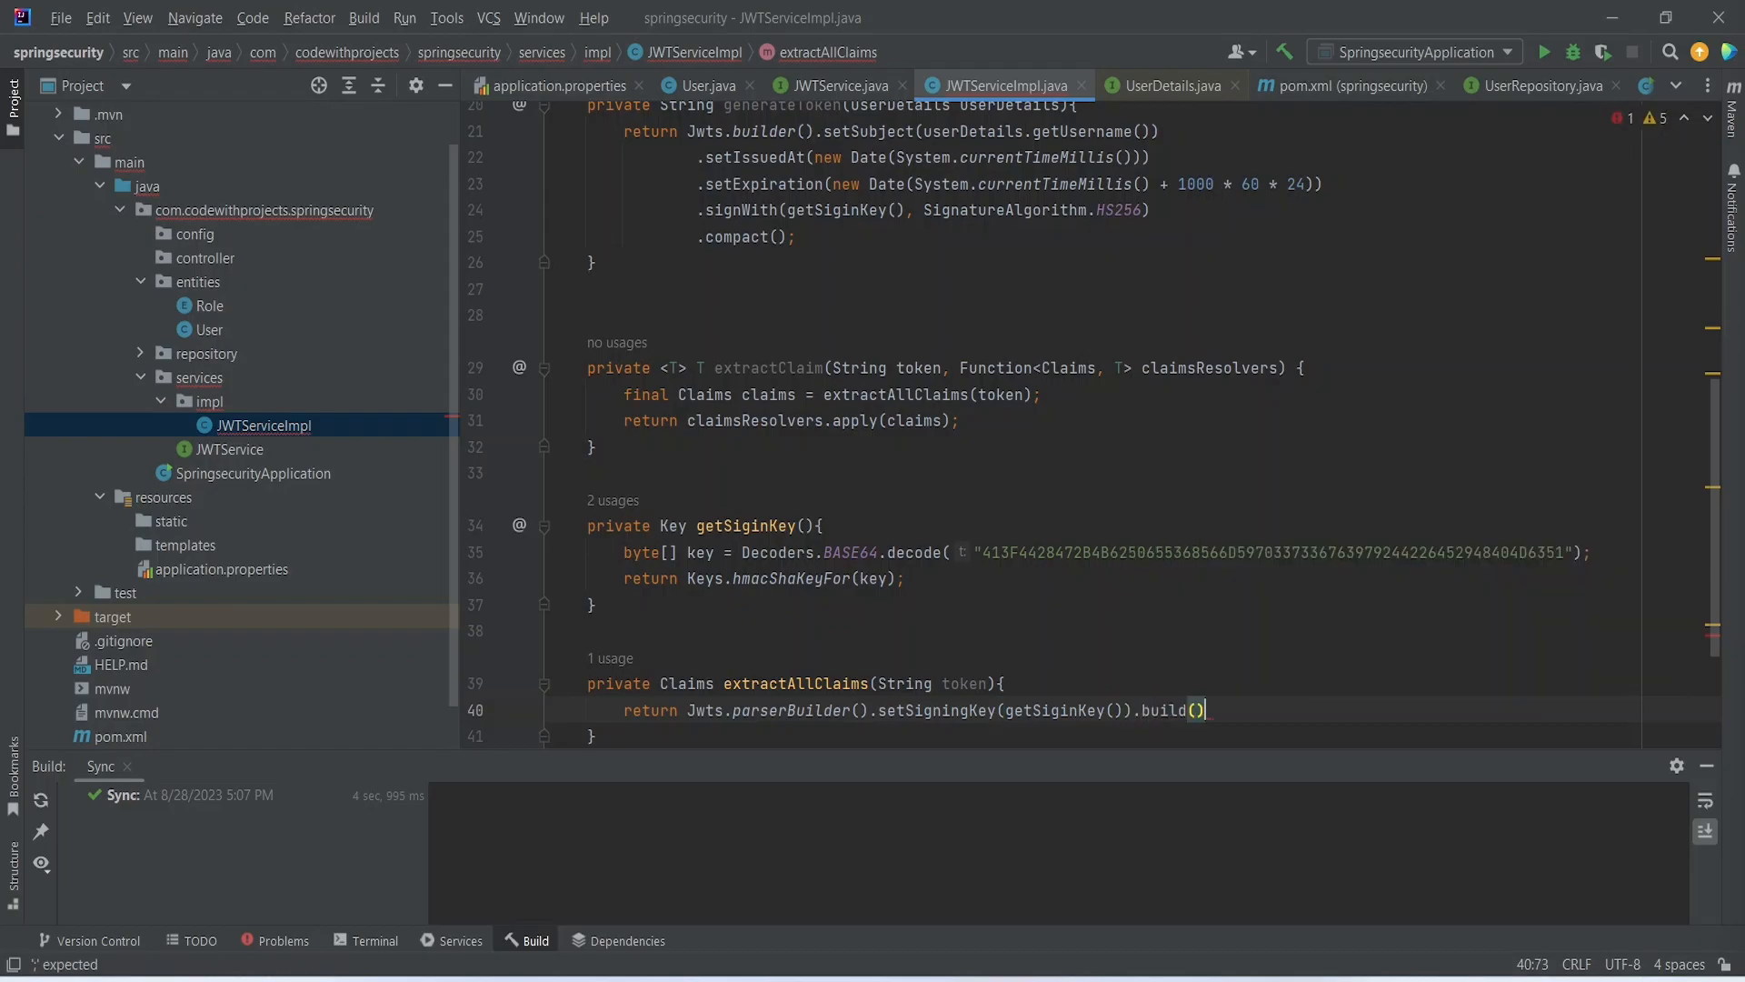
Finish the chain with .parseClaimsJws(token).getBody()
text(.p)
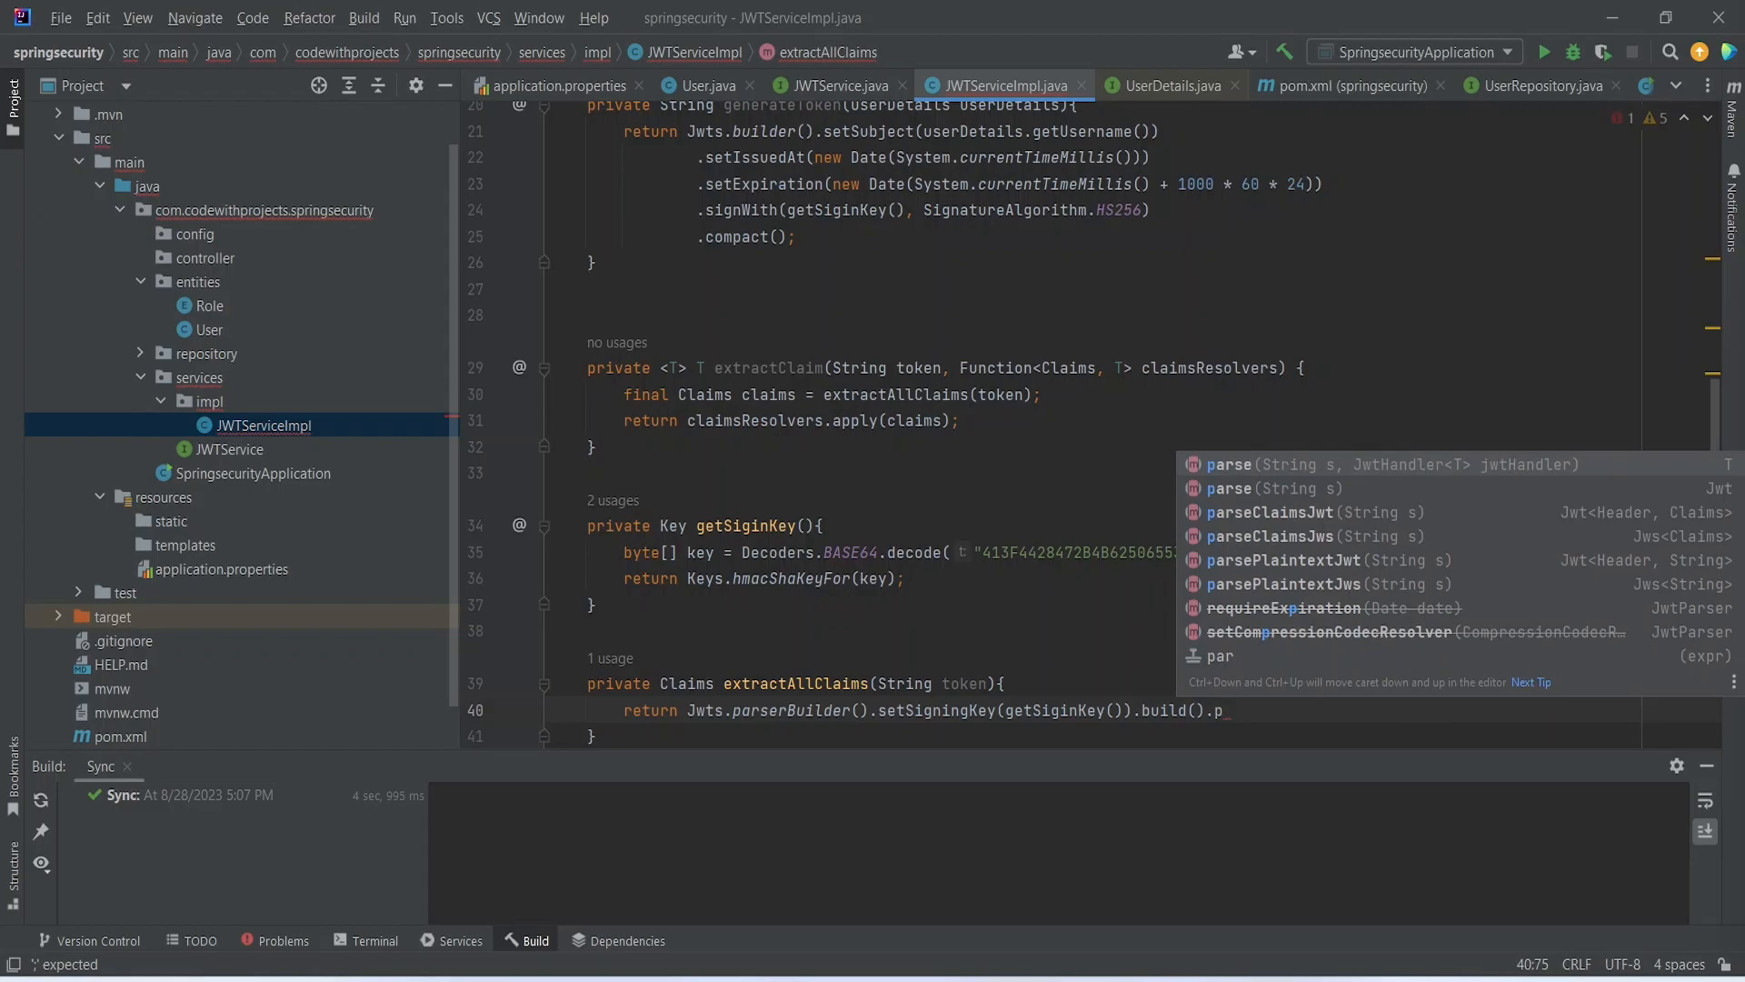
text(ar)
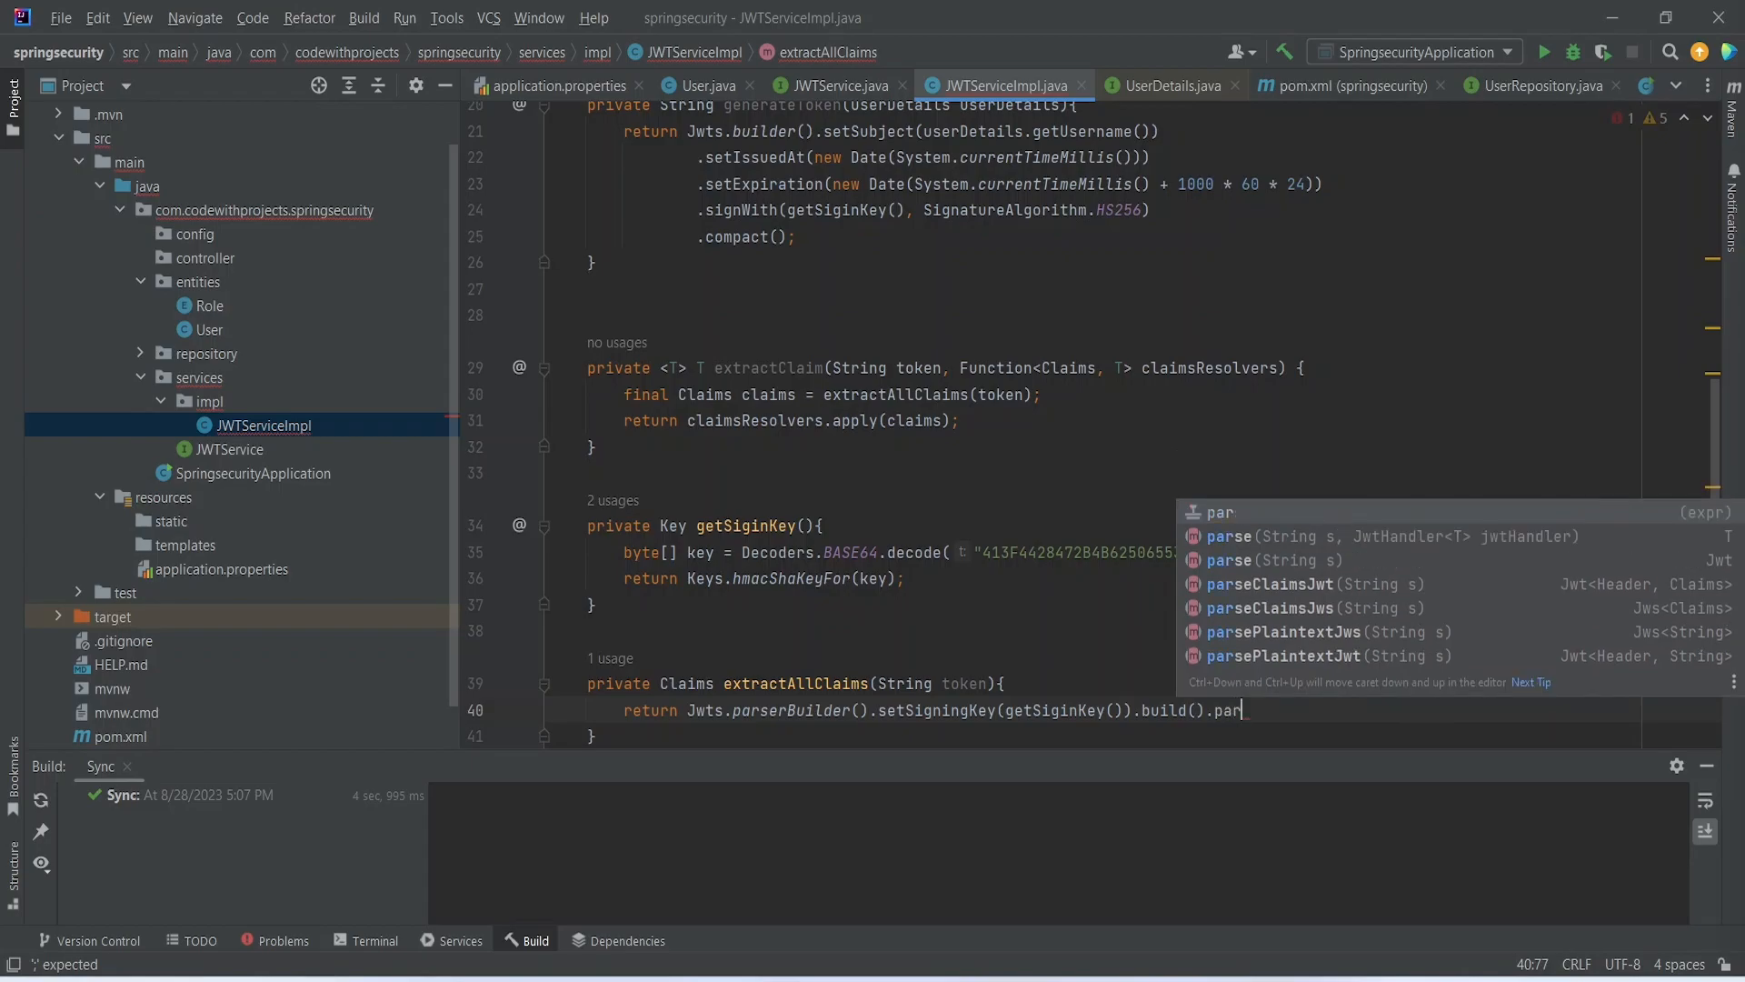
key(Down)
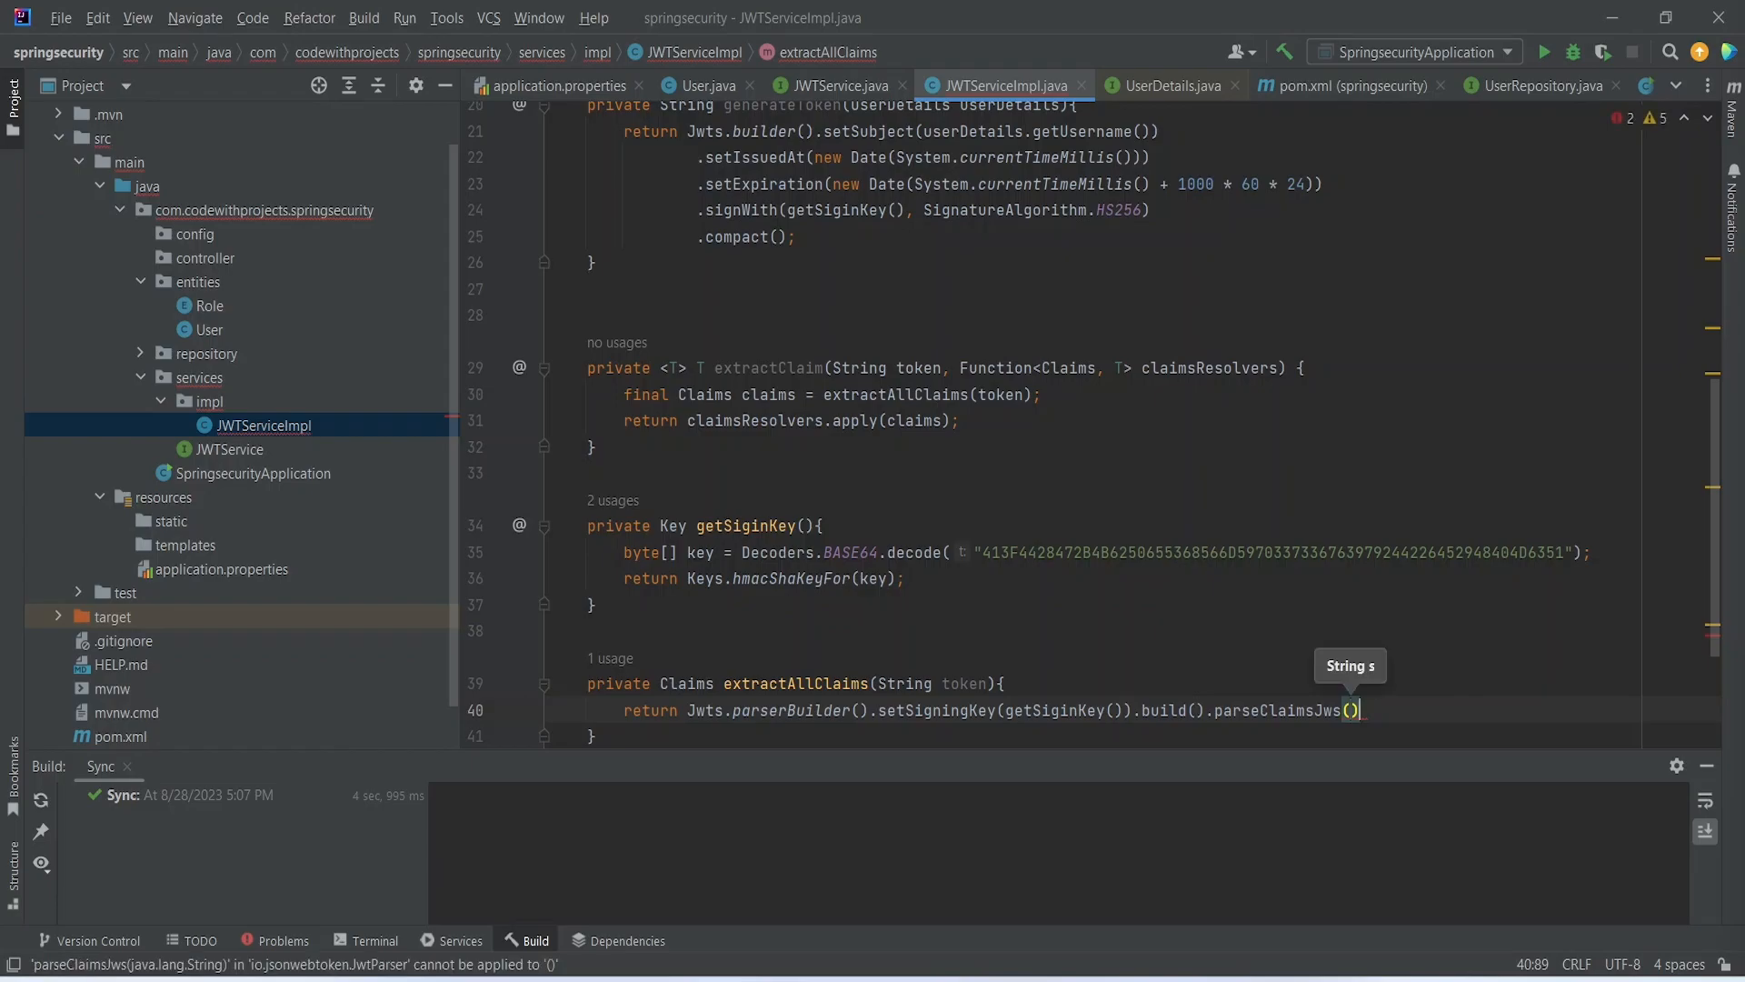
text(.getBody();)
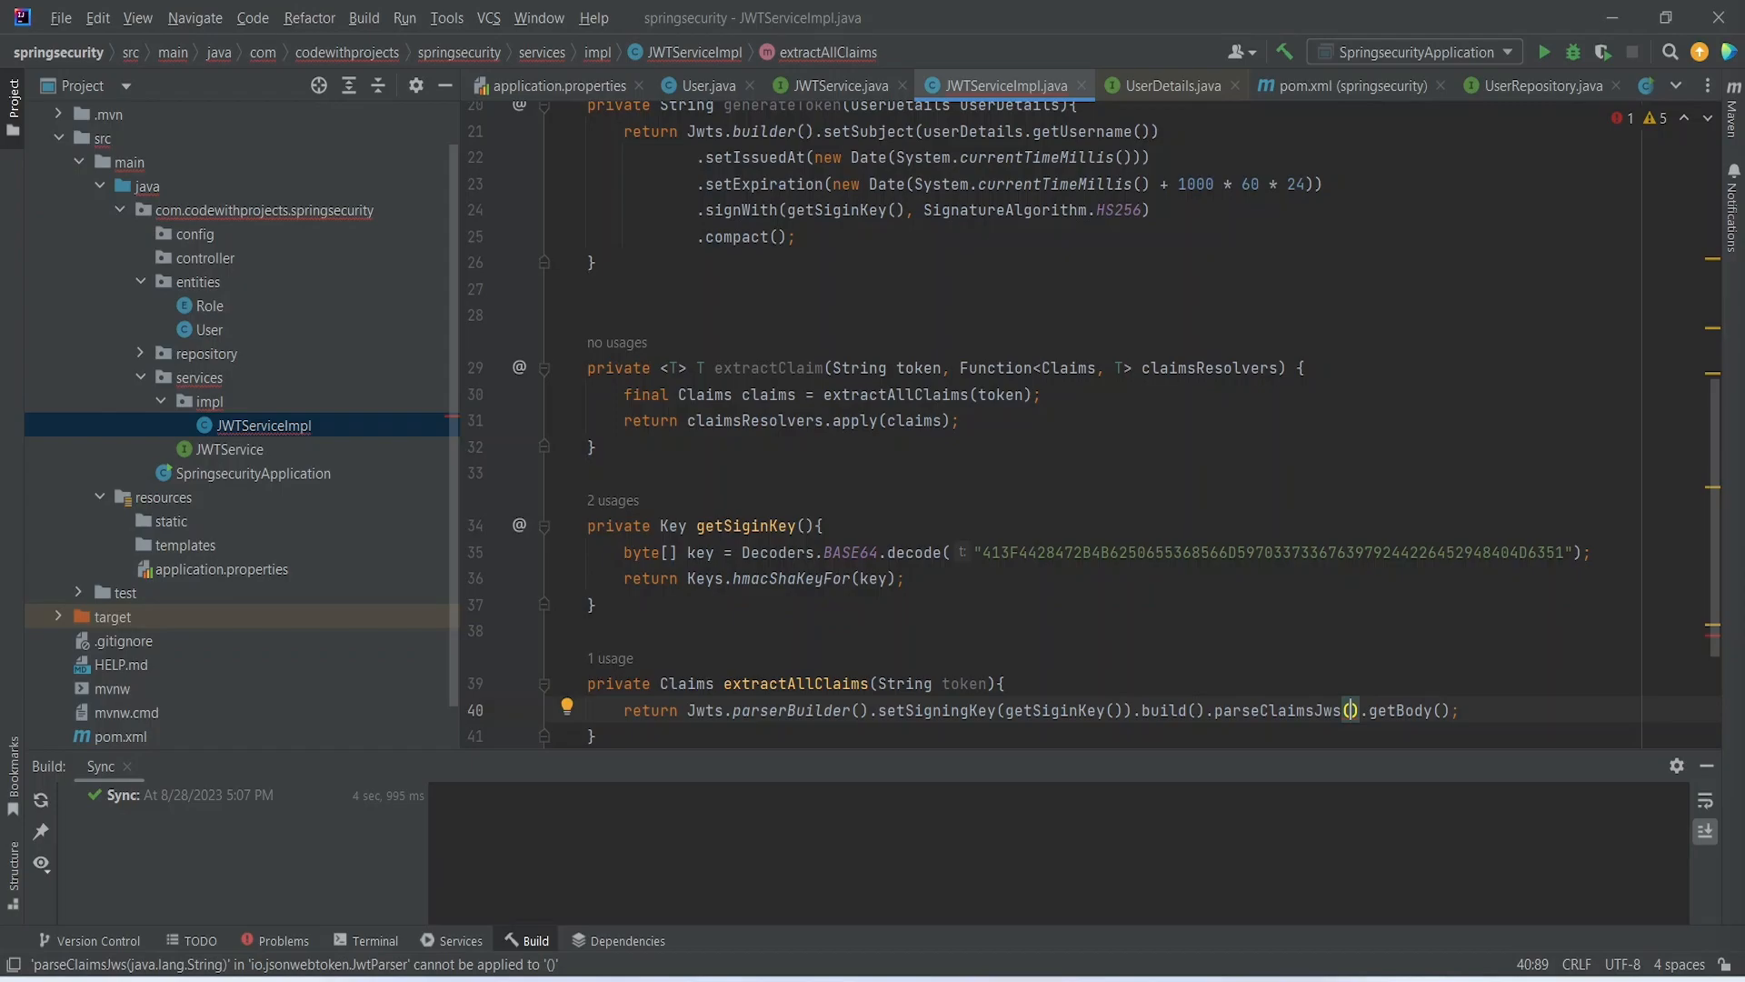
text(token)
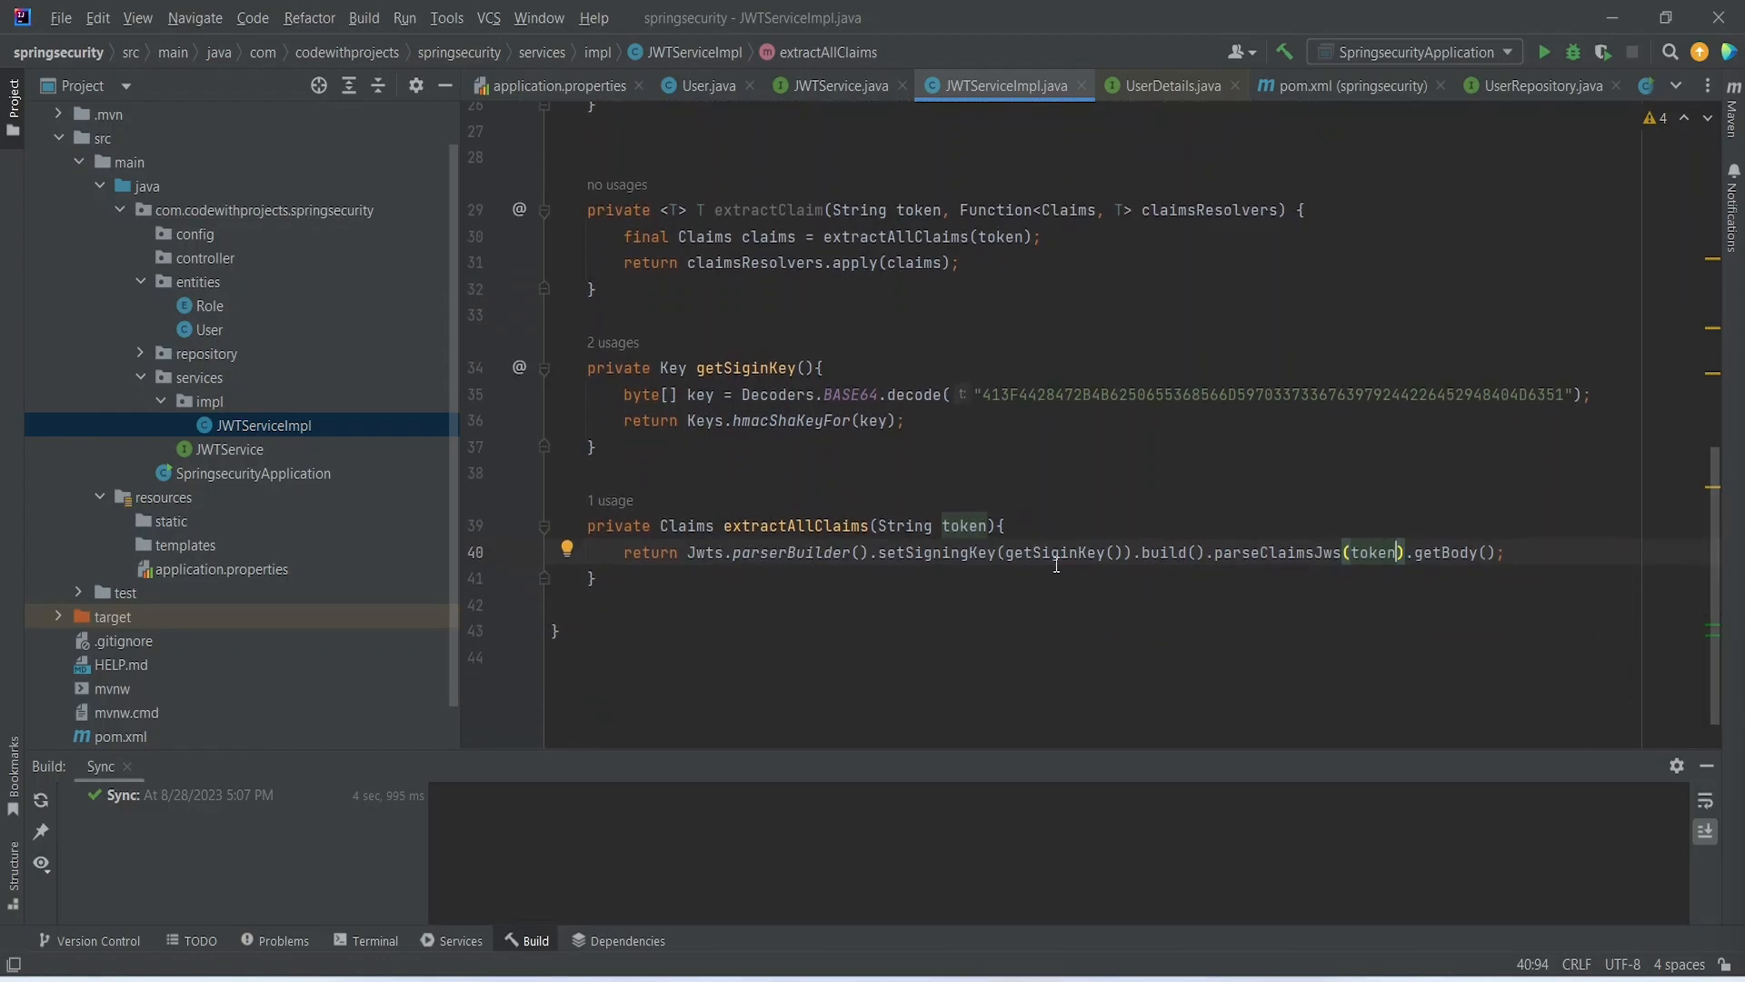
mouse_move(1085, 551)
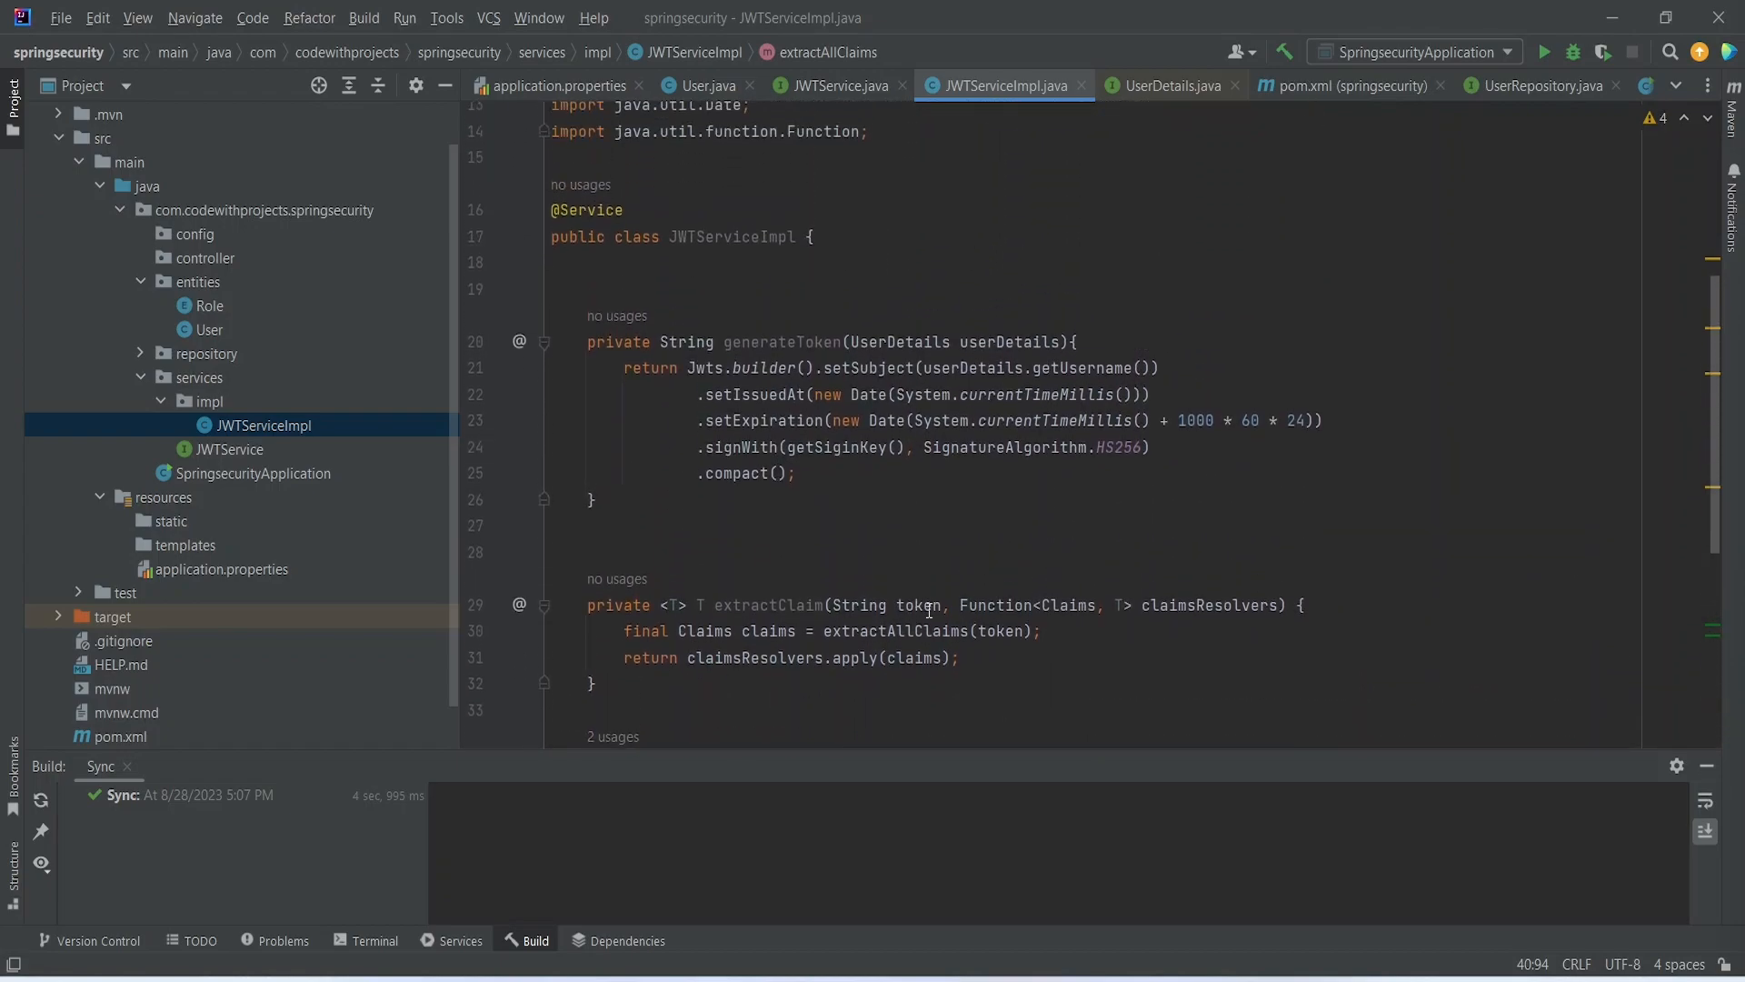
Select the extractAllClaims call in extractClaim to confirm it now resolves
double_click(894, 630)
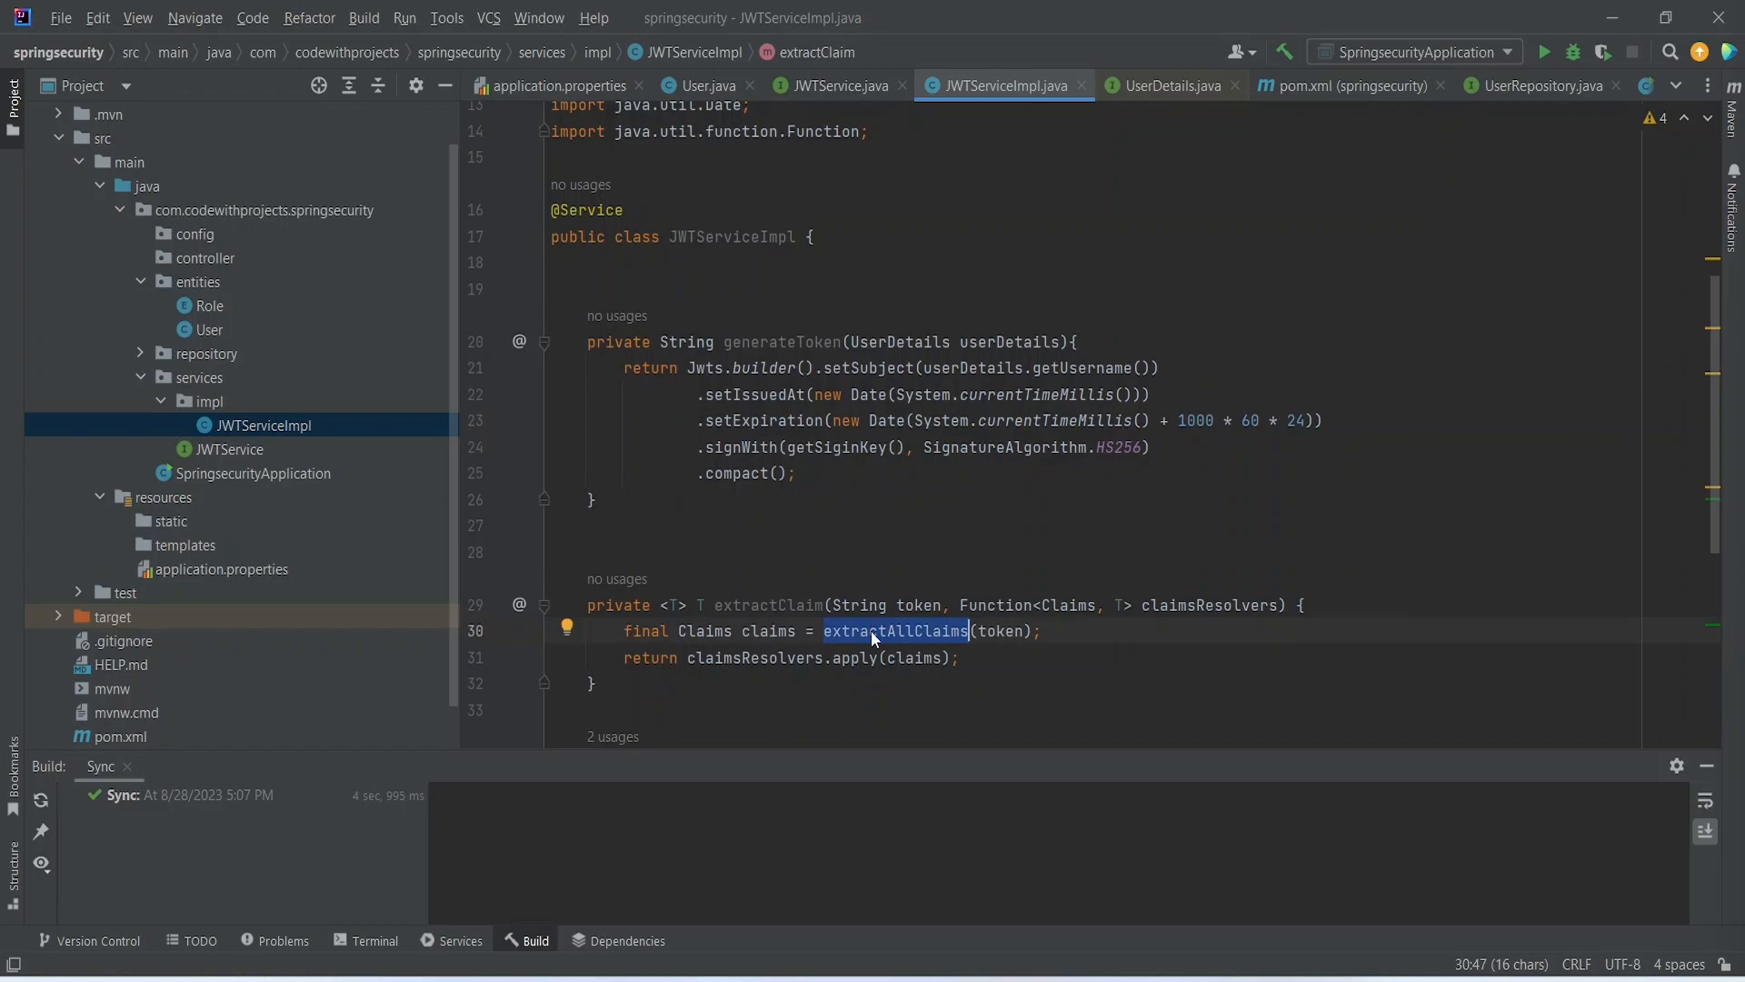
mouse_move(688, 537)
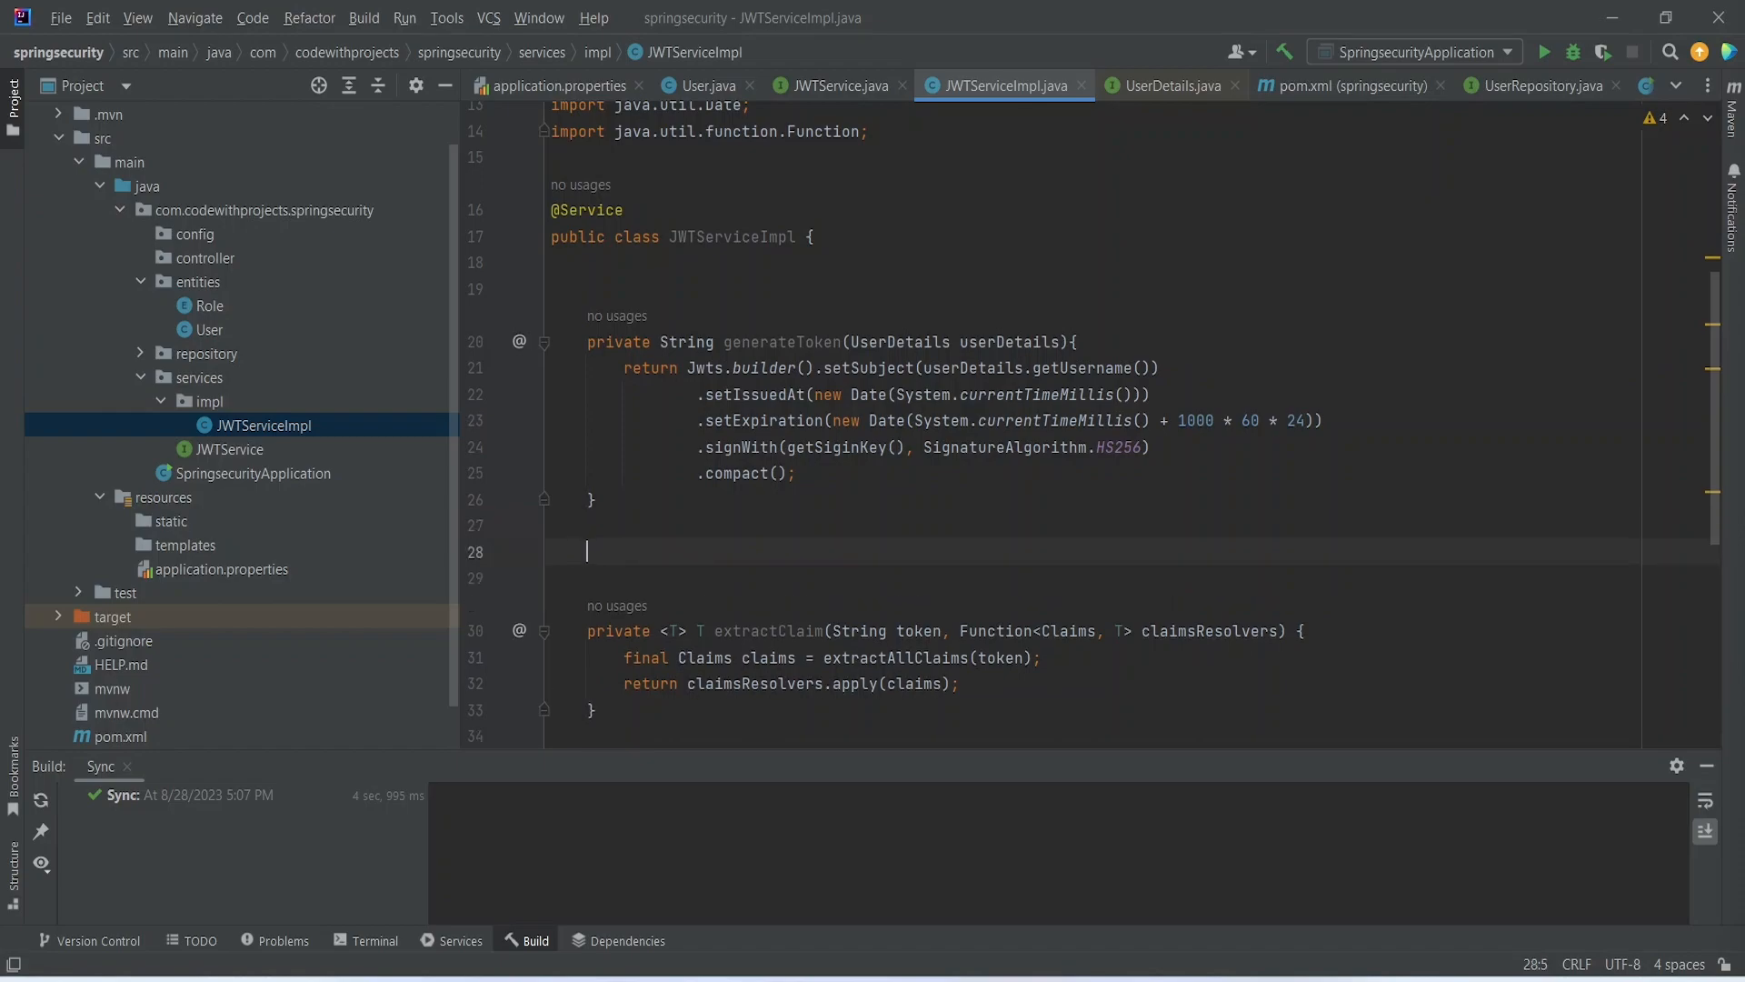
mouse_move(674, 526)
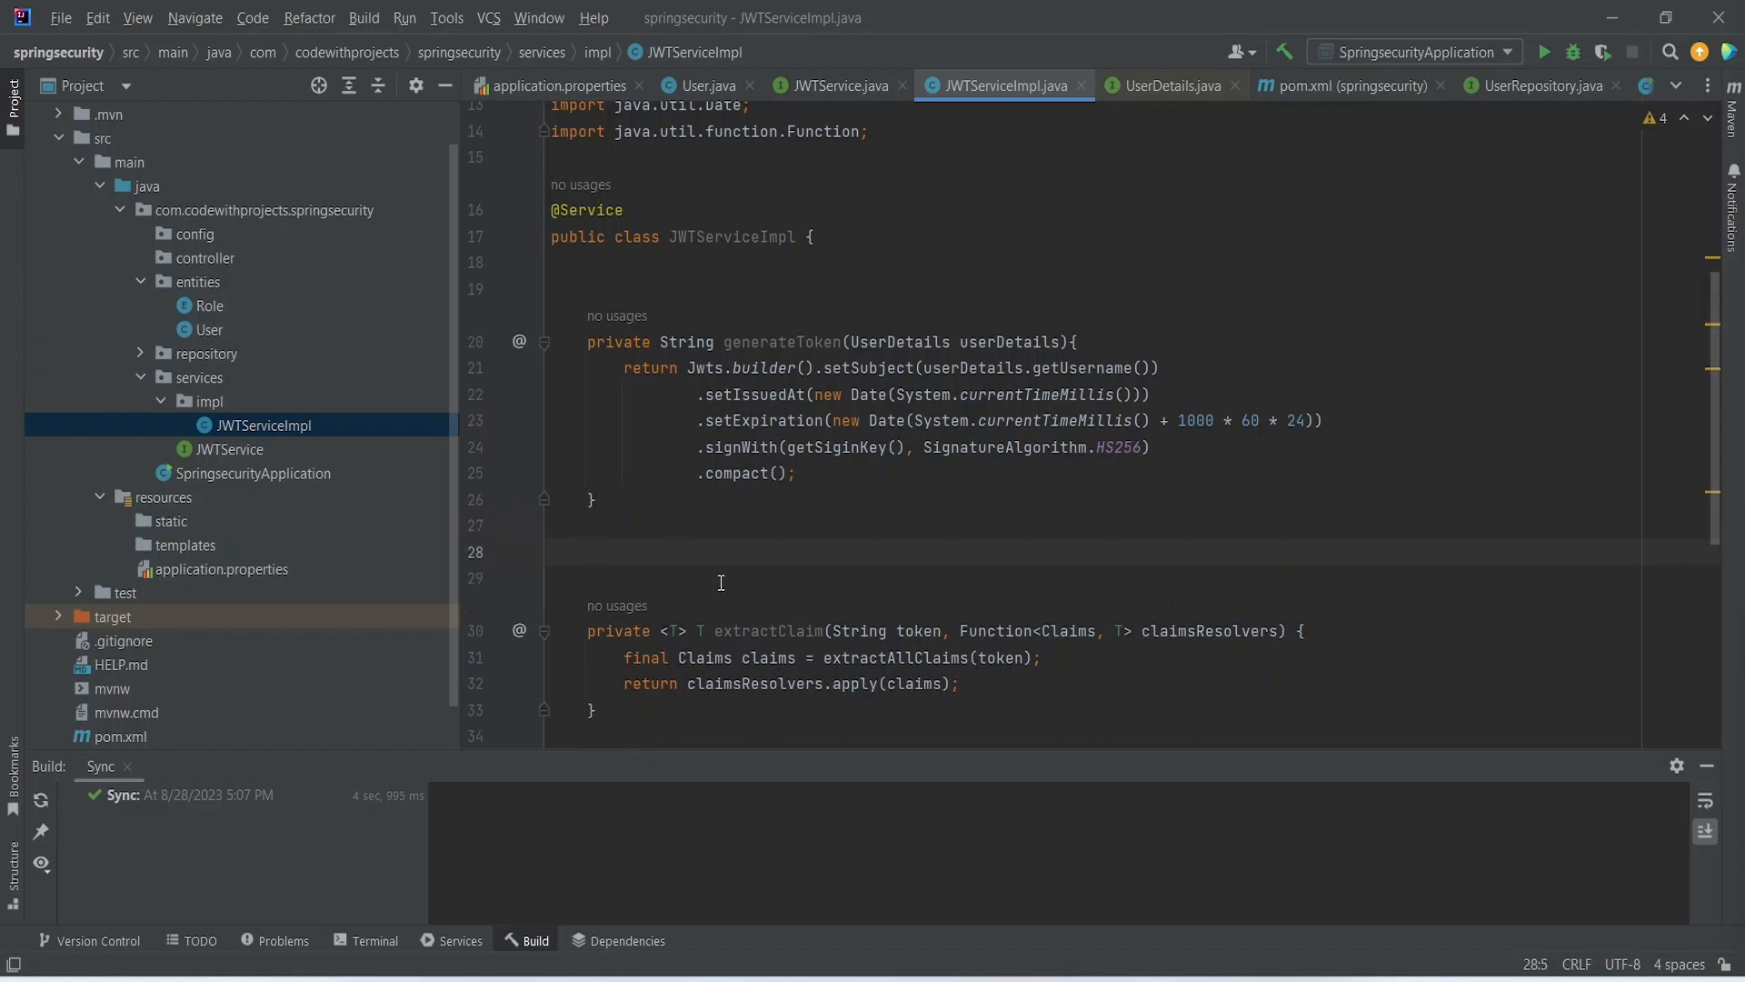
Declare public String extractUserName(String token)
text(public)
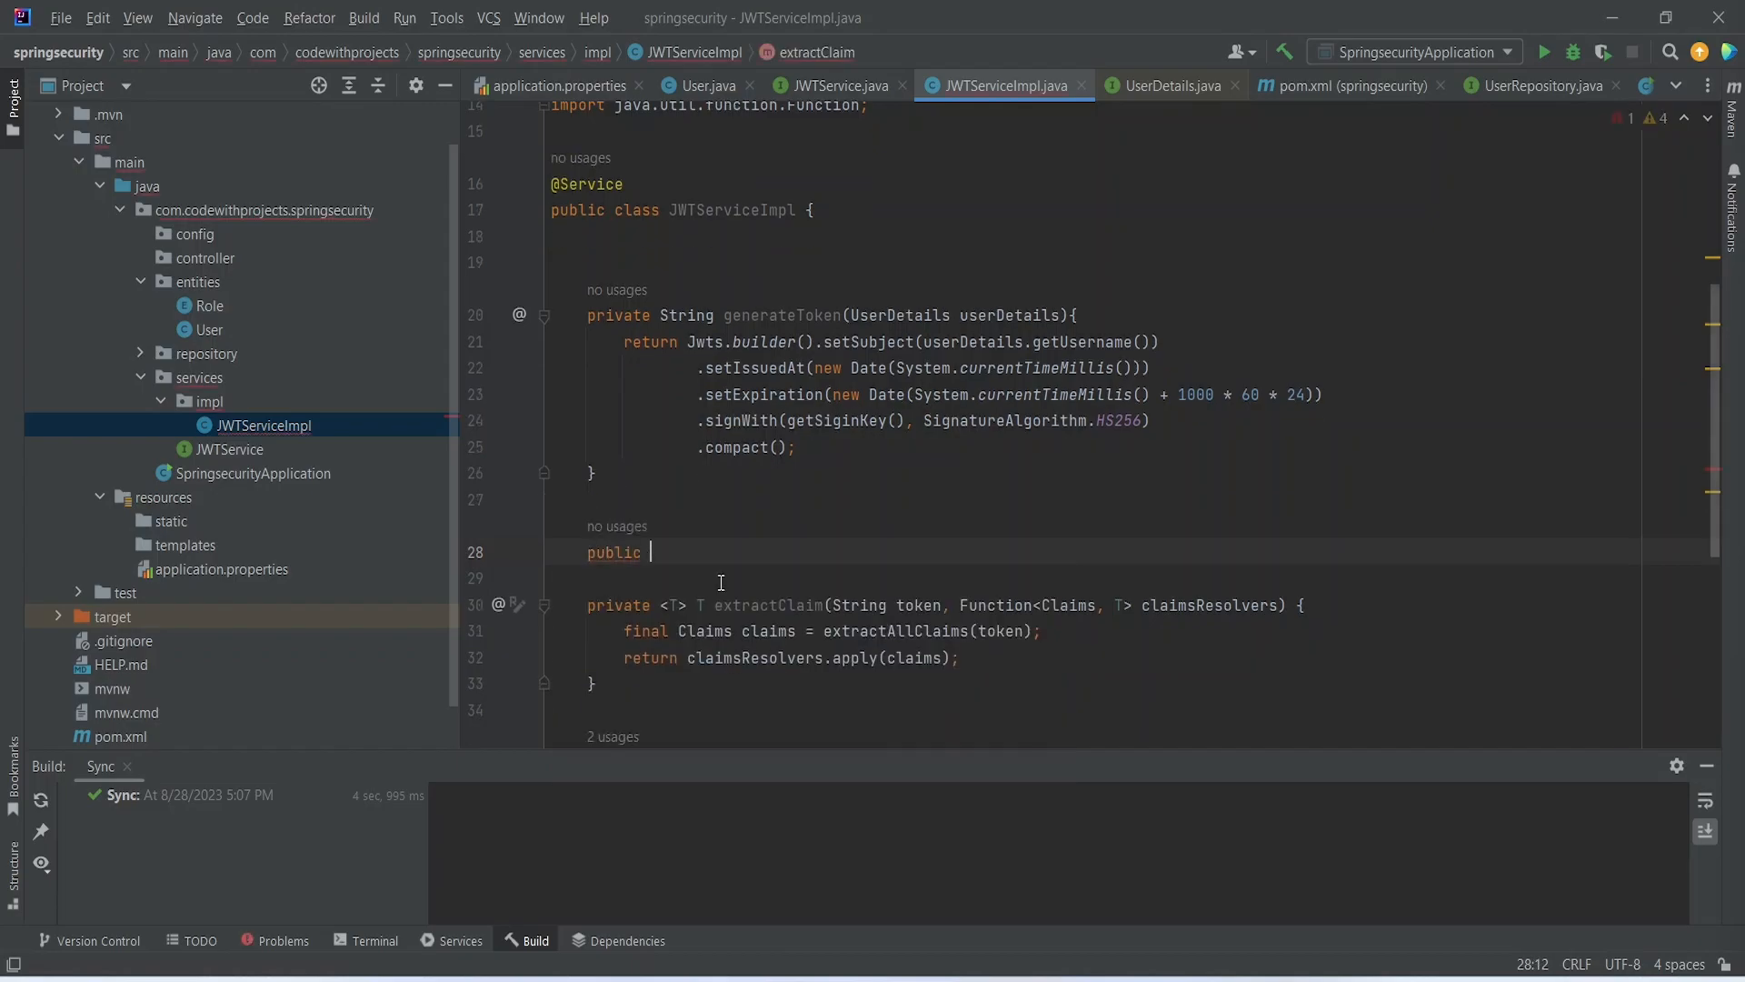
text(String)
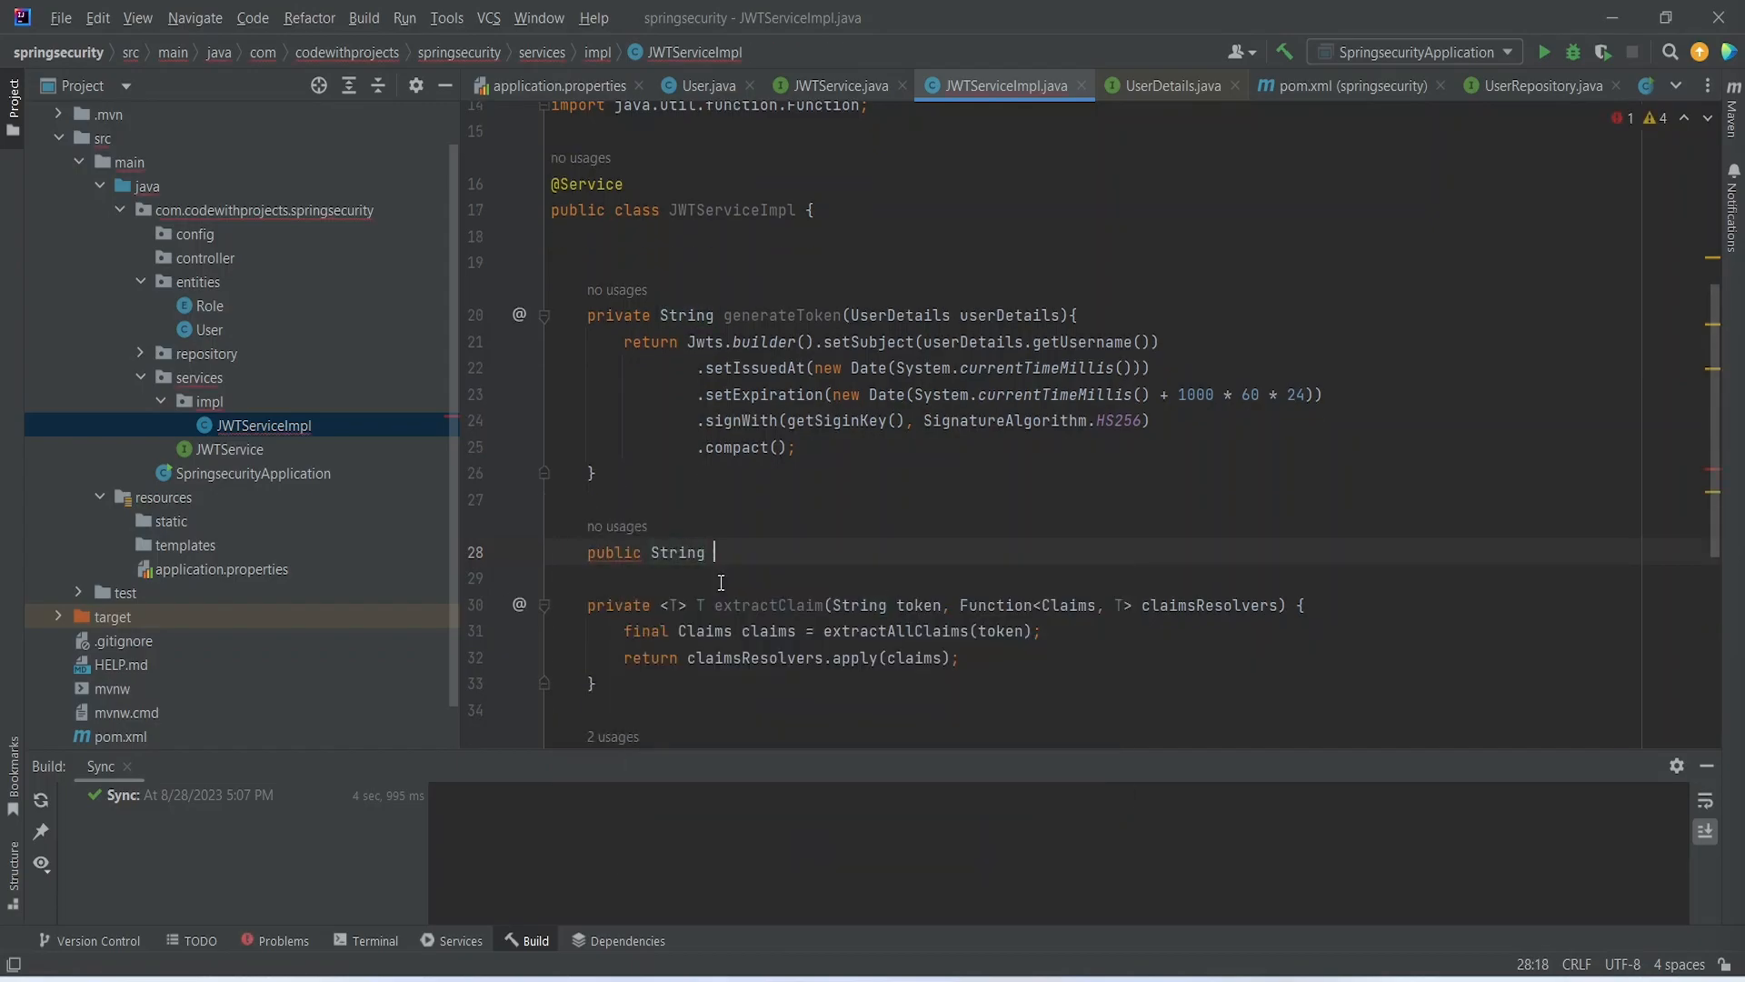
text(E)
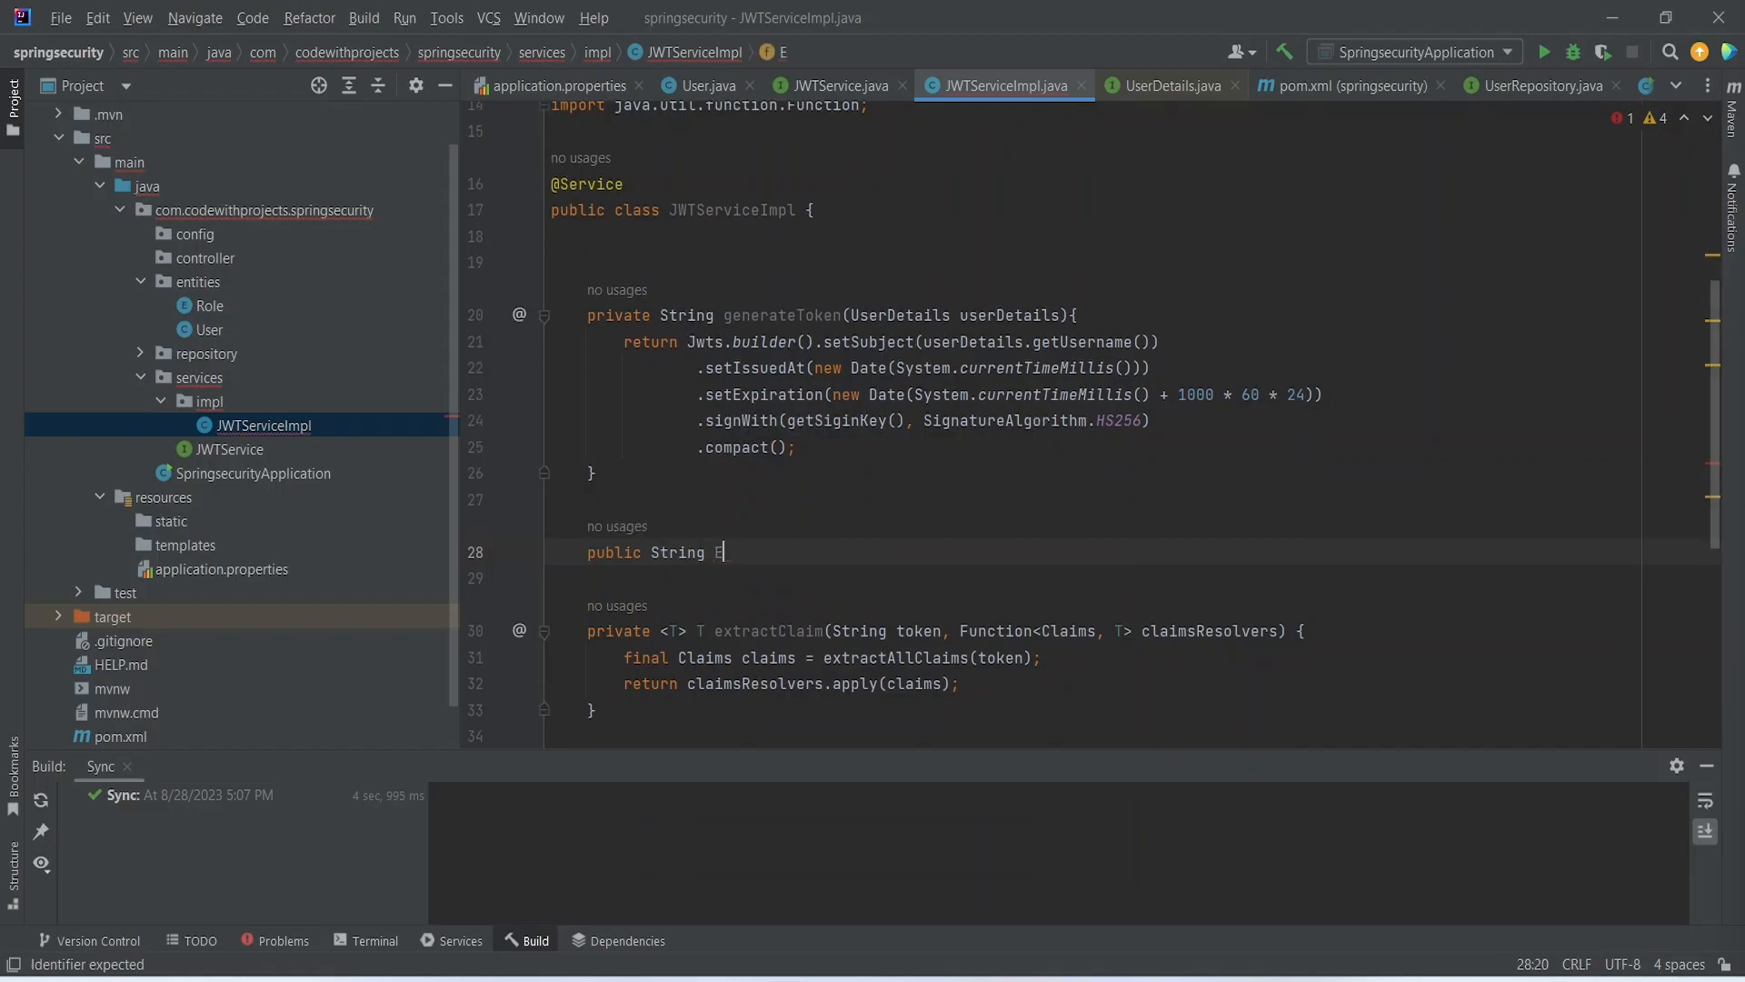
text(xtractU)
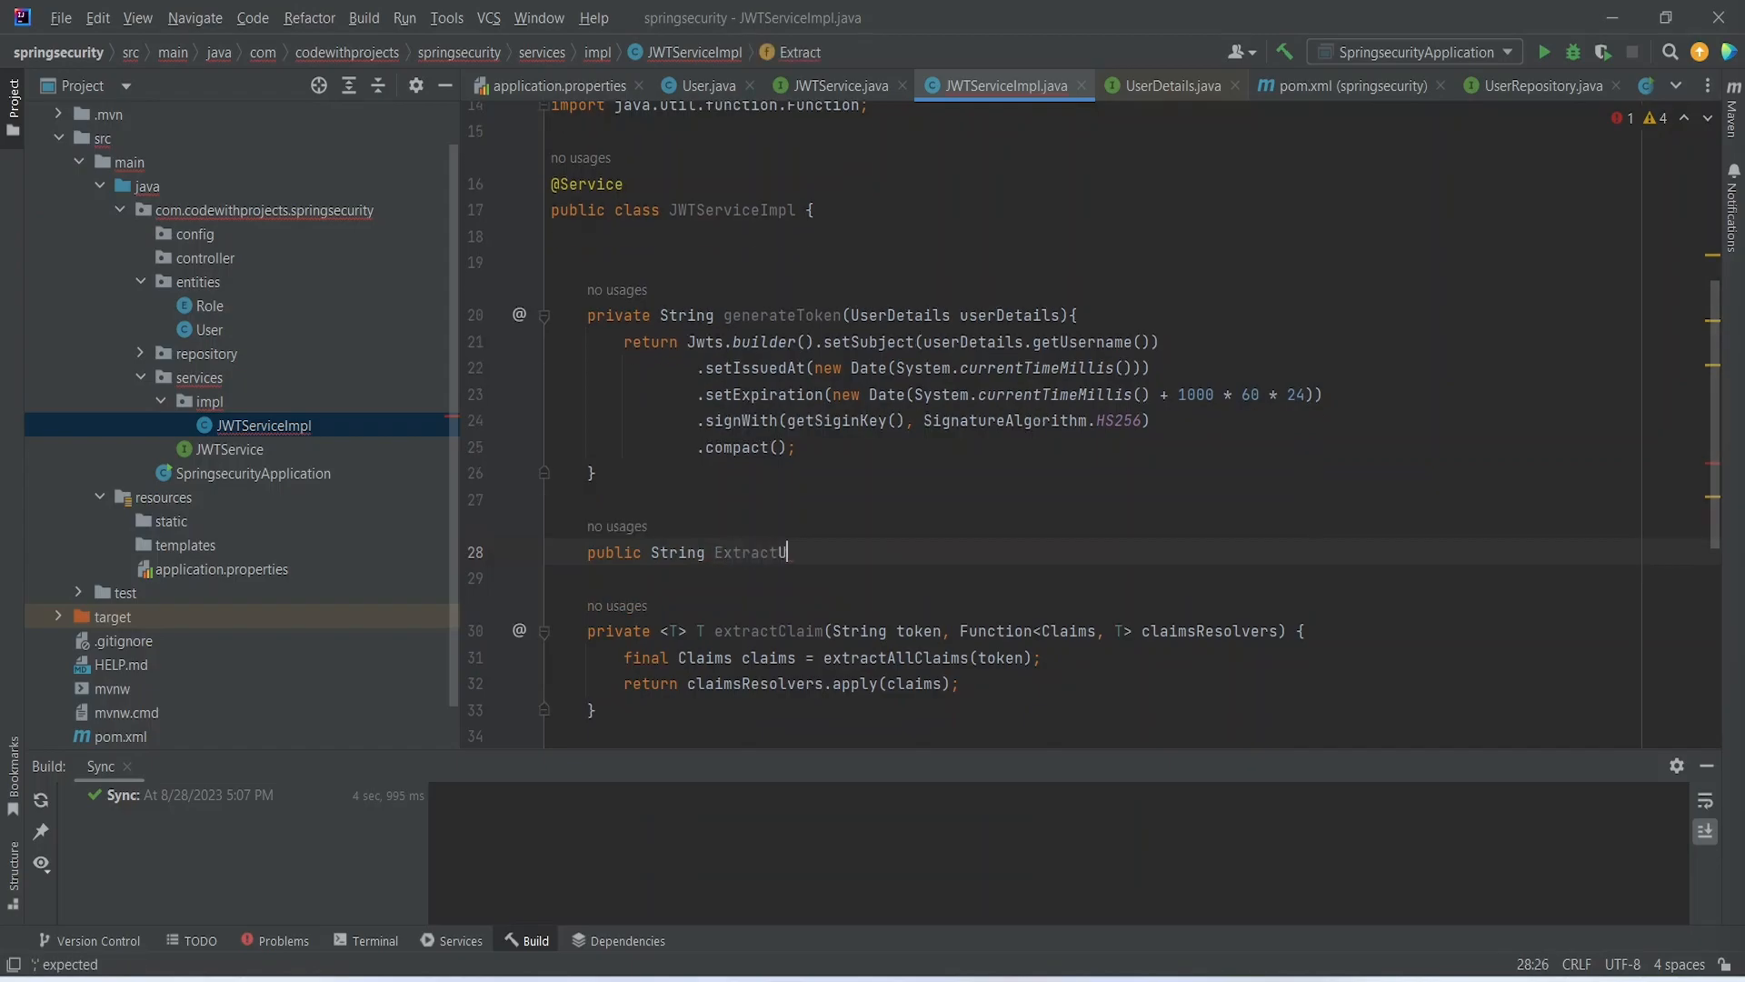
text(sername)
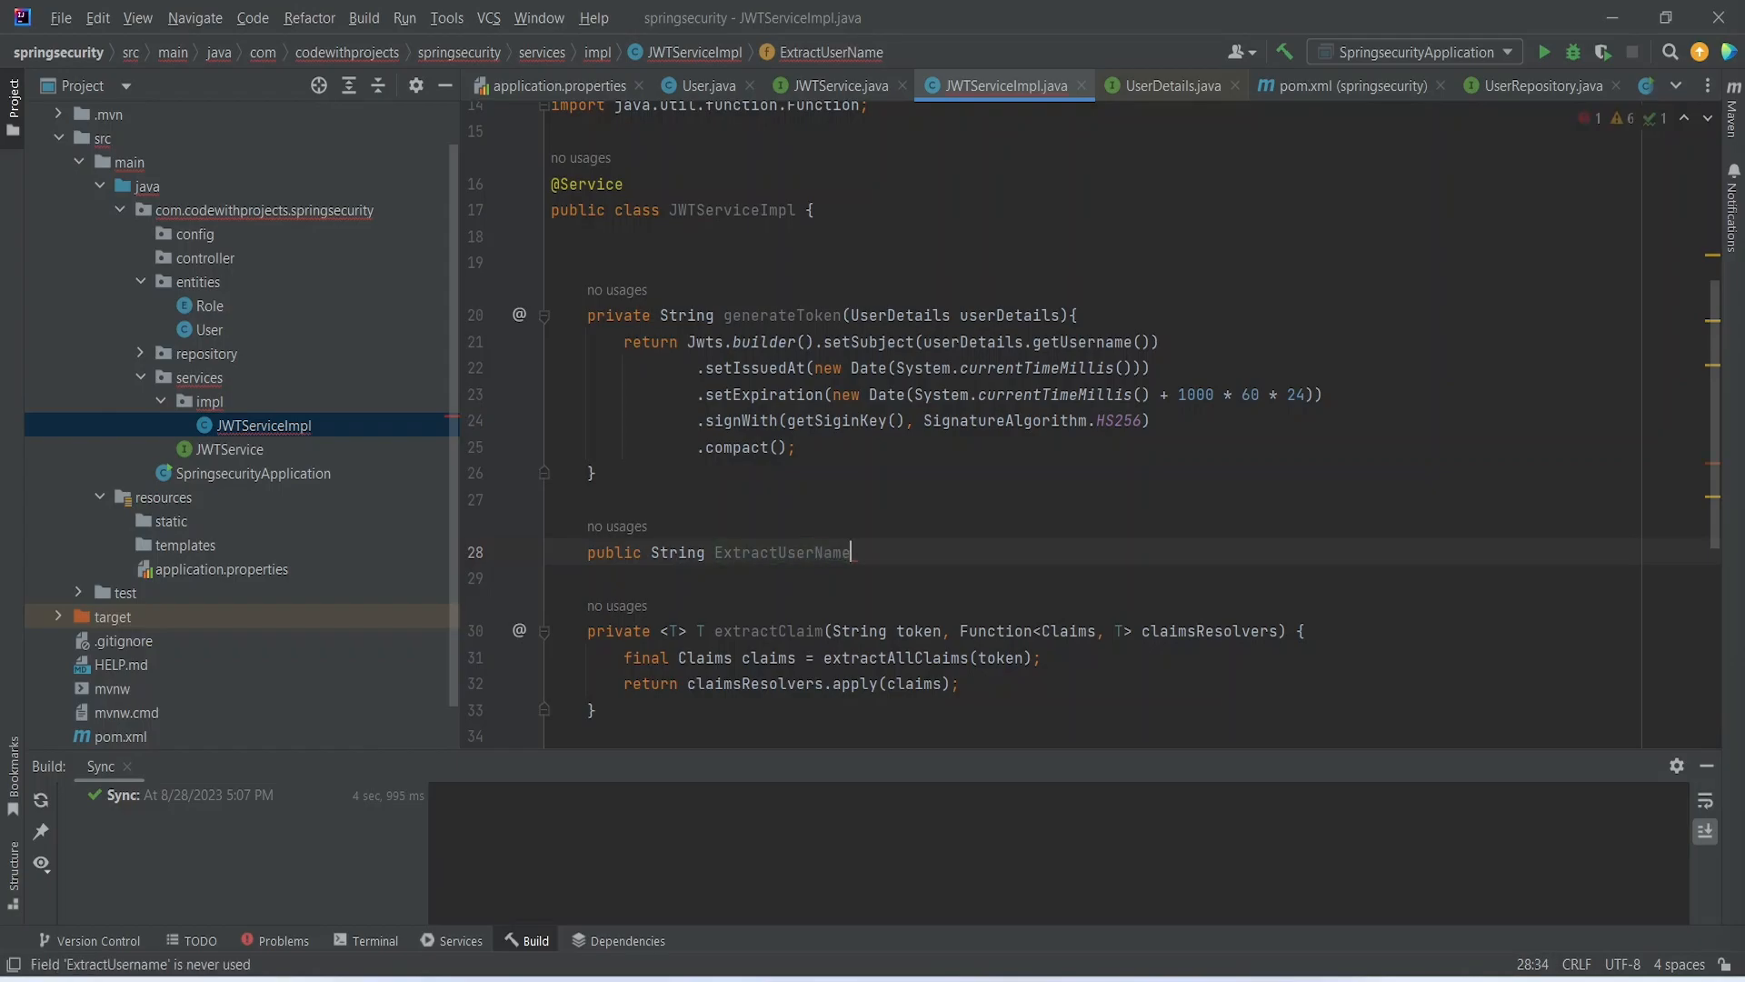
text((){)
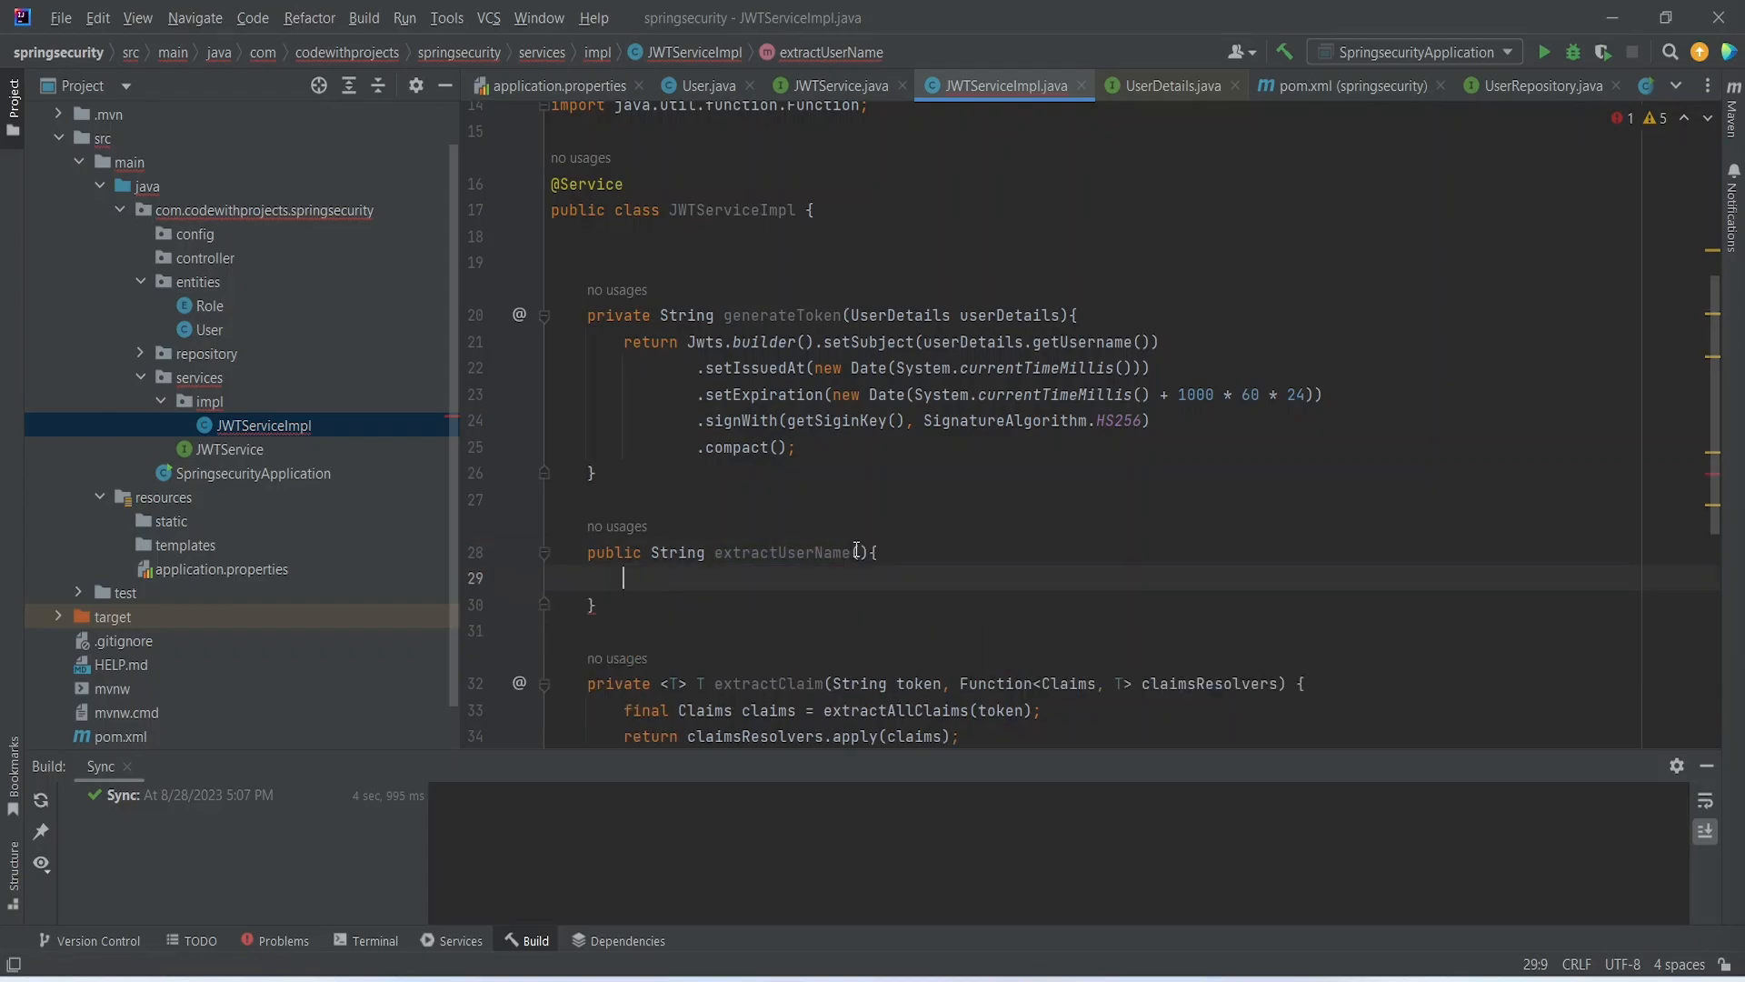
text(S)
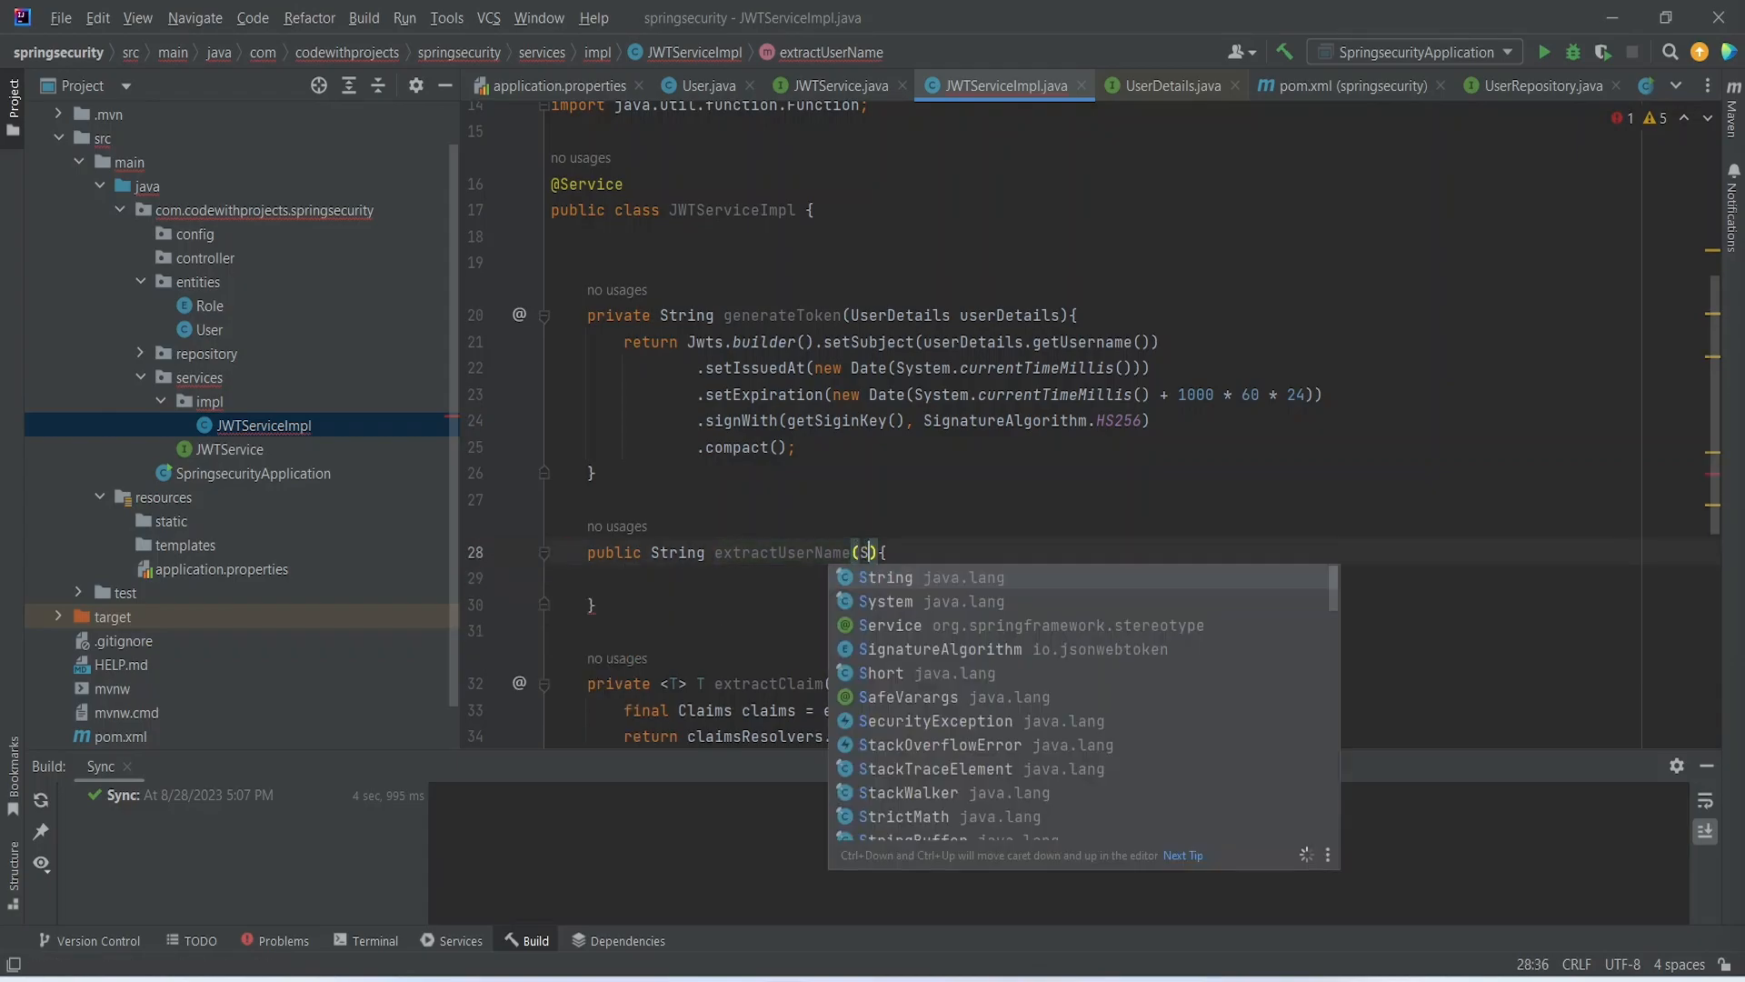
text(tring token)
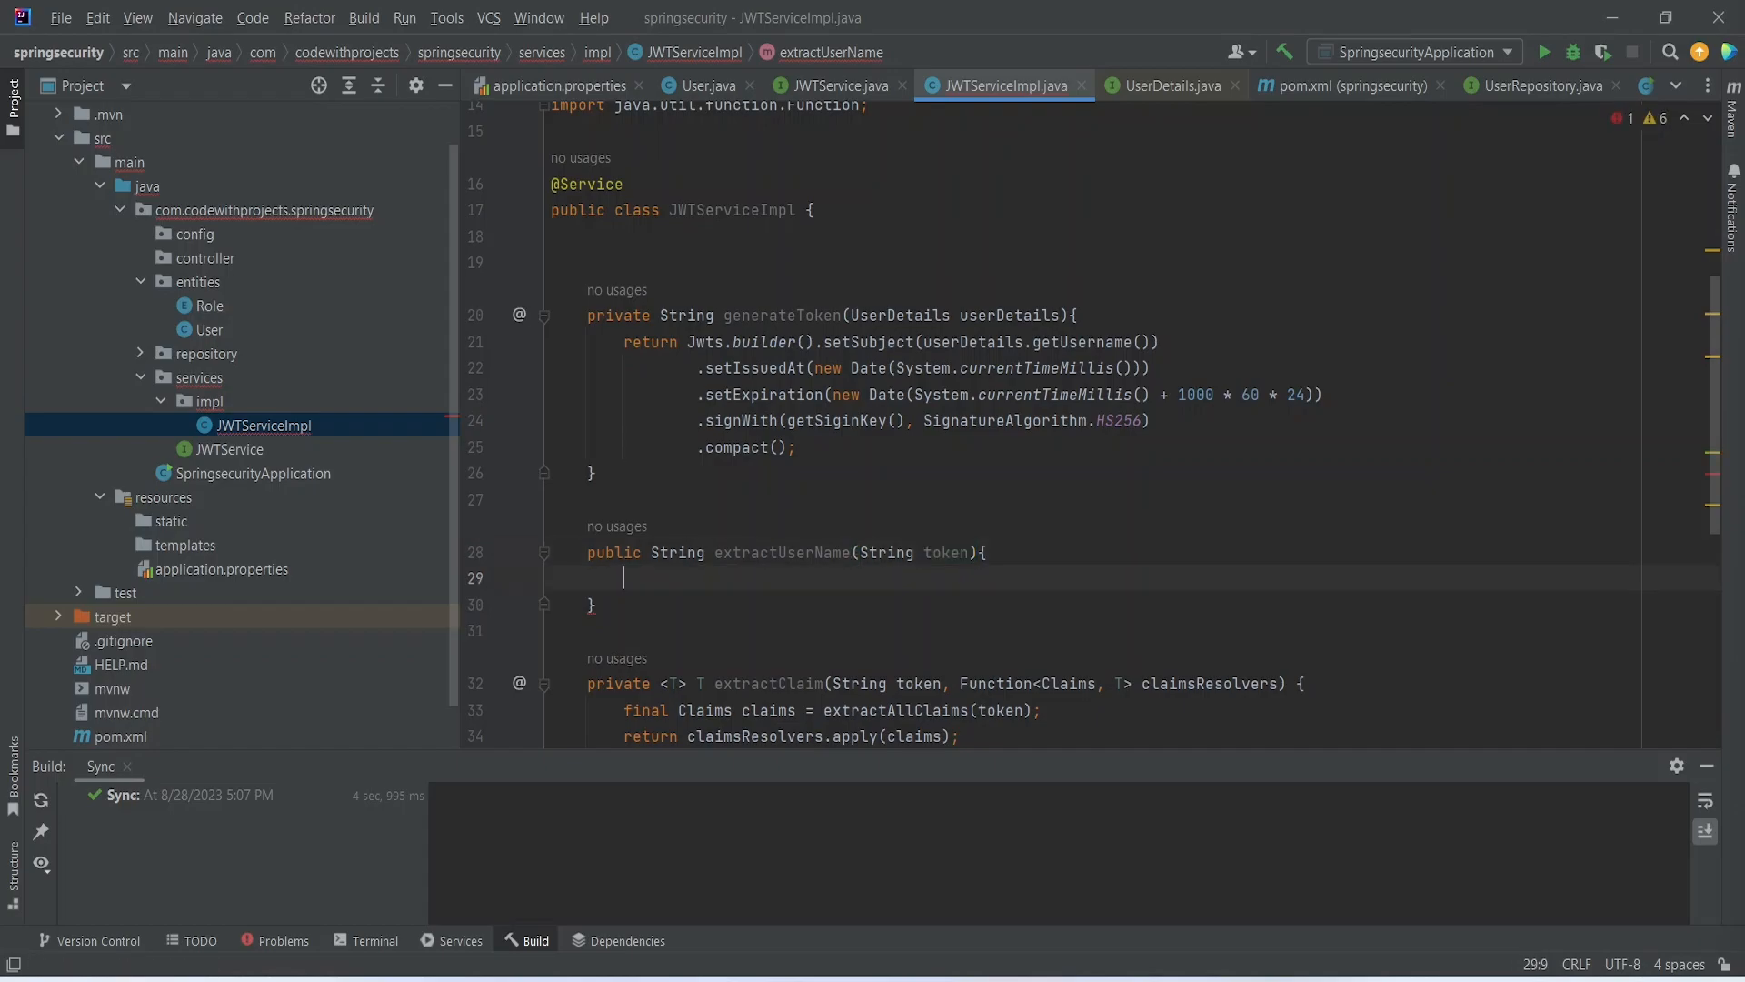
Return extractClaim(token, Claims::getSubject); as its body
text(return extractClaim()
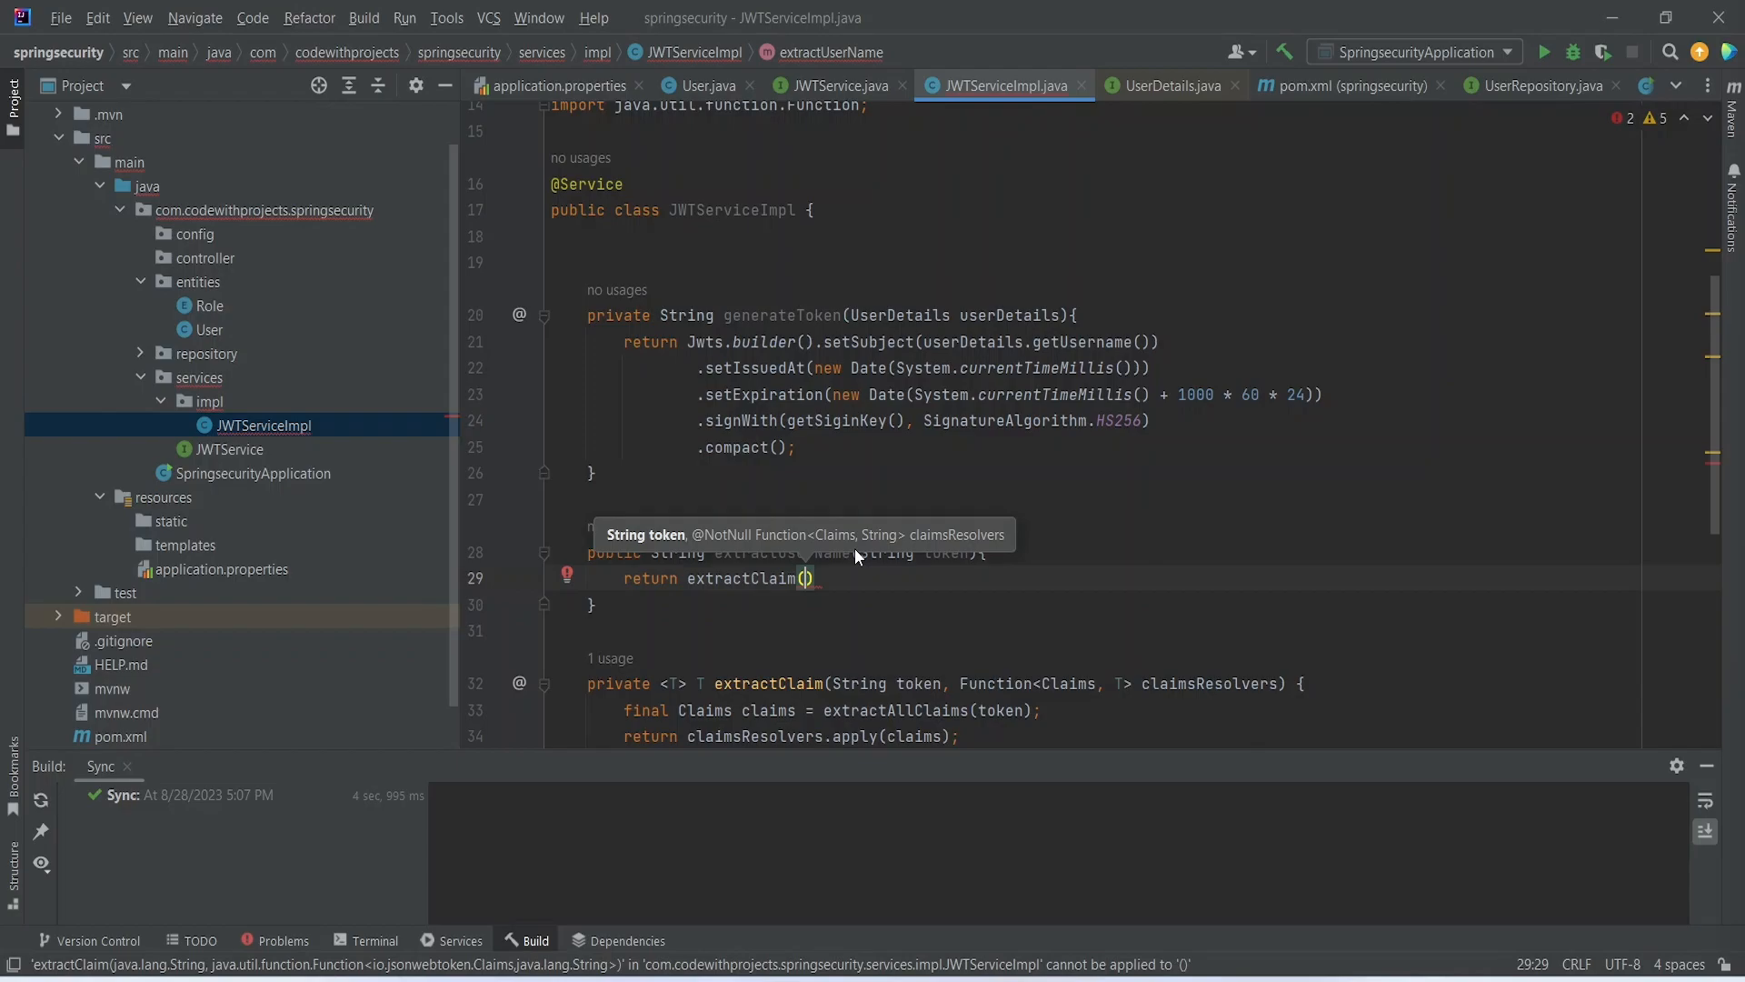
text(token,)
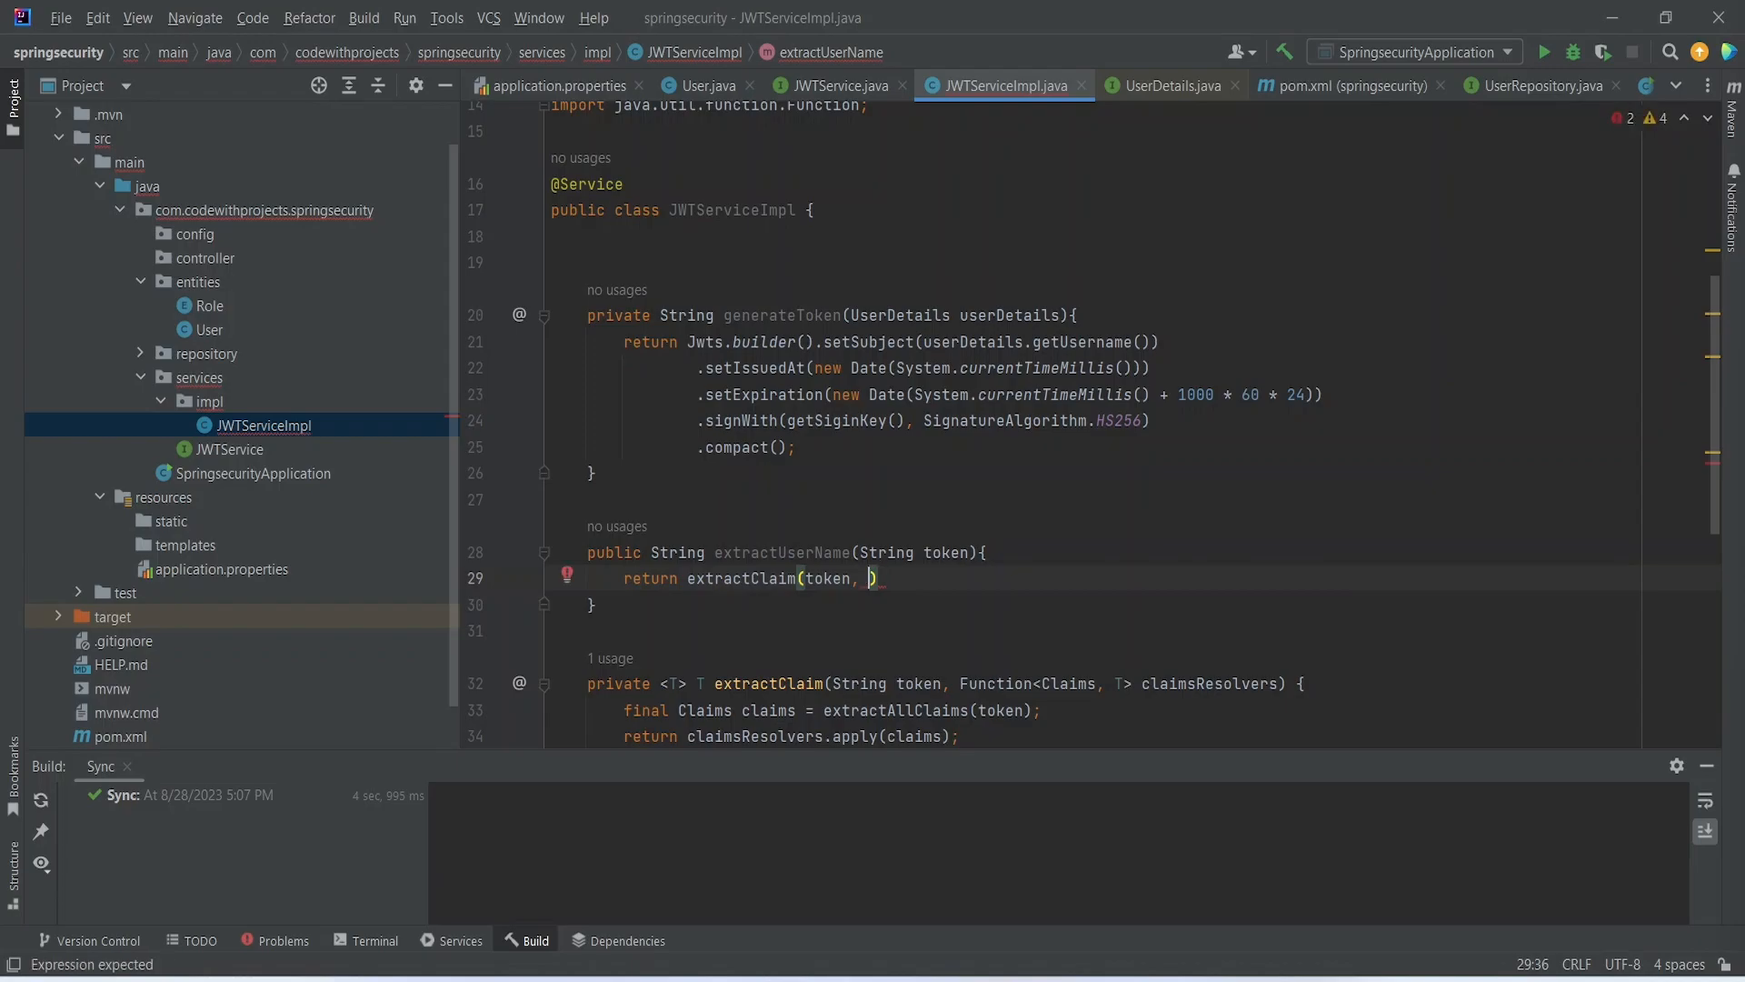
text(Claims::getSubject)
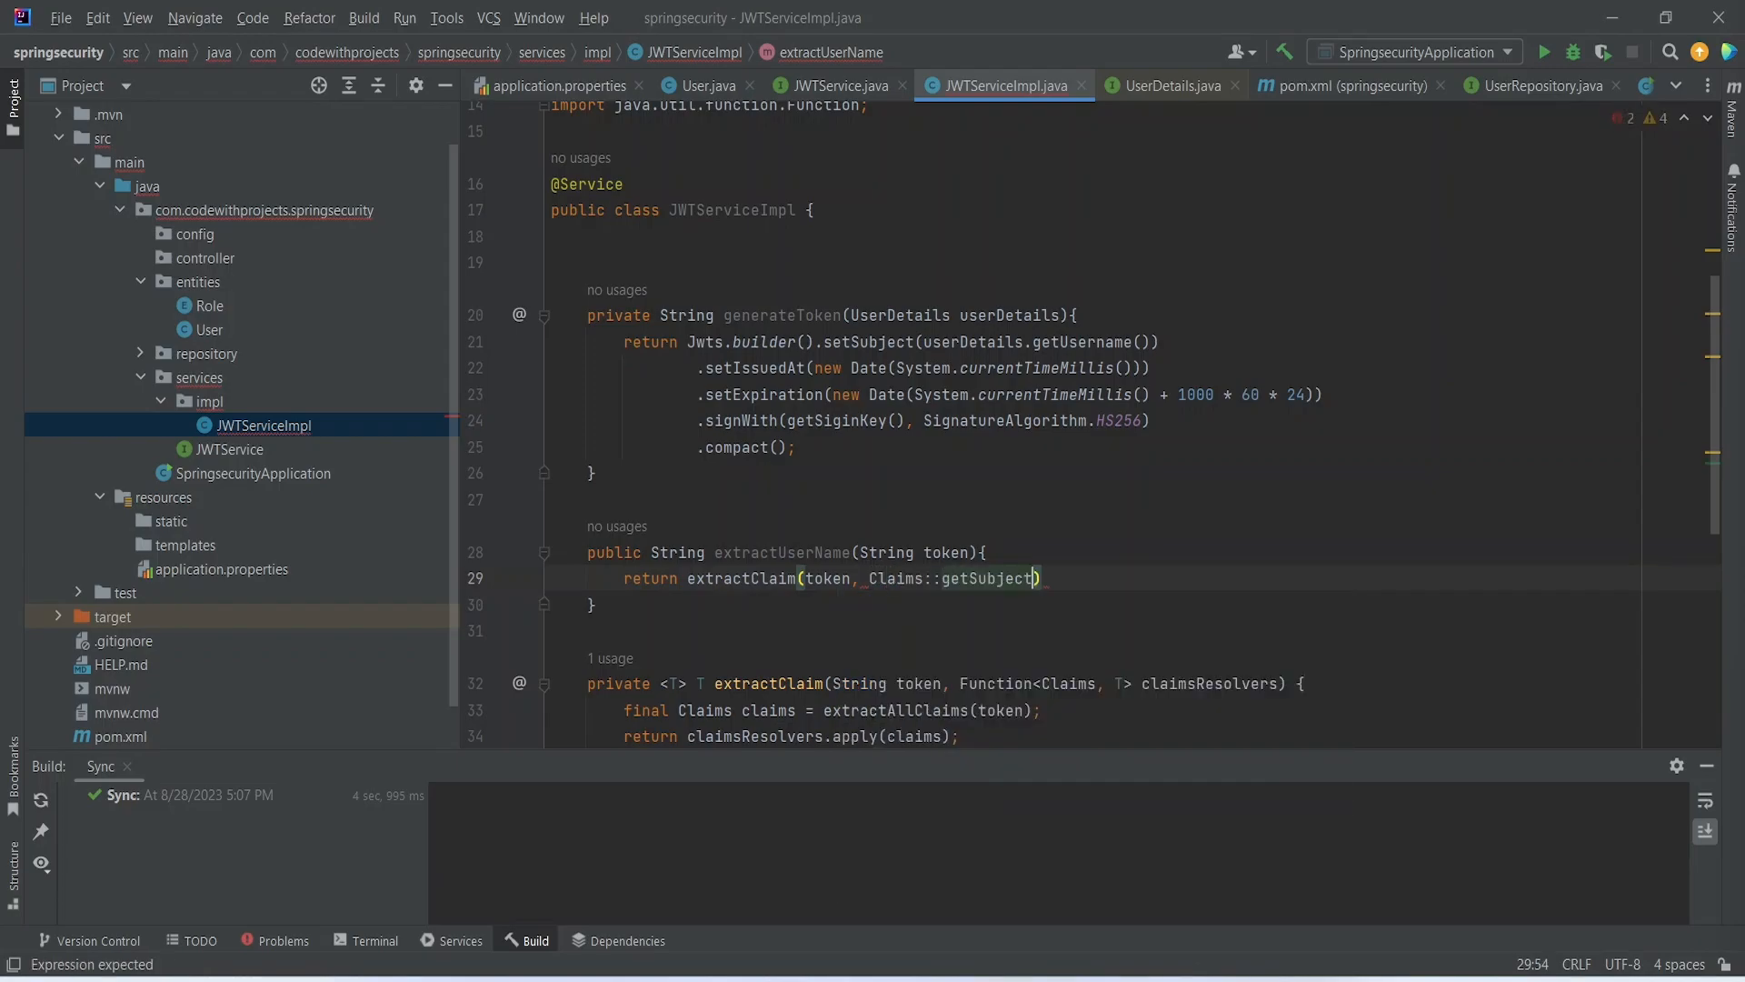
text(;)
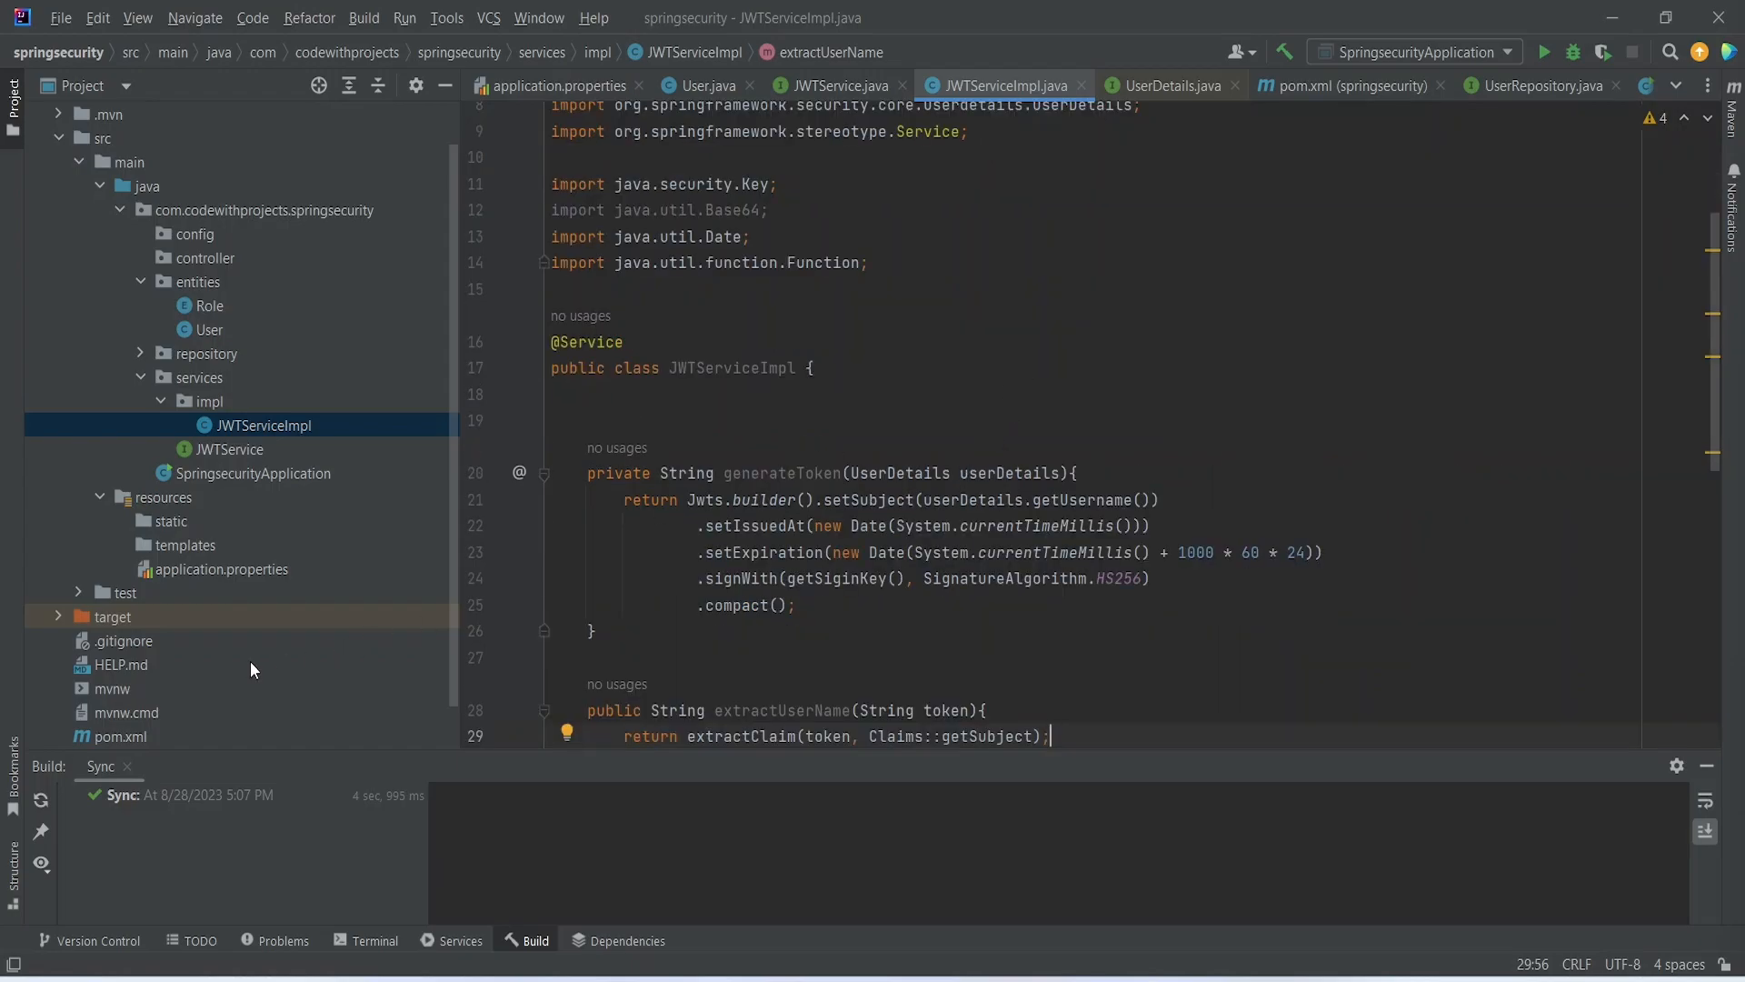
click(1347, 85)
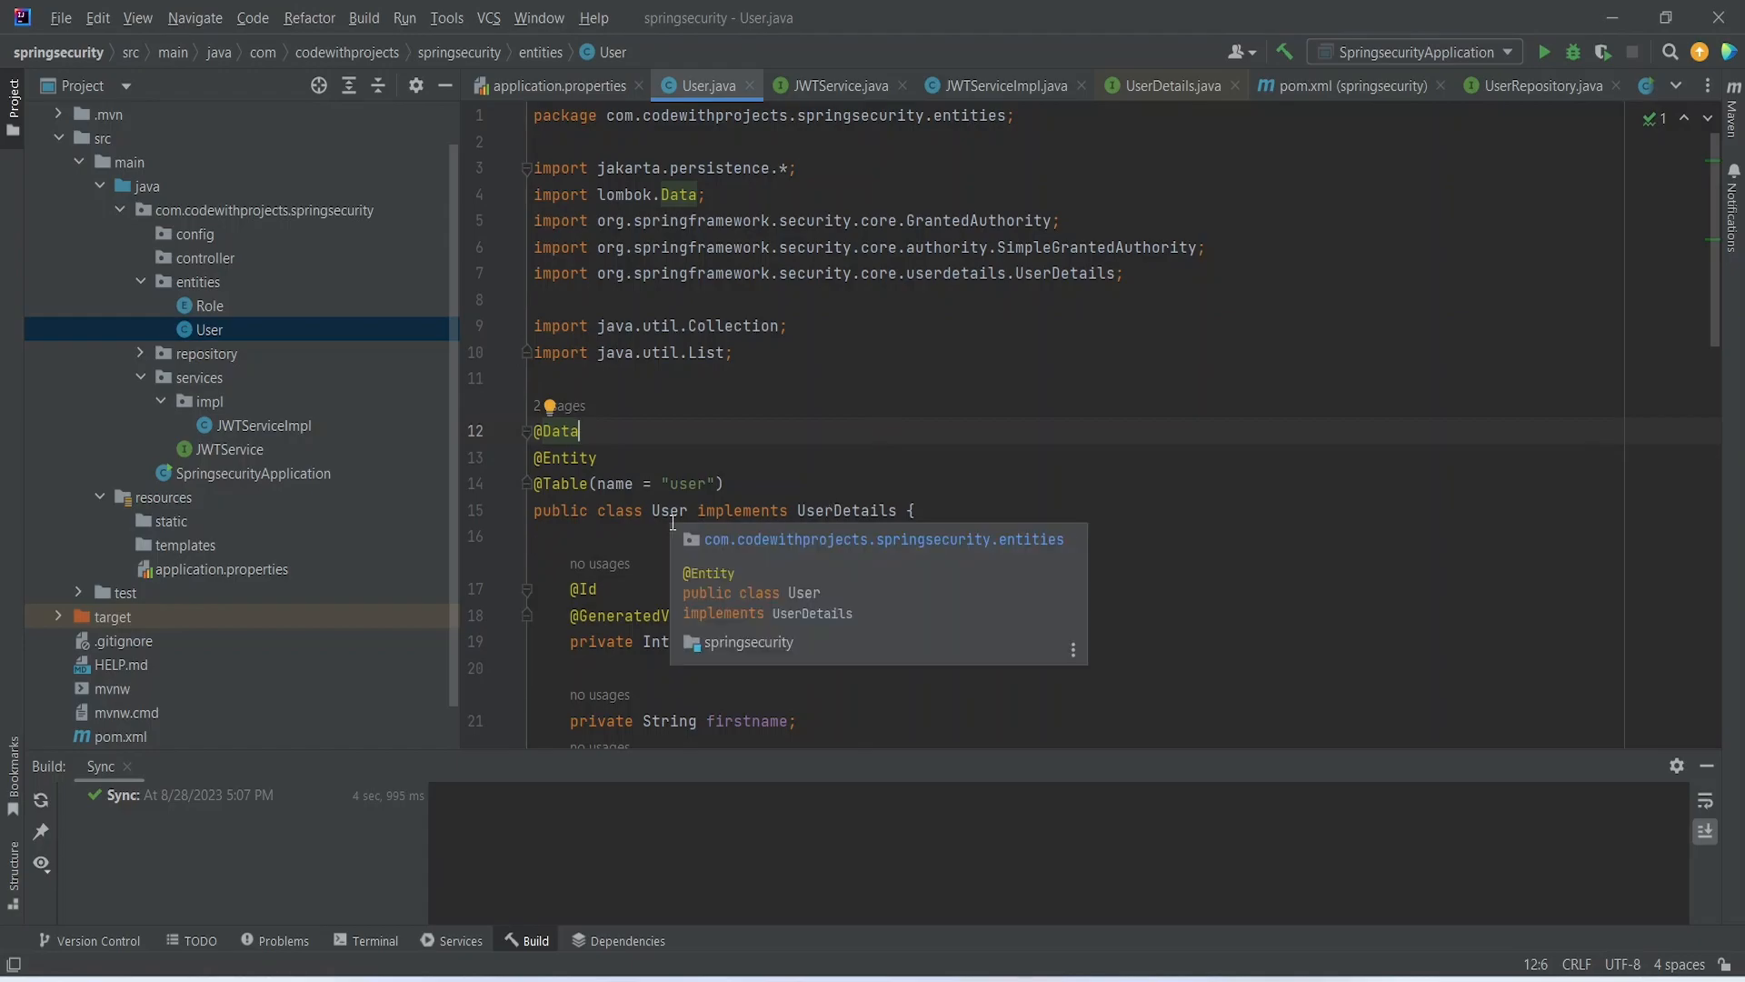
scroll(down, 3)
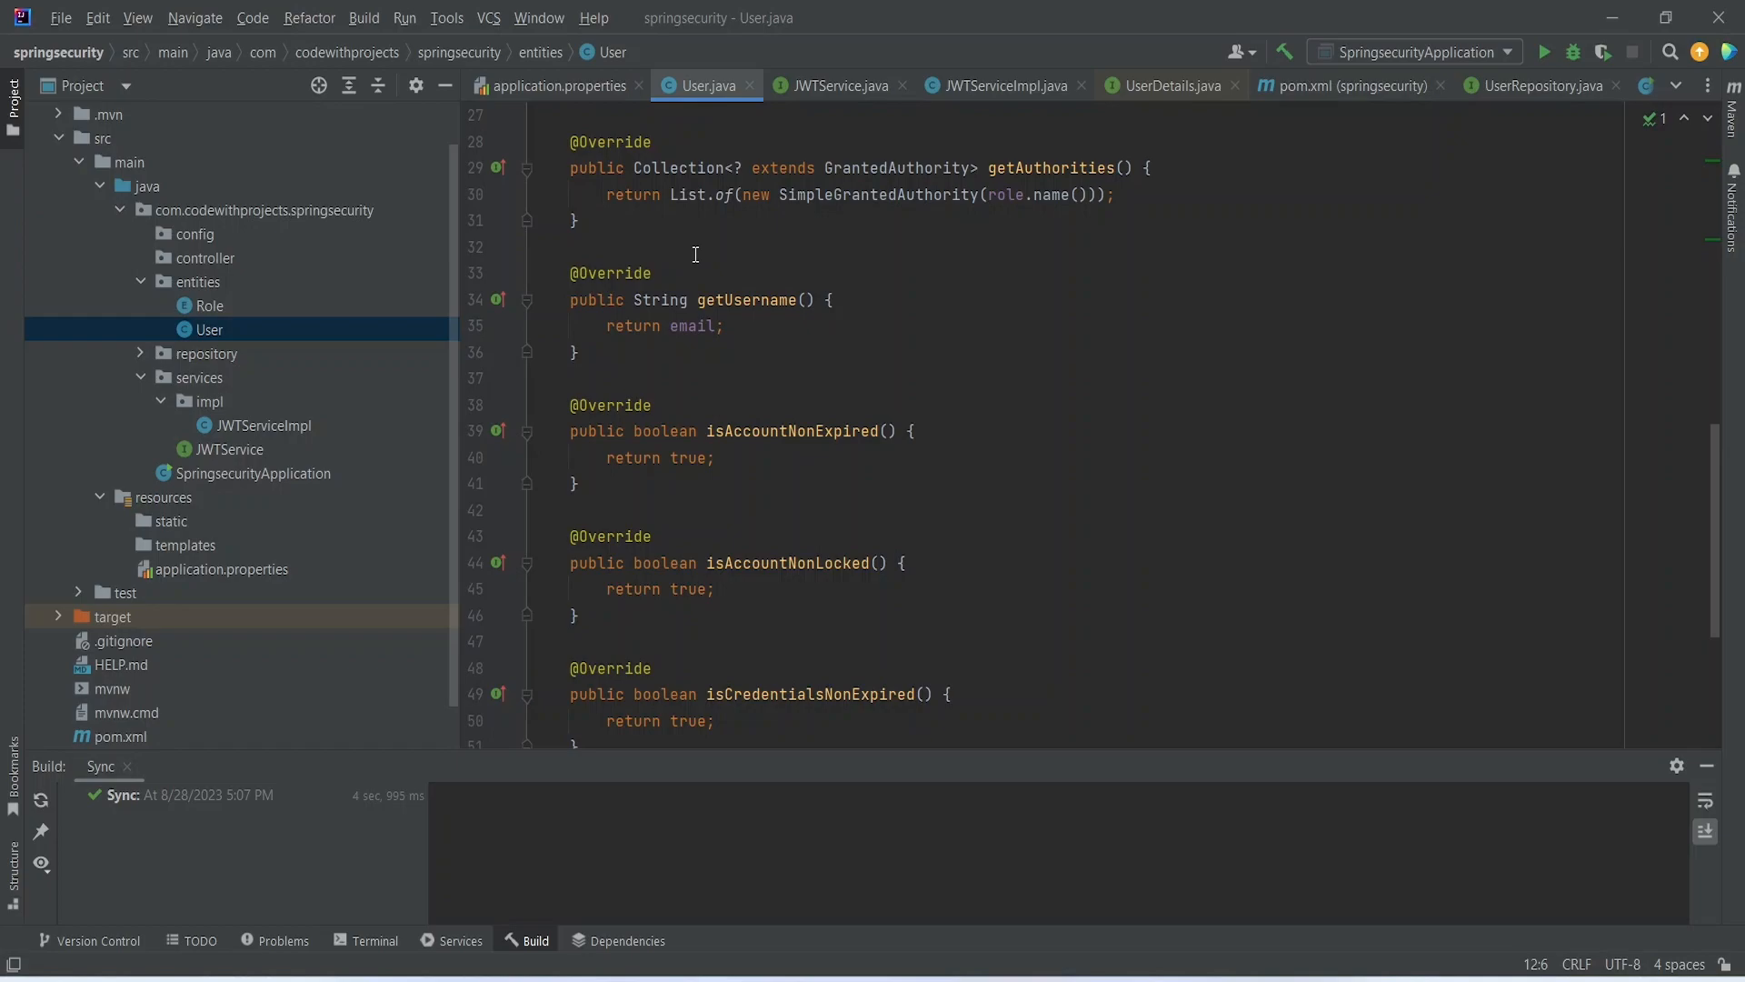
mouse_move(258, 435)
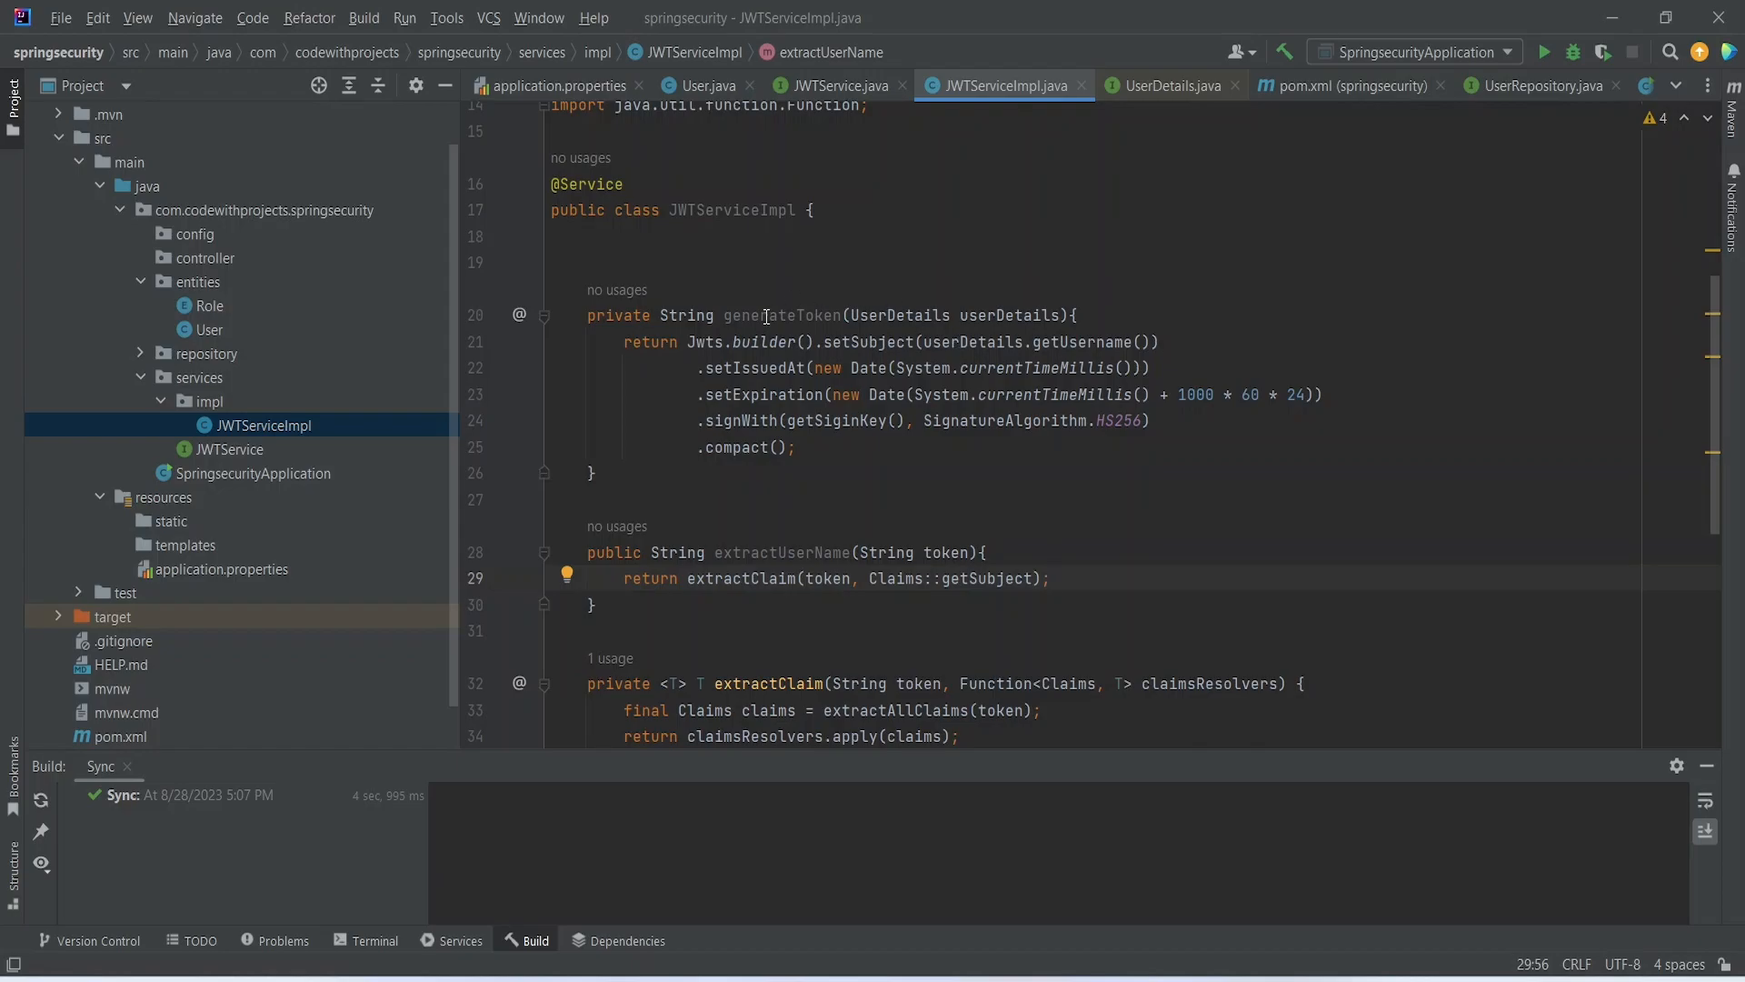
scroll(down, 3)
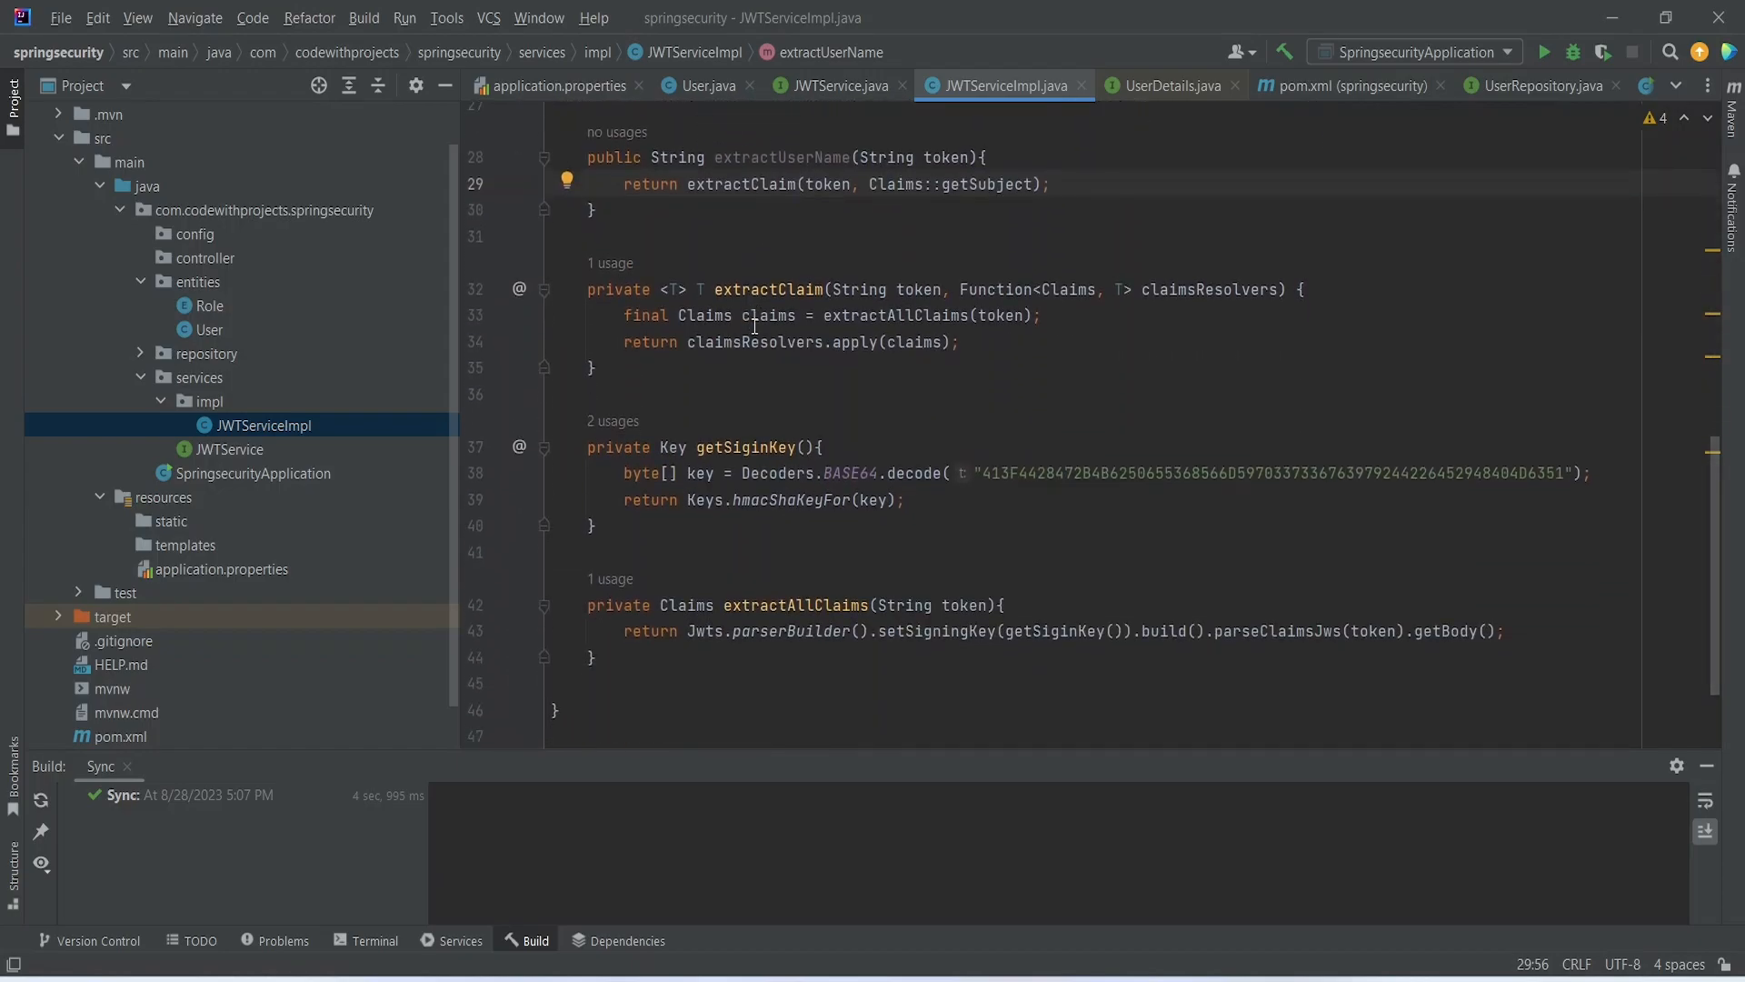